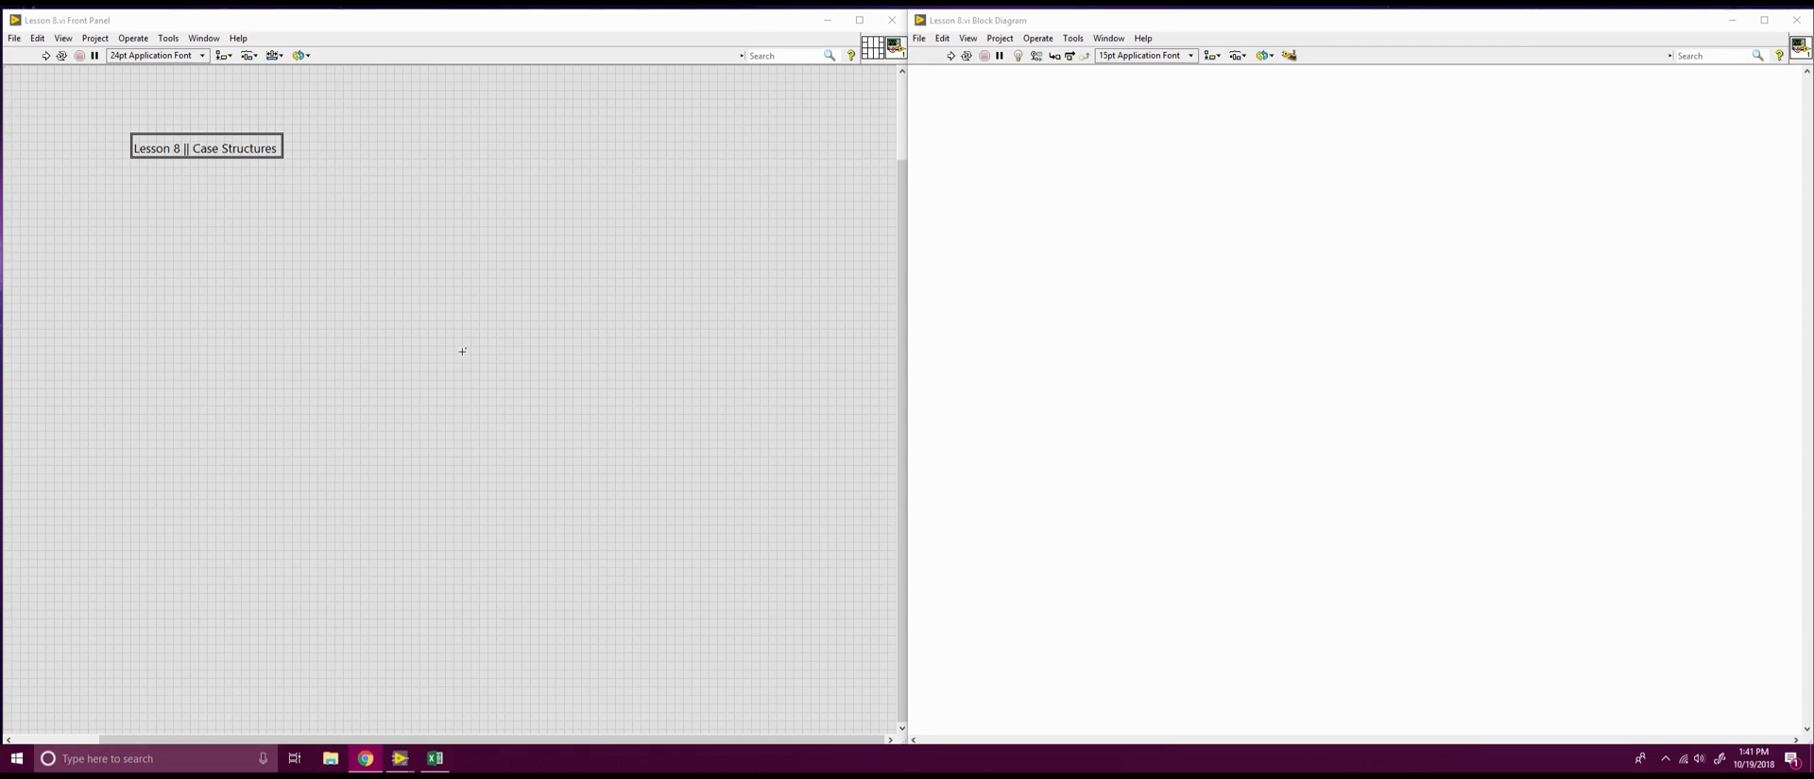
mouse_move(1367, 89)
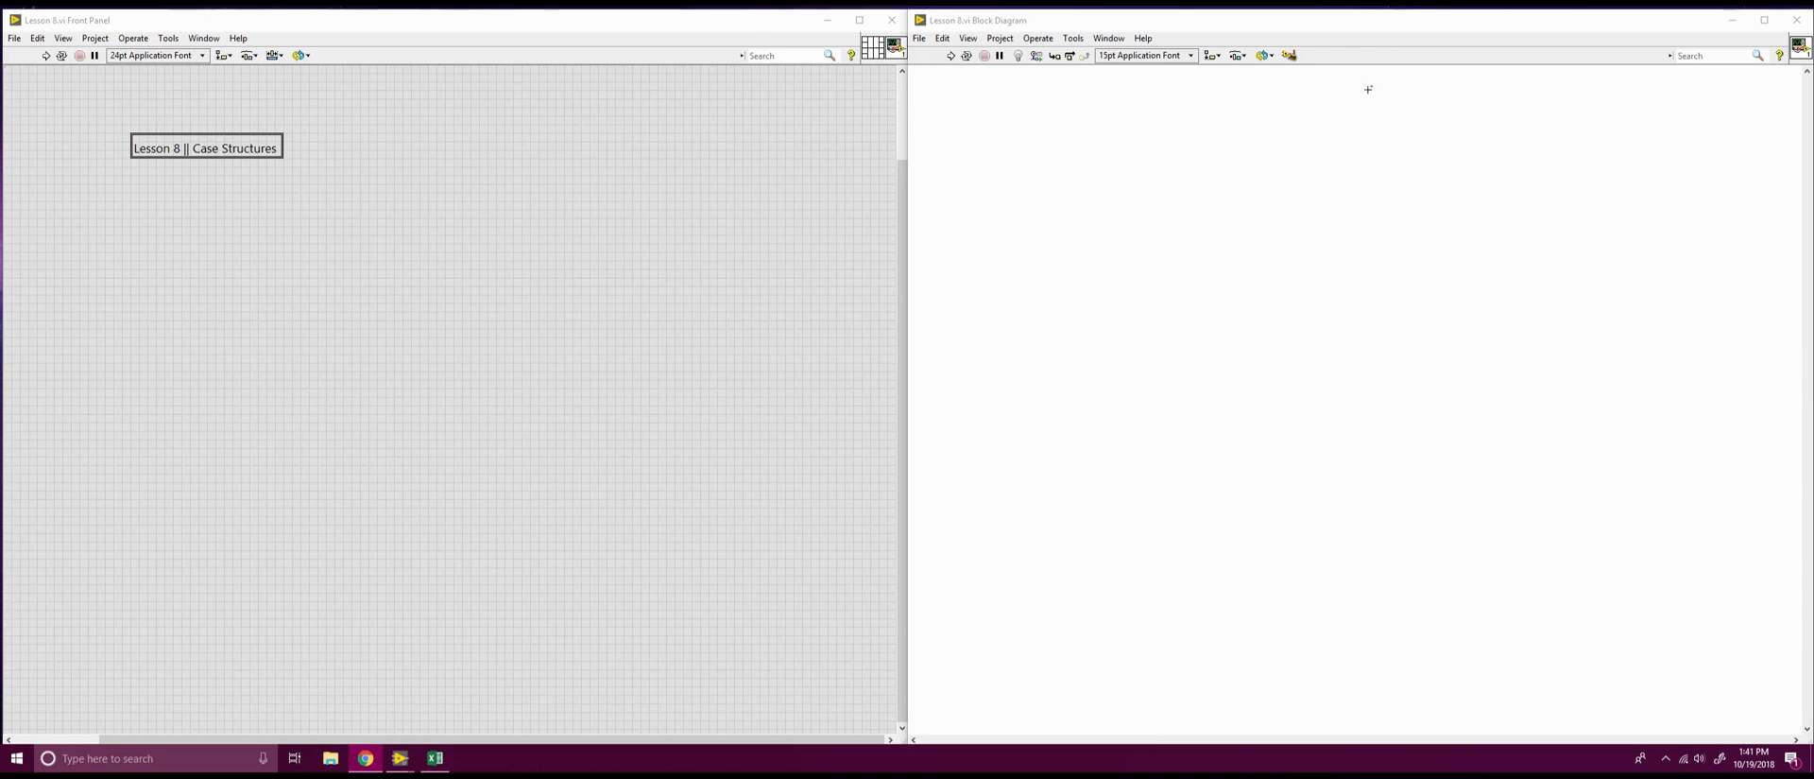
Place a large case structure from Structures onto the empty block diagram
right_click(1368, 88)
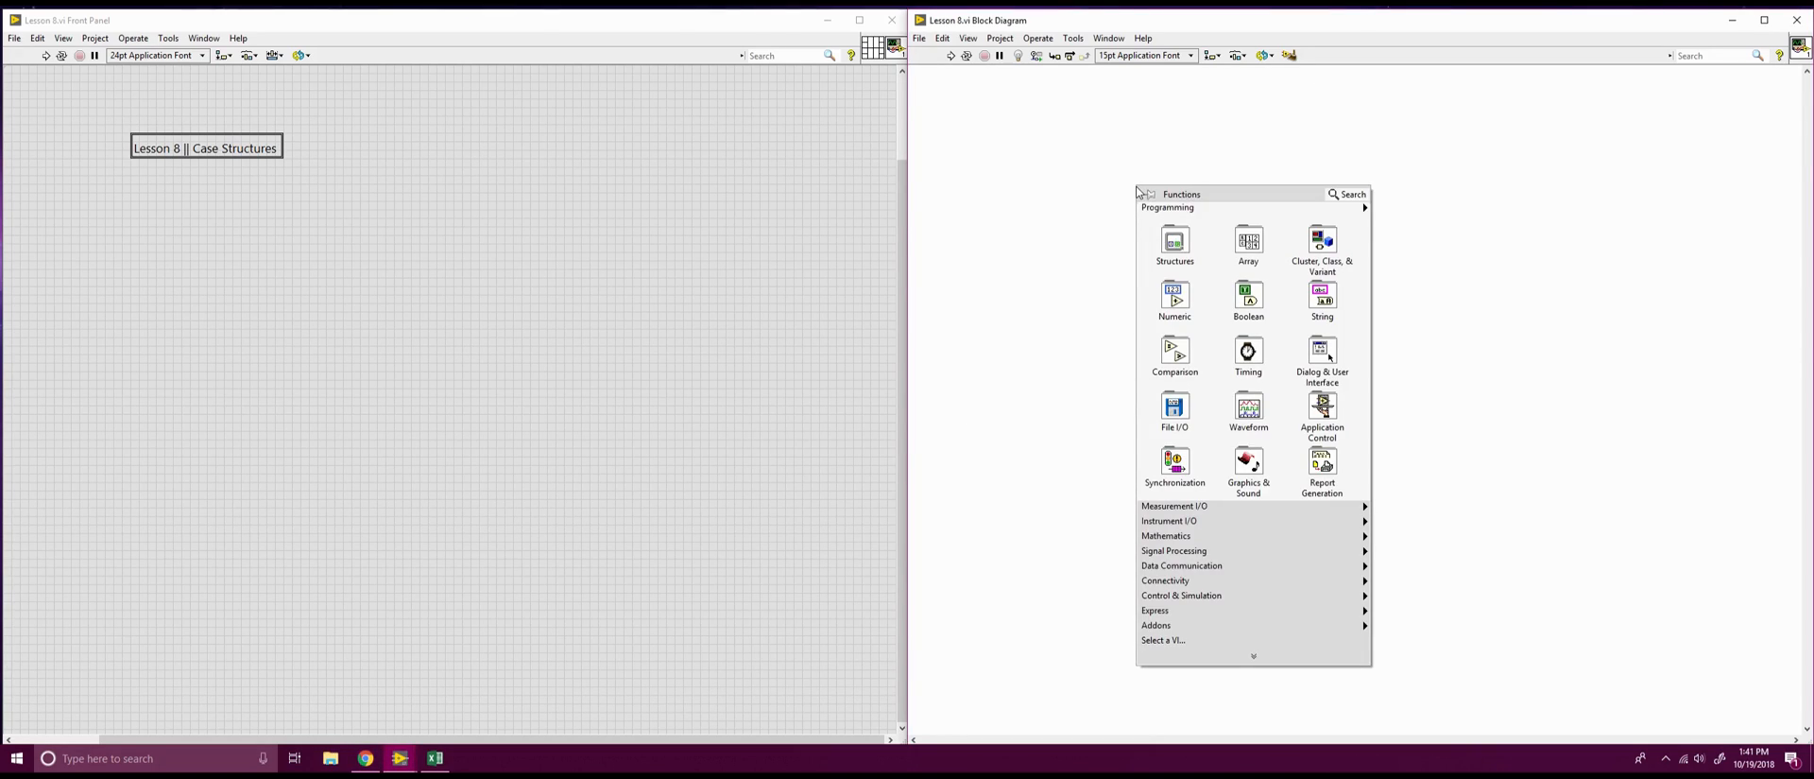
click(1176, 244)
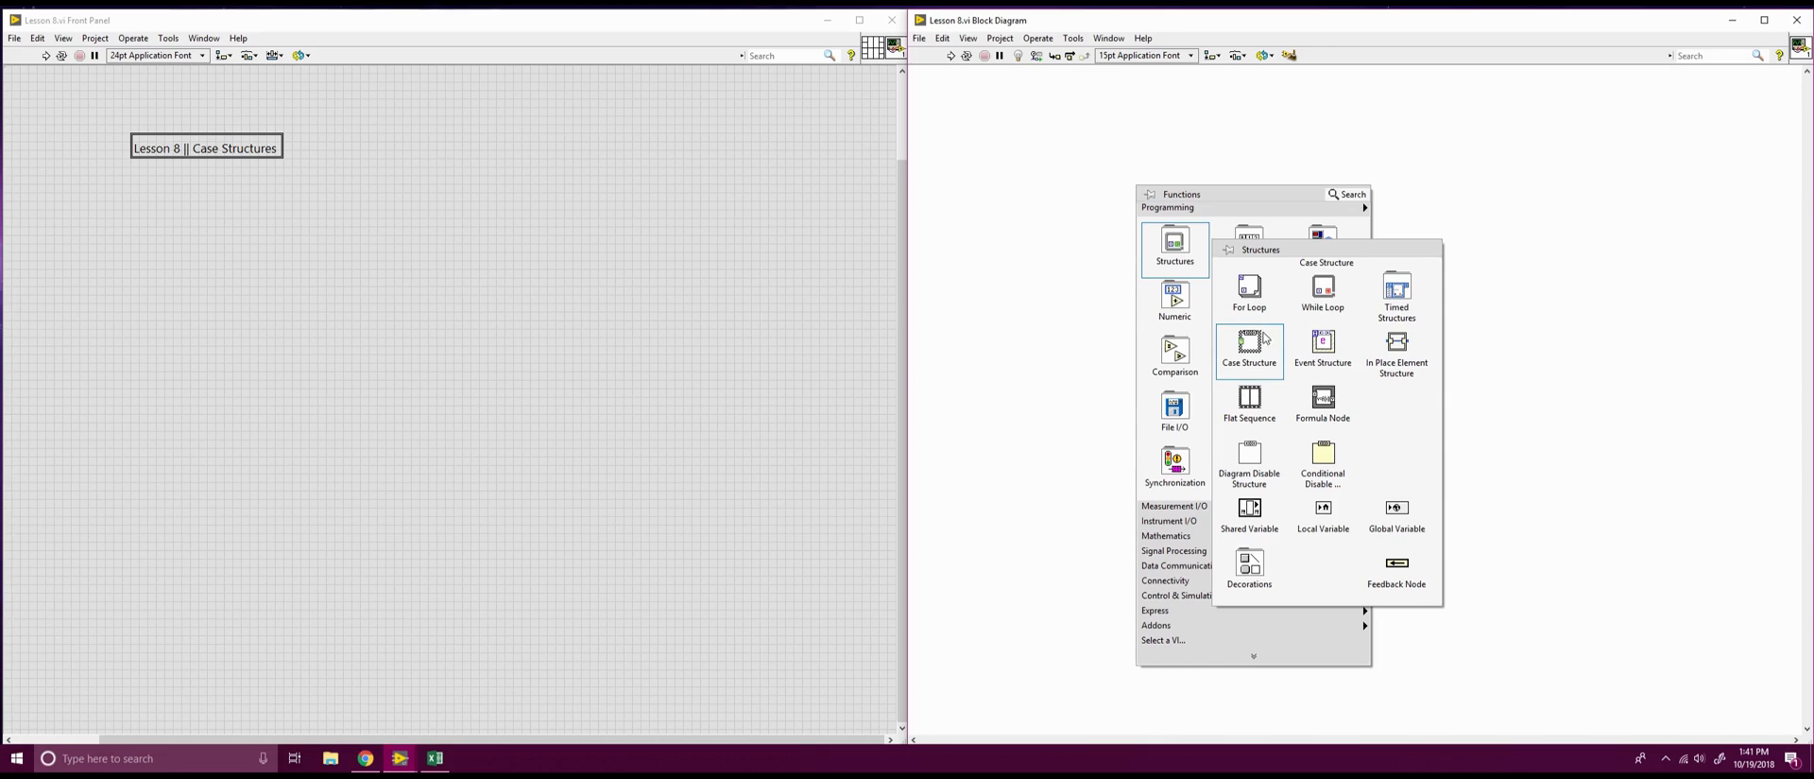
click(1249, 341)
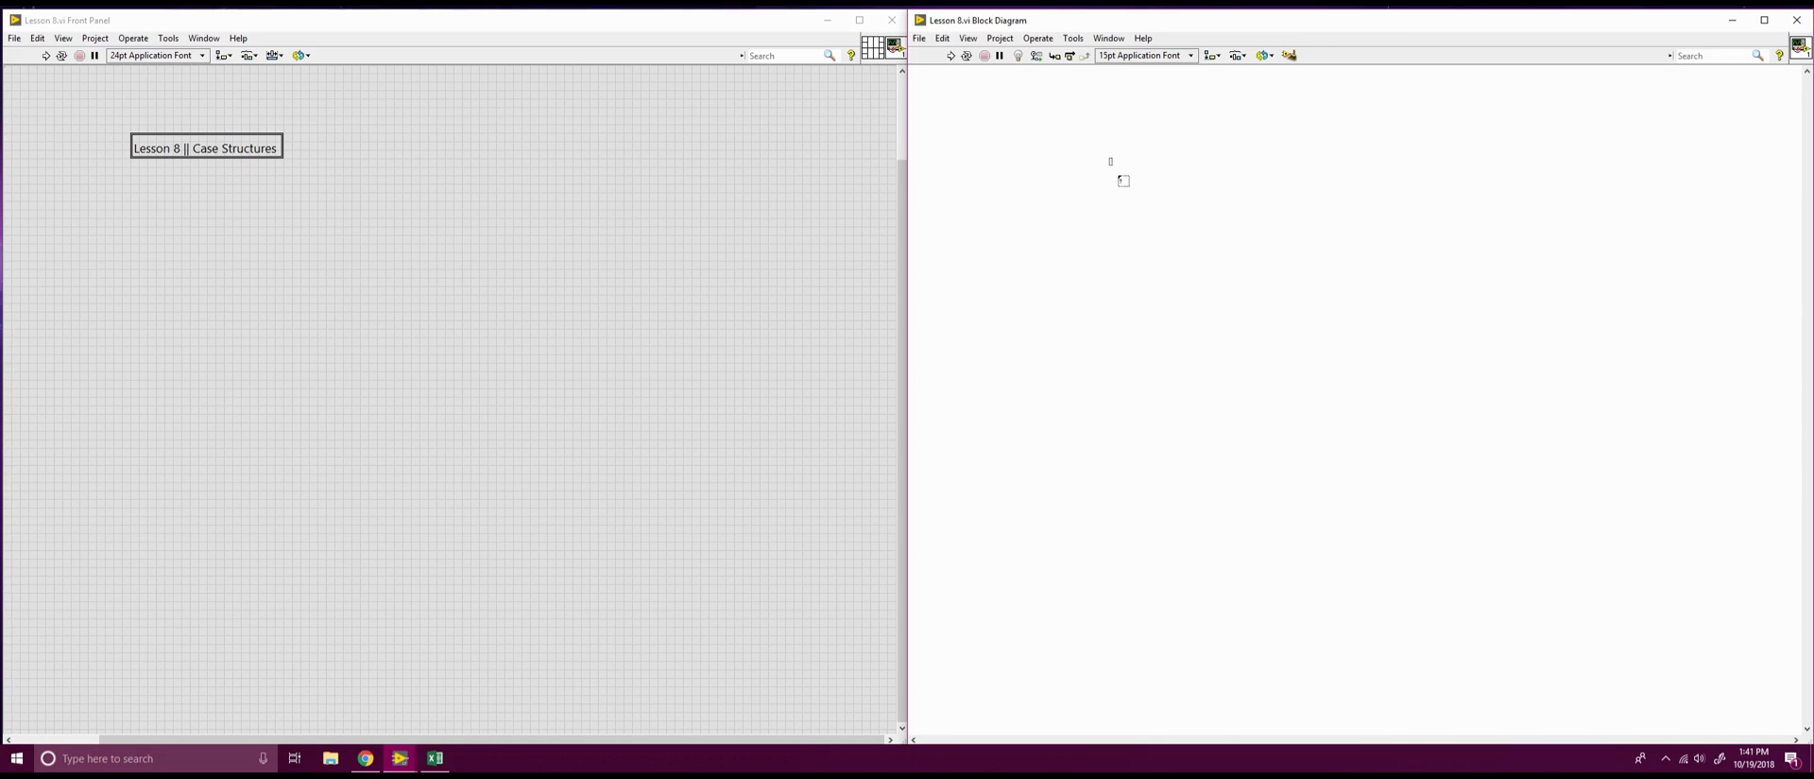
drag(1111, 162, 1493, 528)
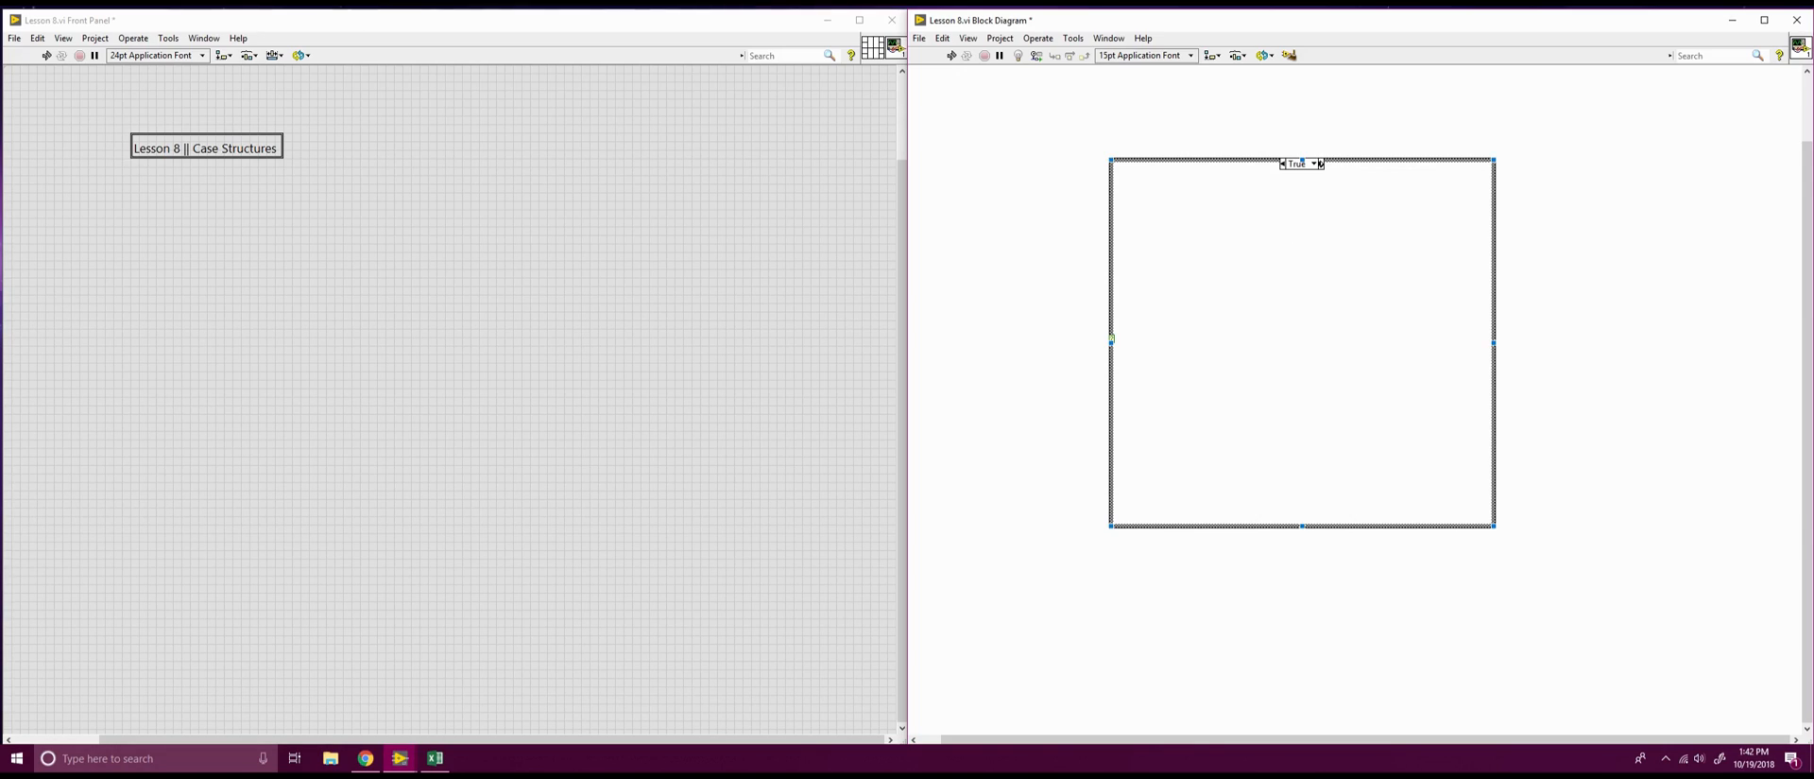
Flip the case selector between the False and True cases, ending on False
click(1319, 164)
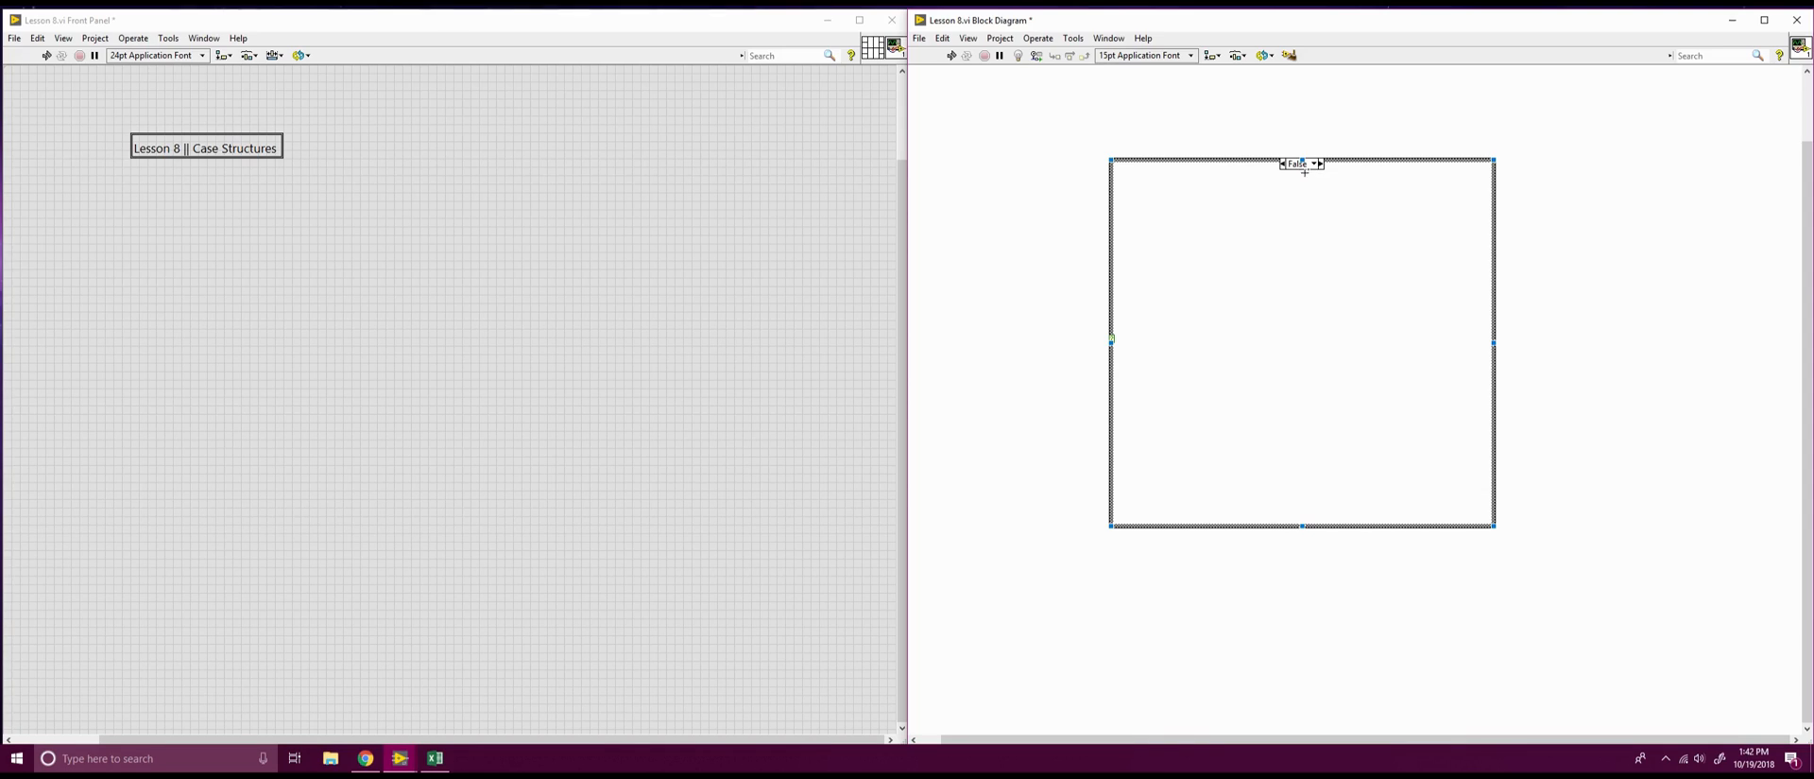
click(1315, 163)
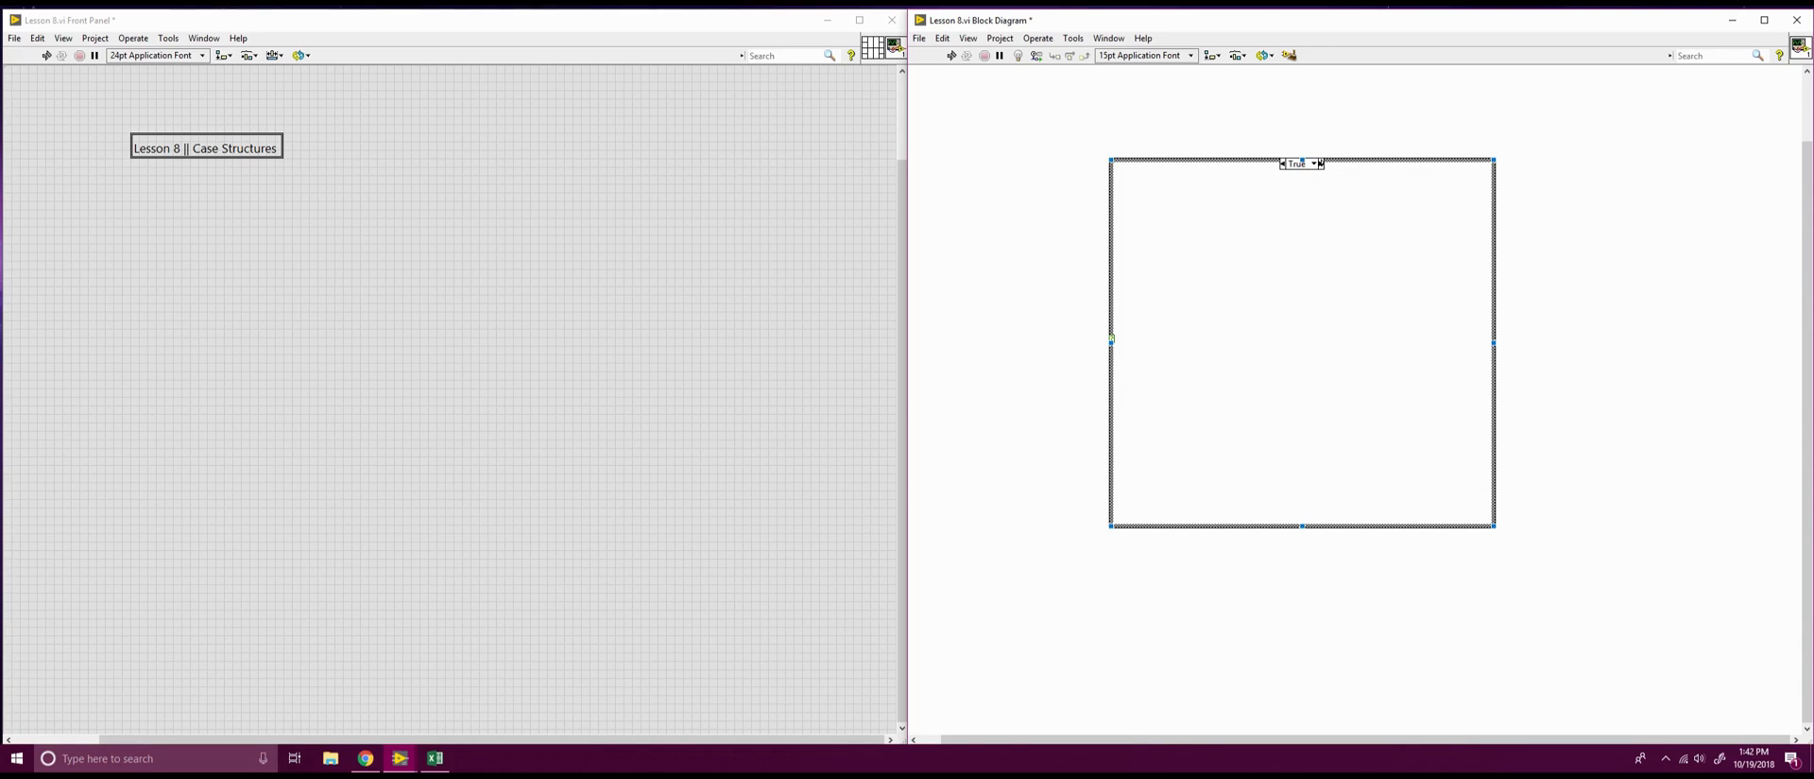
click(1319, 163)
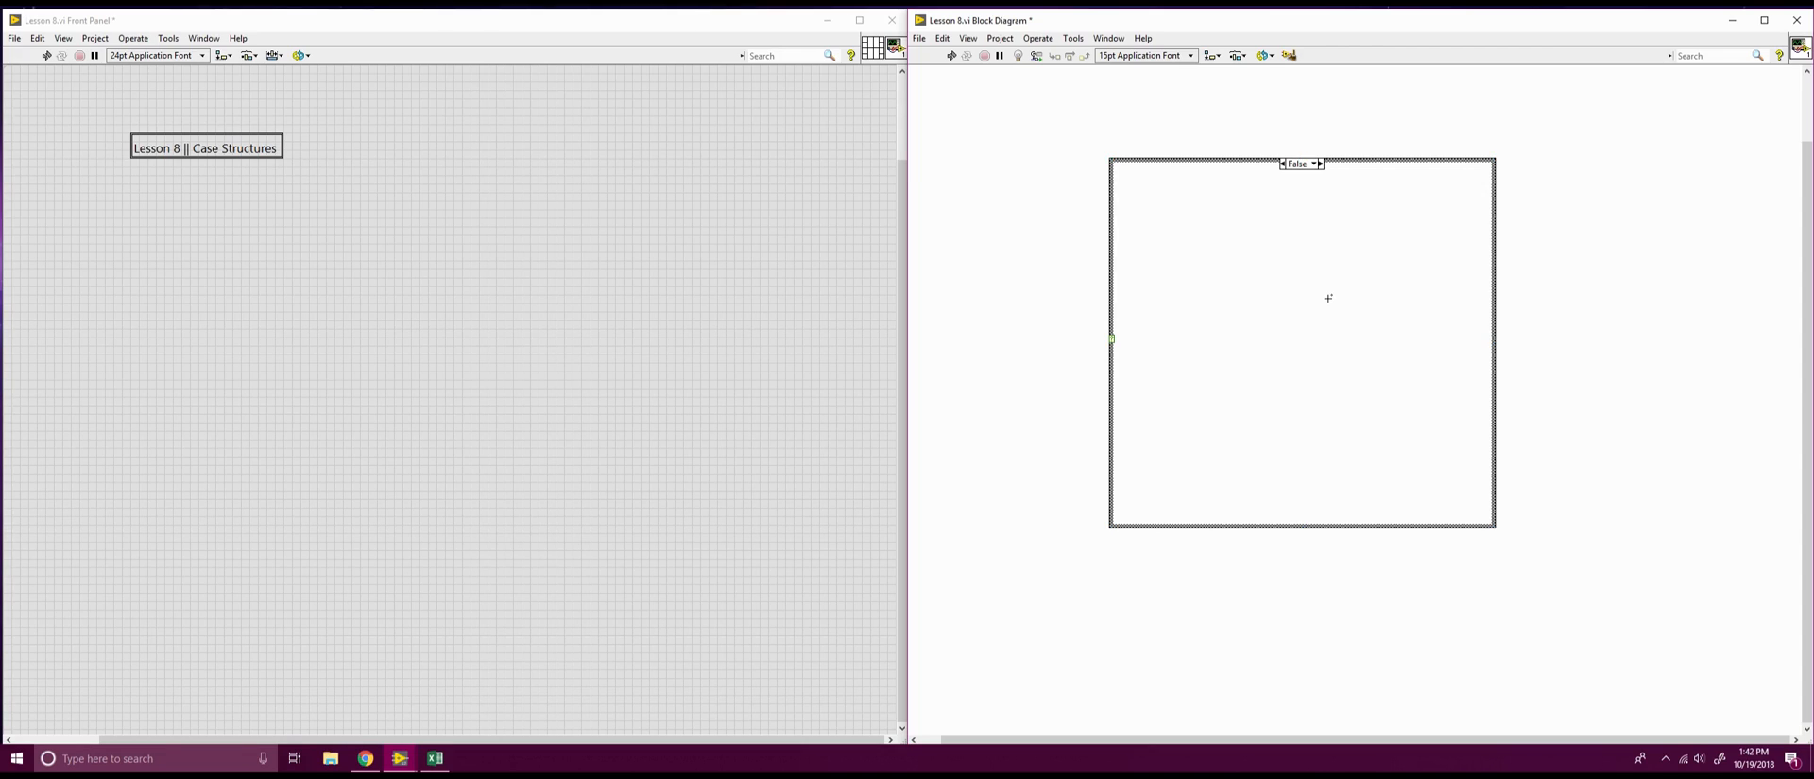
mouse_move(1168, 274)
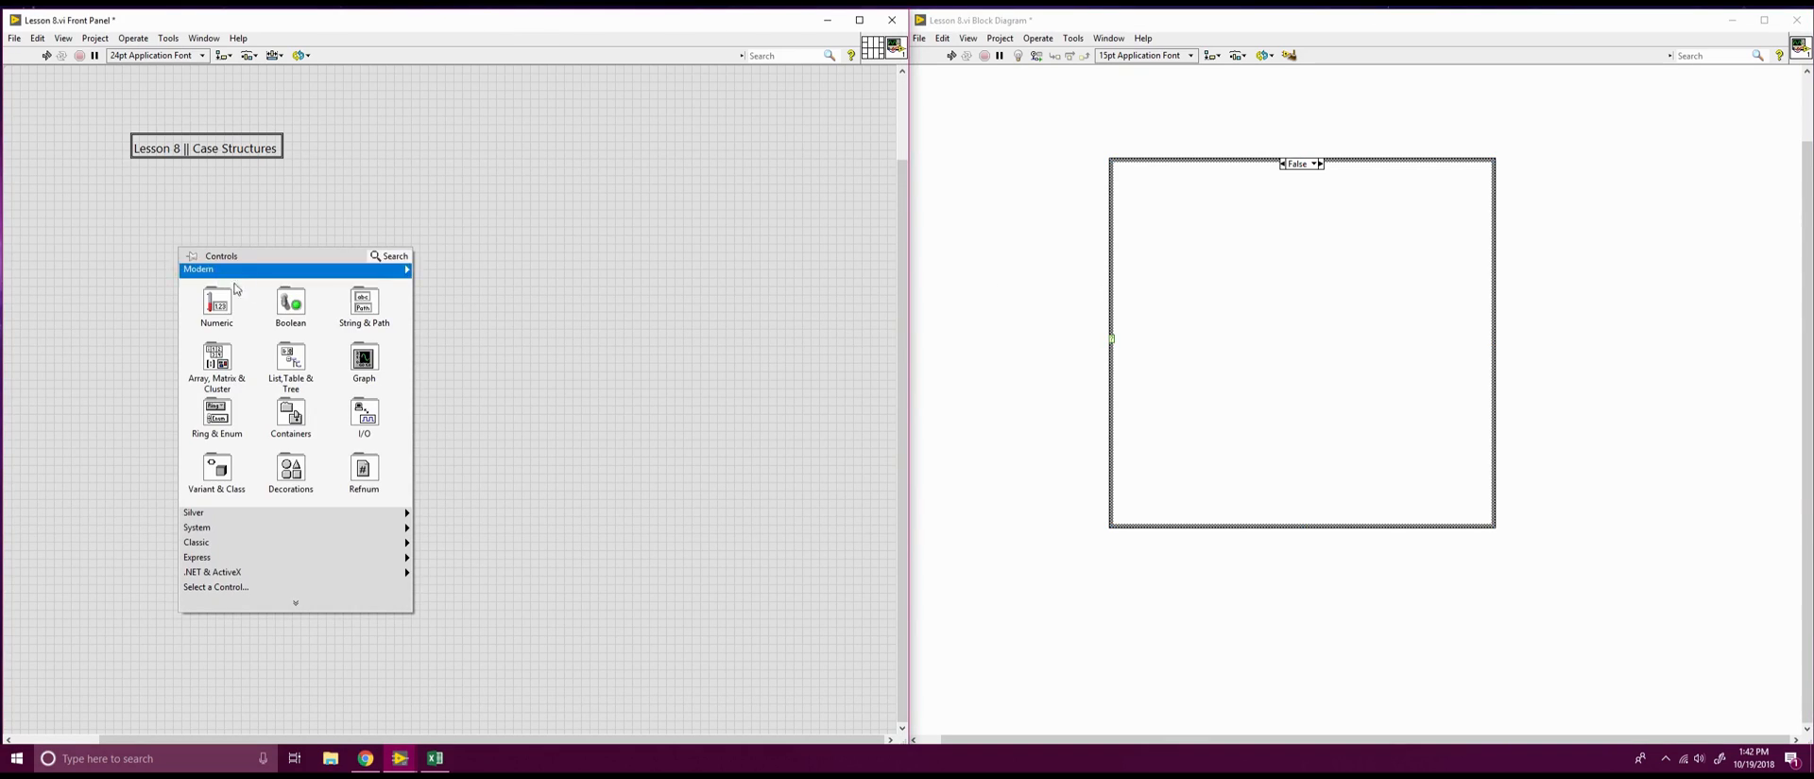
Place a Boolean push button and wire its terminal, left of the structure, to the case selector
click(291, 302)
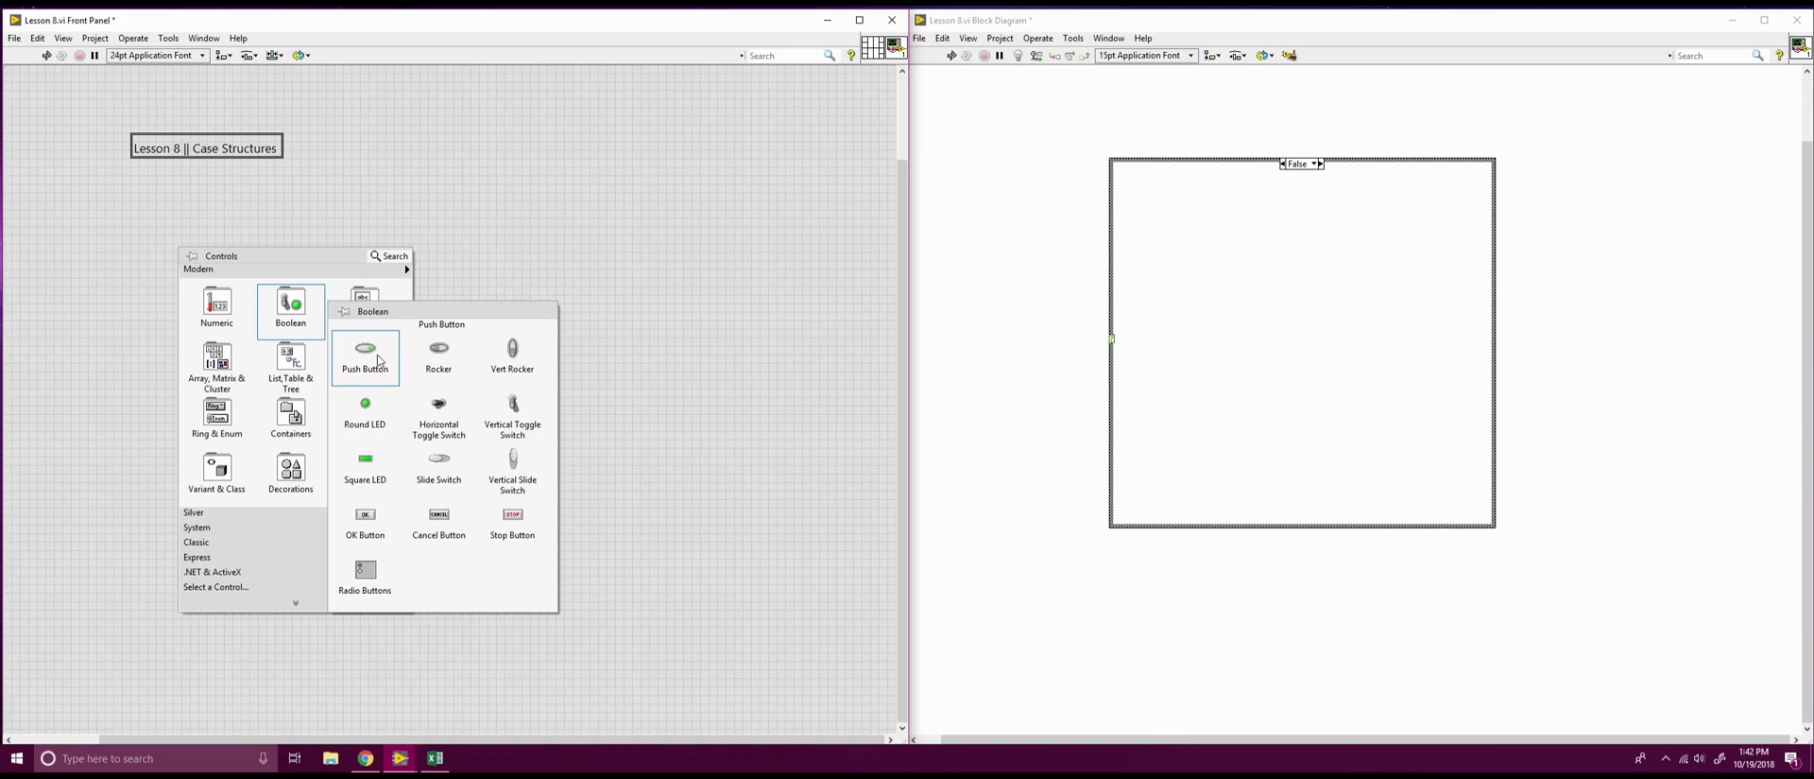
mouse_move(512, 408)
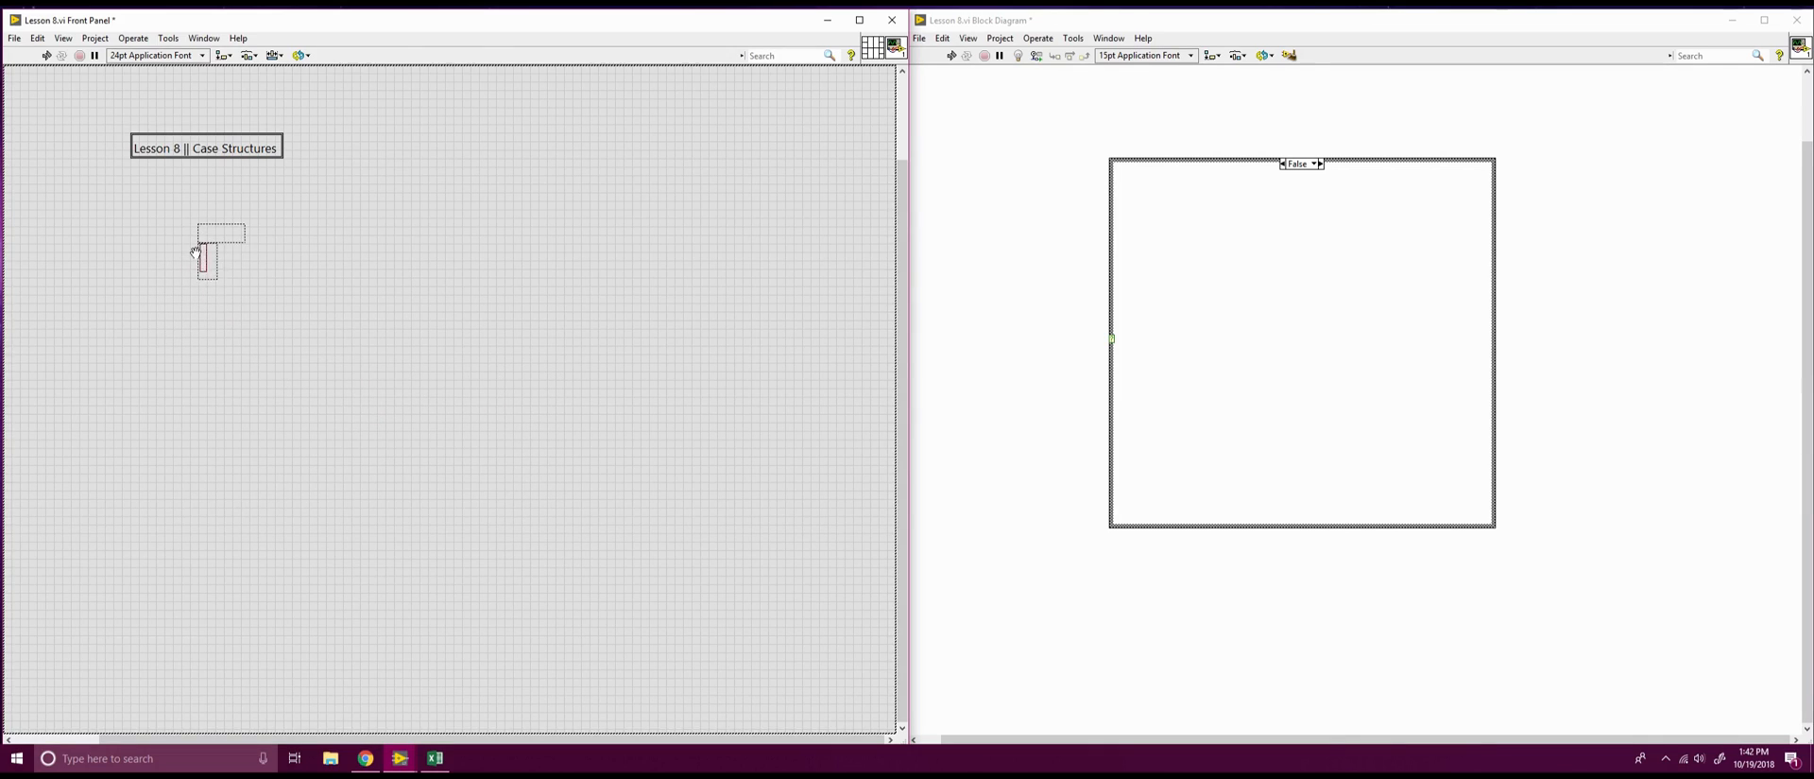
drag(1055, 287, 1126, 252)
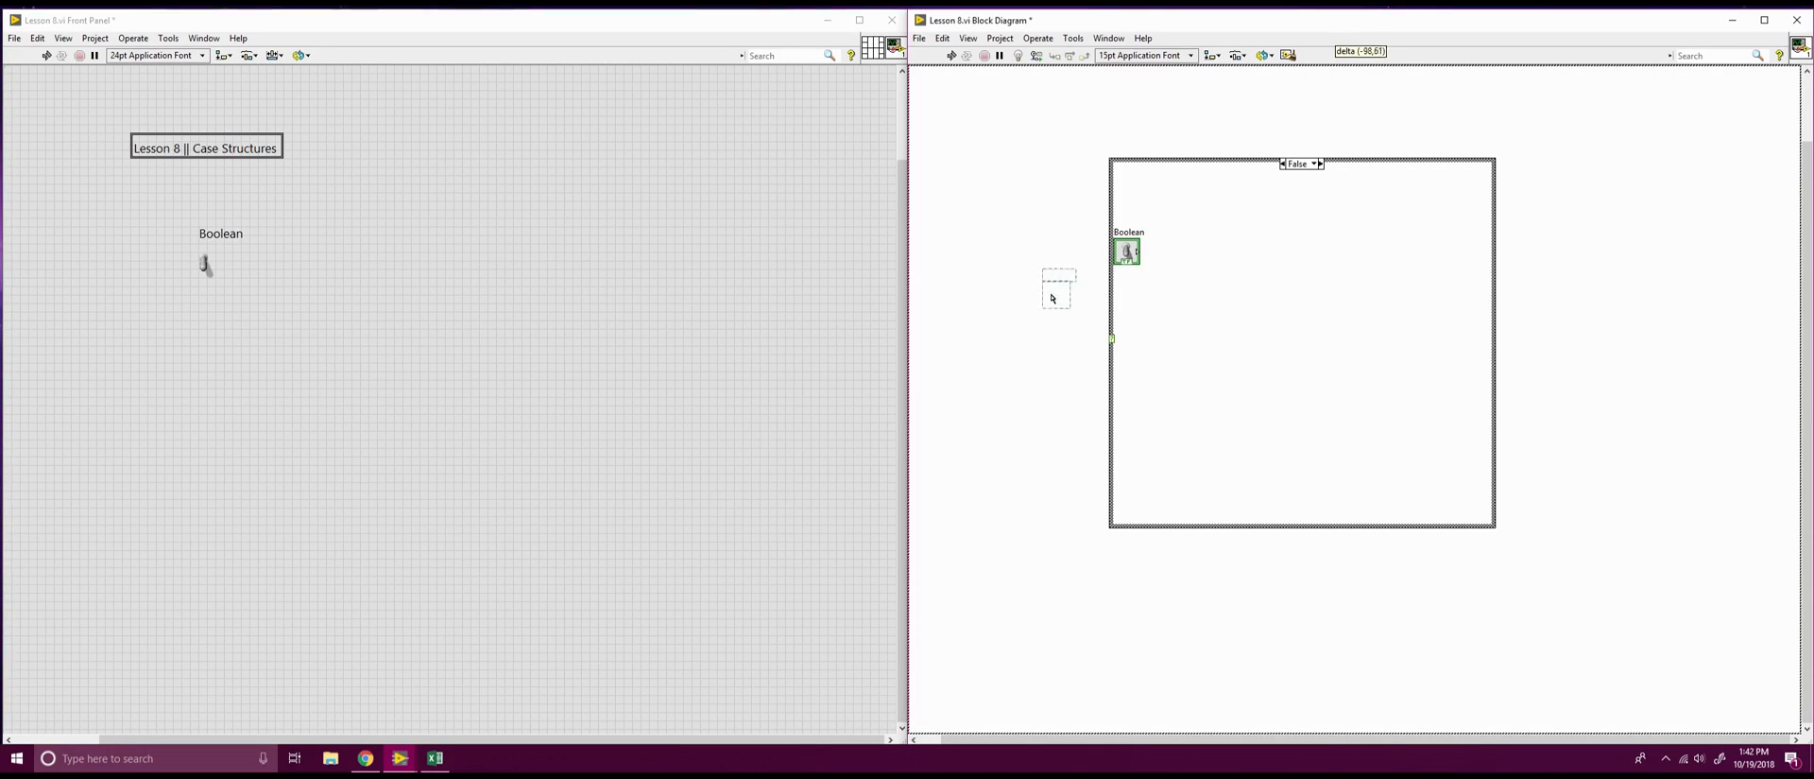
drag(1126, 251, 1053, 339)
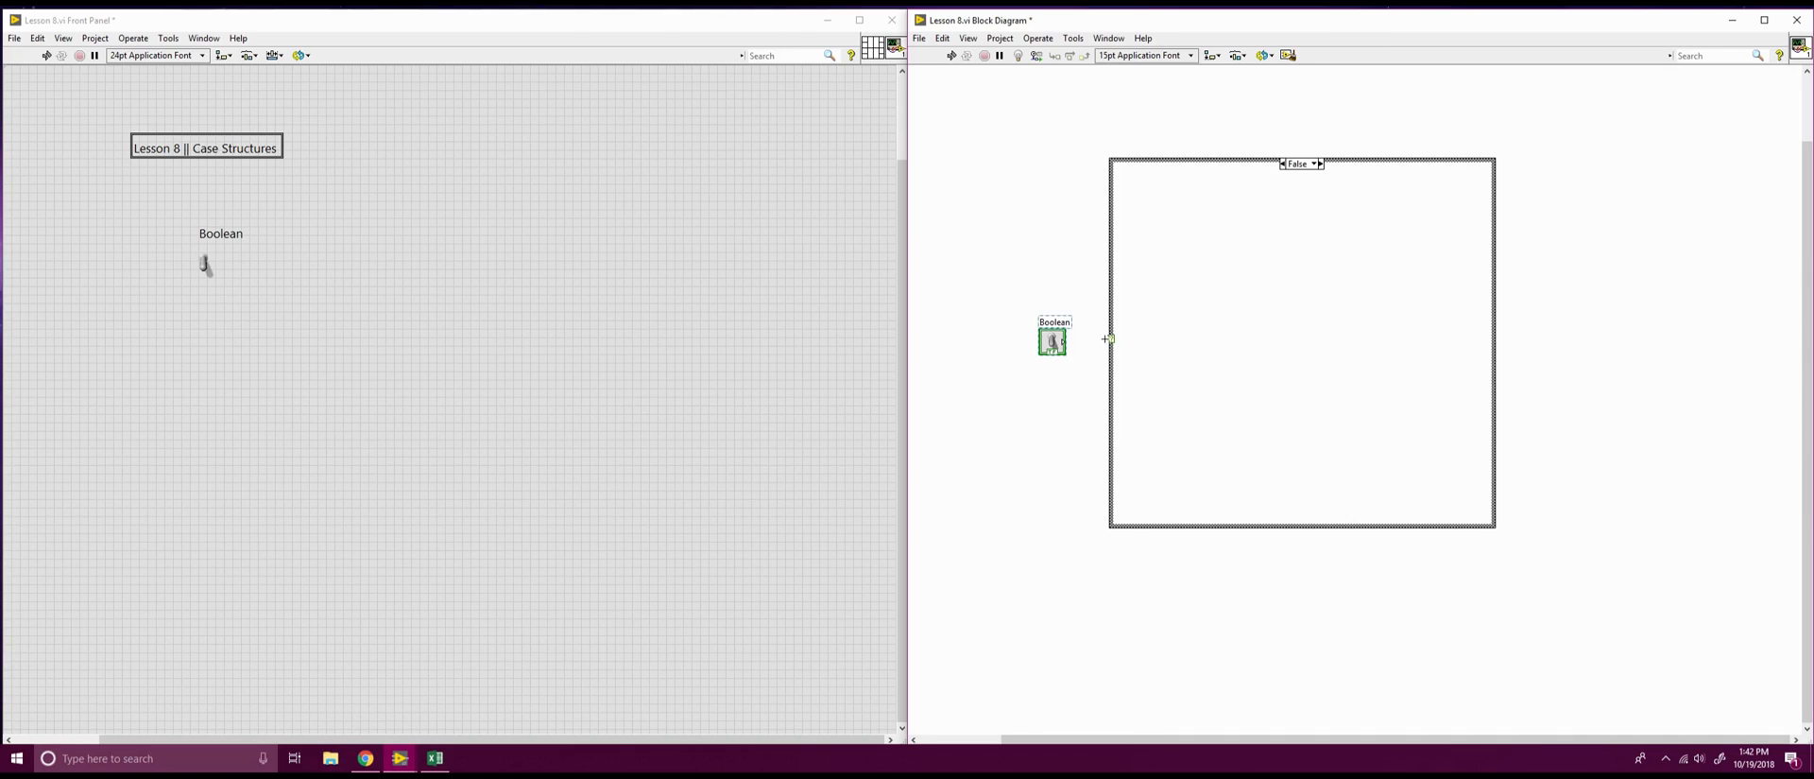
drag(1068, 341, 1109, 341)
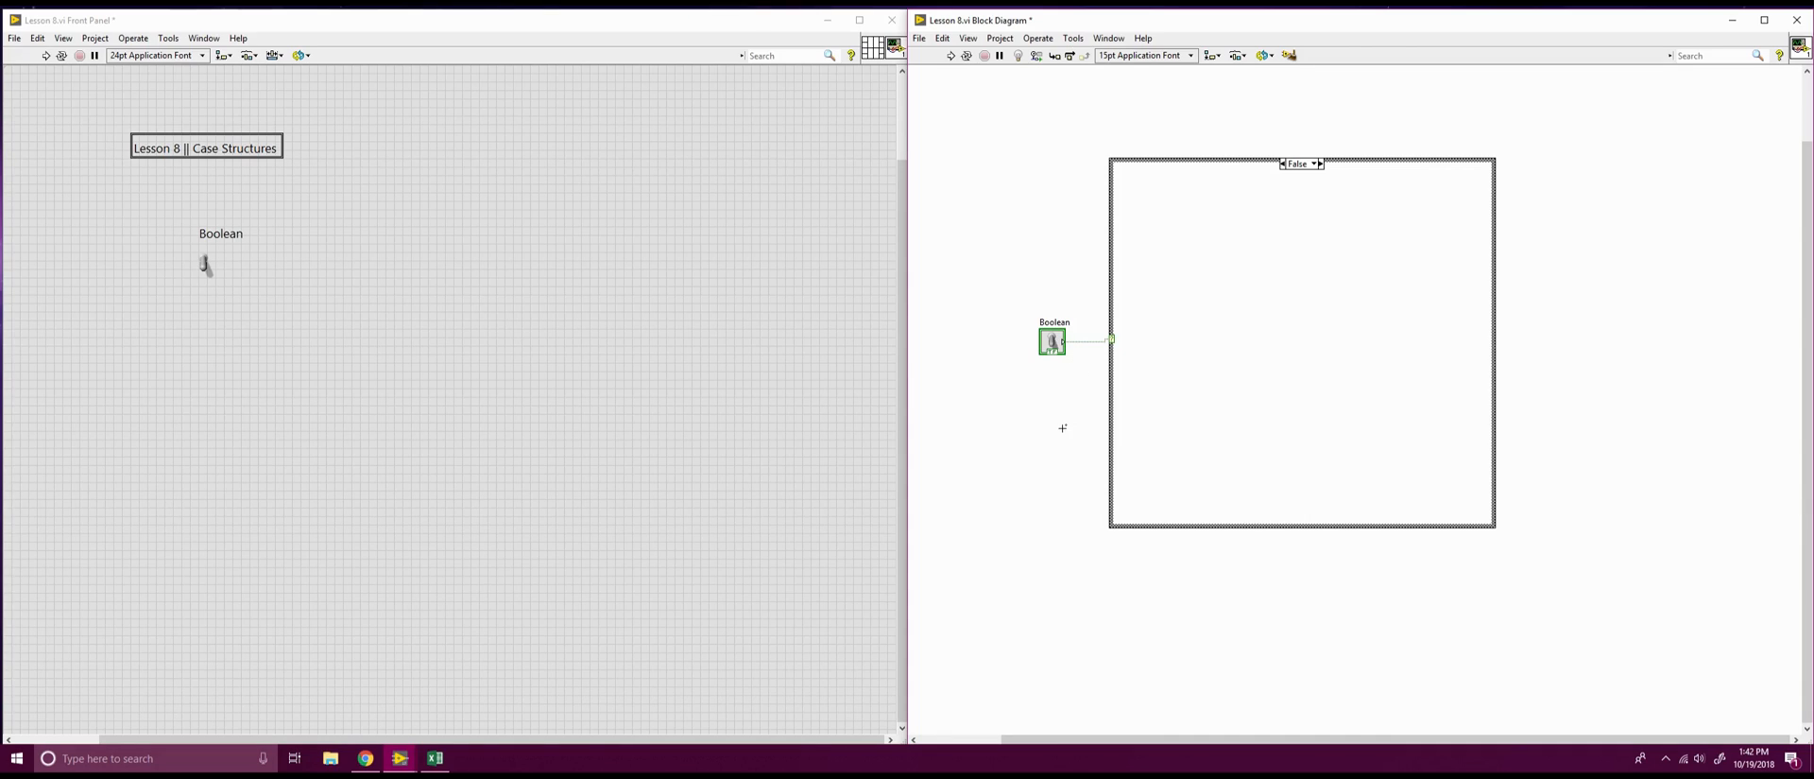
mouse_move(107, 315)
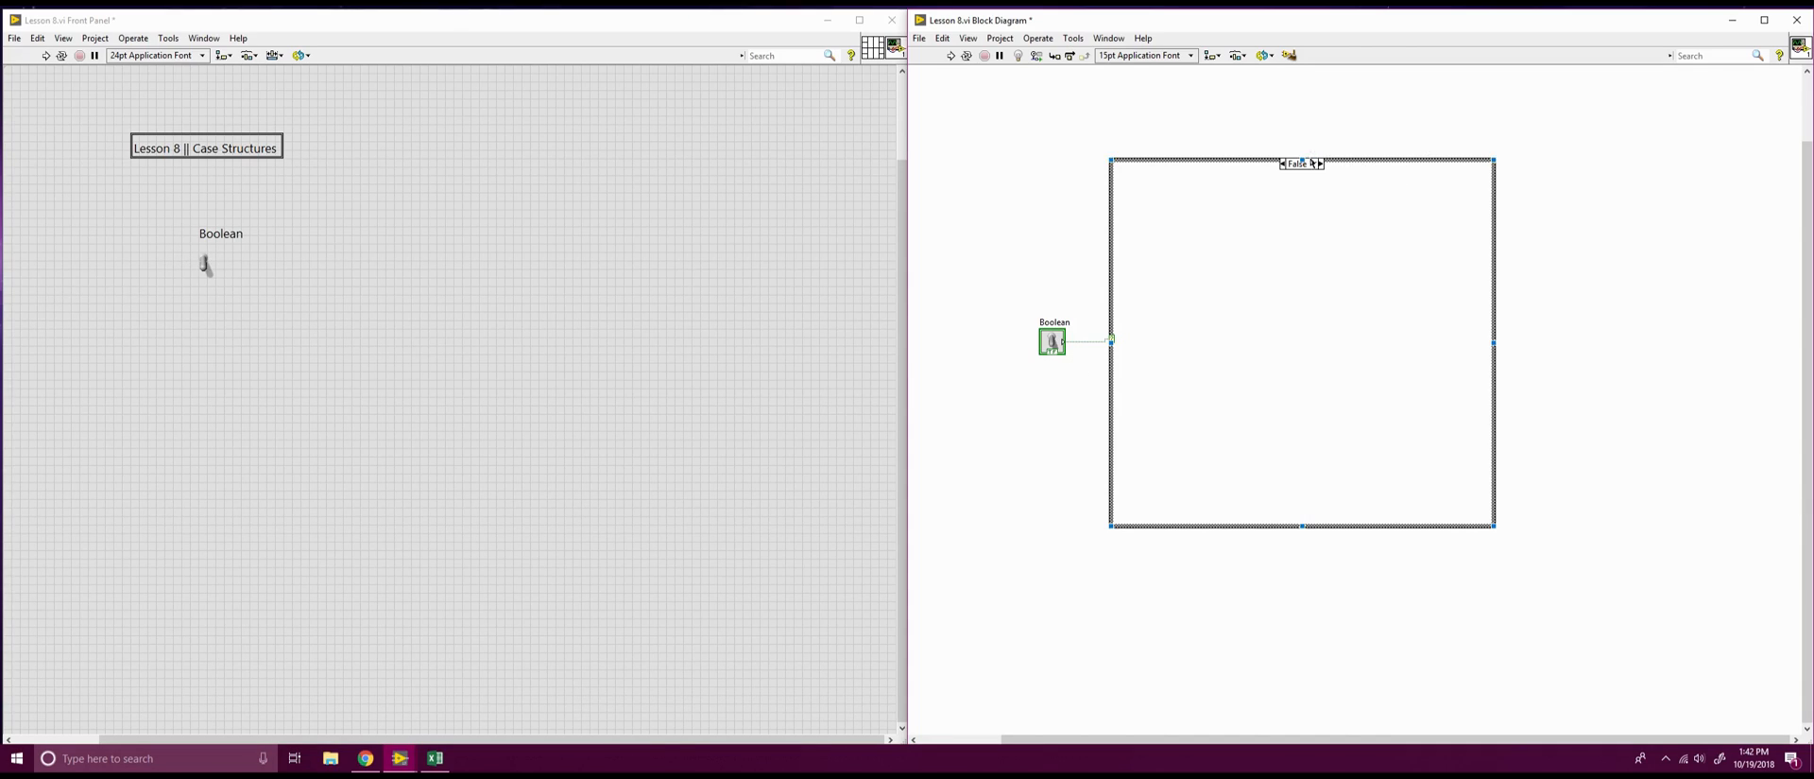
Step through the structure's cases, ending on the True case
click(1319, 164)
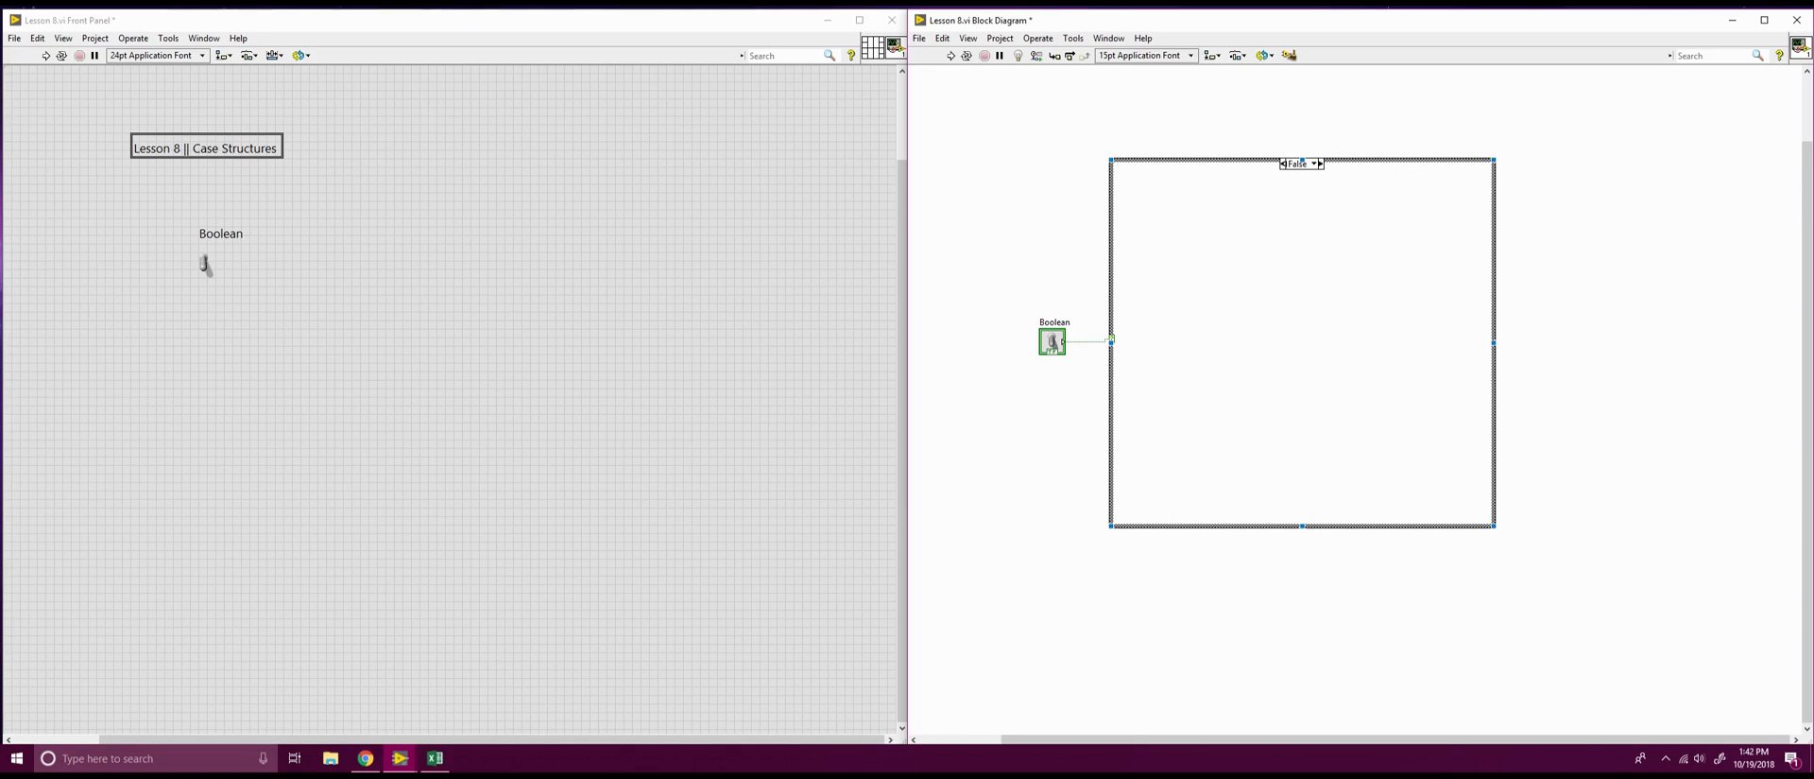
click(1319, 164)
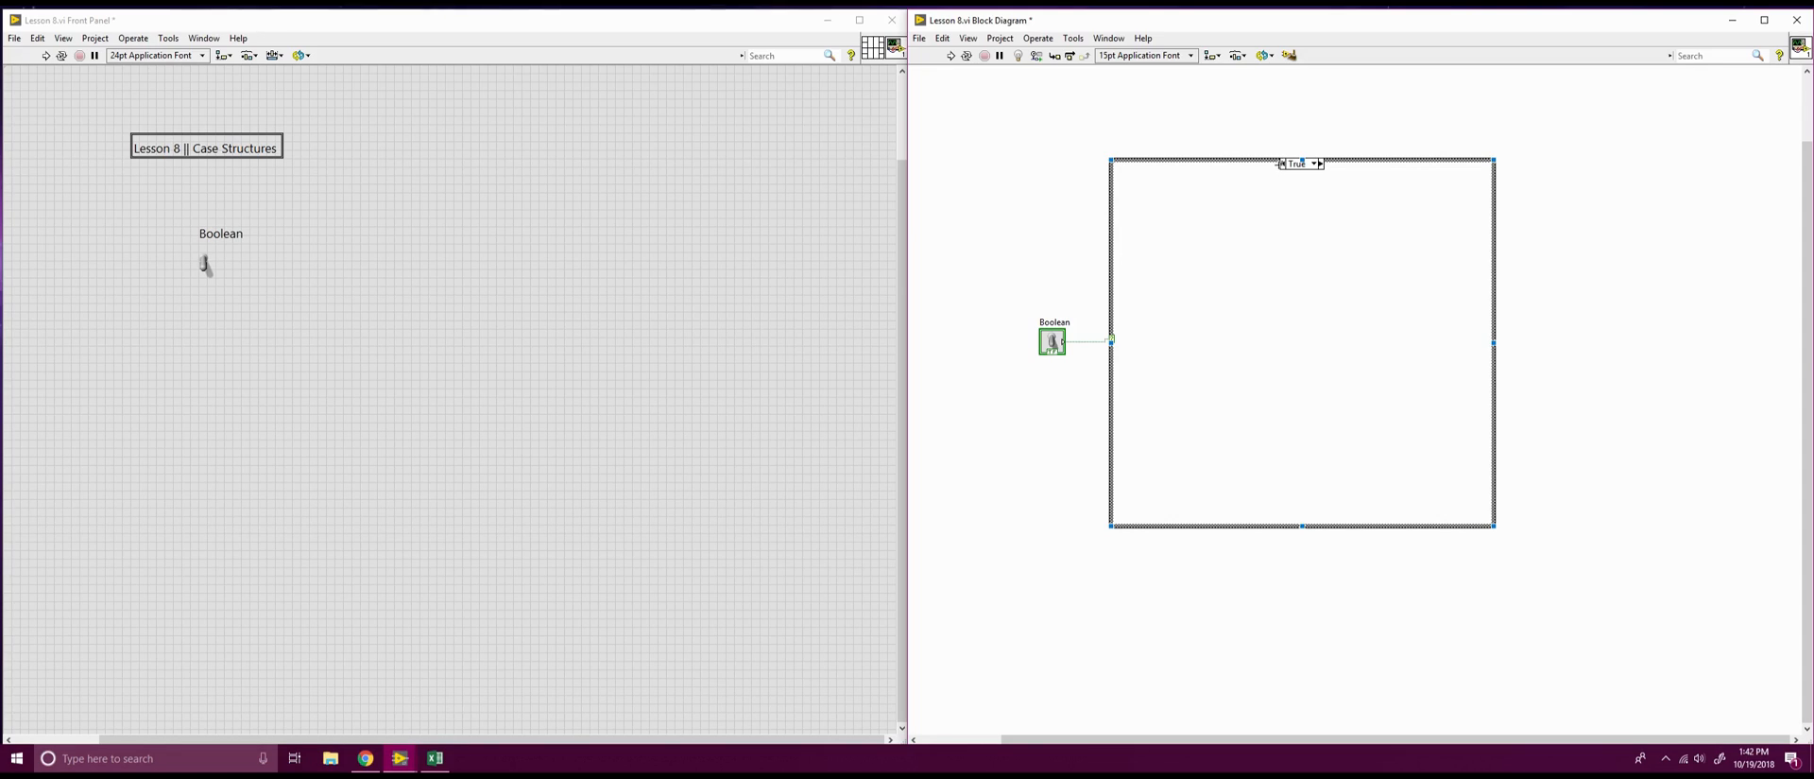
mouse_move(1508, 318)
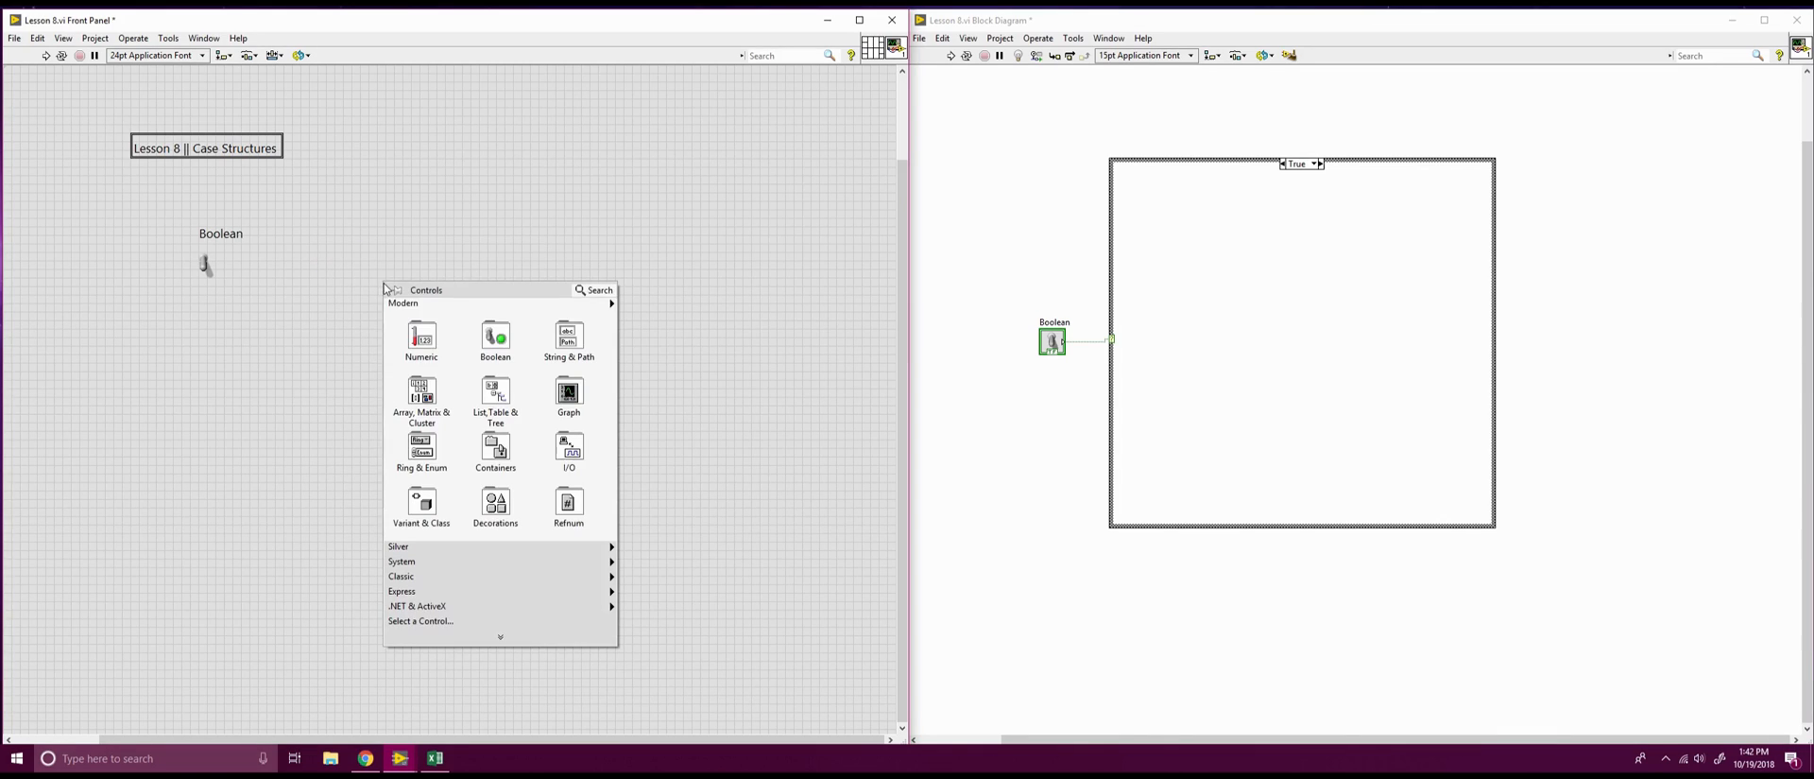
Place a numeric indicator named Numeric on the front panel from the Numeric controls
click(422, 341)
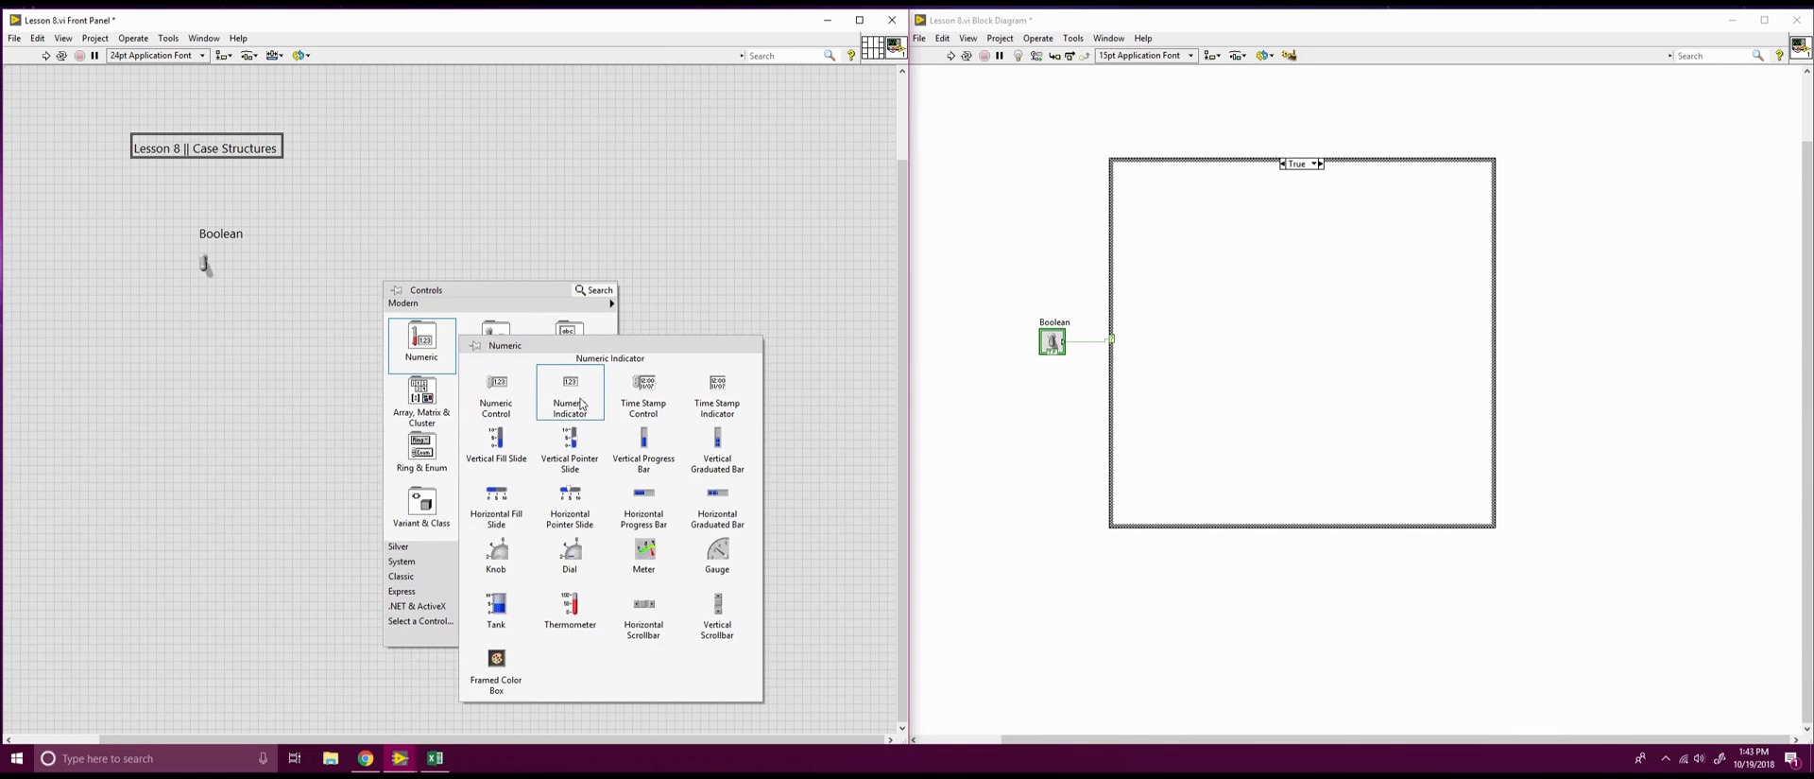
click(569, 391)
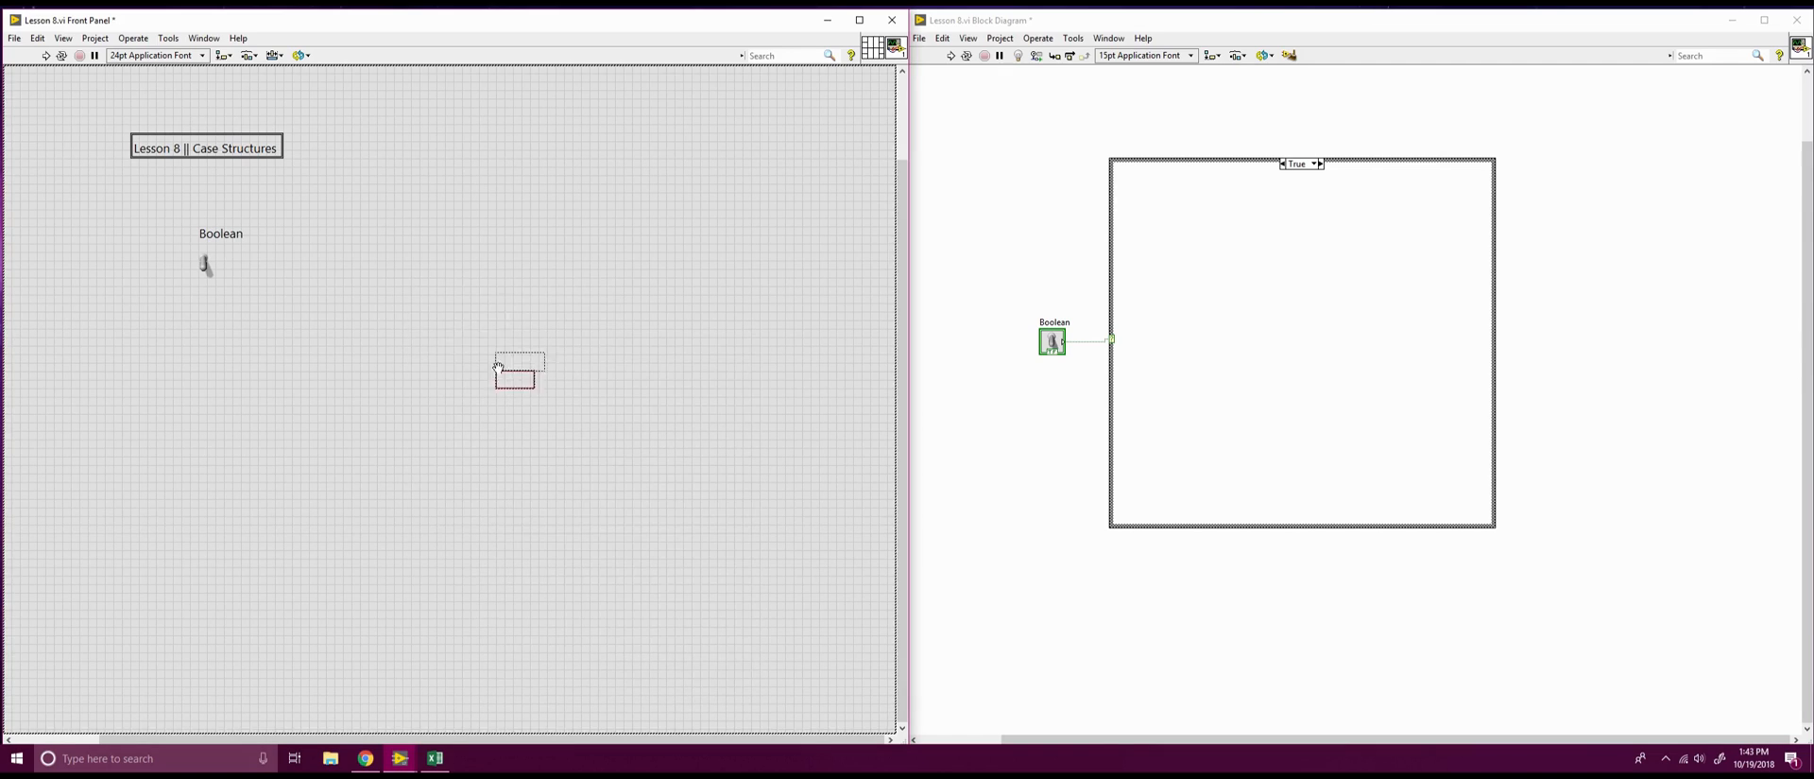
click(516, 375)
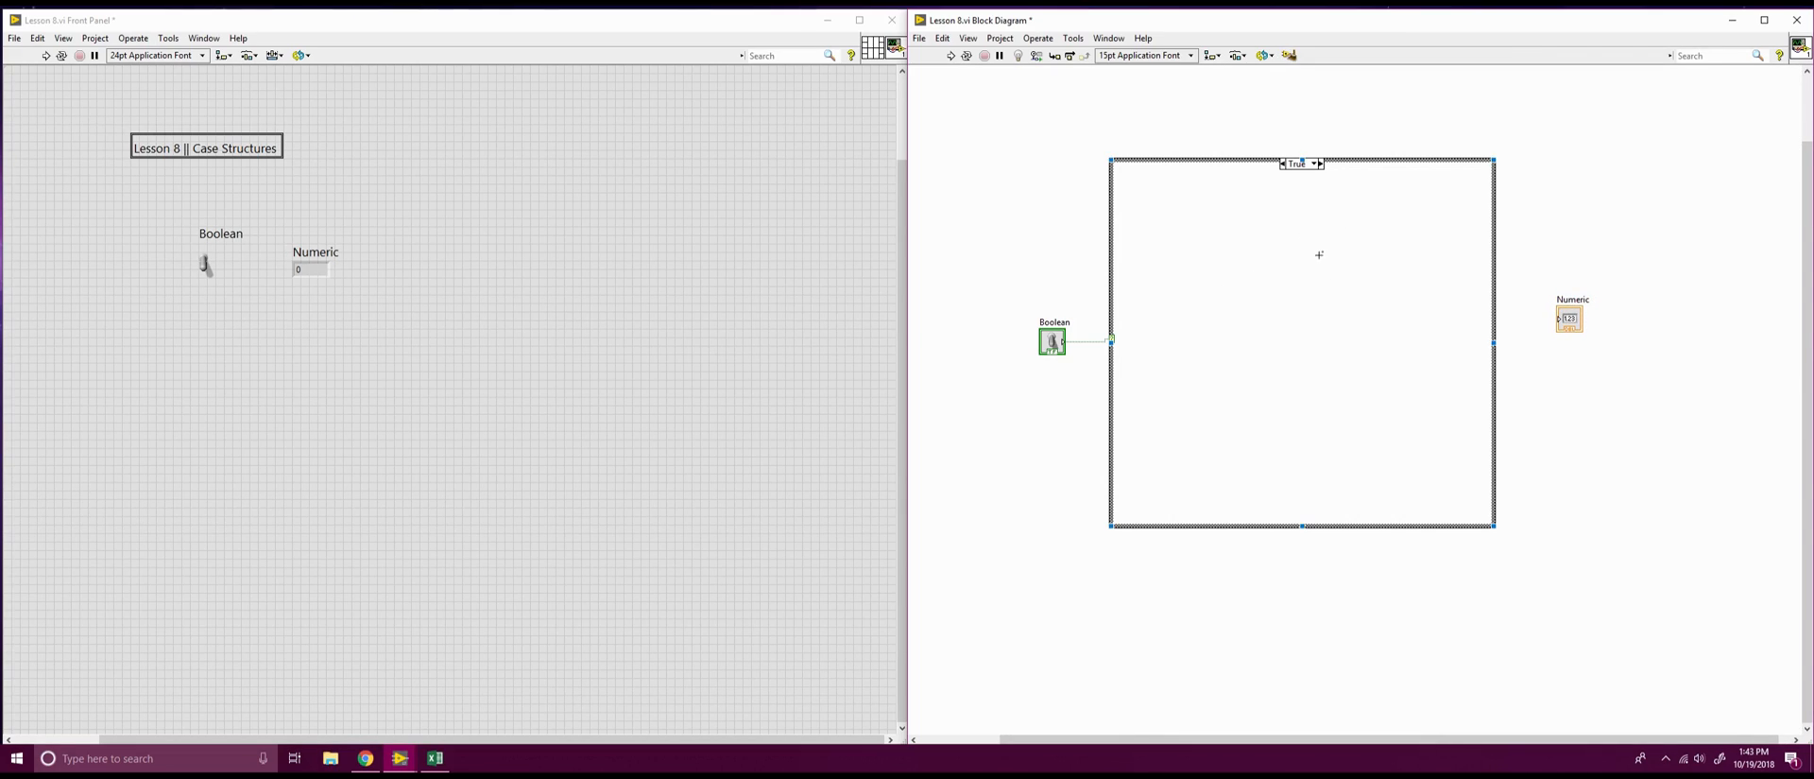
mouse_move(1550, 317)
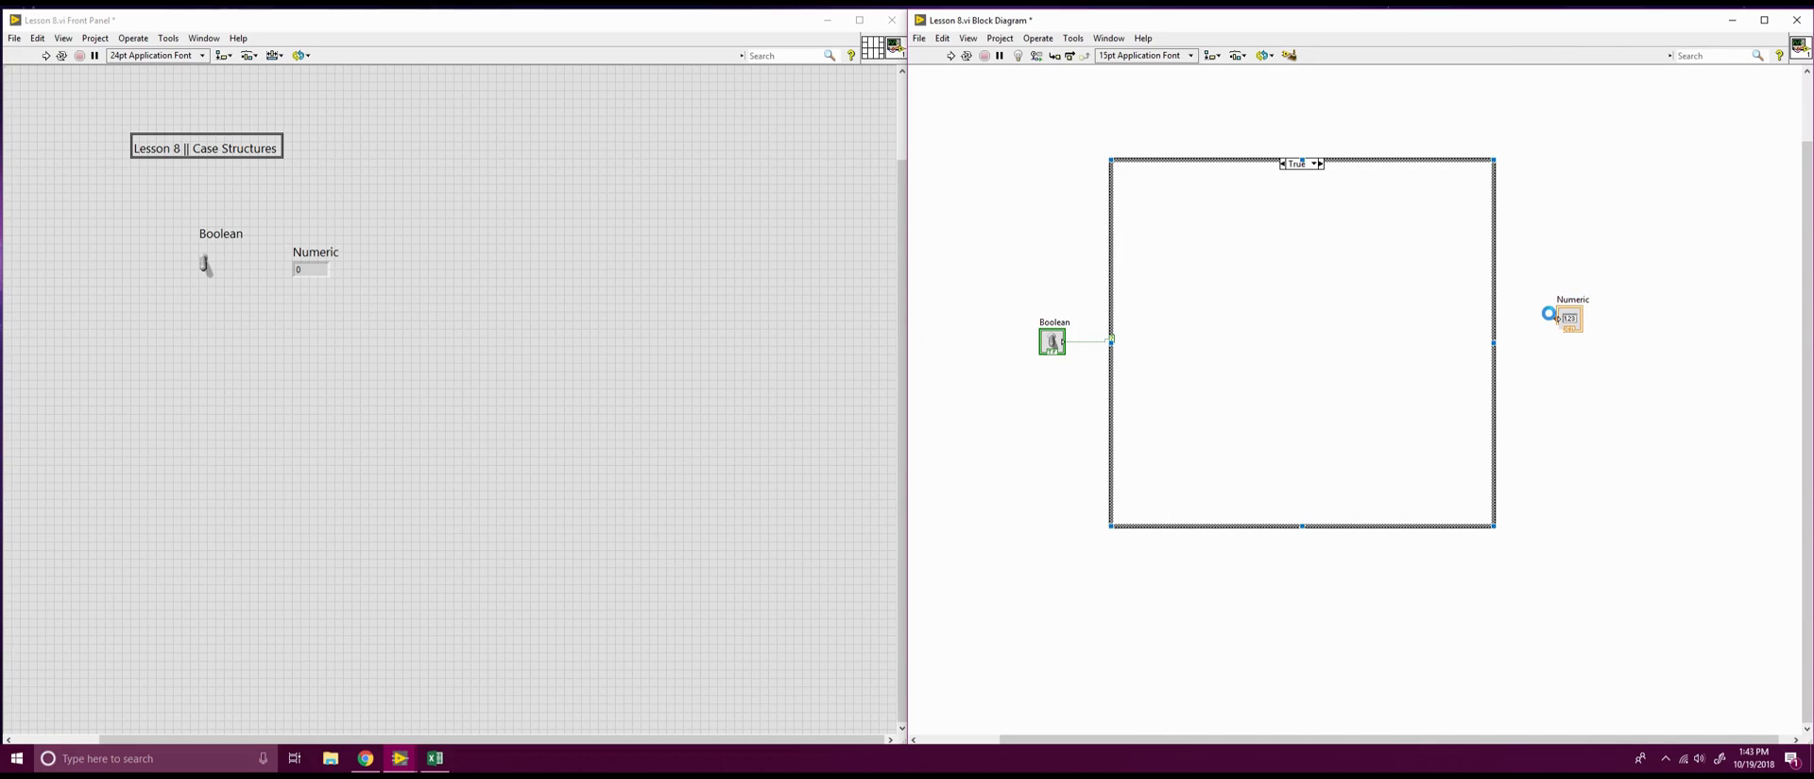
Create a constant for the Numeric indicator and connect the False case constant to it
right_click(1569, 318)
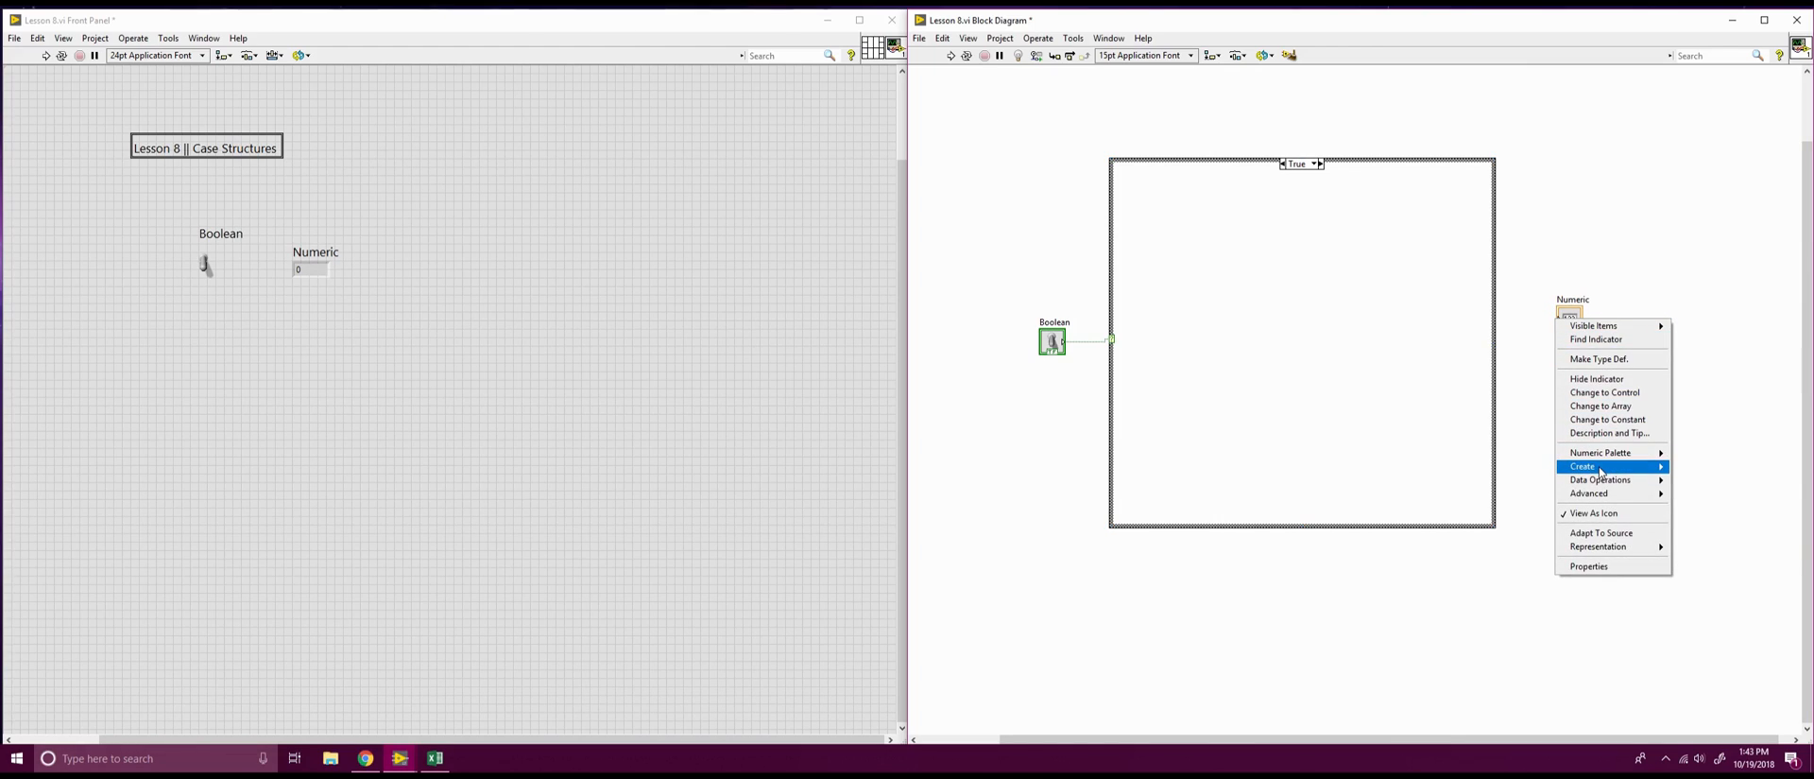
mouse_move(1581, 465)
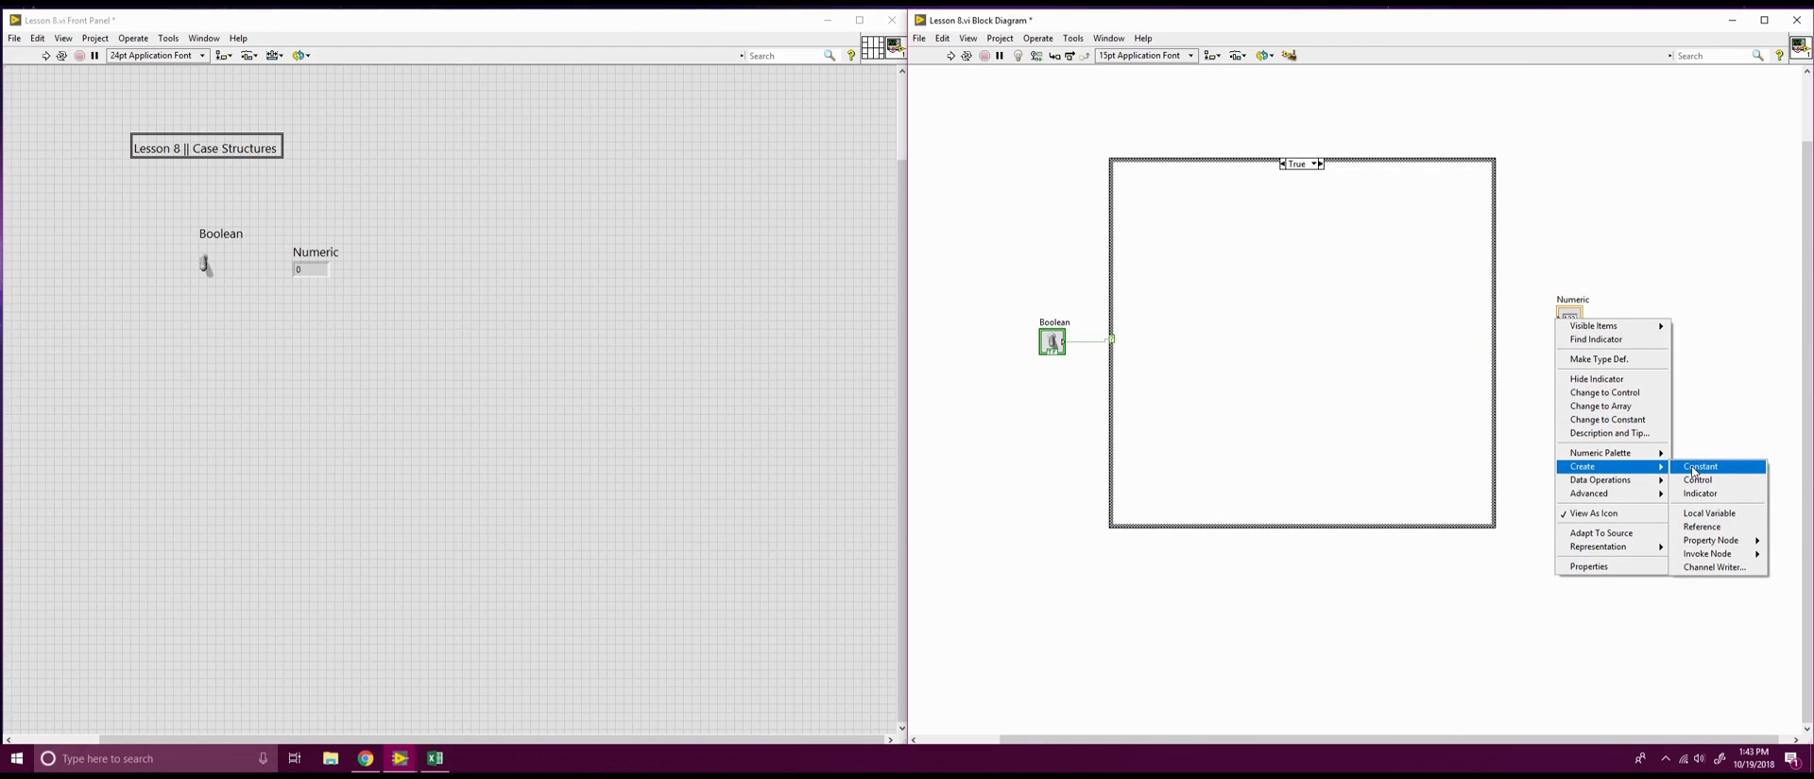
click(1706, 465)
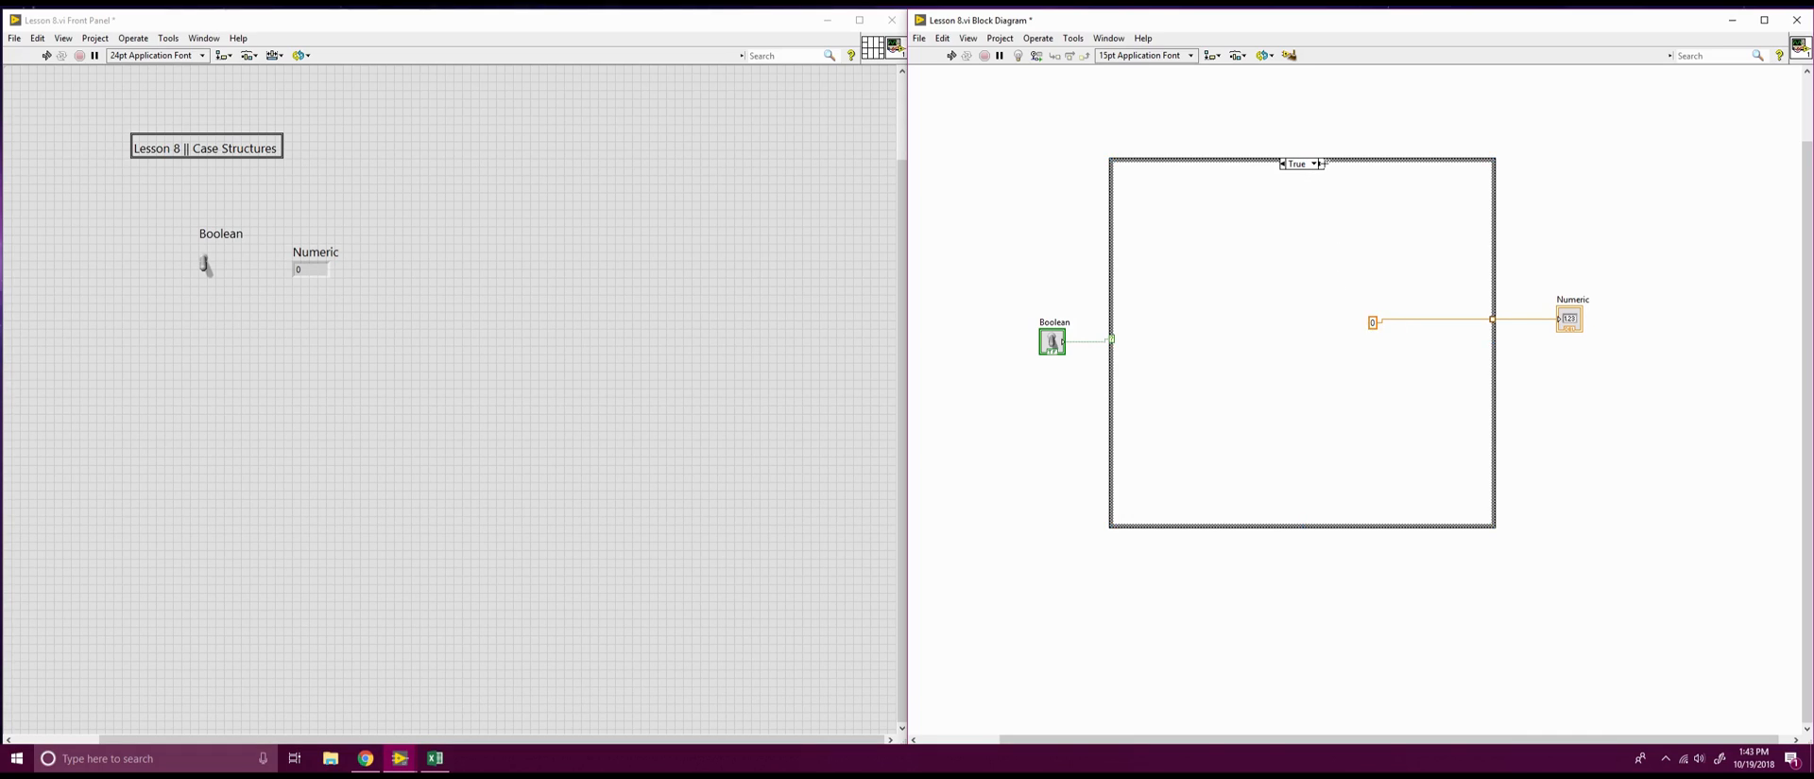
click(1316, 163)
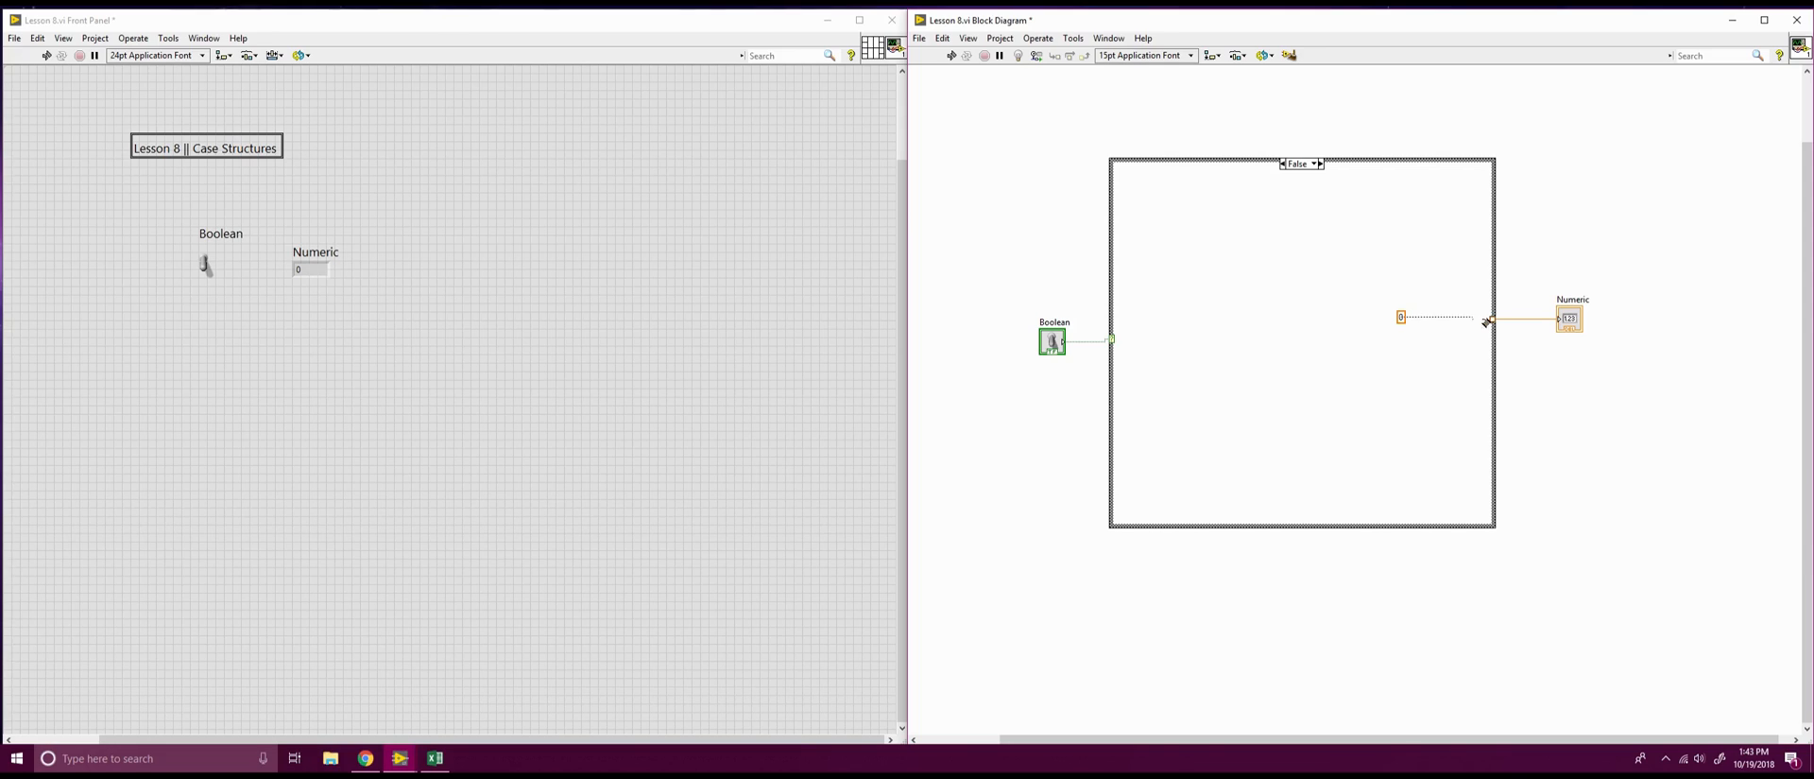
click(1490, 317)
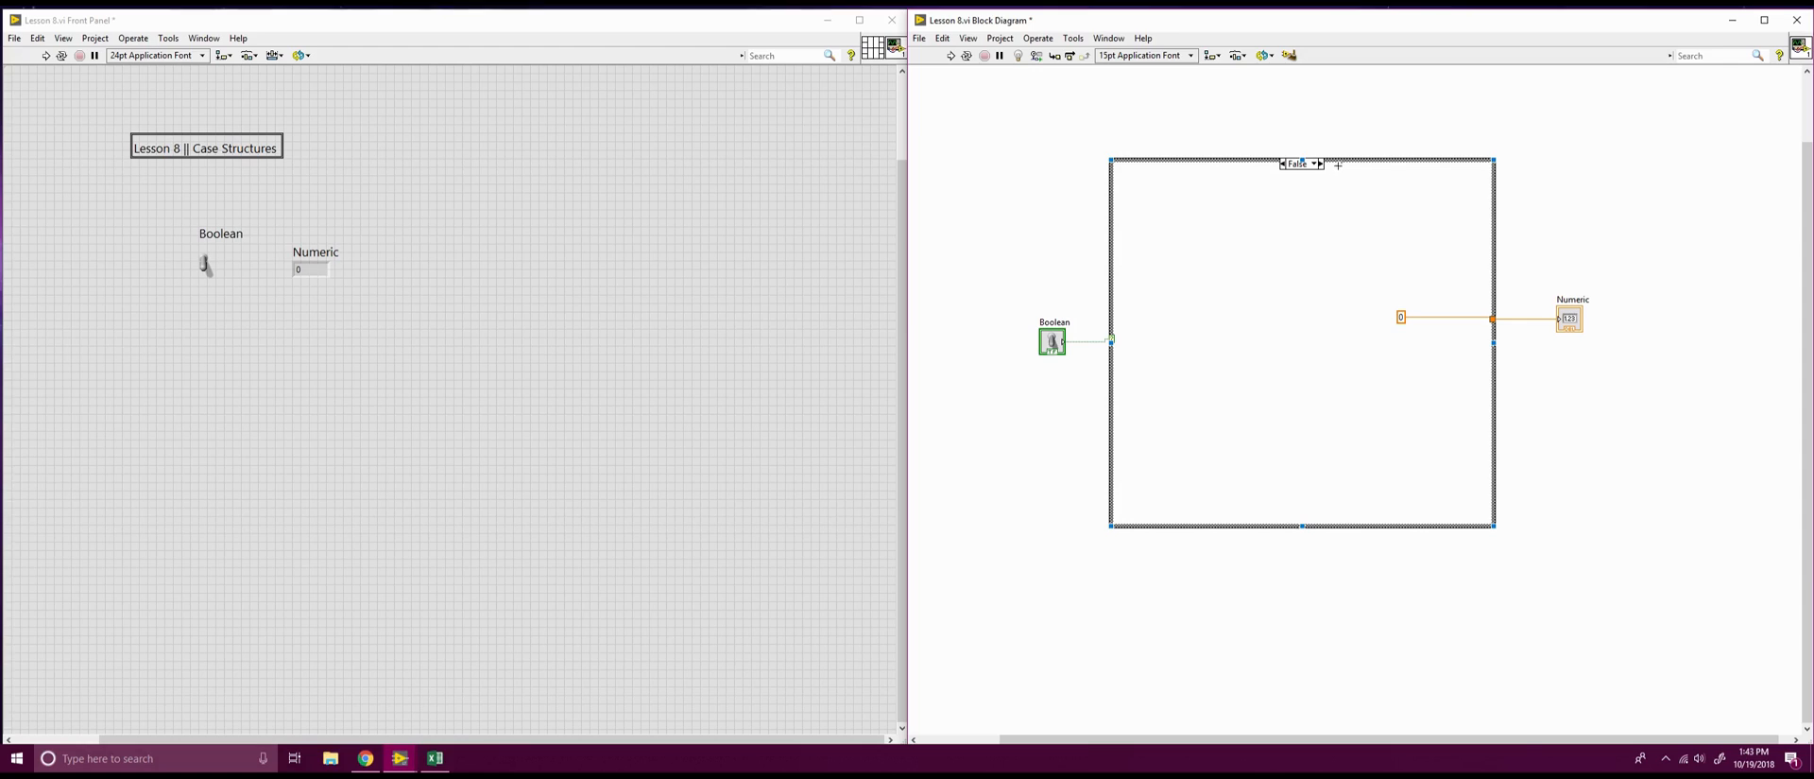
Wire the True case's numeric constant to the output tunnel feeding Numeric
click(1323, 163)
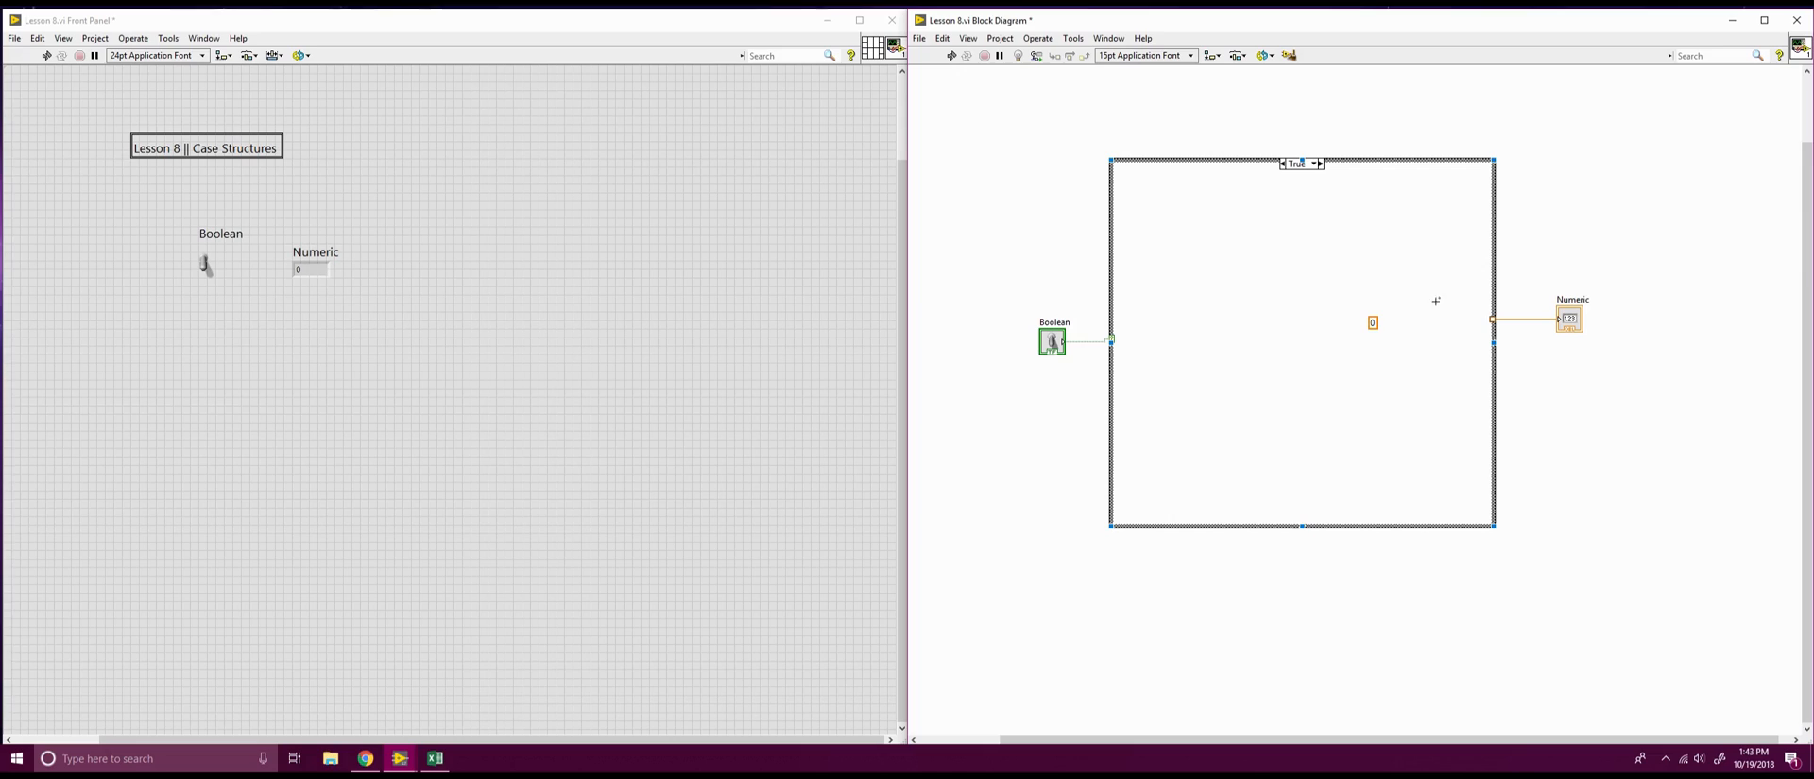
mouse_move(934, 74)
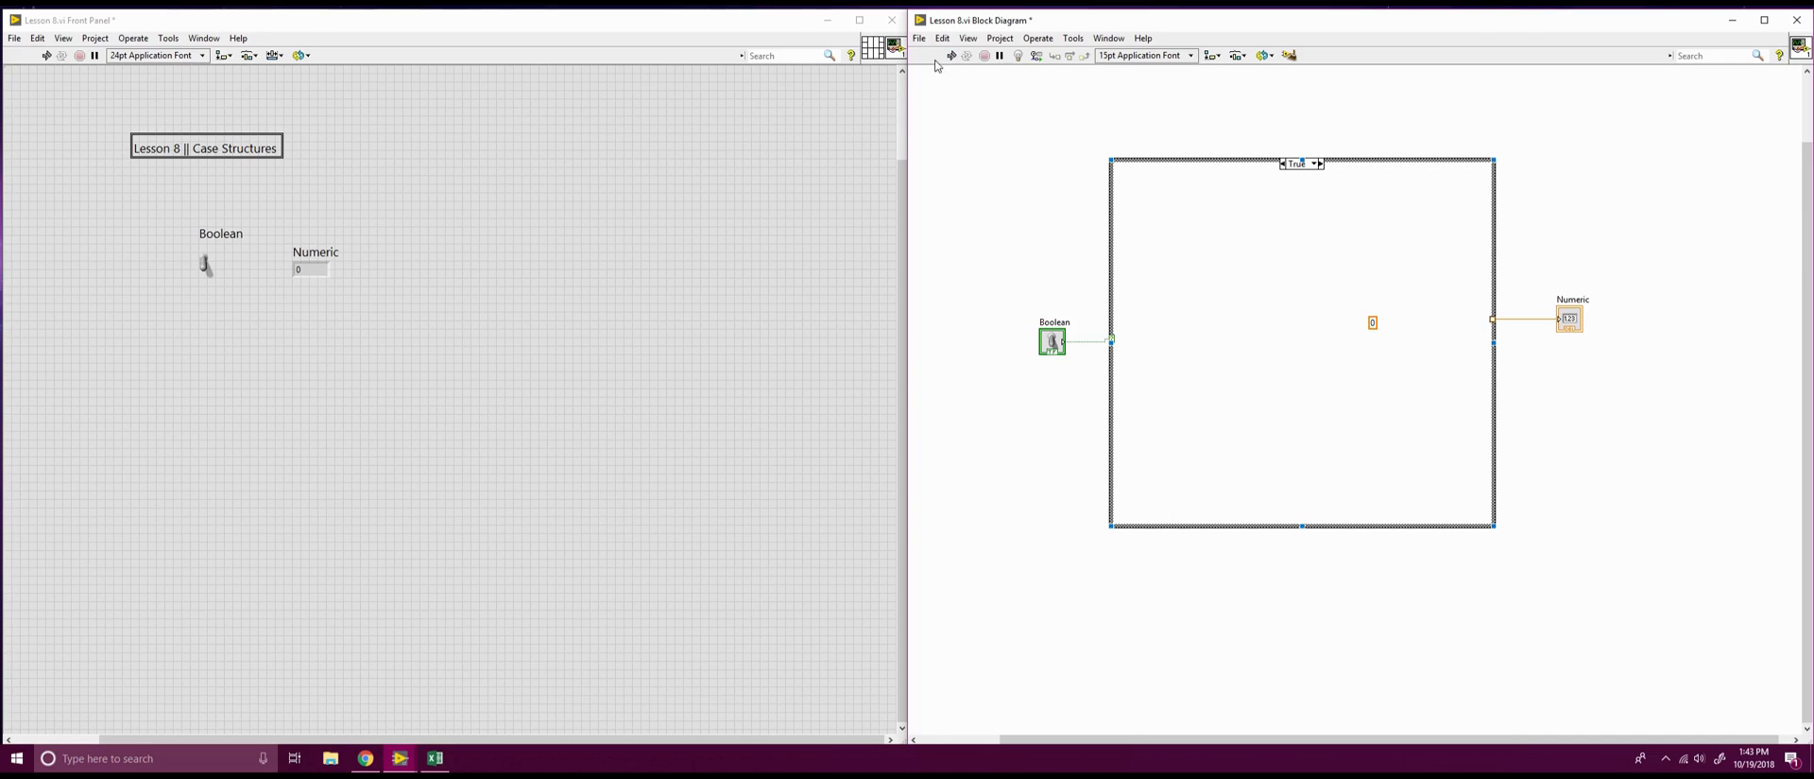
mouse_move(1338, 357)
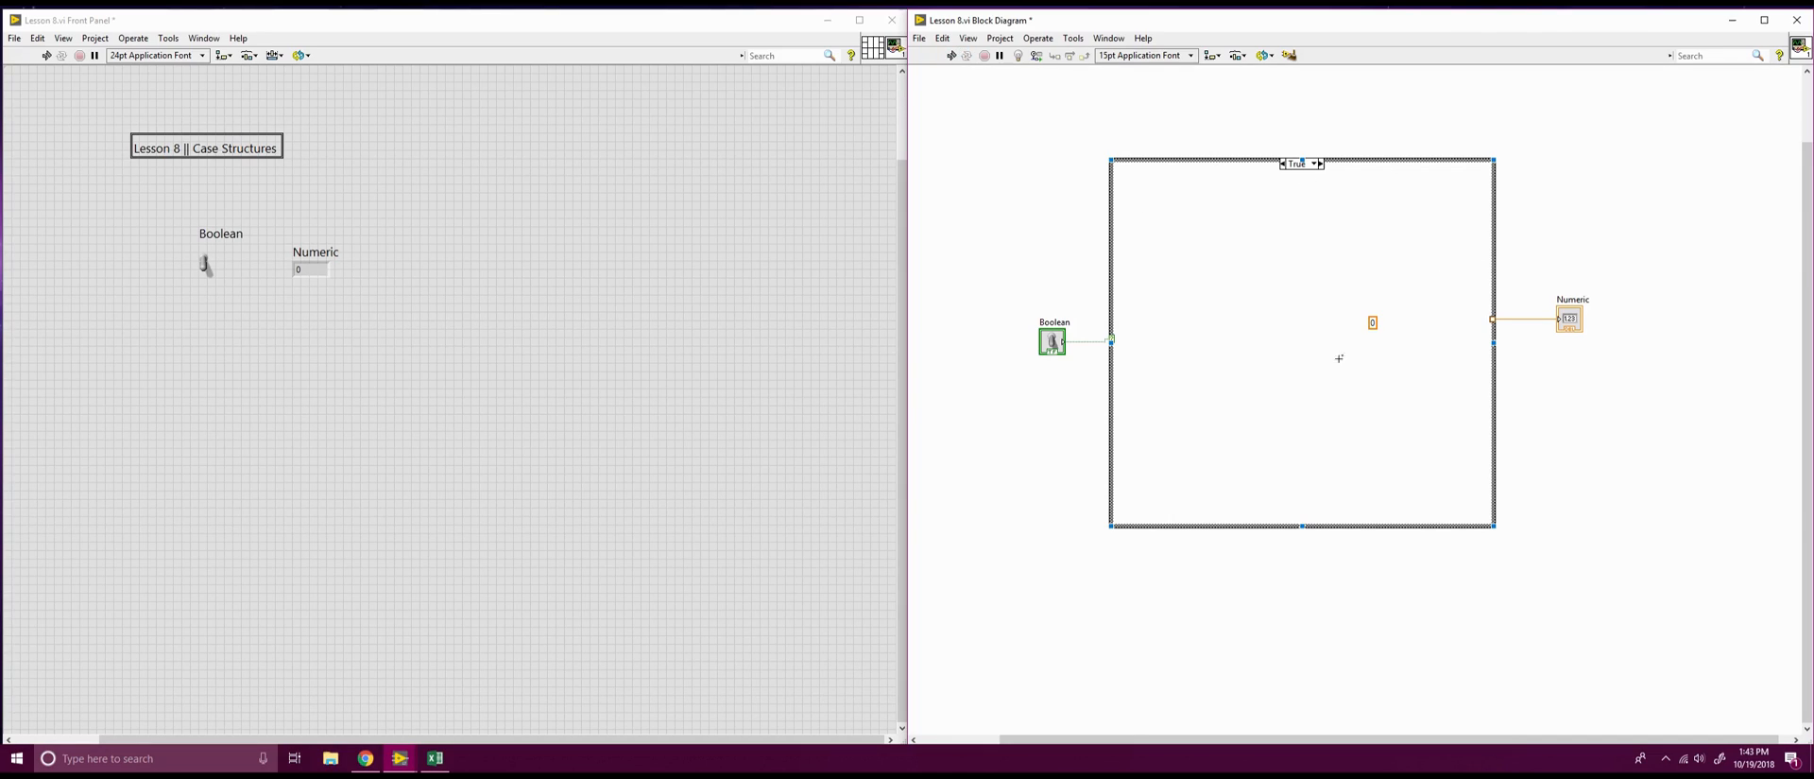
drag(1383, 322, 1495, 321)
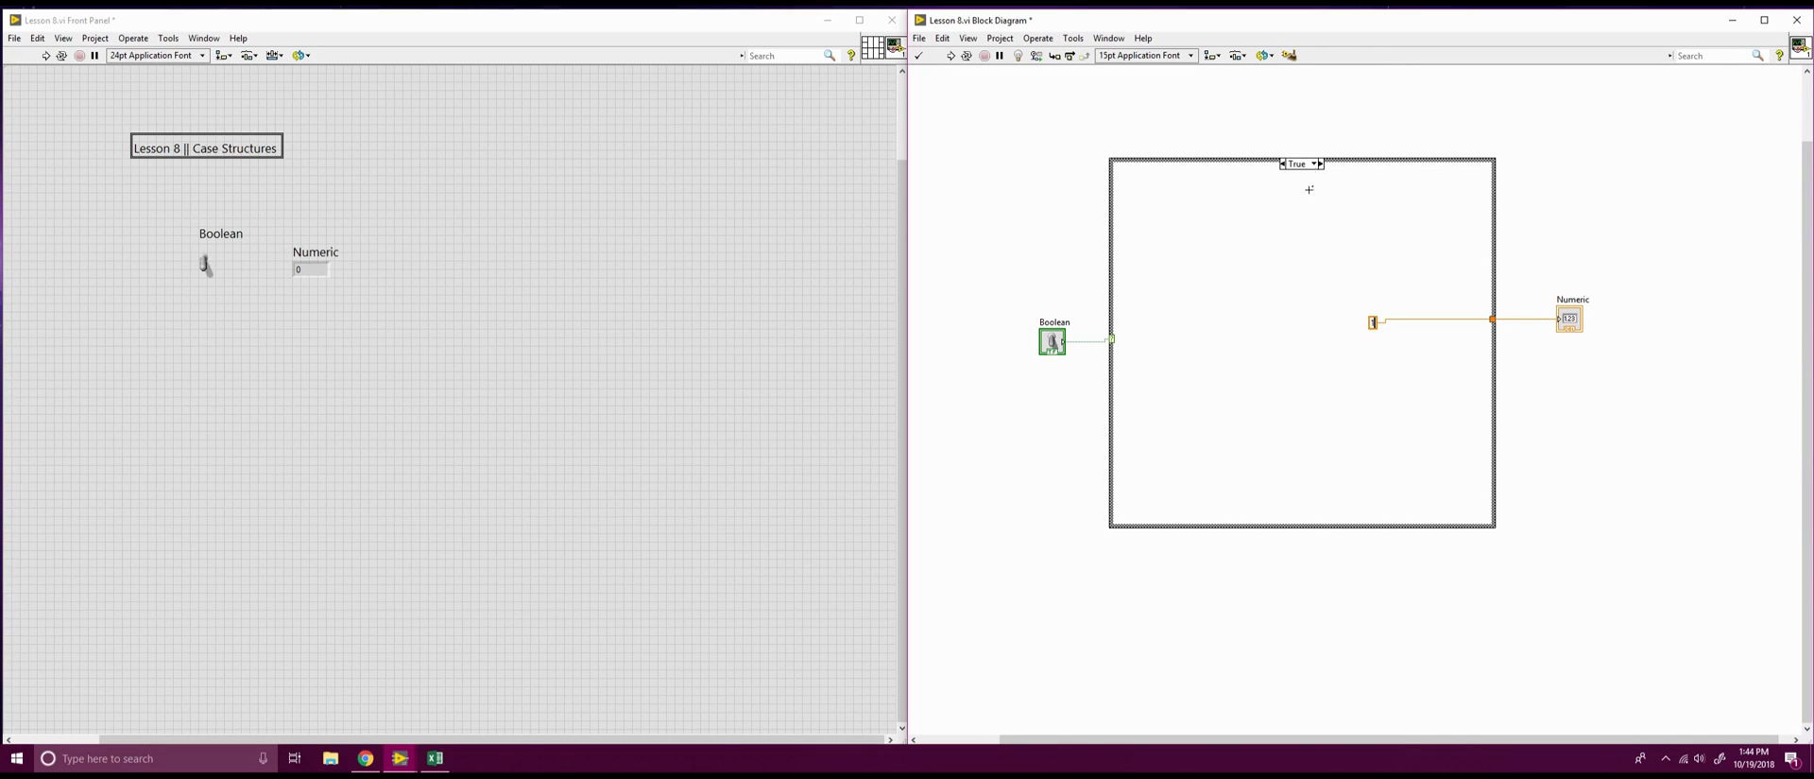
Run the VI and toggle the Boolean to watch which case's value reaches Numeric
click(1315, 162)
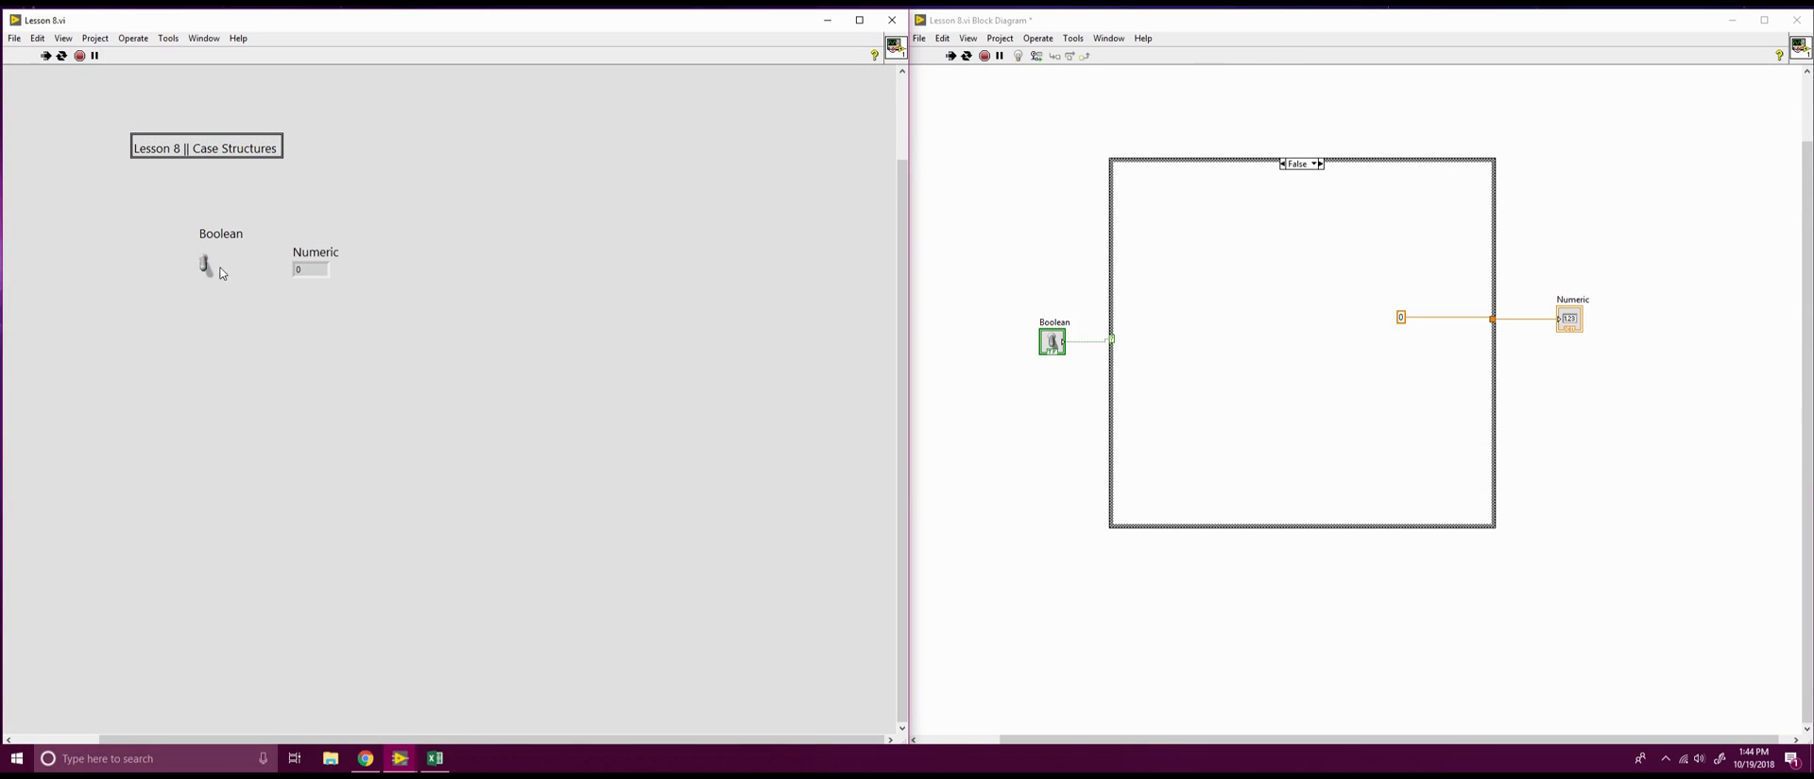
click(204, 257)
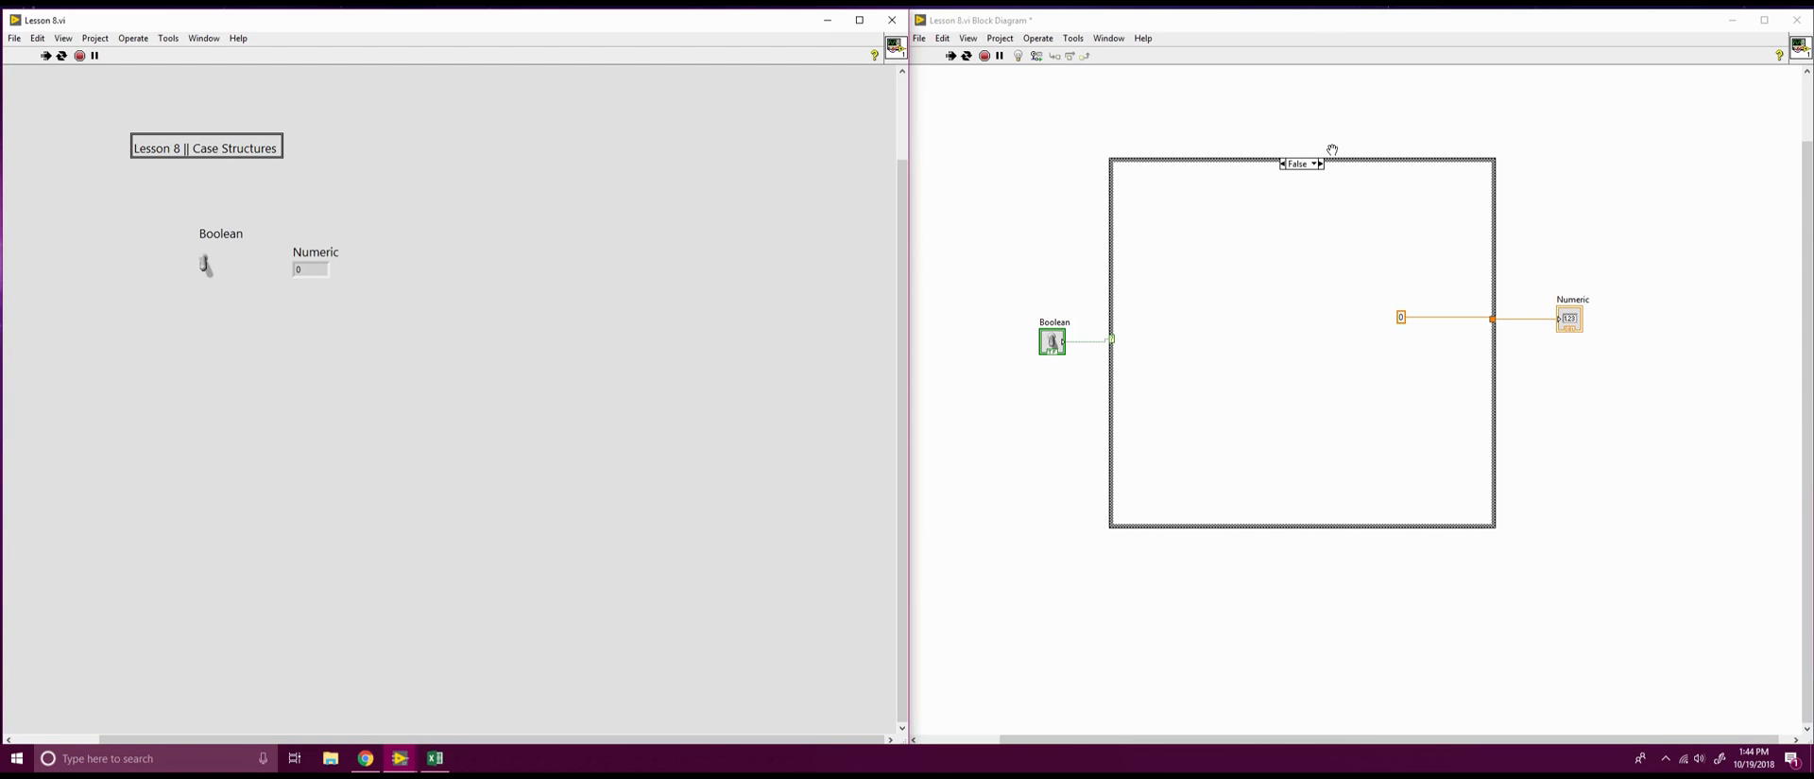
click(1319, 162)
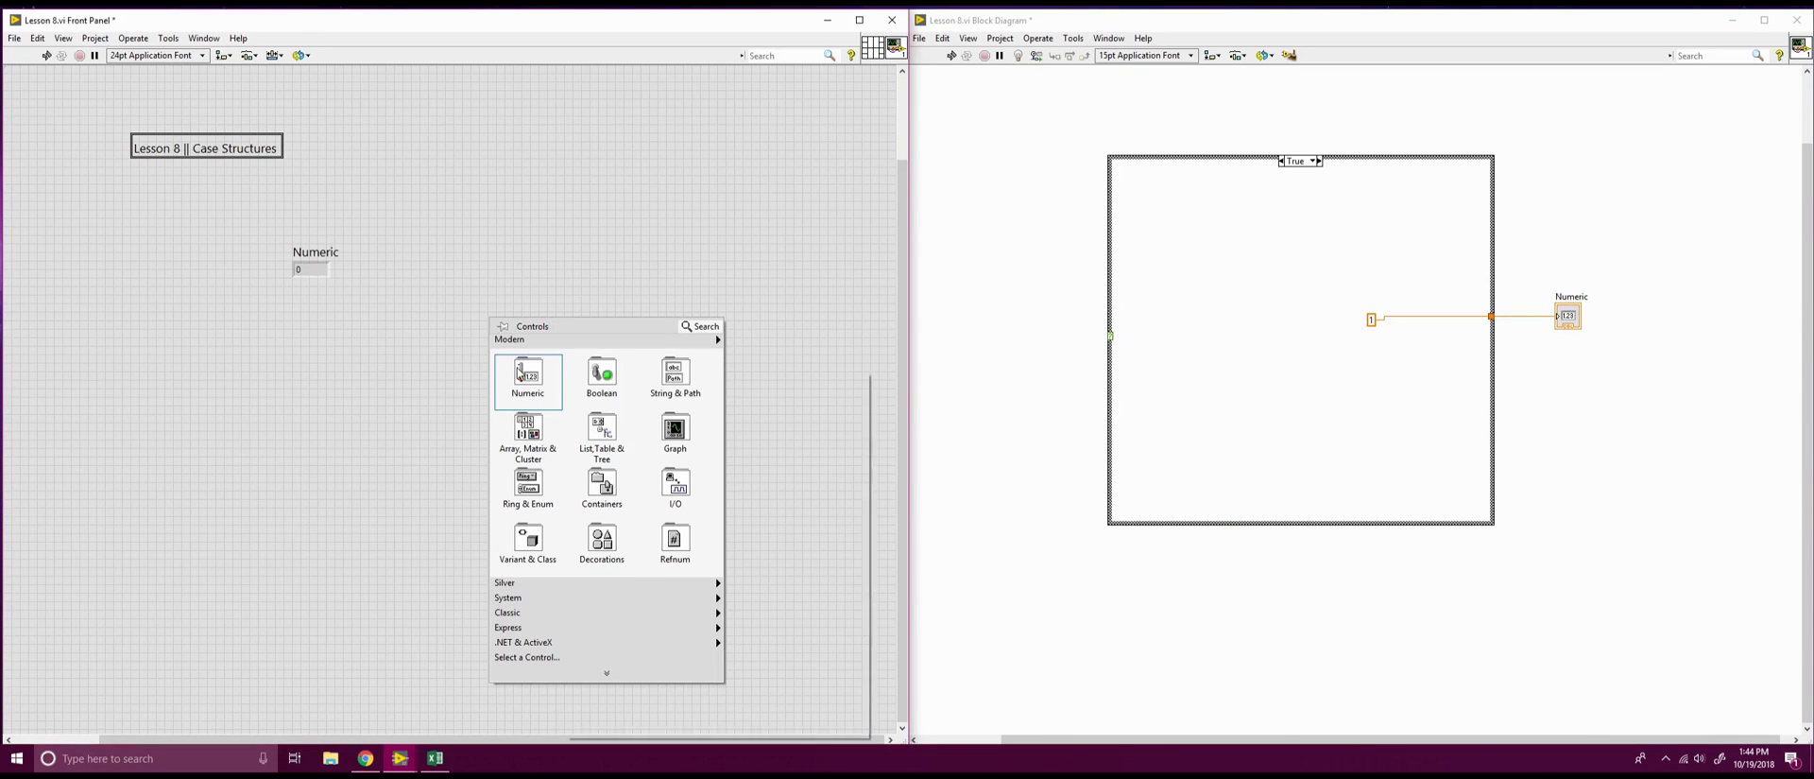
Place a numeric control, Numeric 2, and wire it into the case selector, making the cases numeric
click(528, 372)
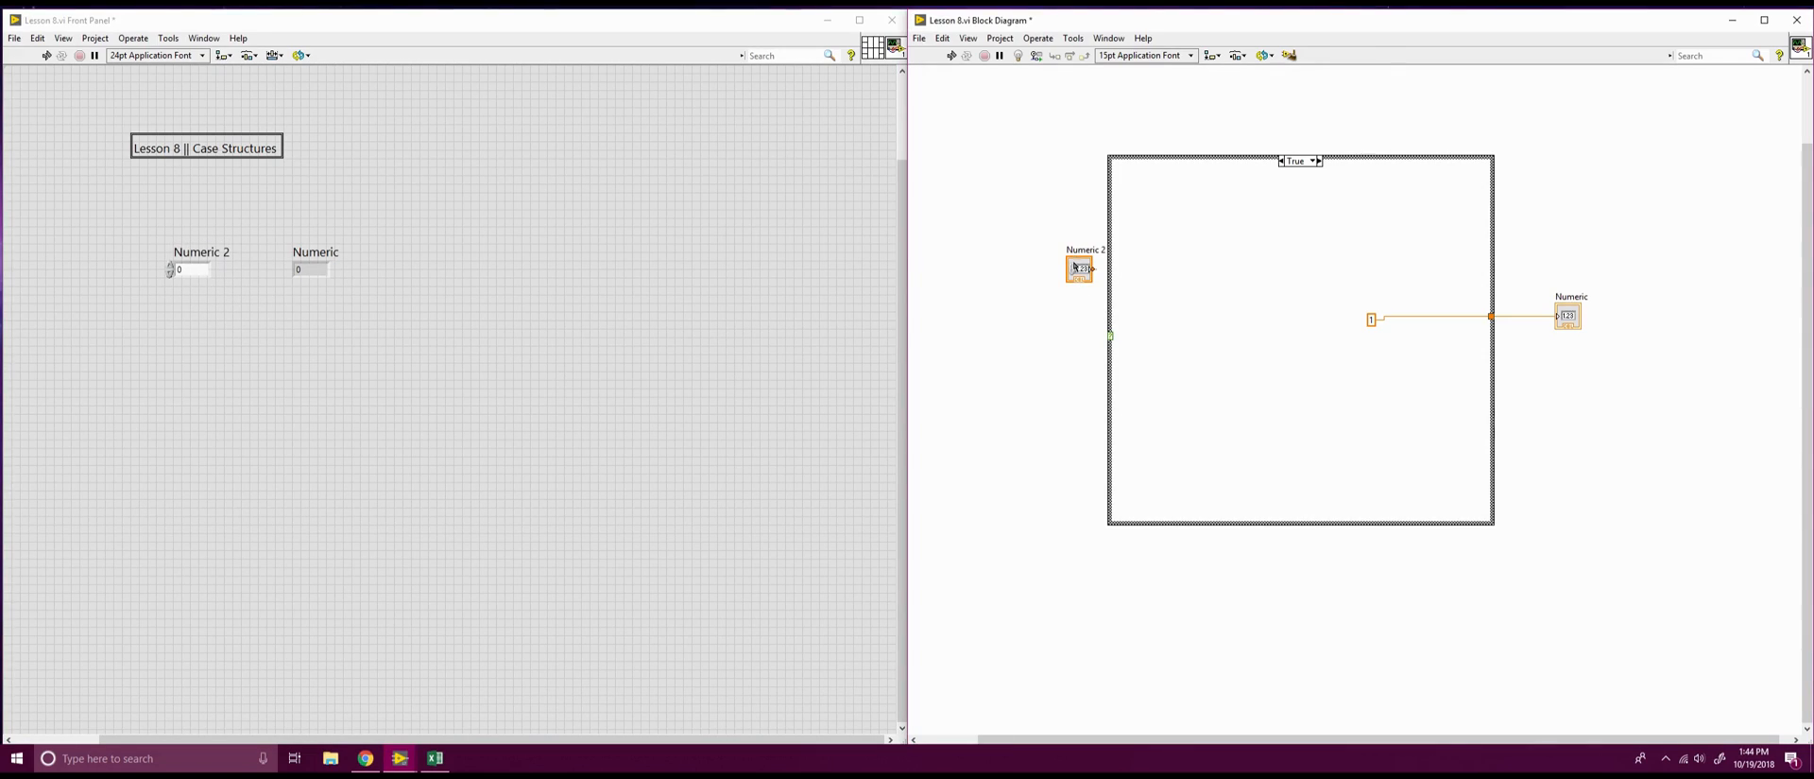
drag(1079, 266, 1049, 333)
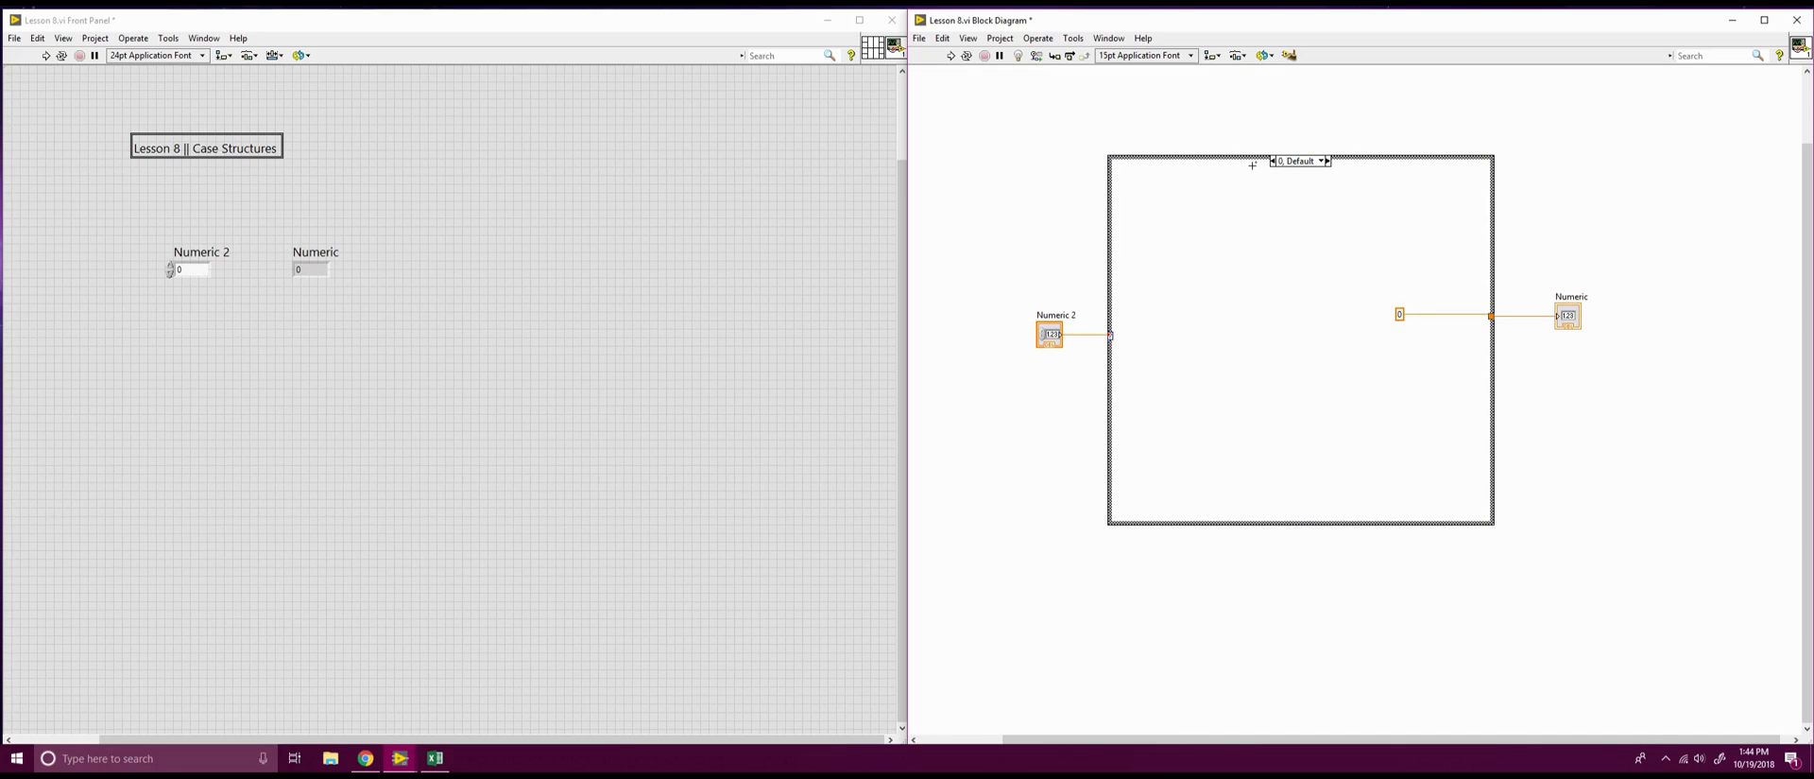
click(1300, 159)
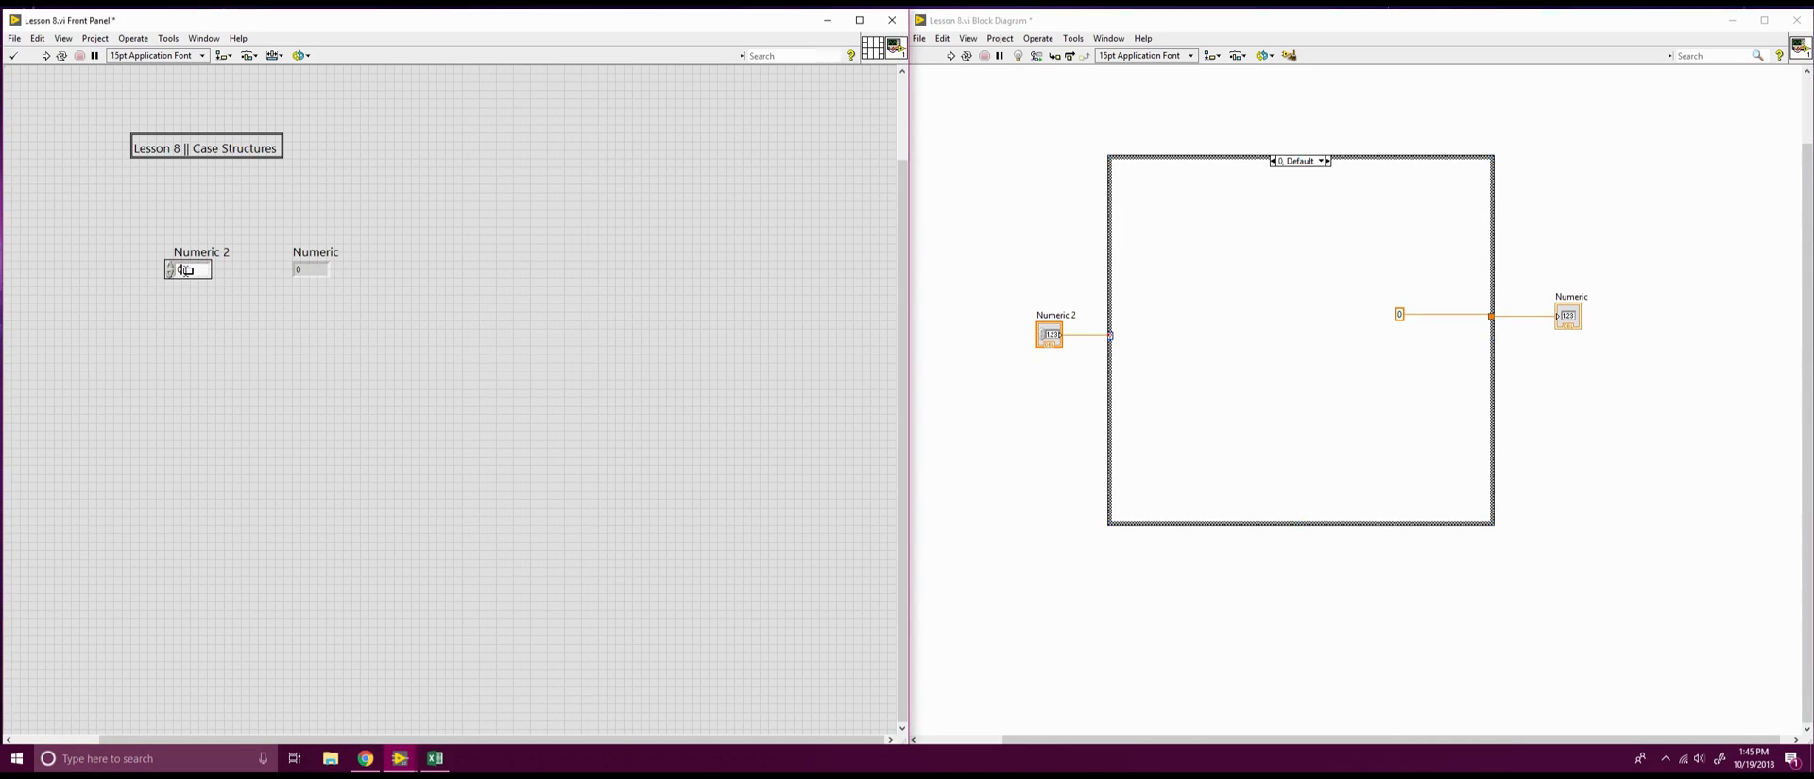
Run the VI with Numeric 2 set to 2, then abort execution
click(7, 55)
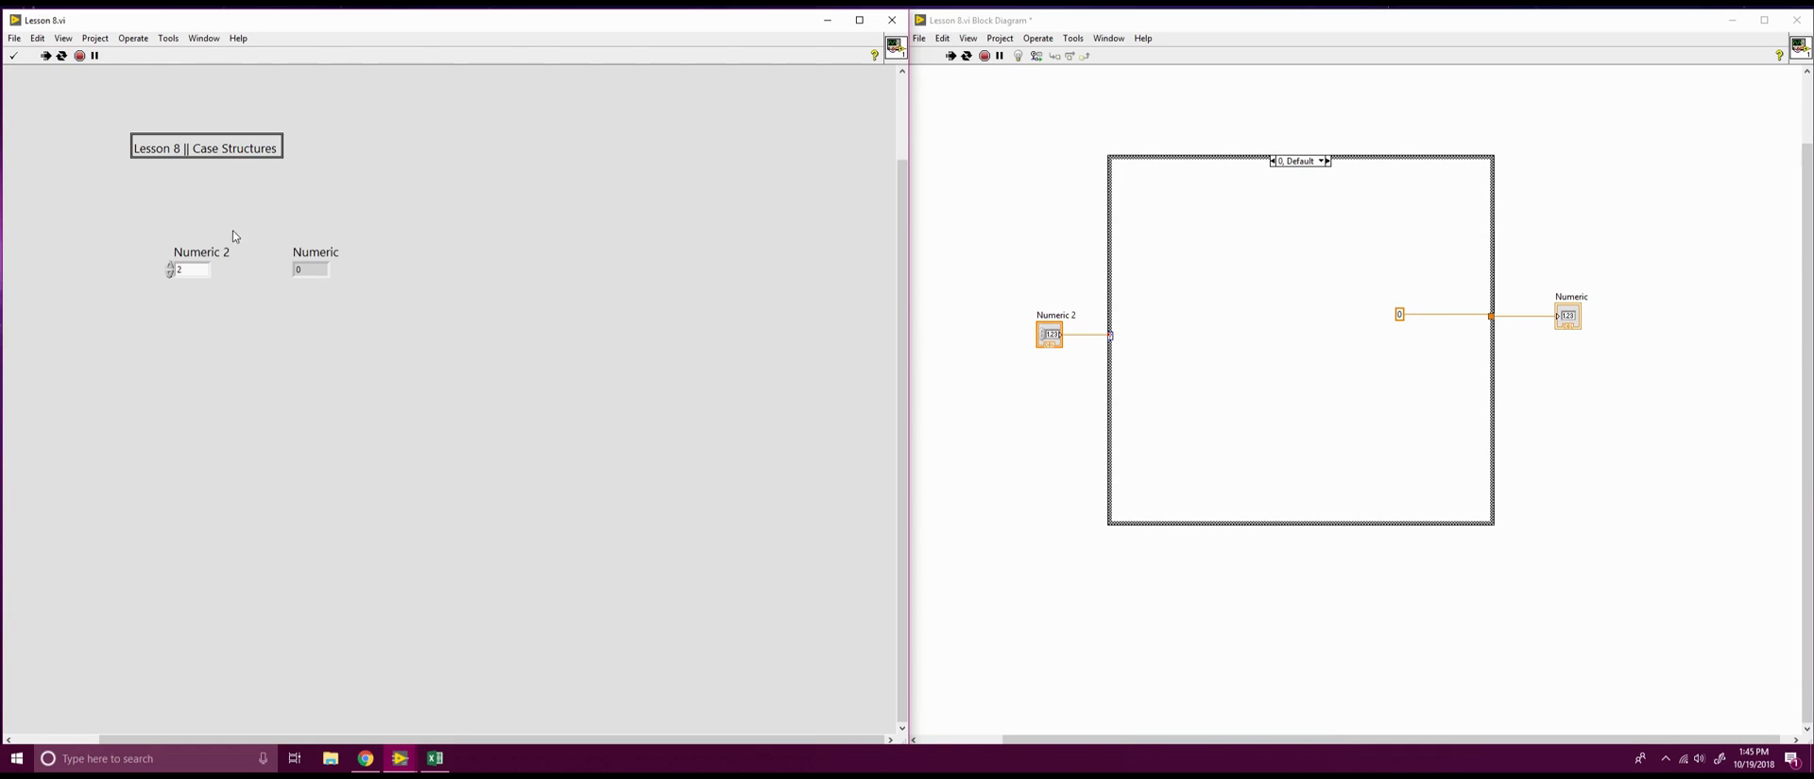
mouse_move(297, 422)
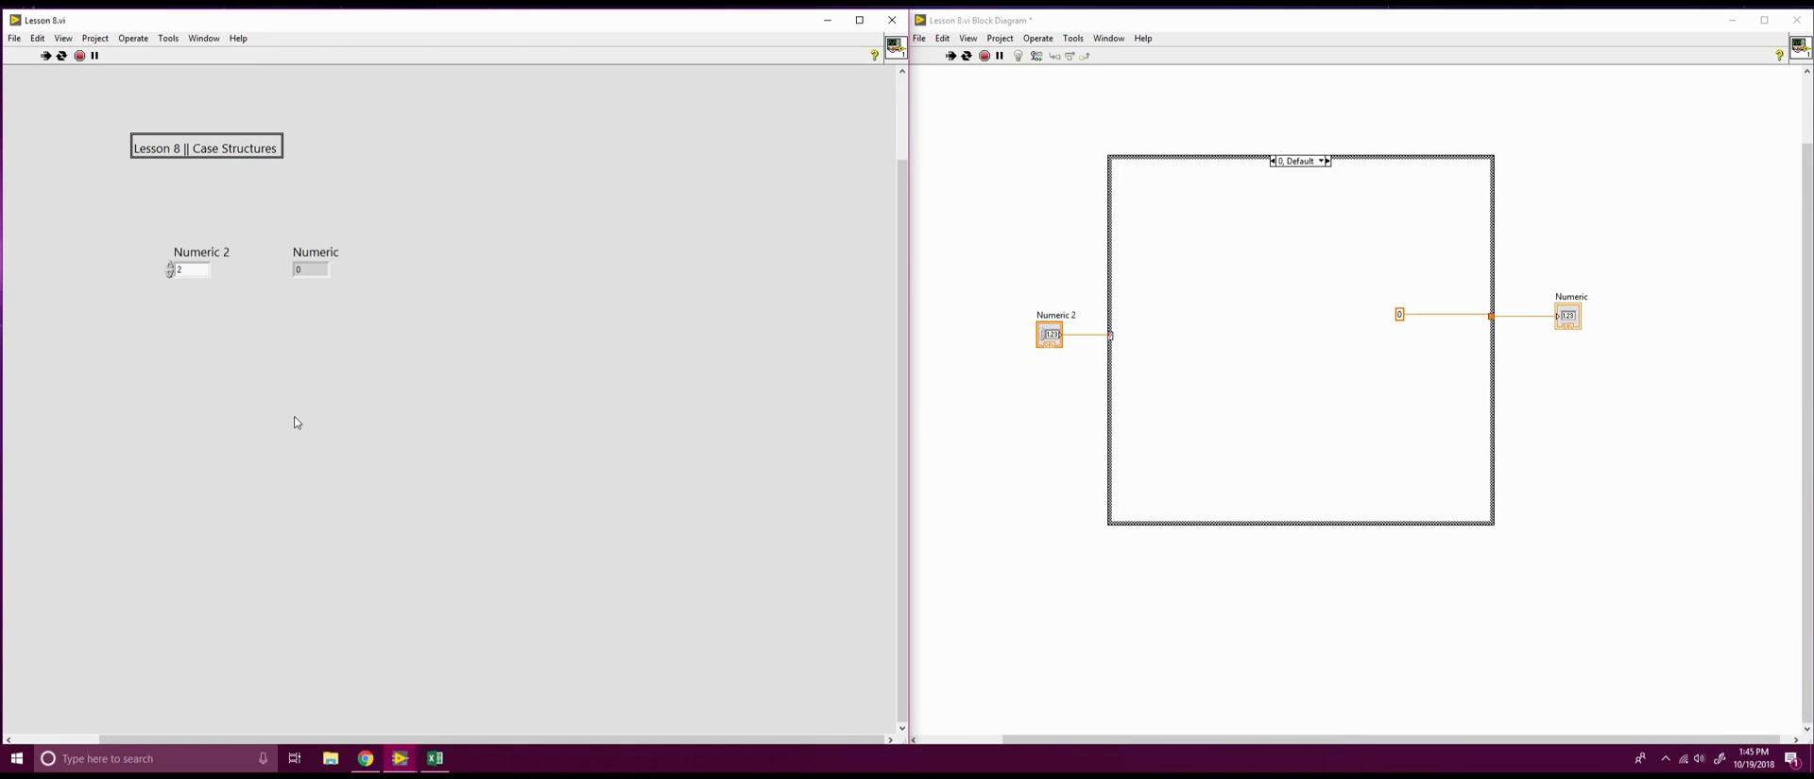
mouse_move(1092, 49)
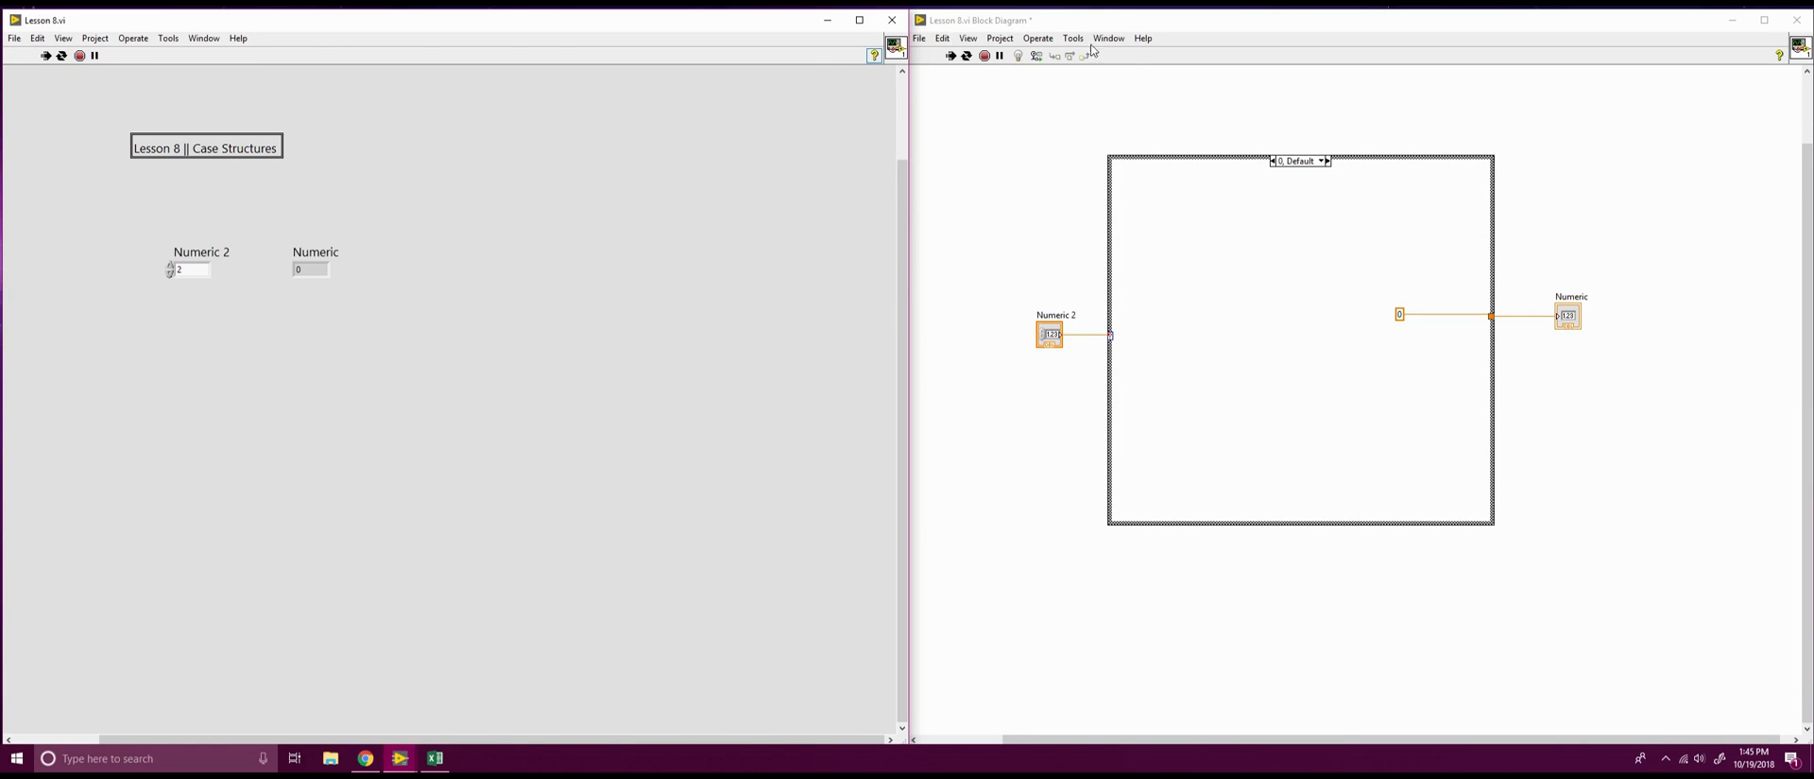
mouse_move(1387, 212)
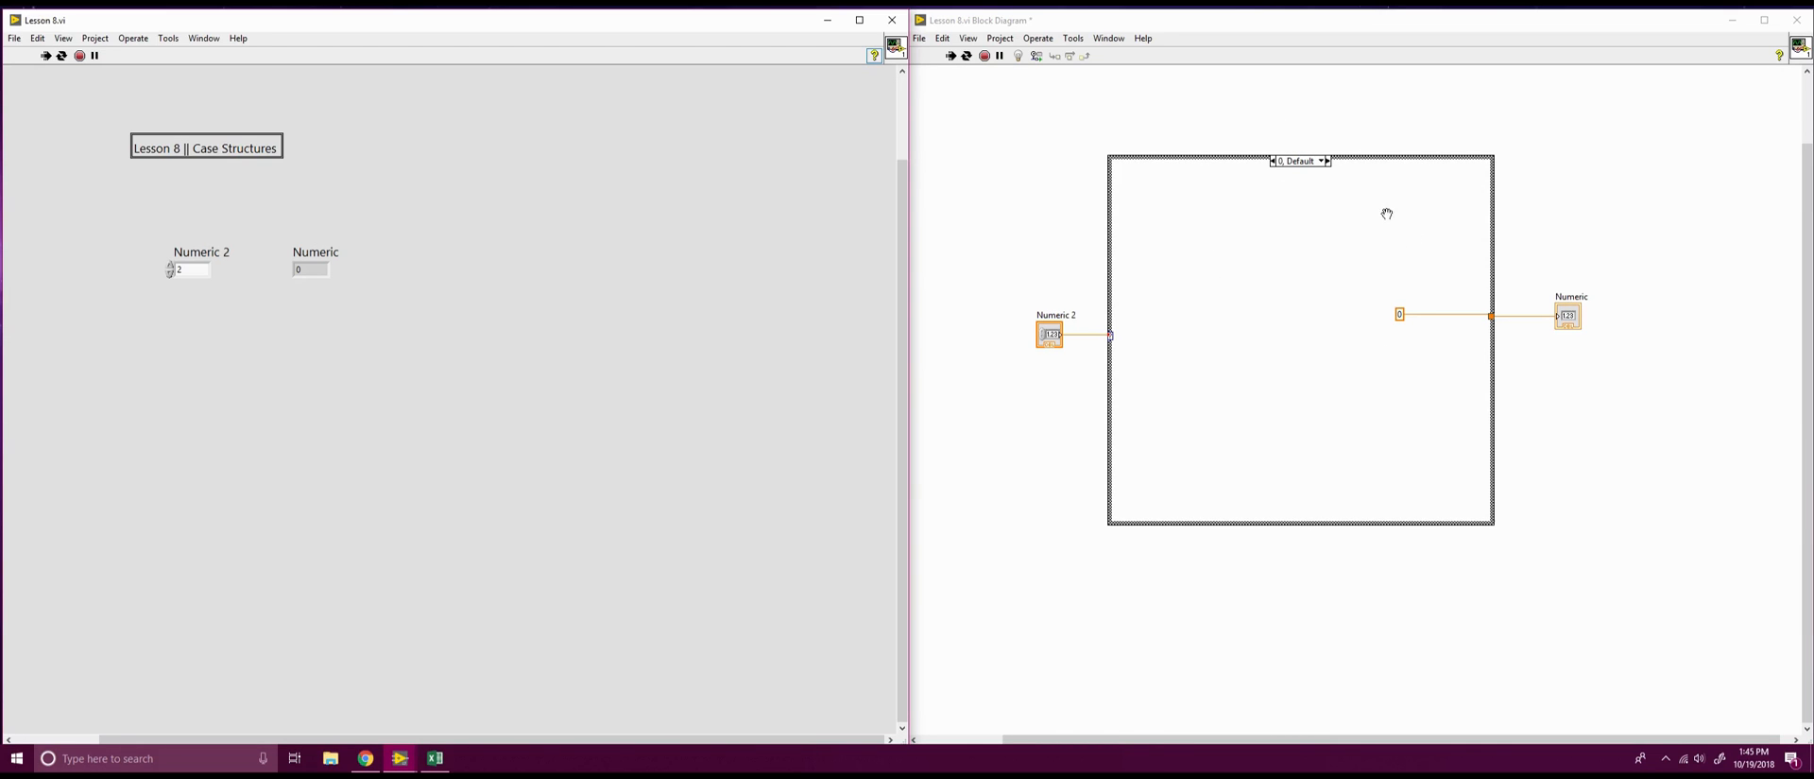
mouse_move(1357, 384)
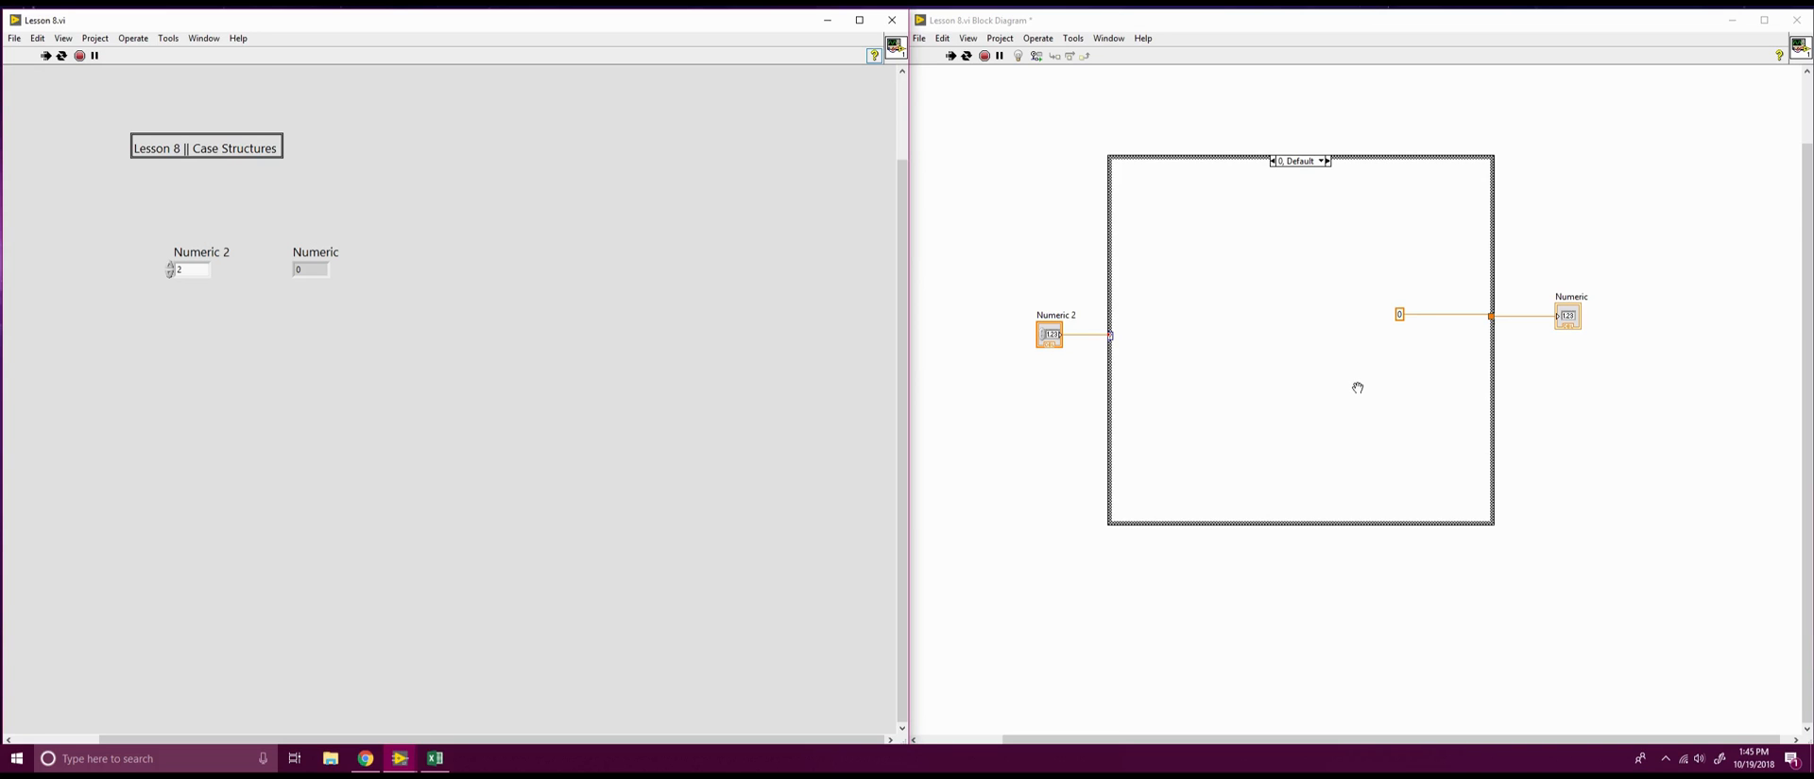
mouse_move(1369, 369)
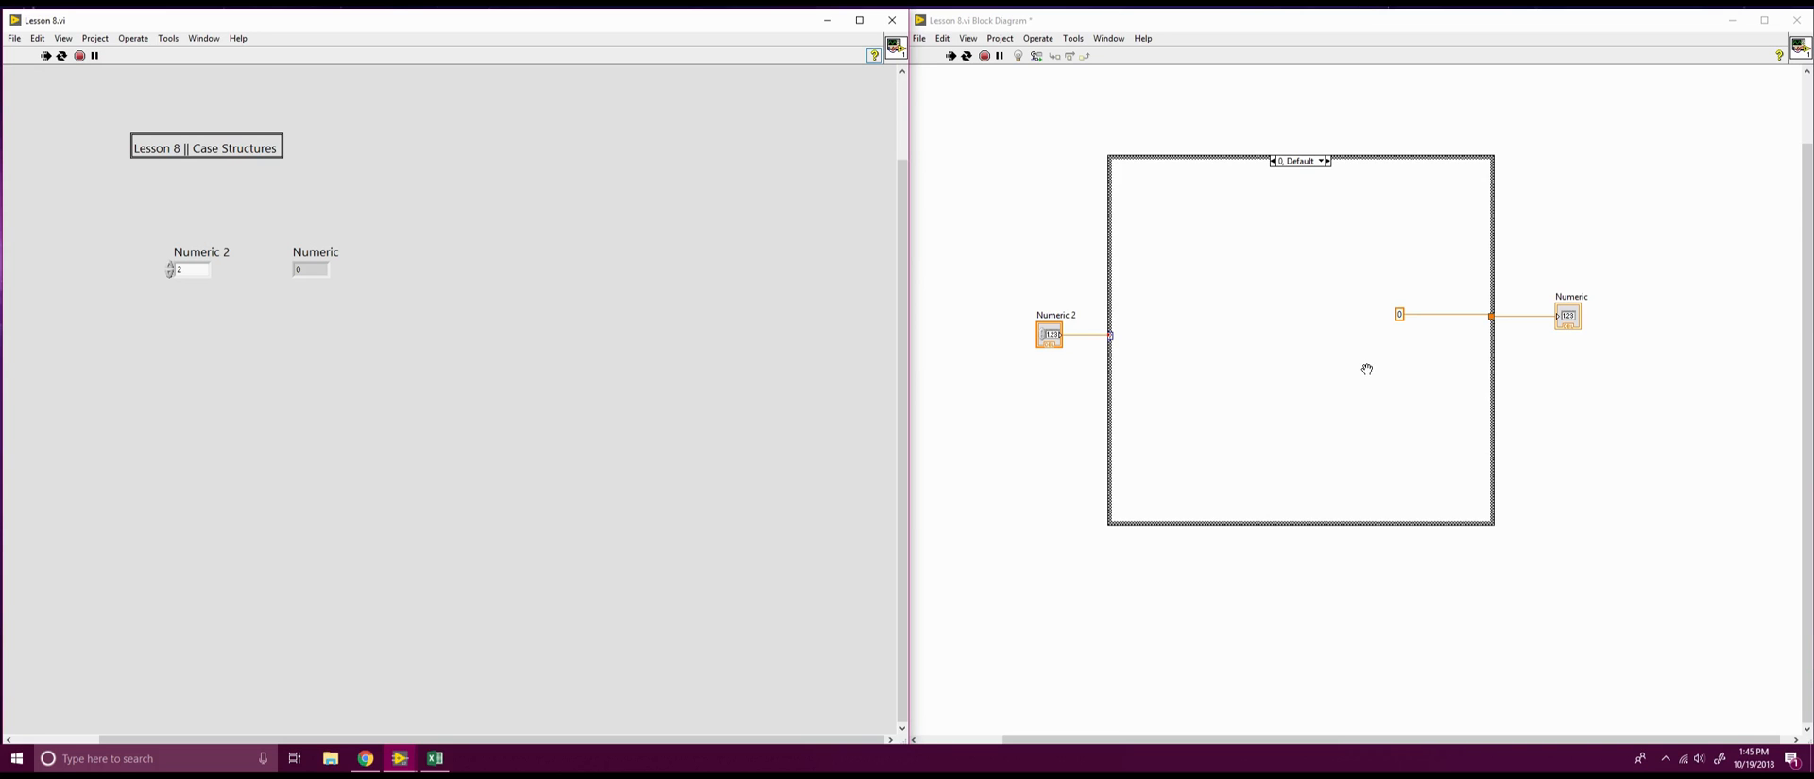
right_click(1300, 161)
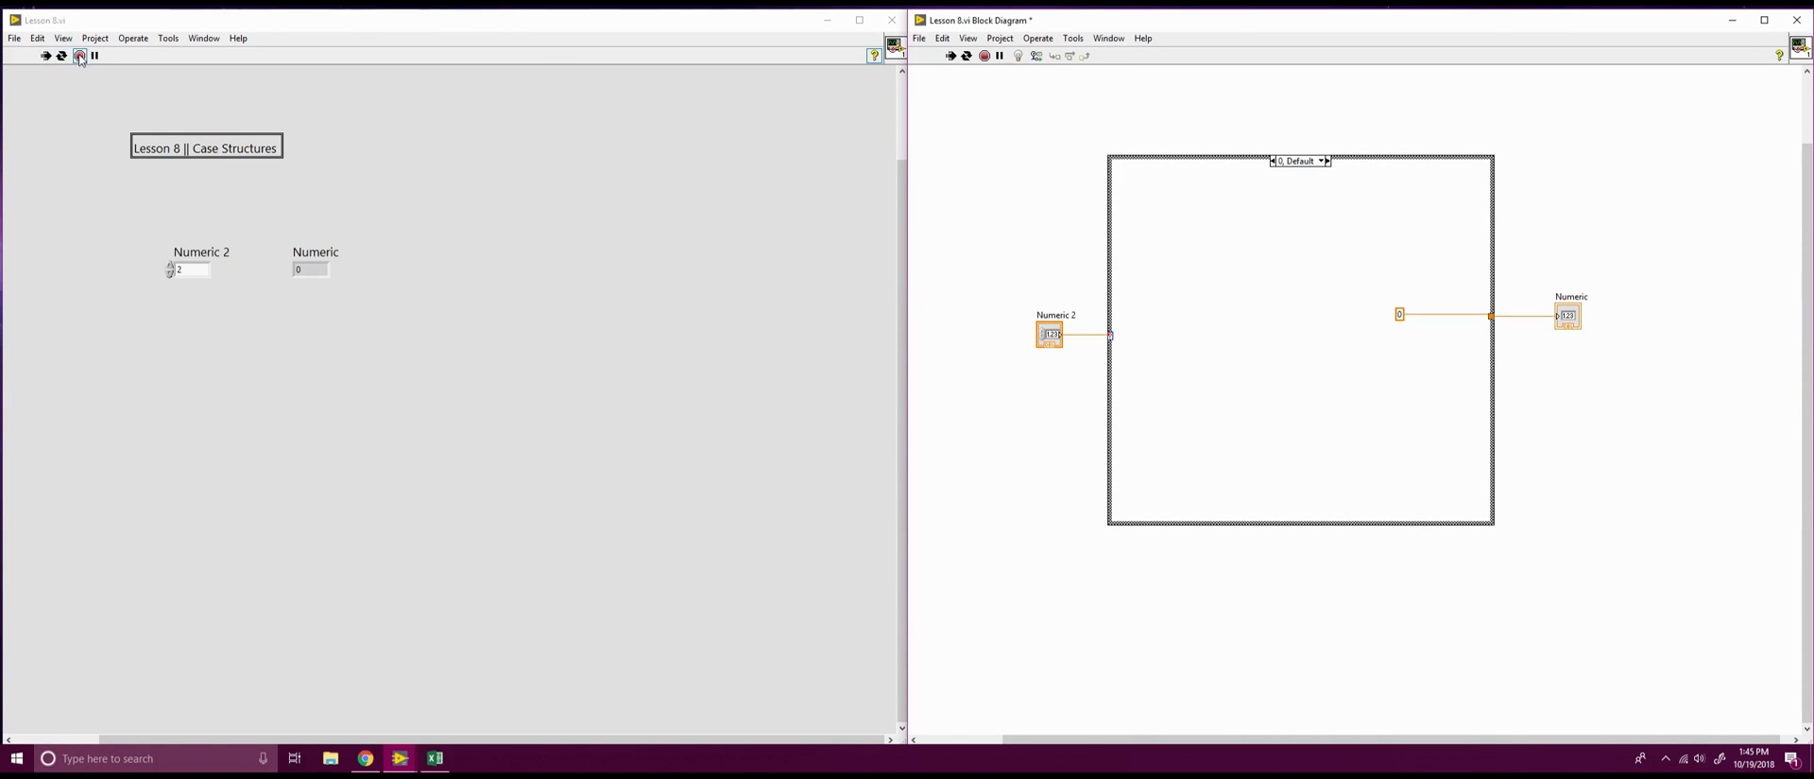
click(76, 62)
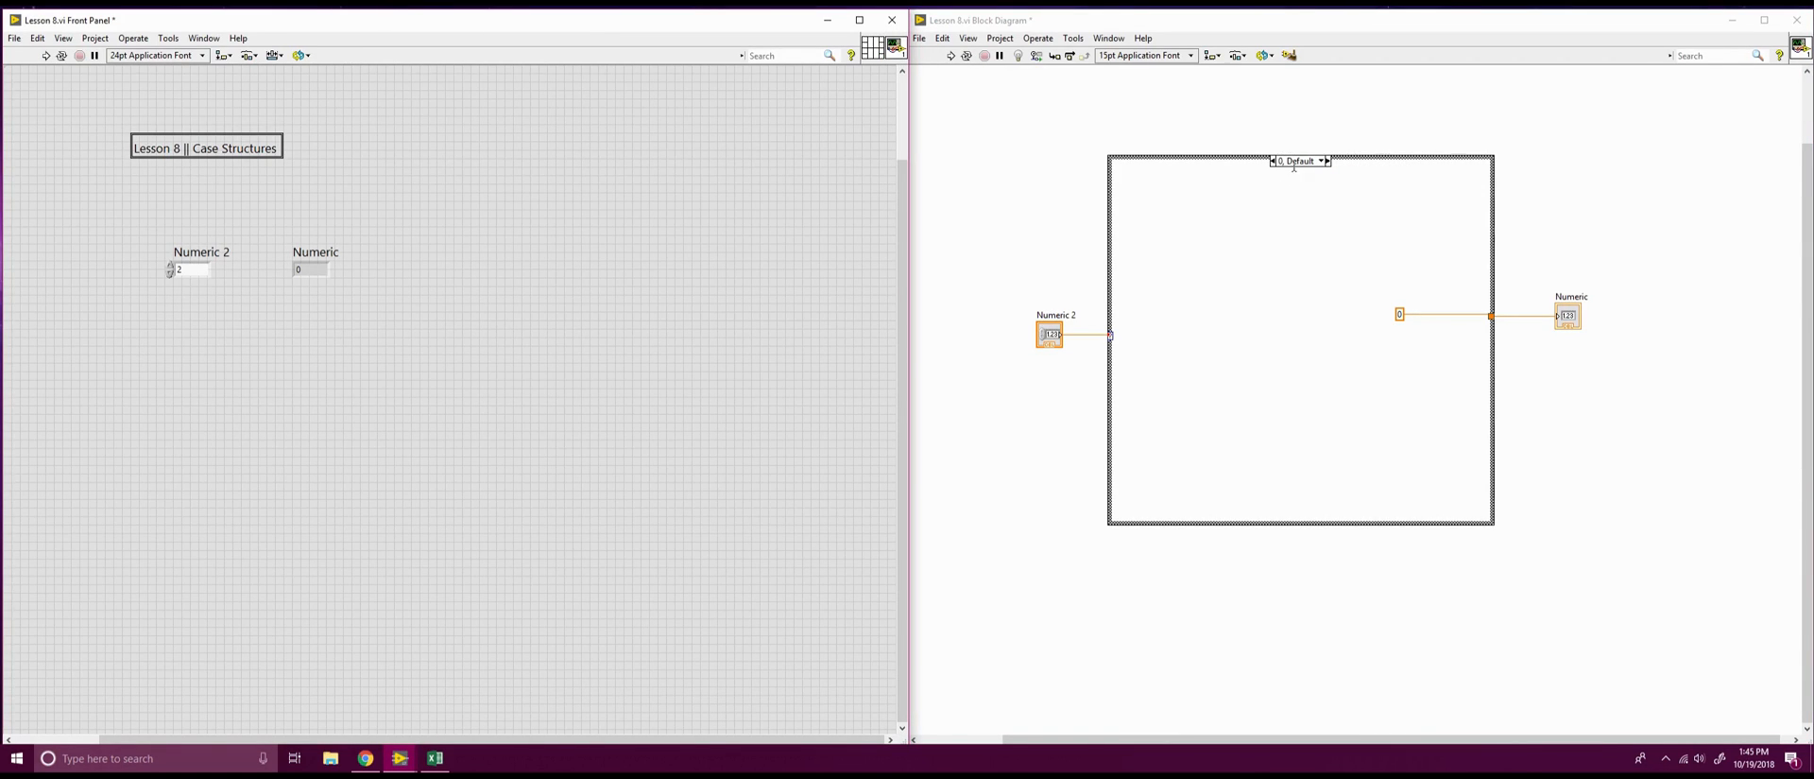
Add a new case after the default case and step through the cases
right_click(1300, 160)
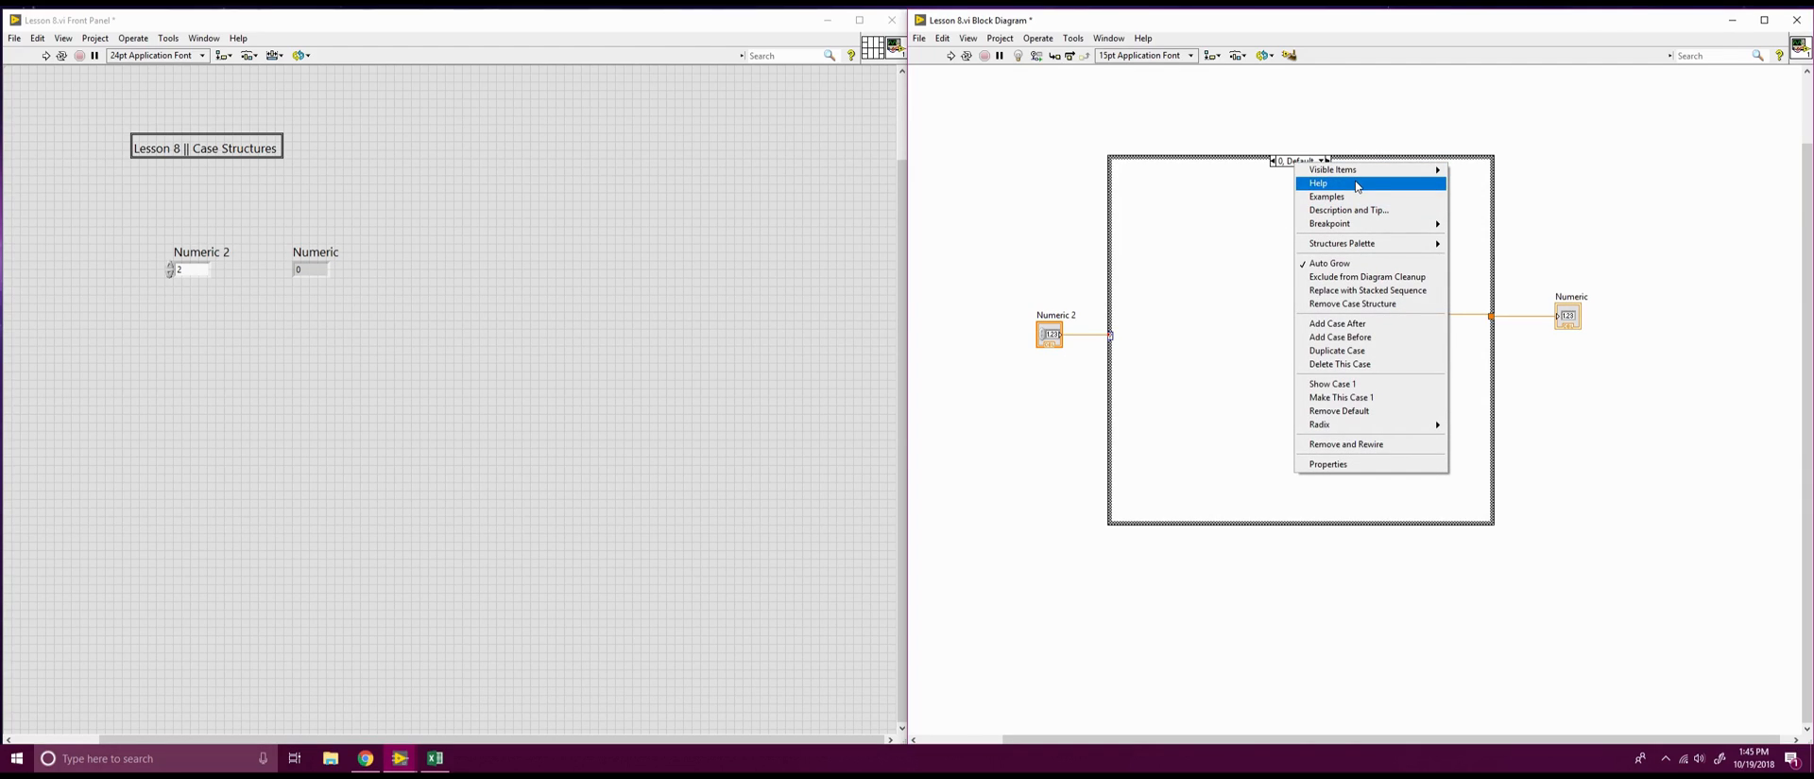
mouse_move(1368, 289)
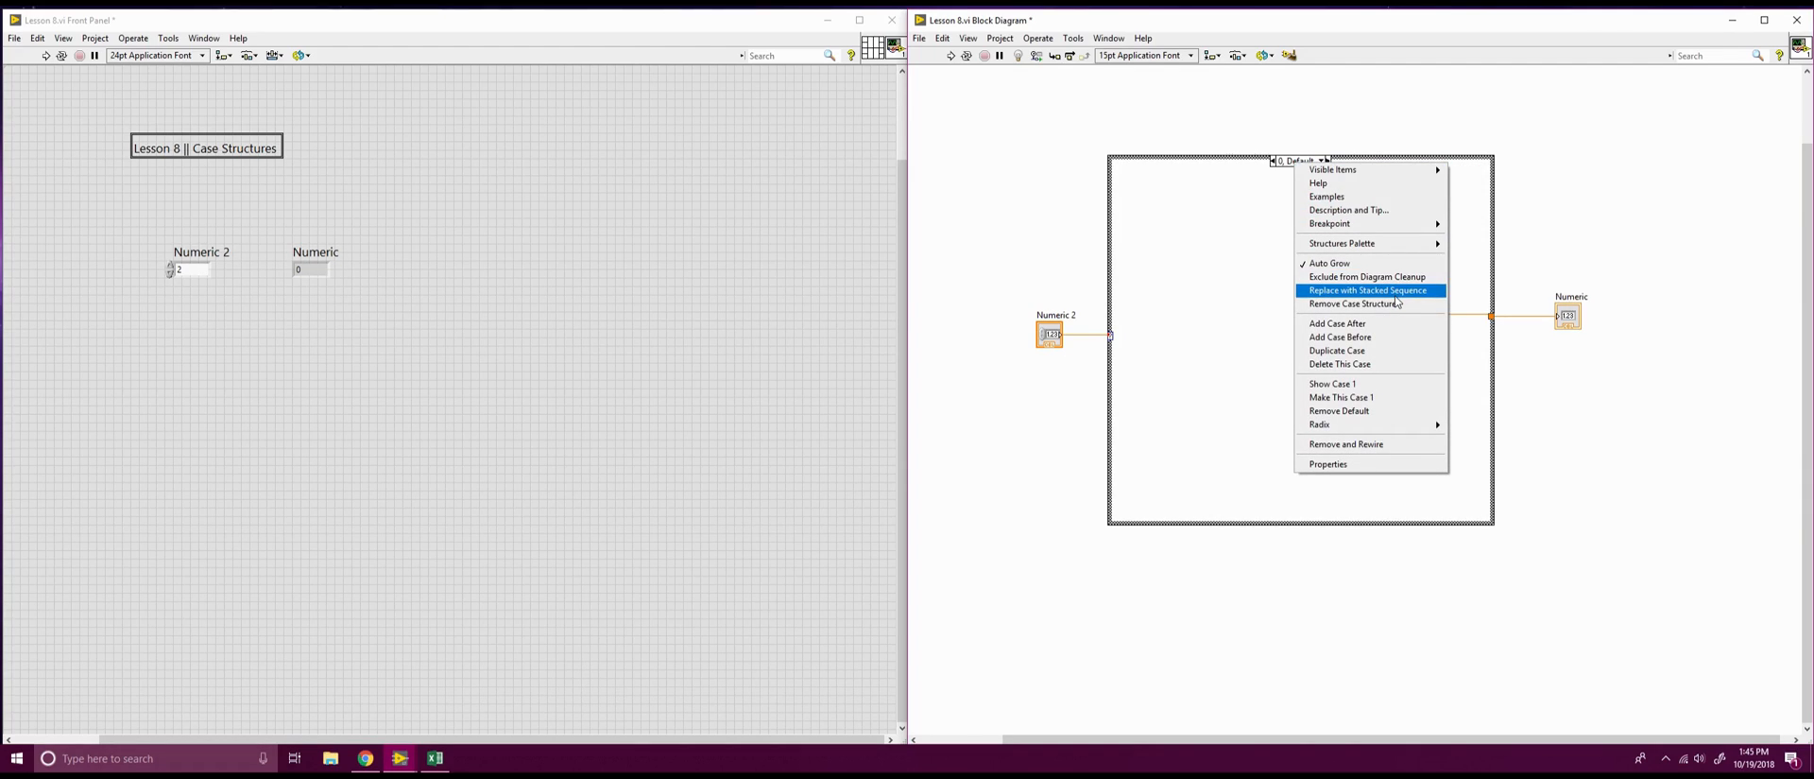
mouse_move(1351, 323)
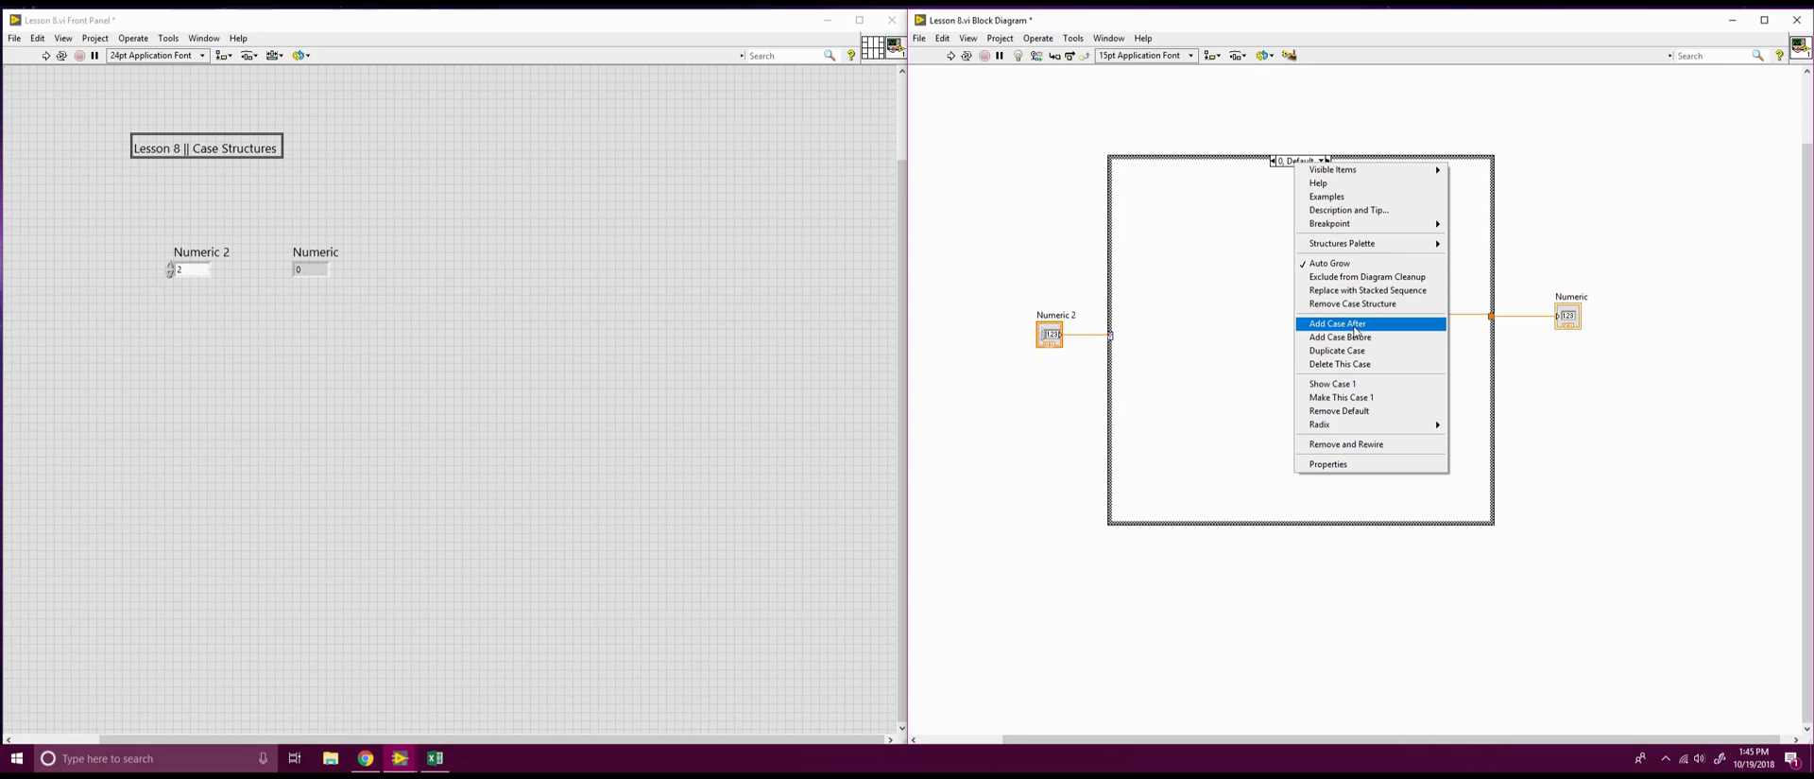
click(1336, 323)
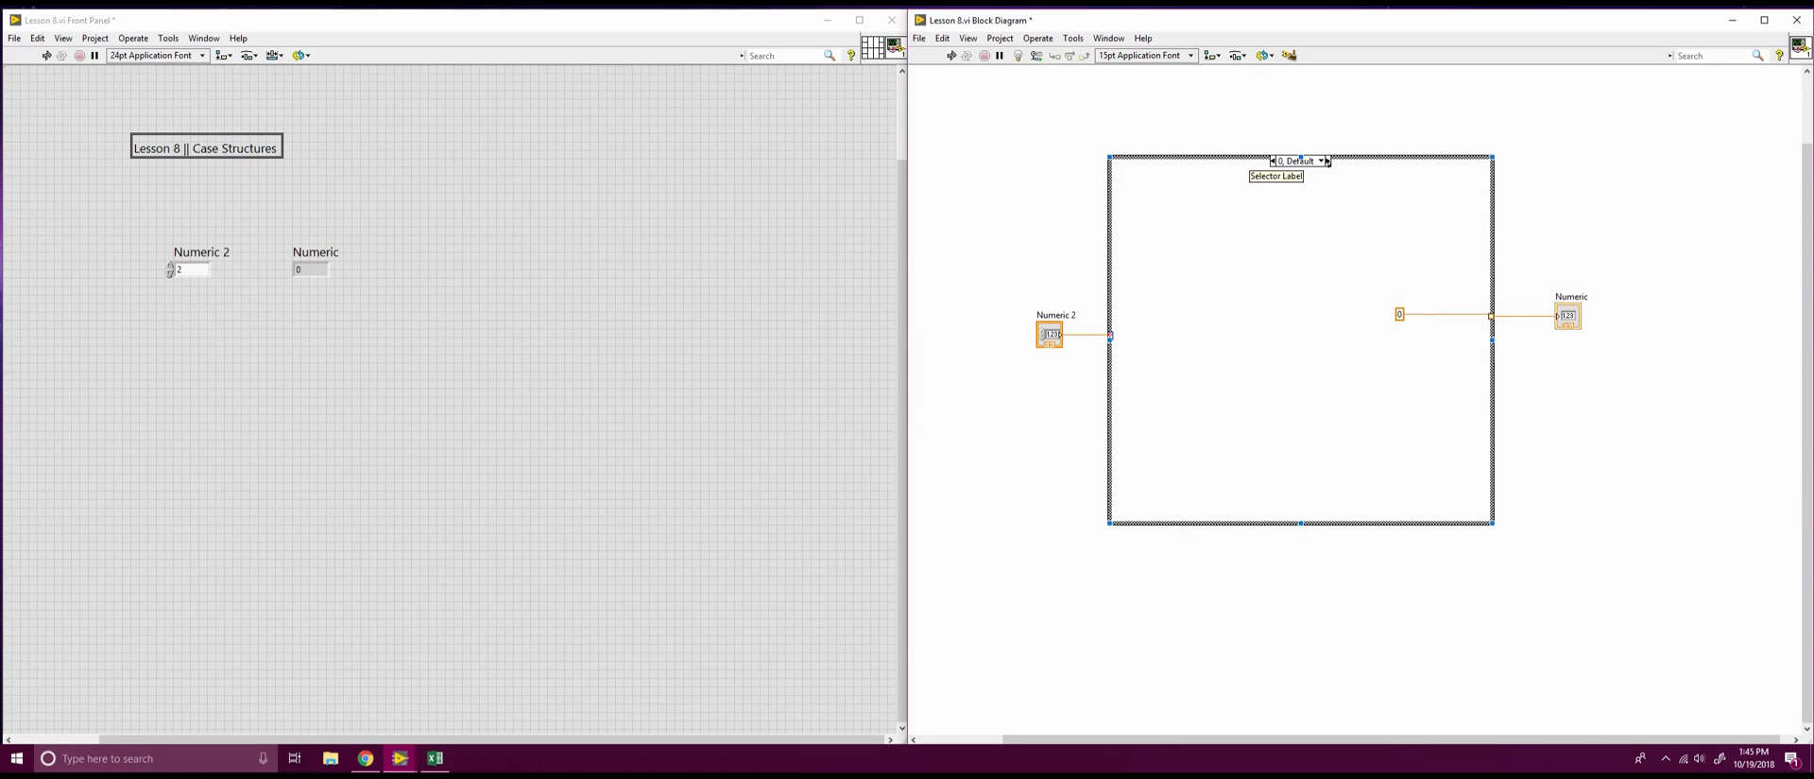
click(1327, 159)
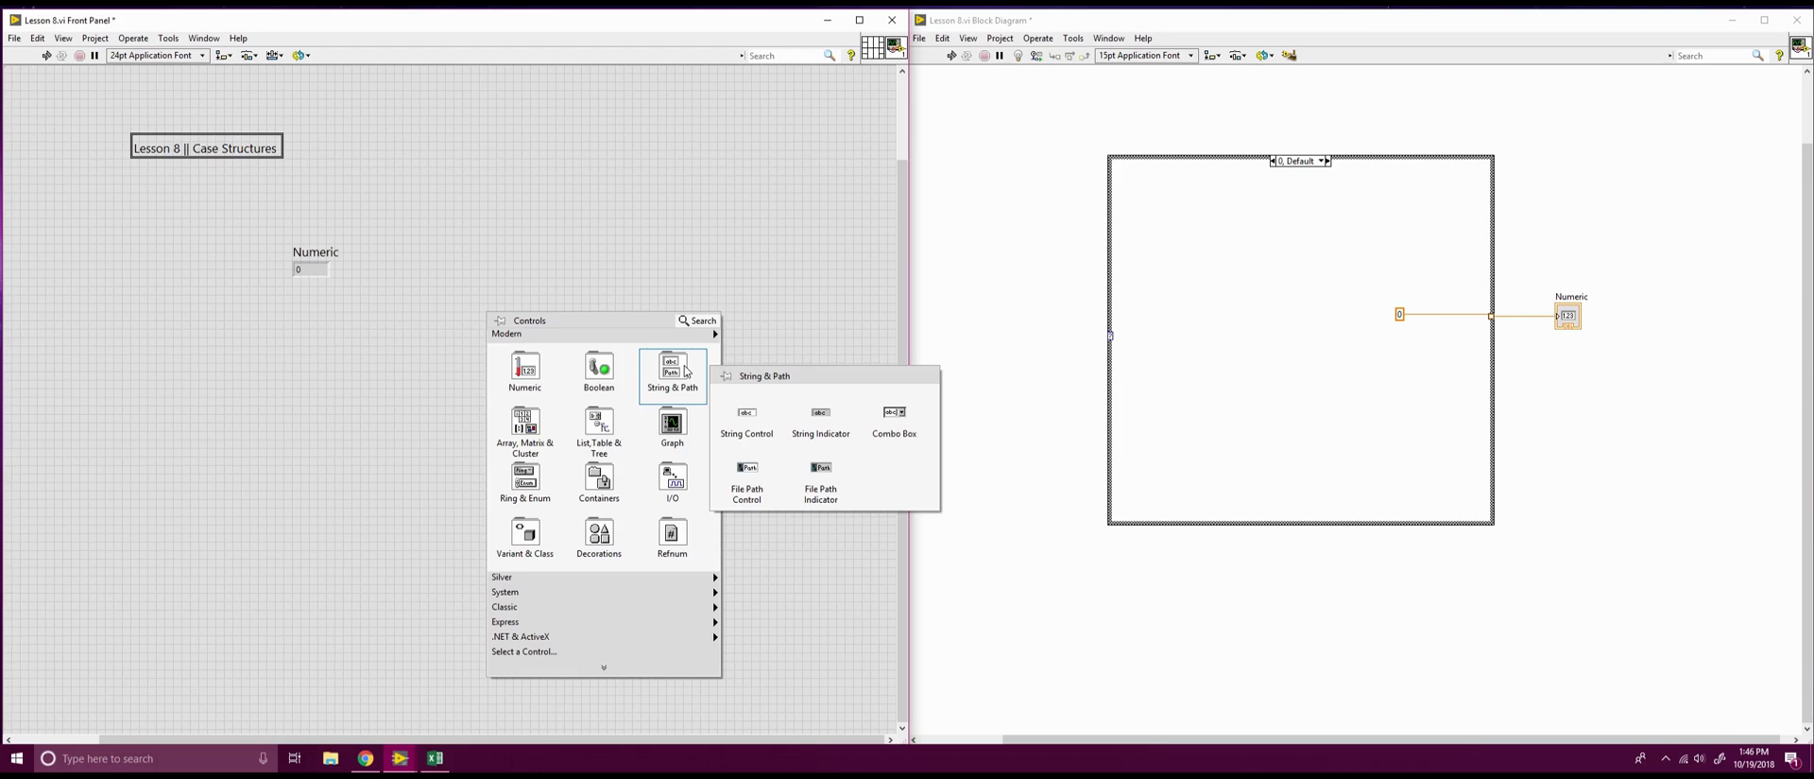
Place a String control and an Enum control on the Lesson 8 front panel
click(746, 415)
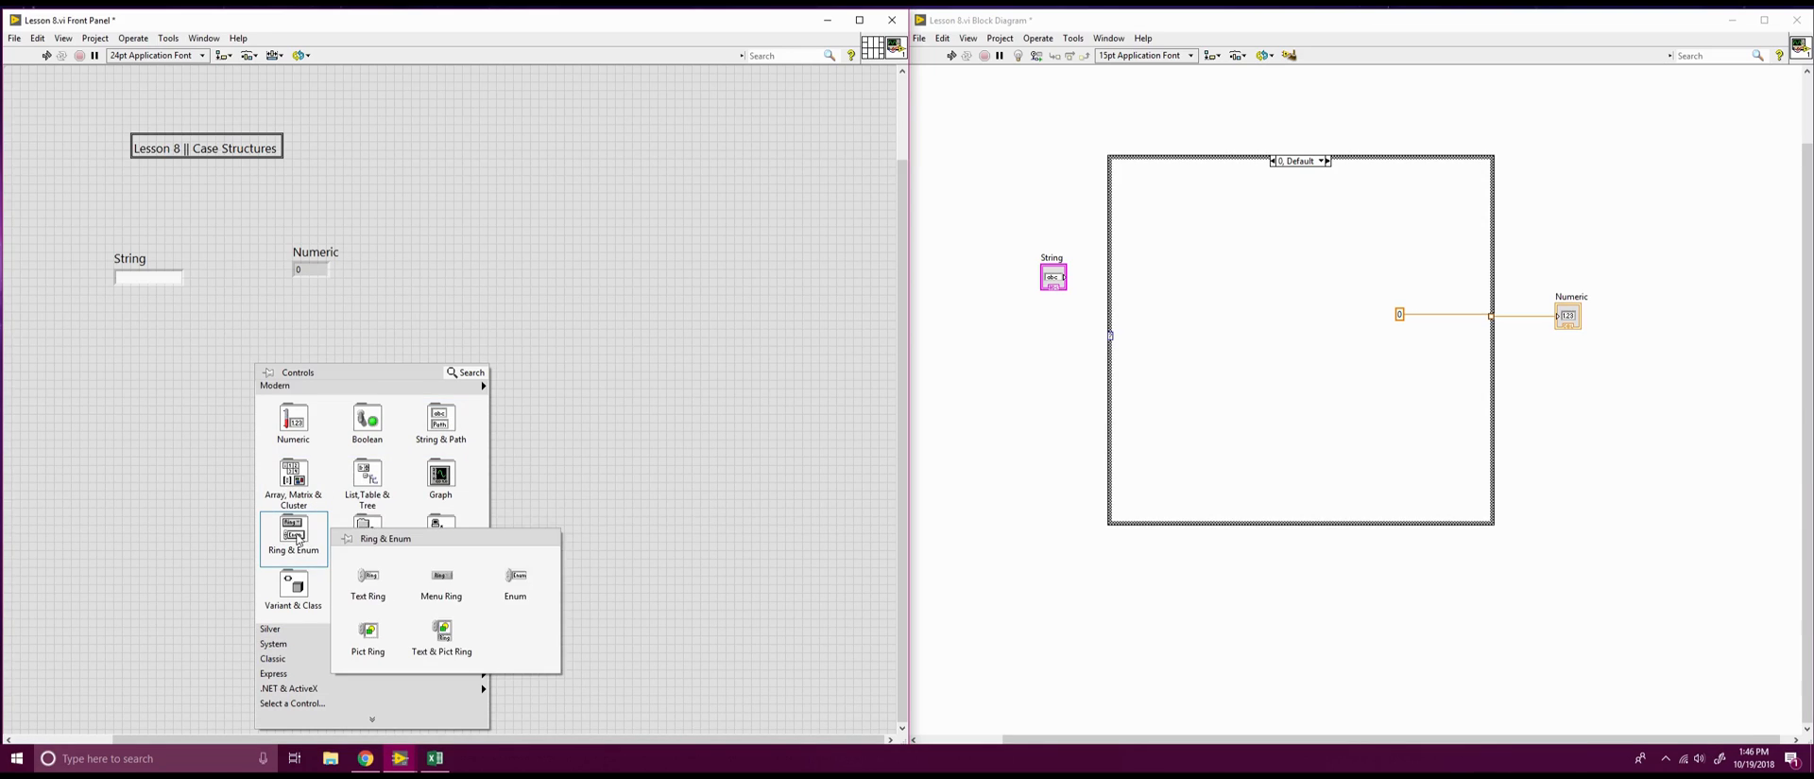
mouse_move(511, 586)
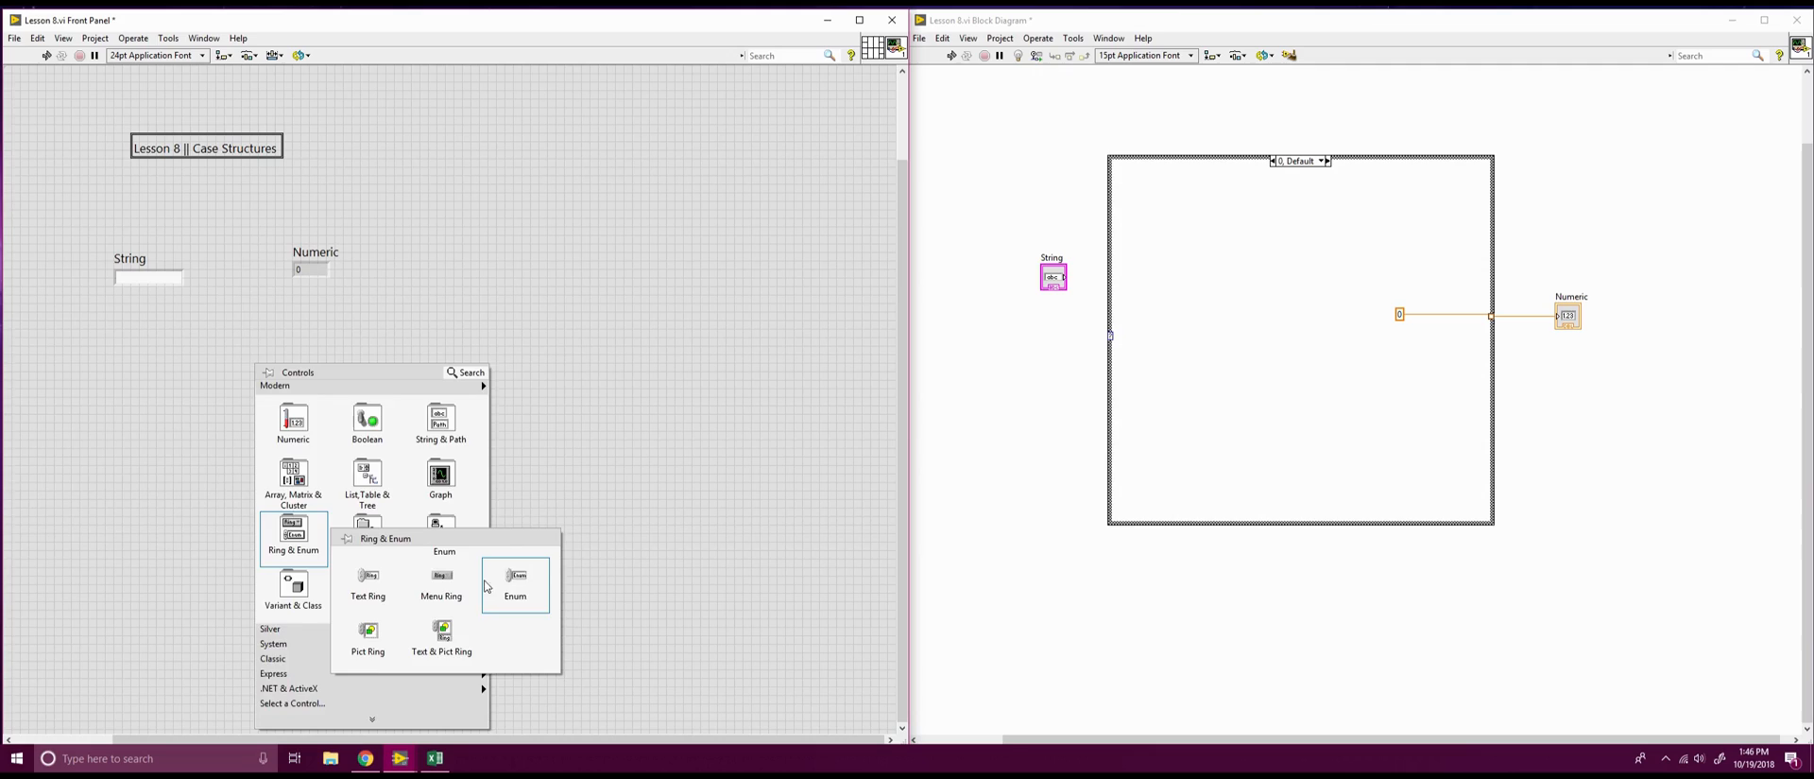
click(516, 574)
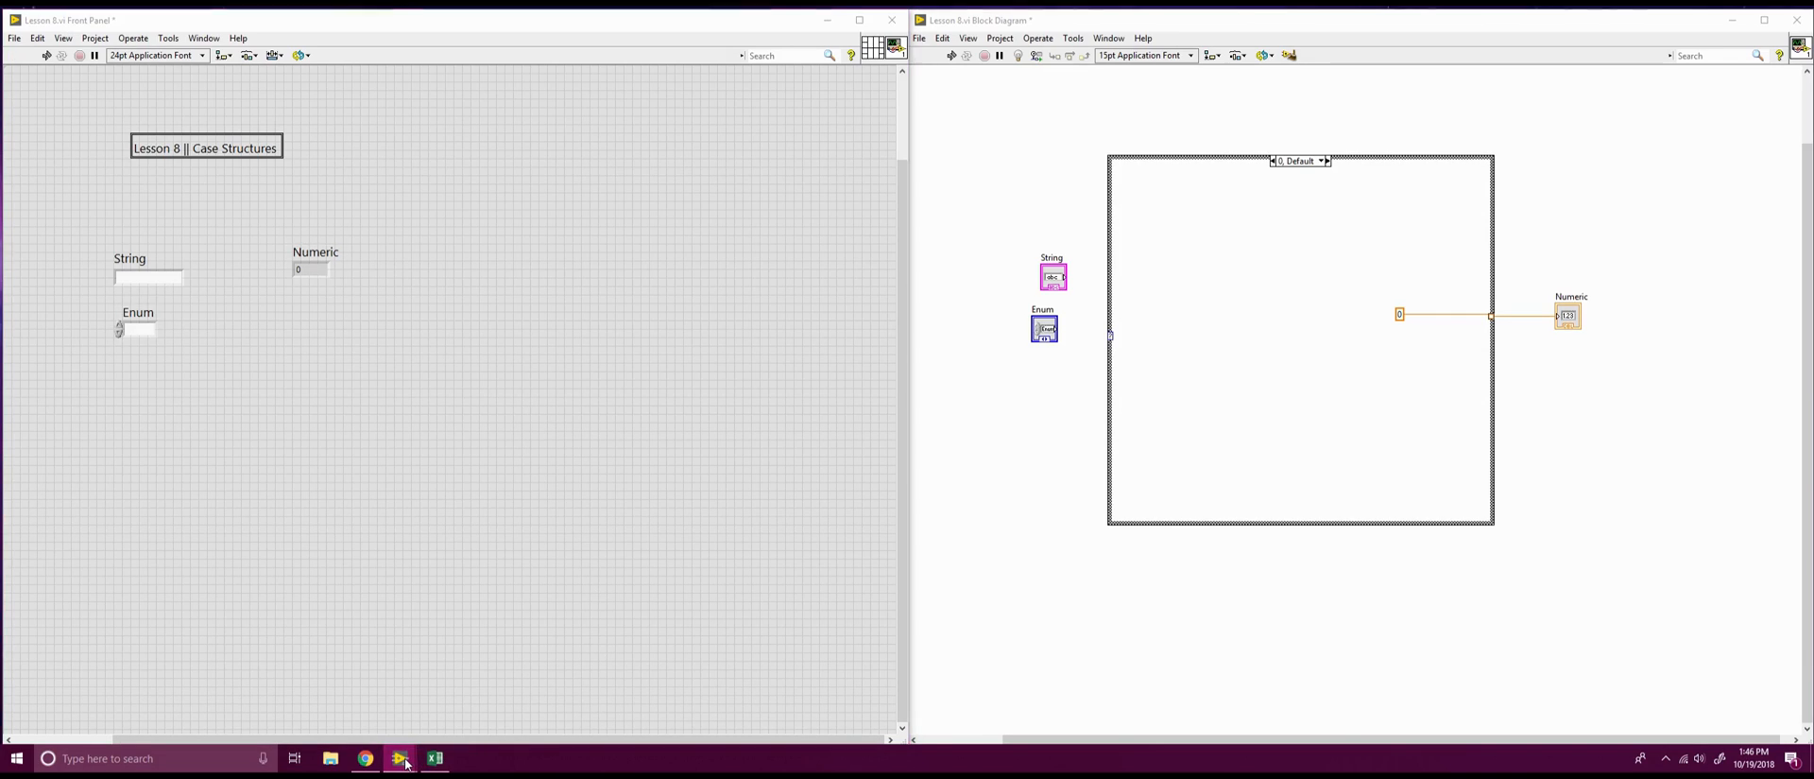
mouse_move(401, 758)
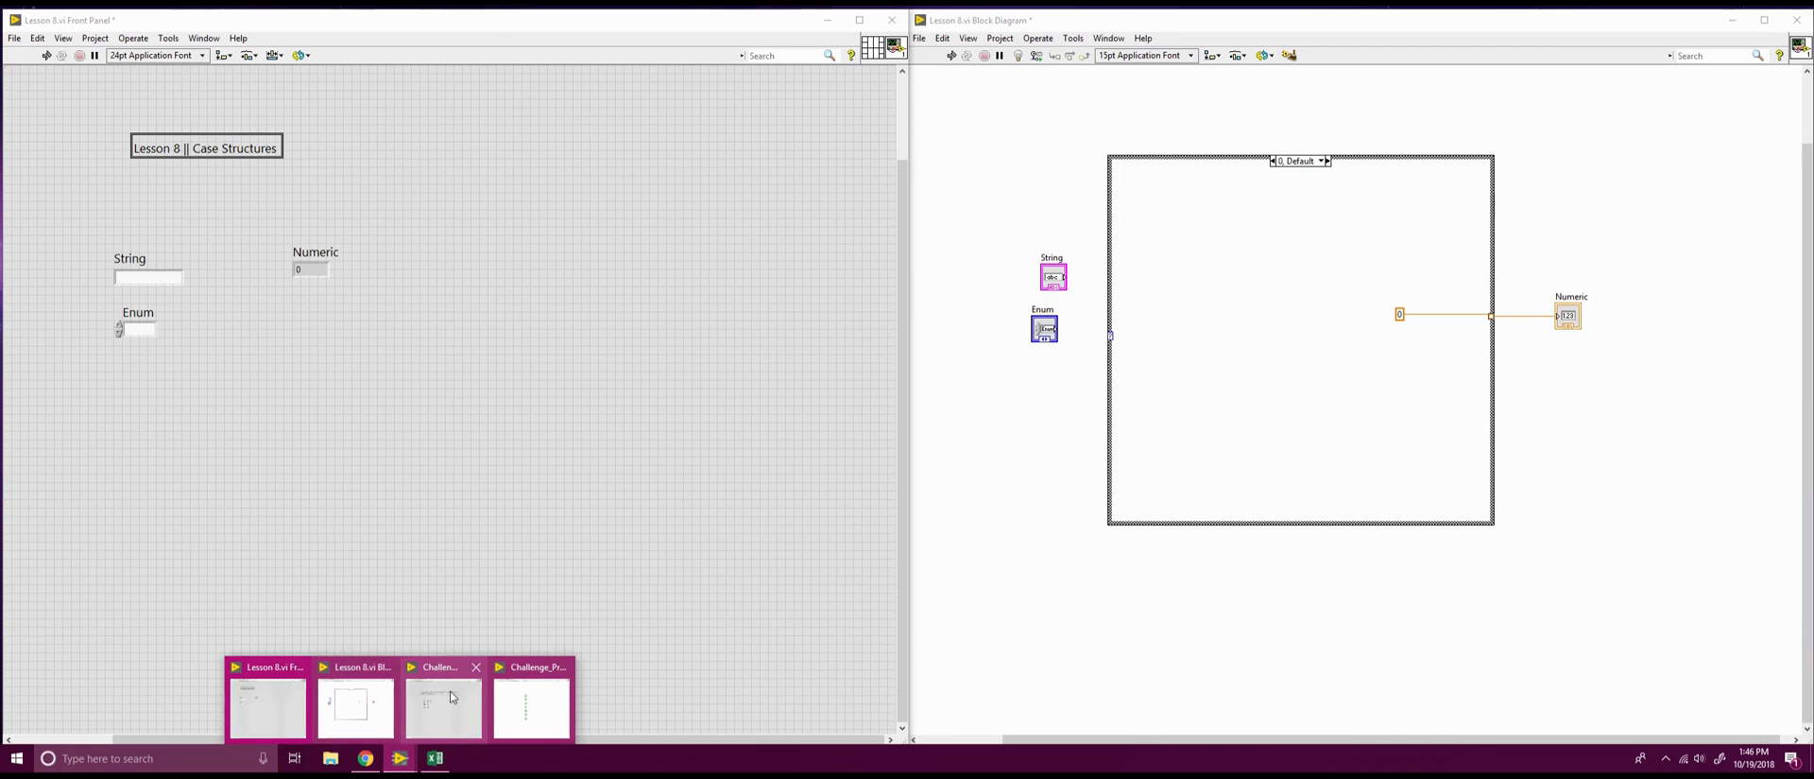
Switch to the Challenge Problem 7 VI with its seven LEDs labelled A through G
click(531, 707)
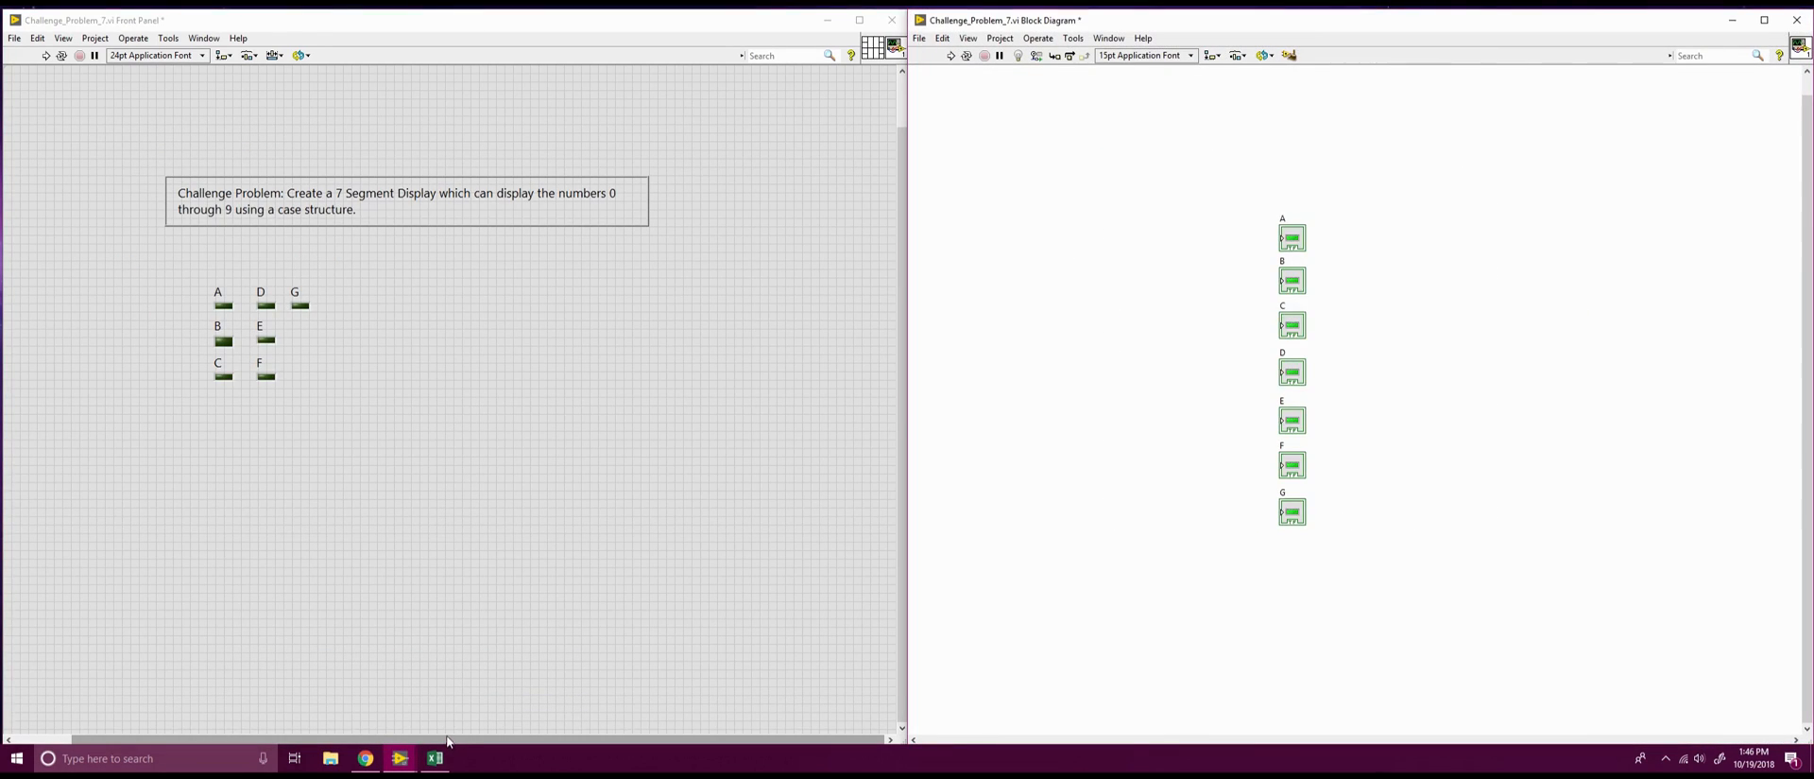
mouse_move(439, 708)
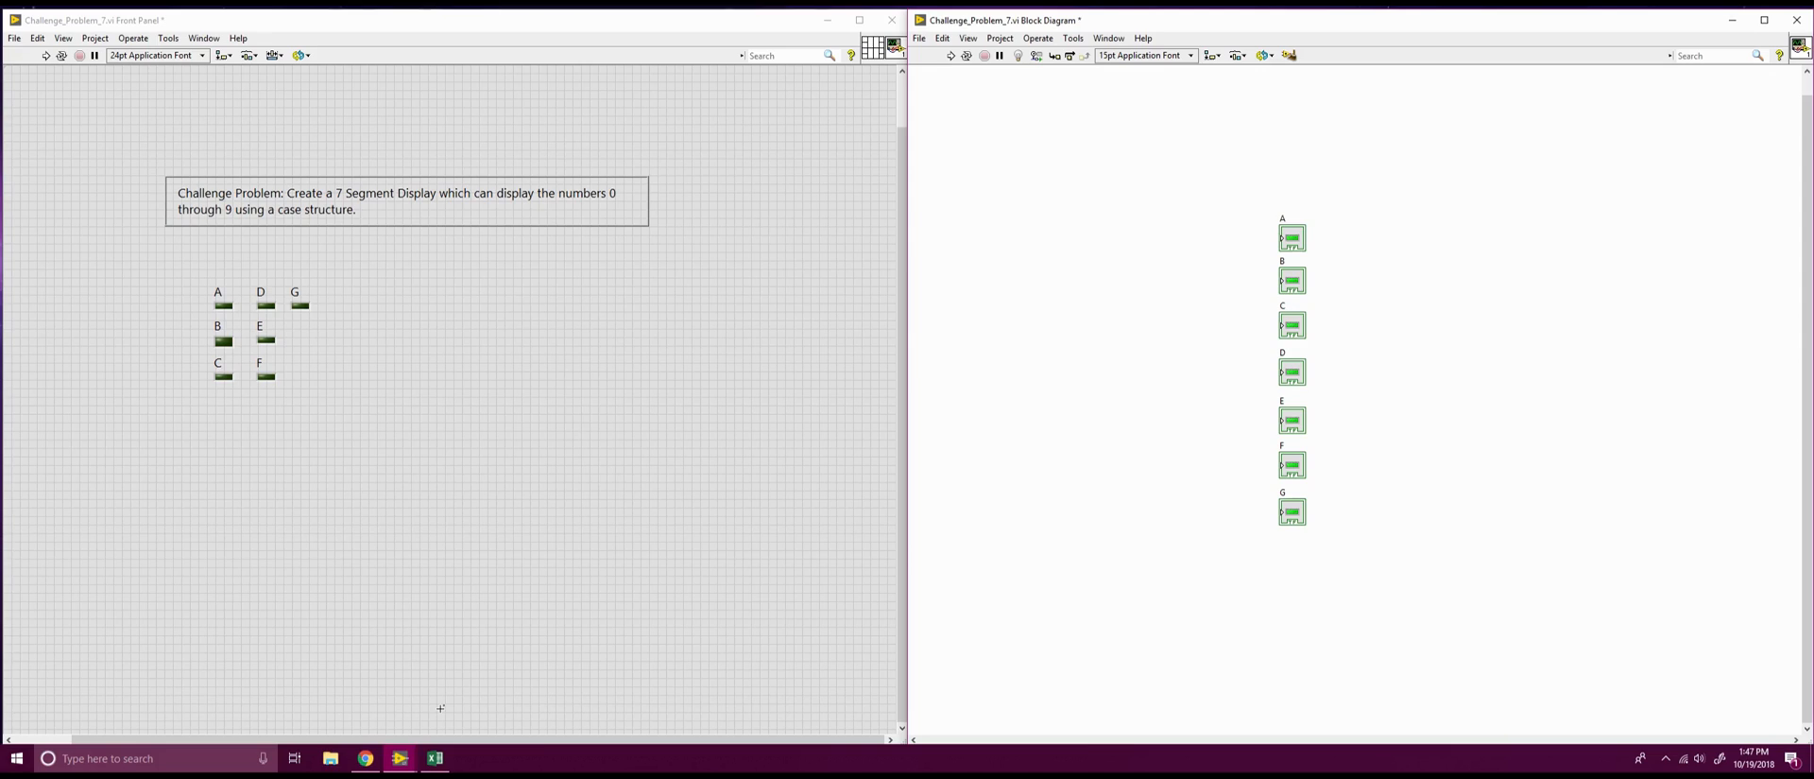
mouse_move(442, 752)
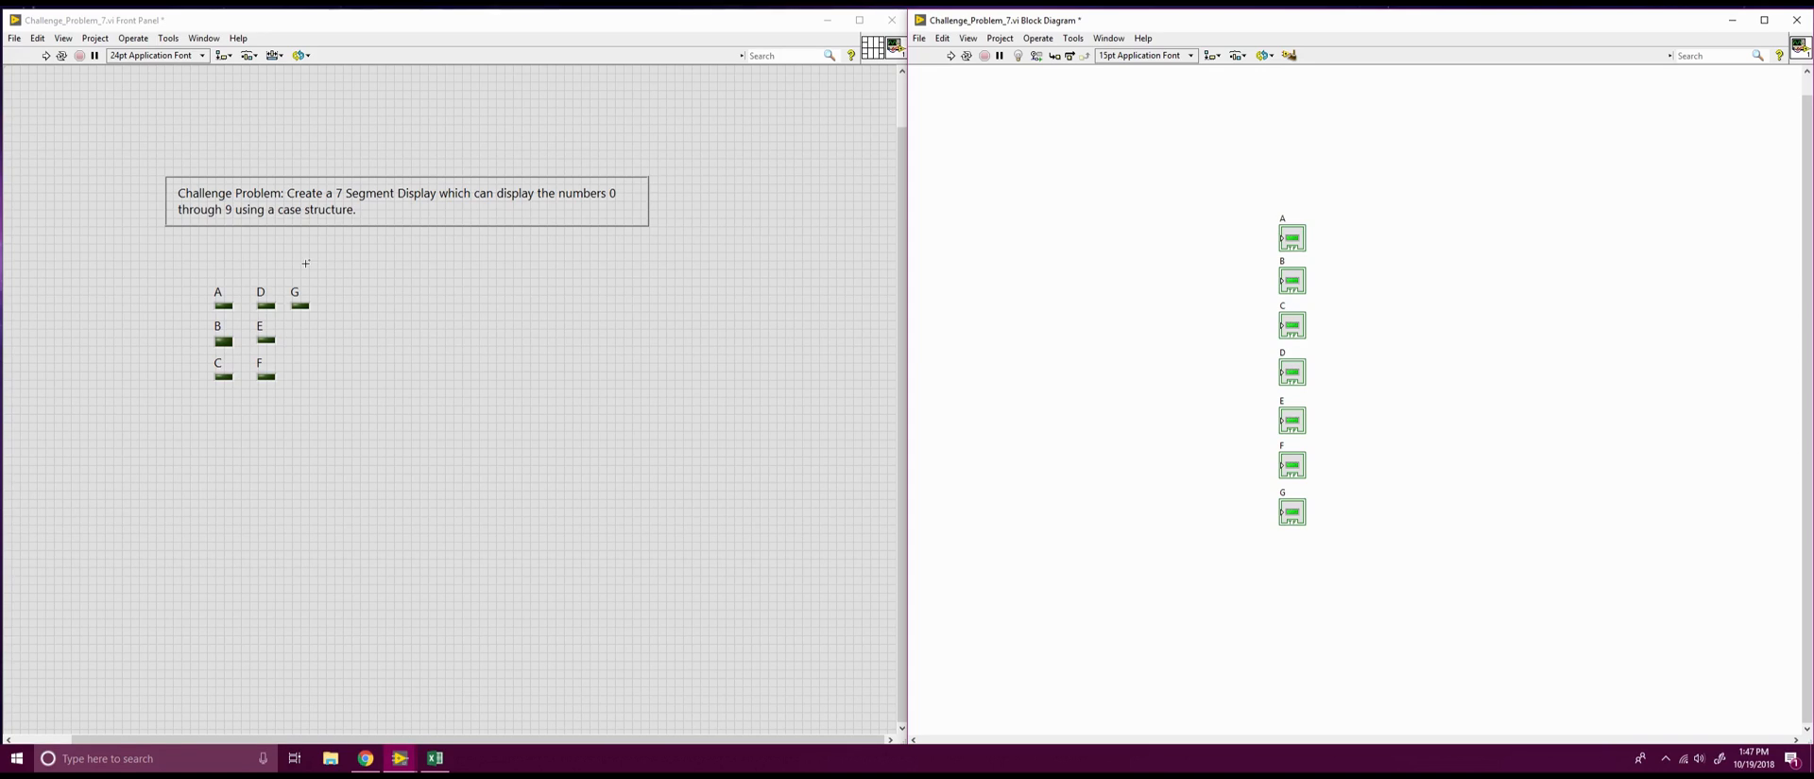
mouse_move(433, 709)
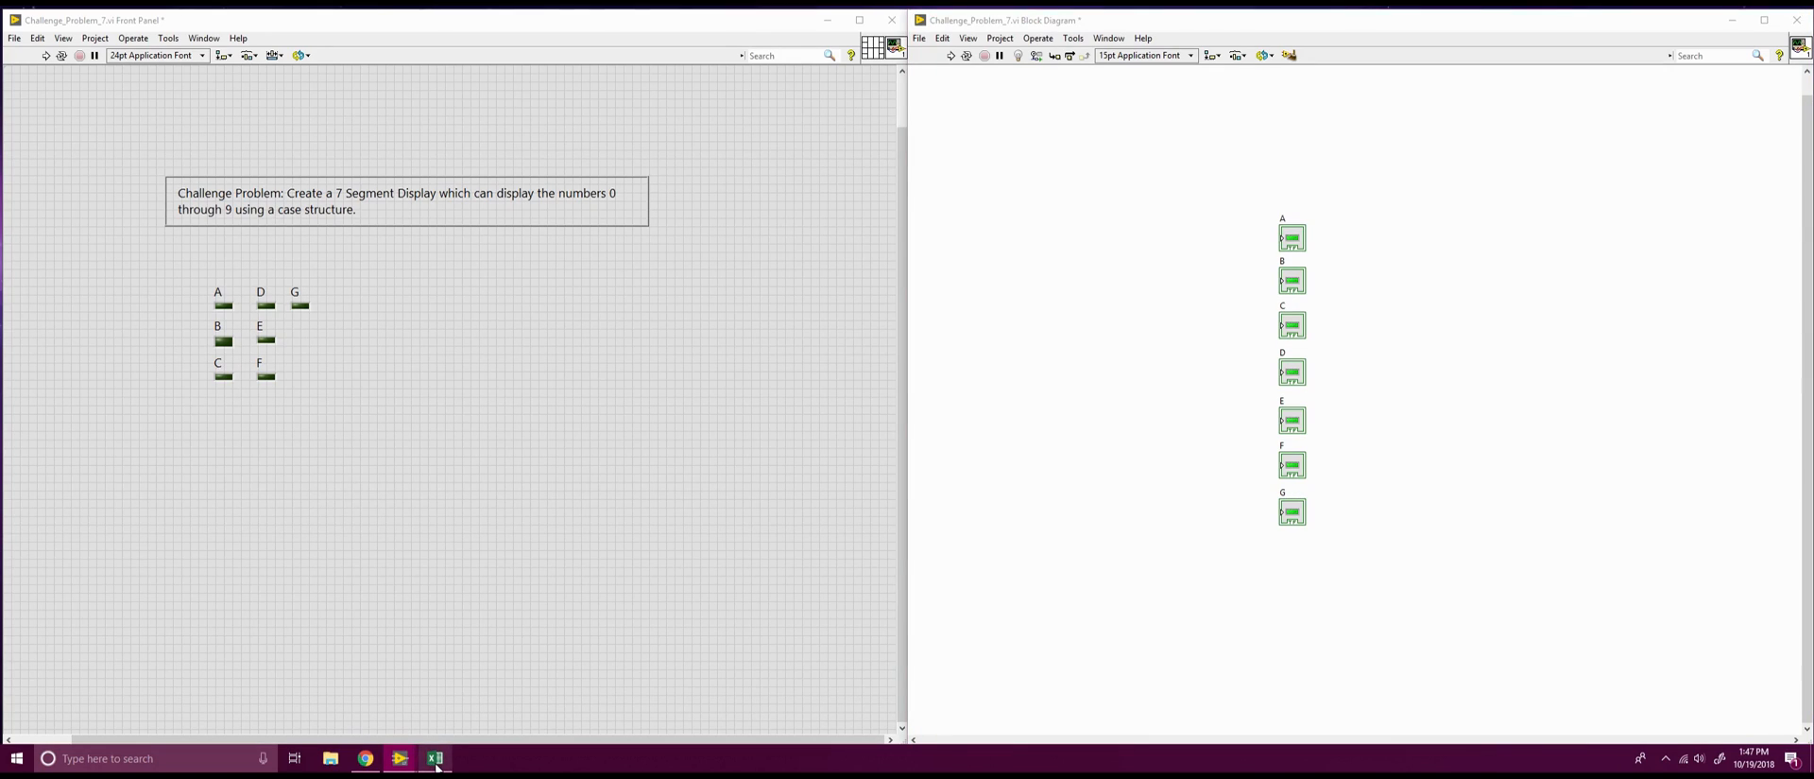
Bring the Excel Book1 truth table forward and position it beside the LabVIEW diagram
click(435, 757)
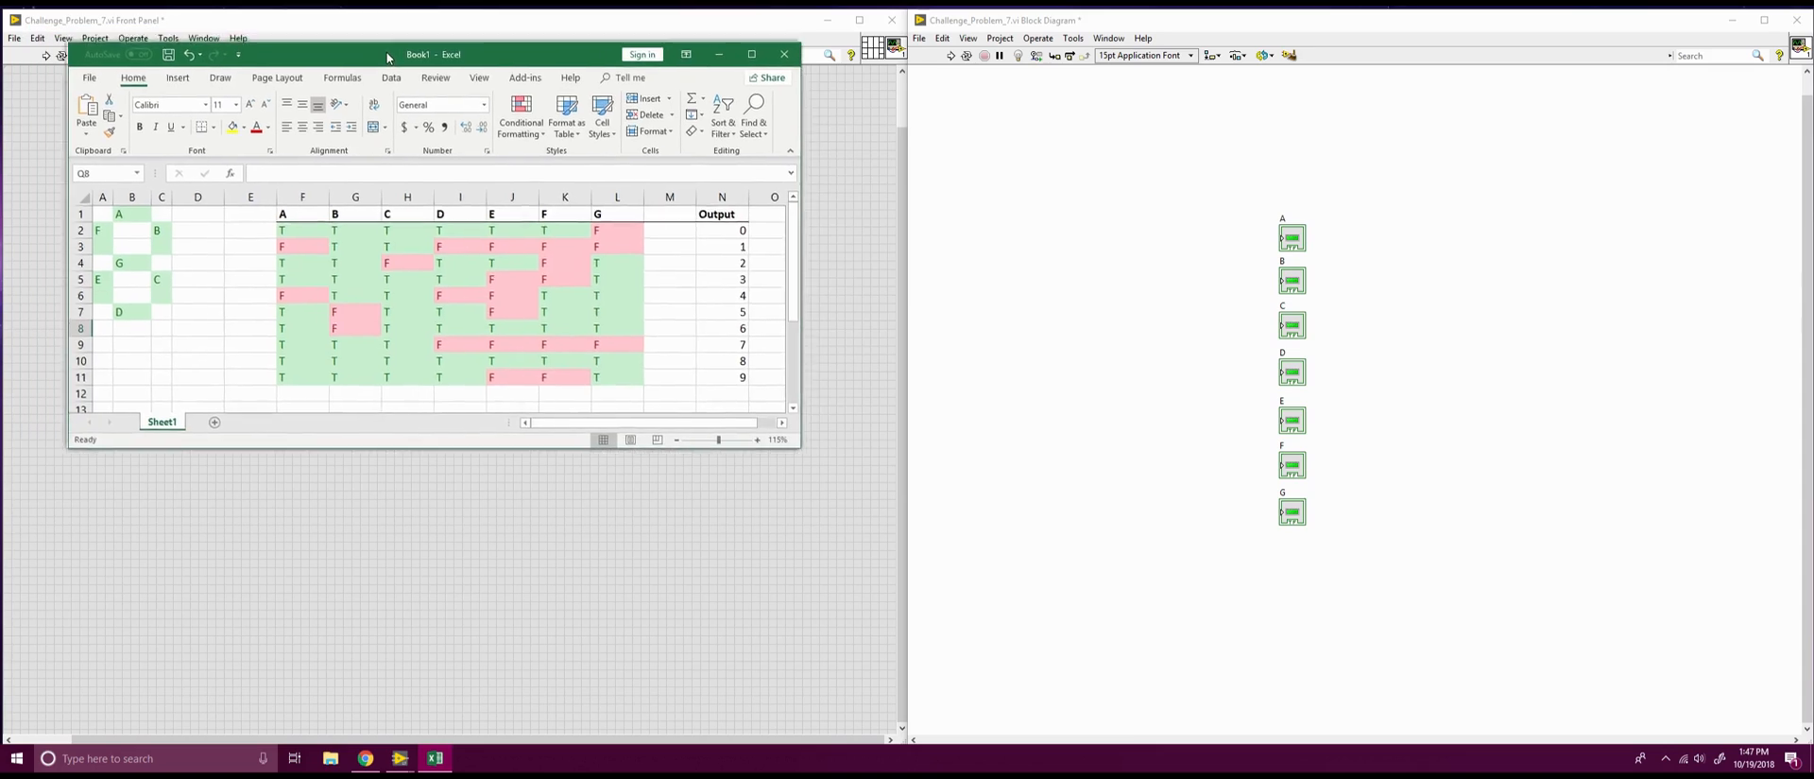
drag(419, 55, 514, 66)
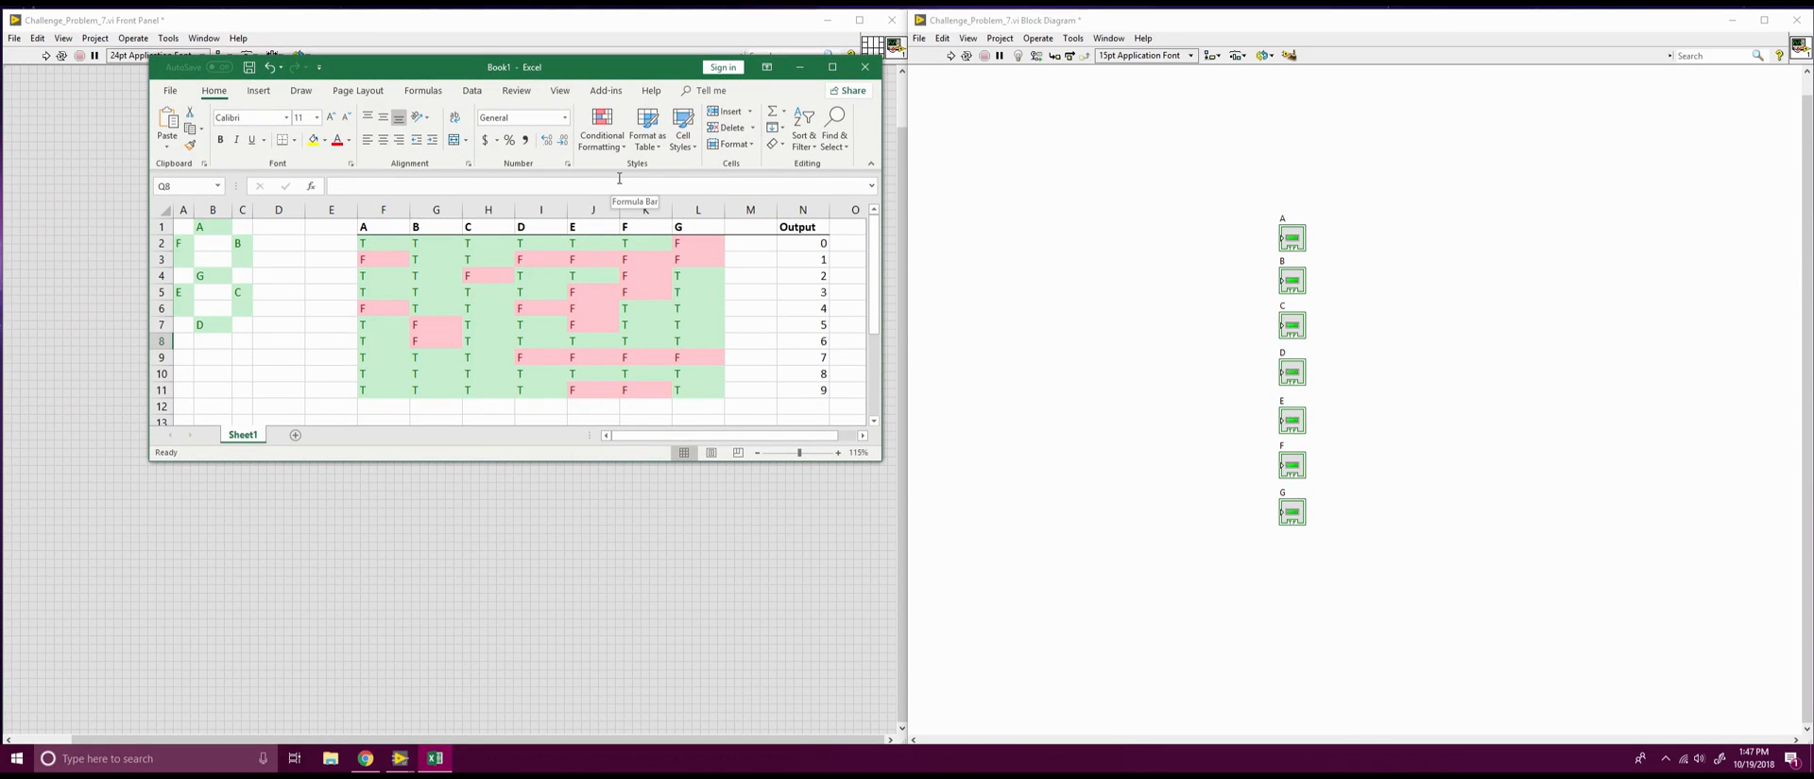
mouse_move(418, 267)
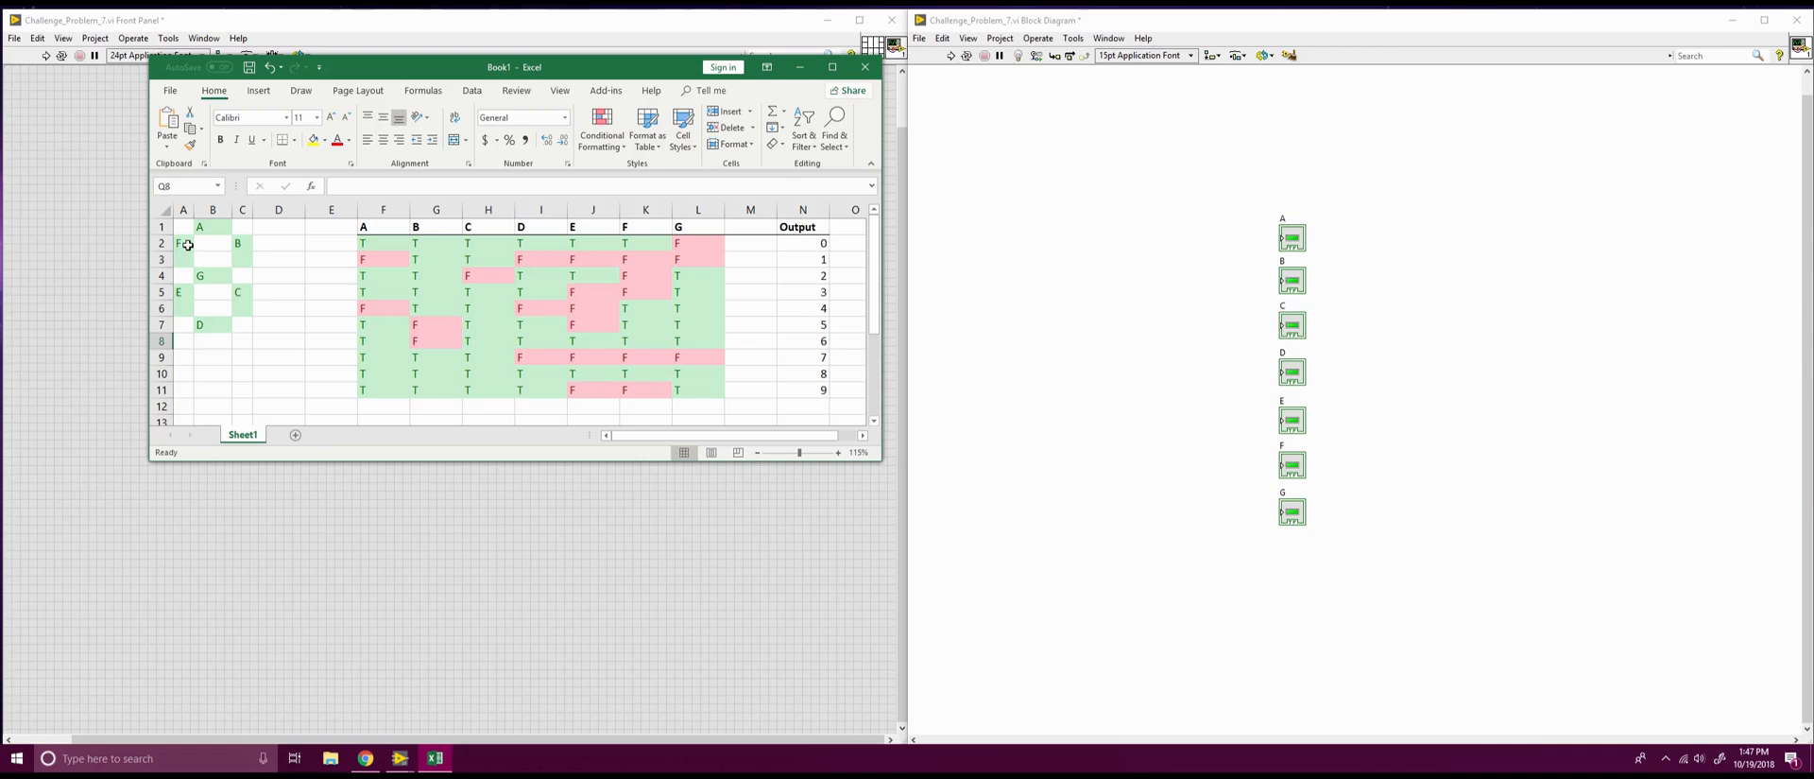
mouse_move(248, 300)
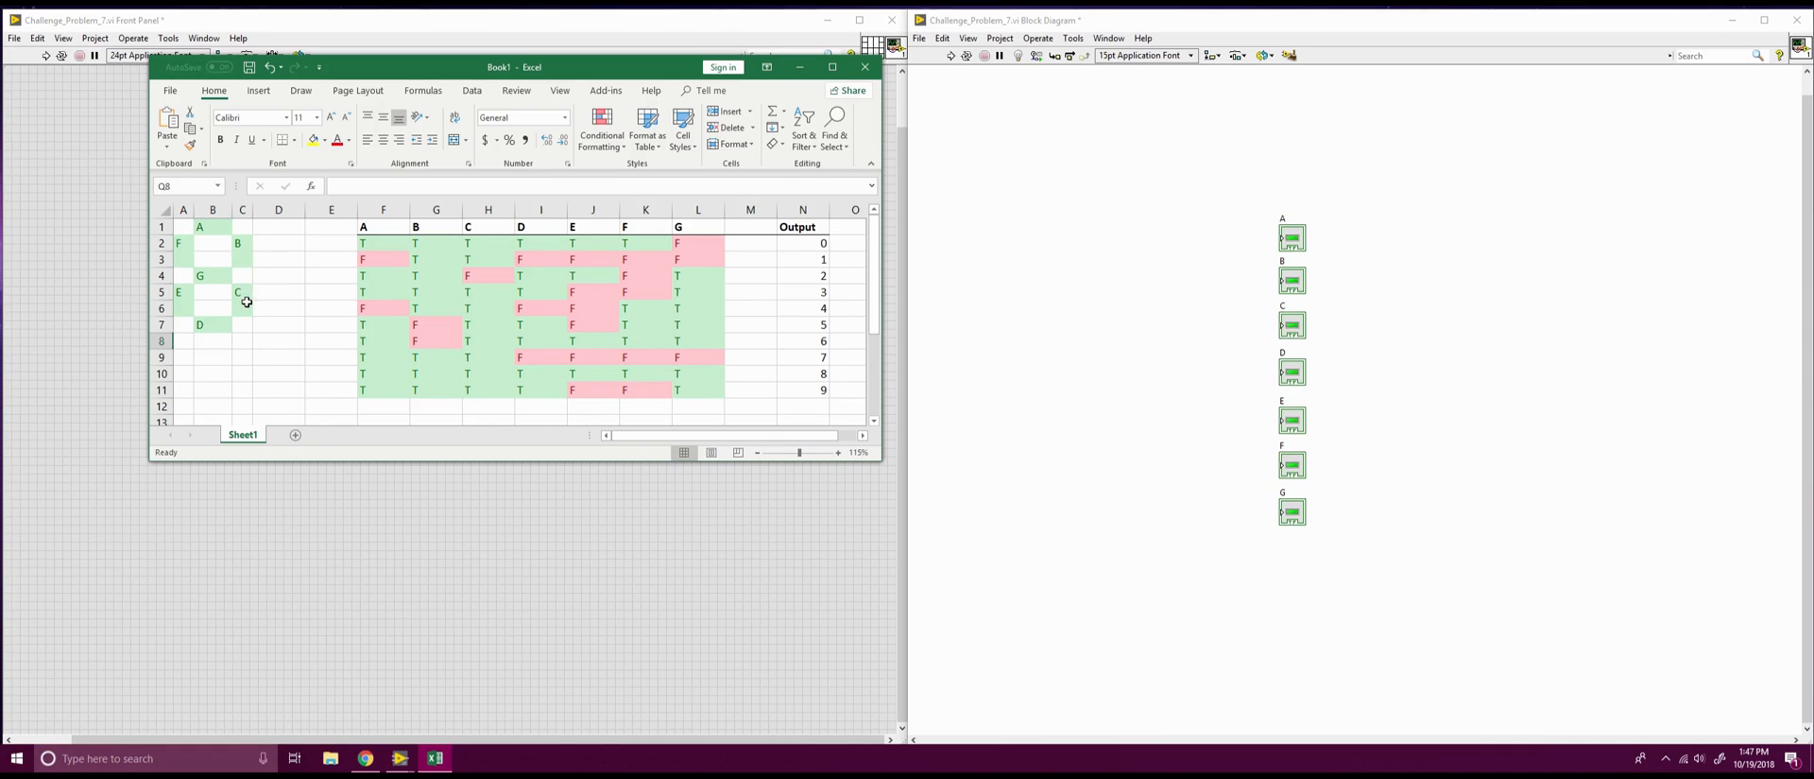
mouse_move(202, 274)
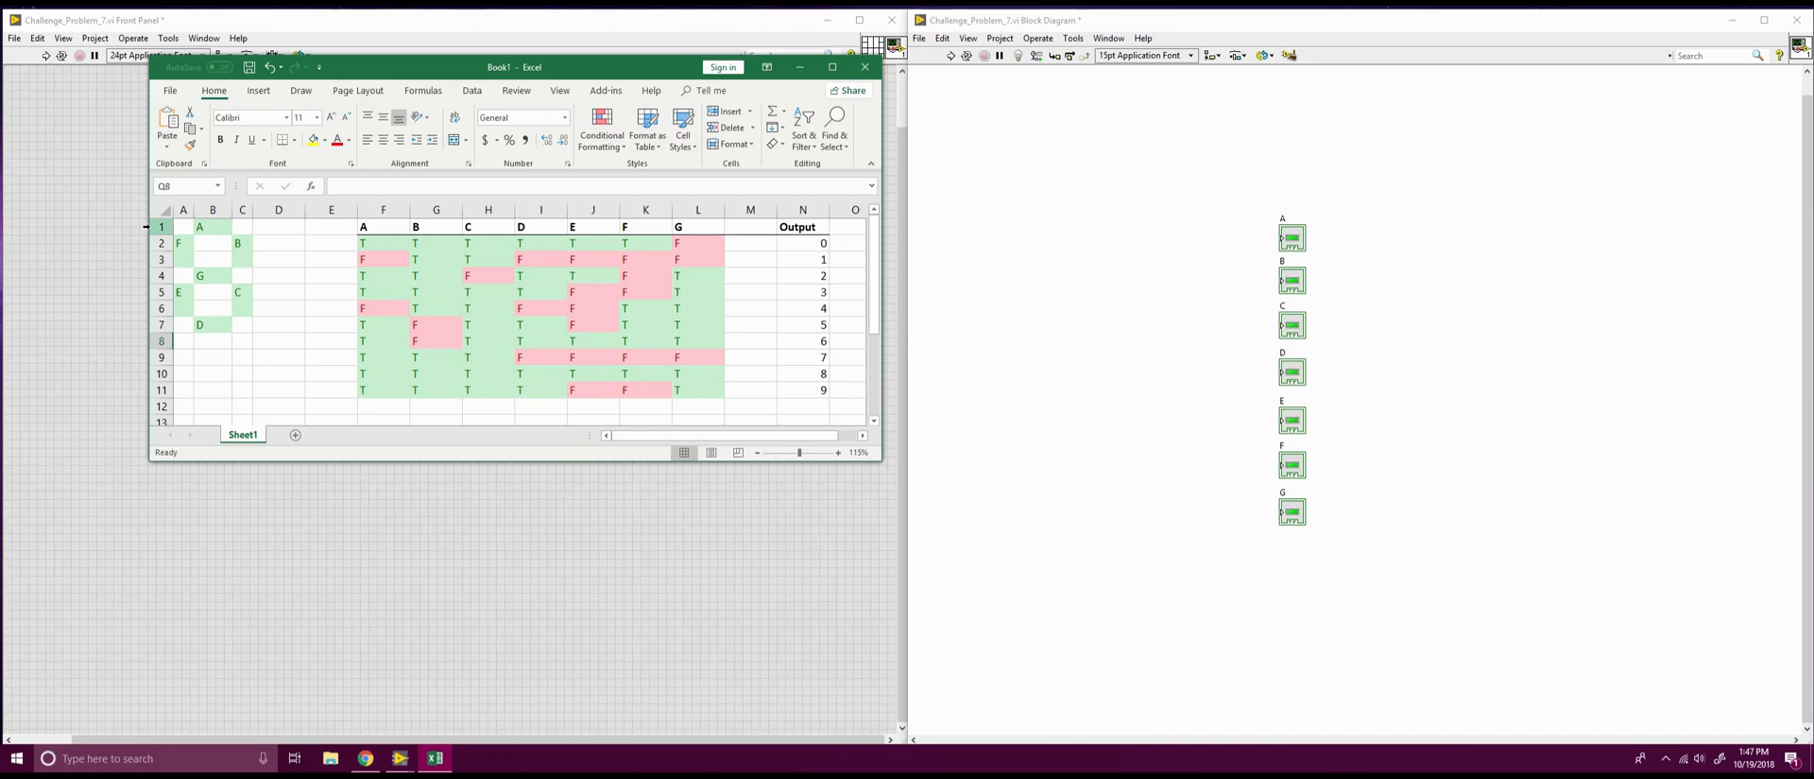
mouse_move(299, 268)
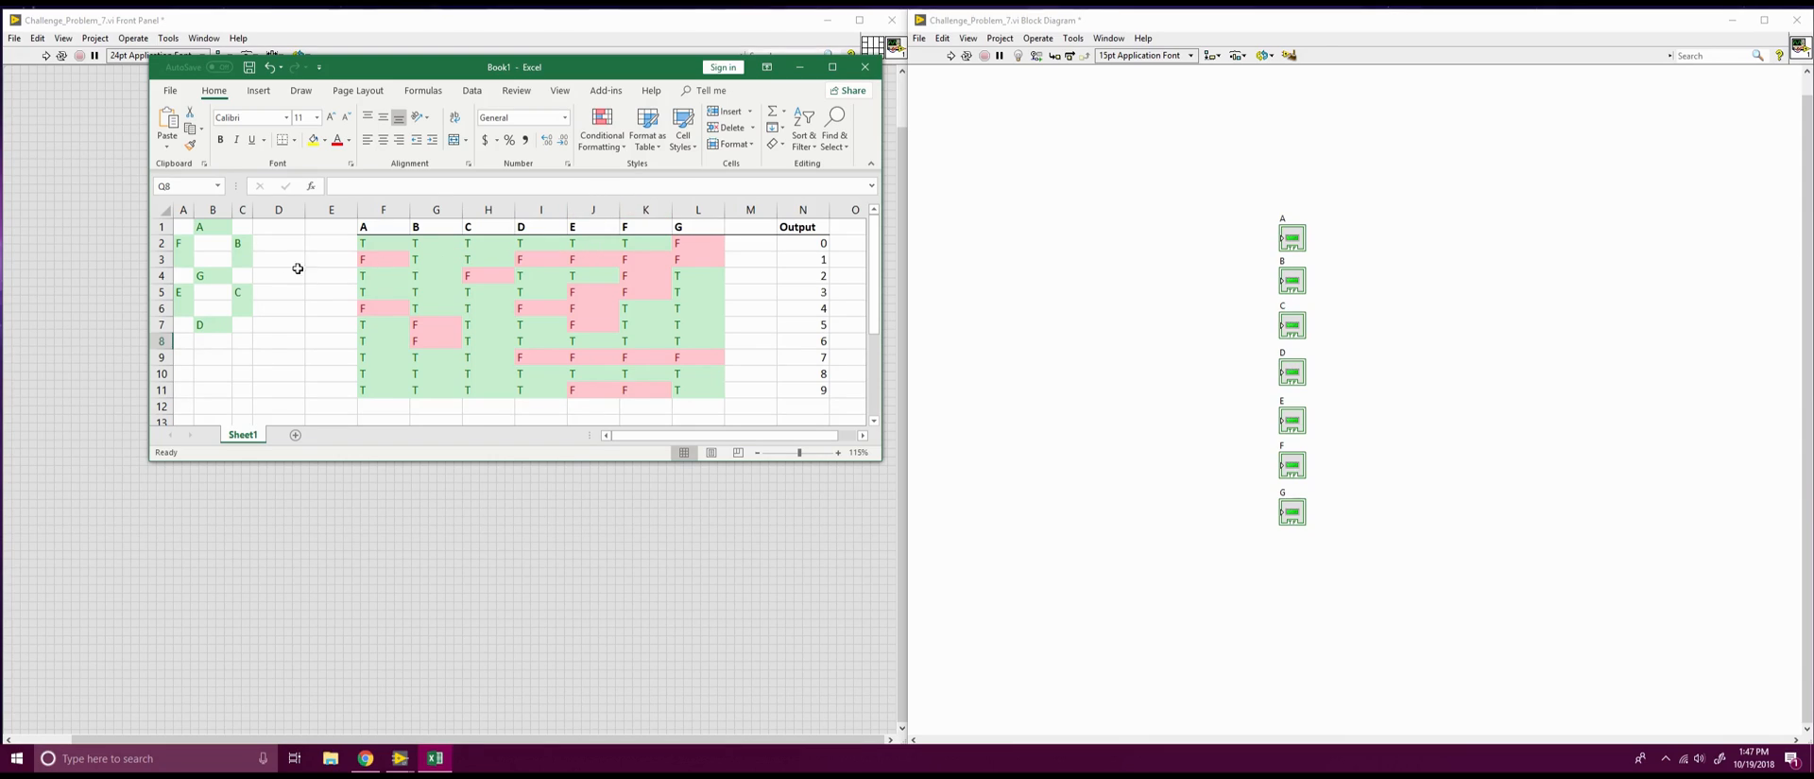
mouse_move(784, 265)
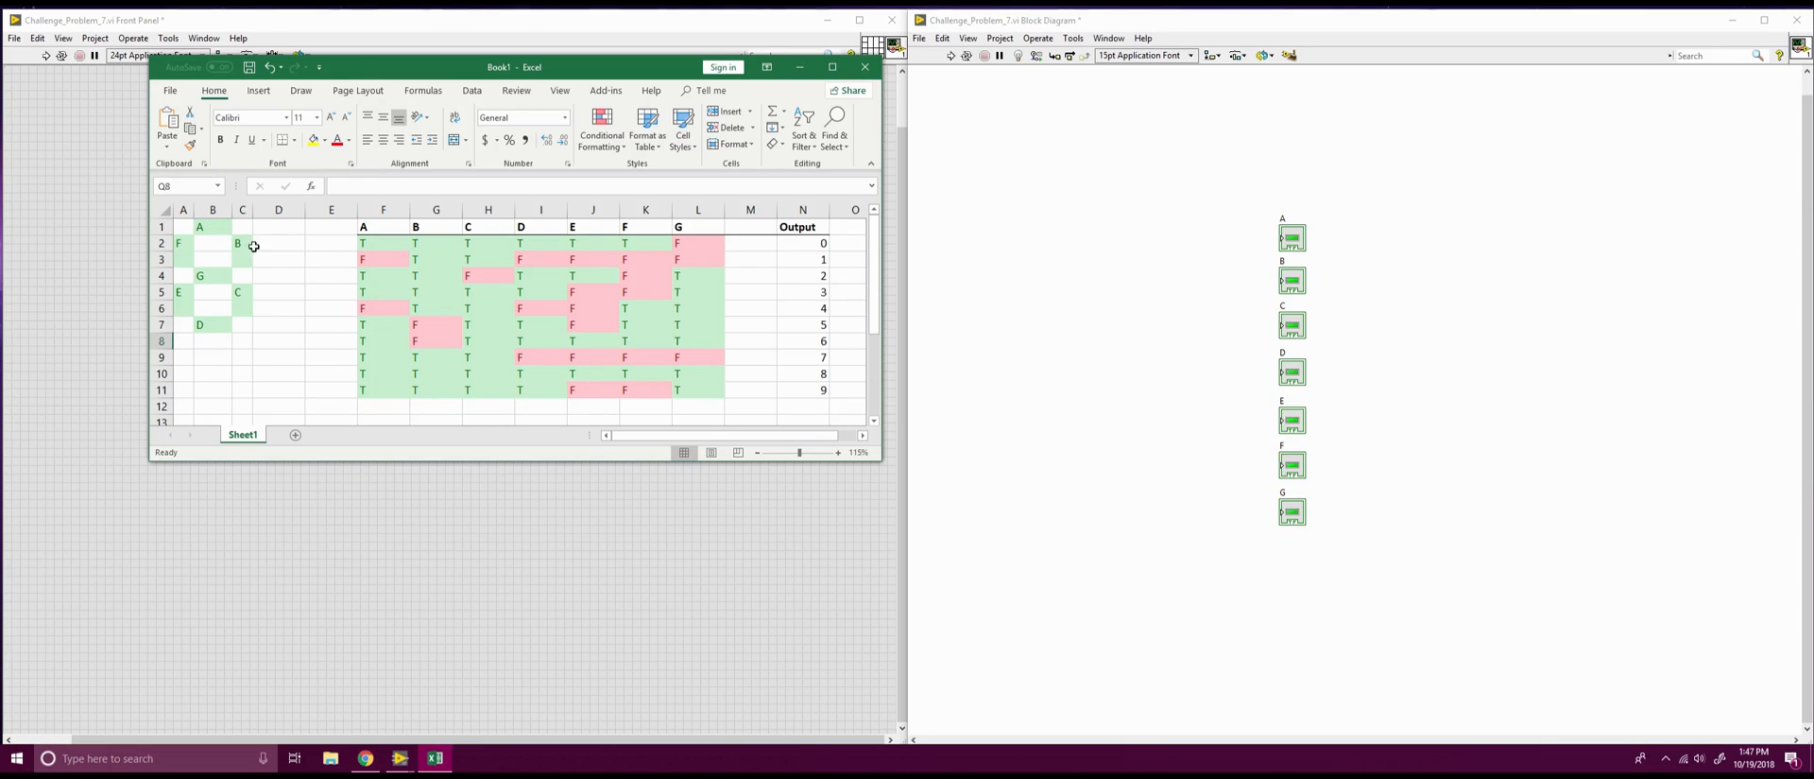
mouse_move(257, 264)
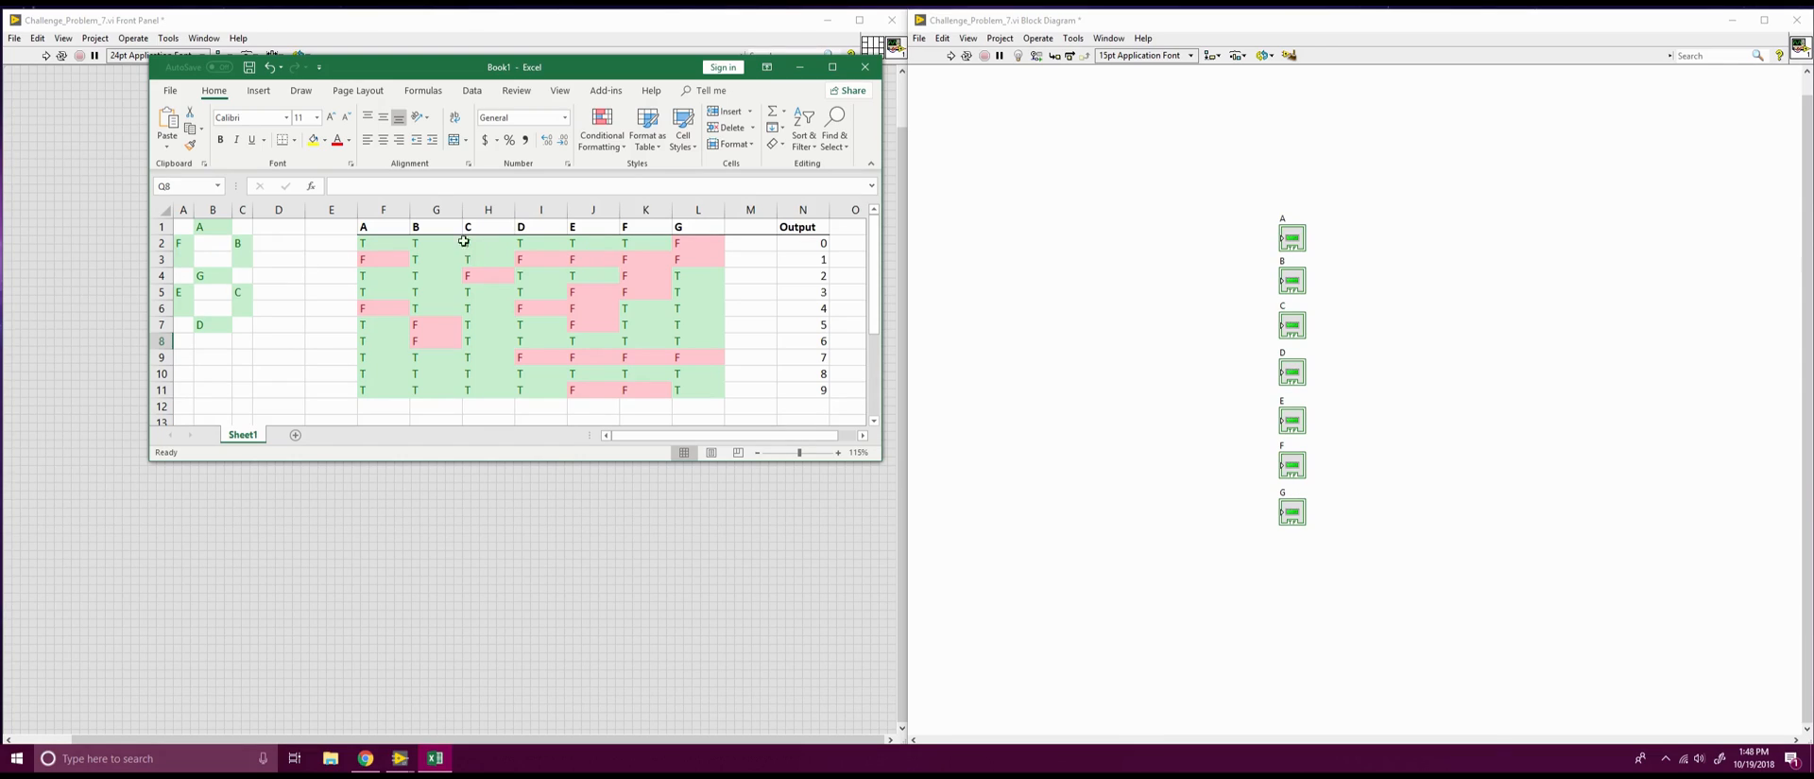
mouse_move(217, 291)
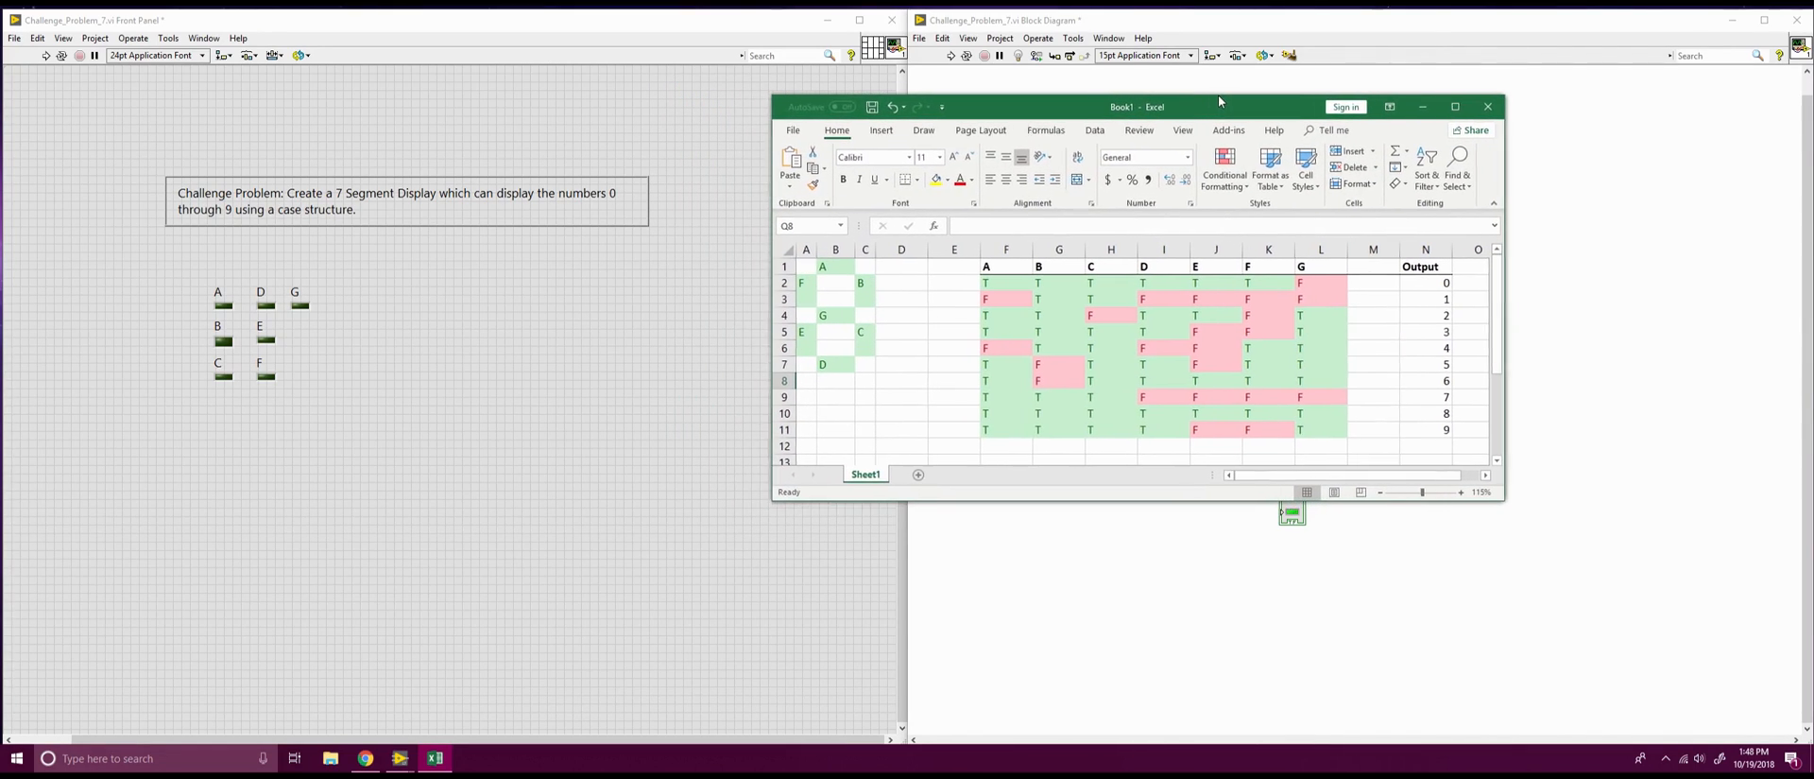
Shape LED A into the top horizontal bar and LED B into the upper-right vertical bar
click(1487, 105)
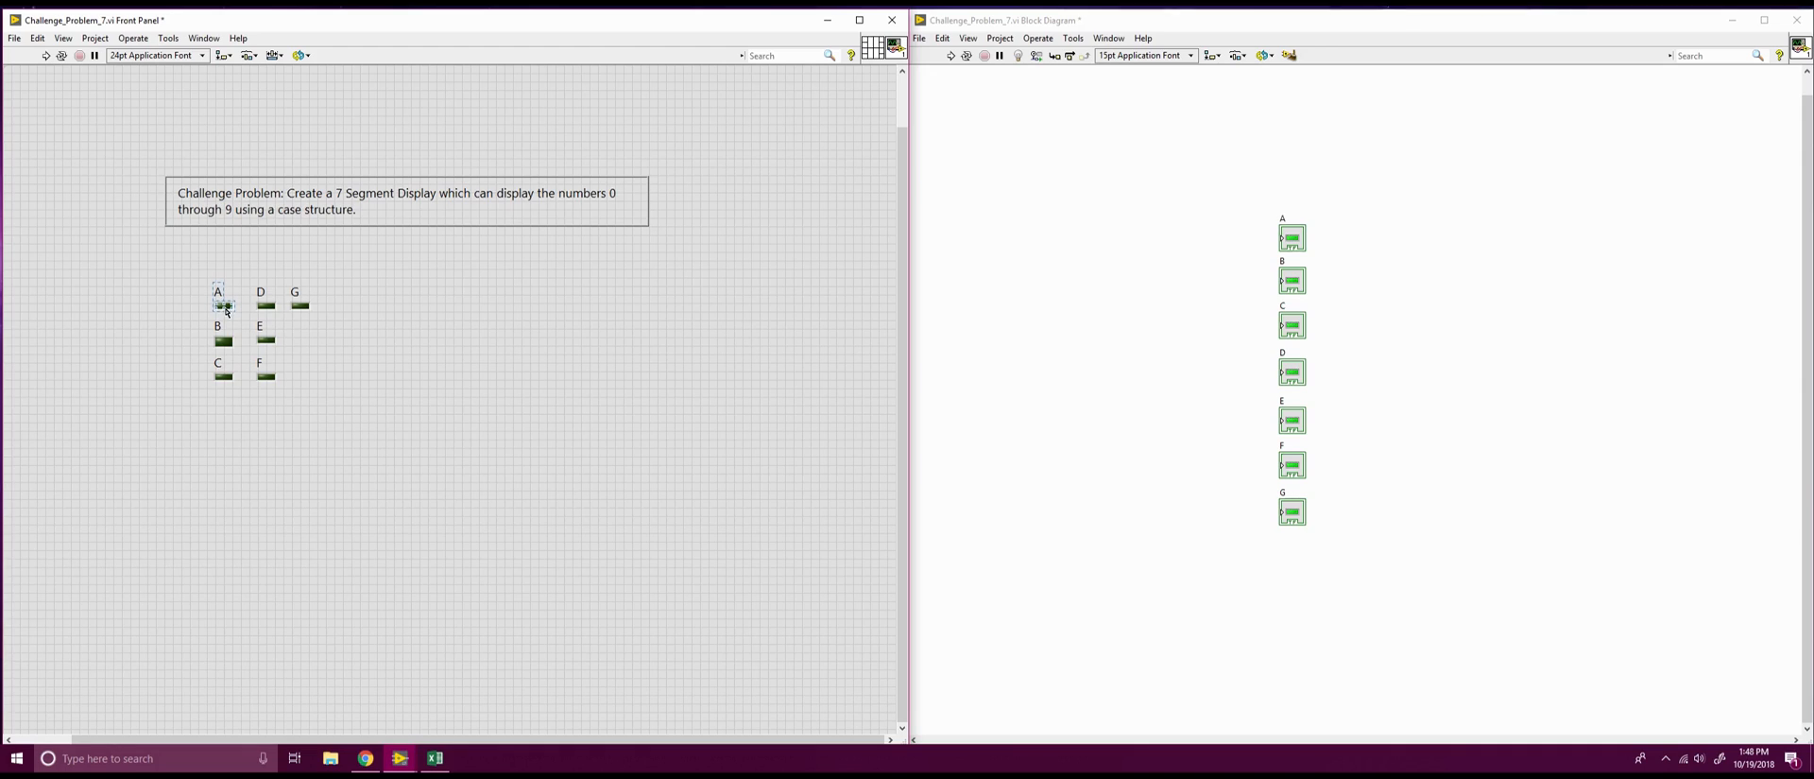
drag(219, 300, 503, 303)
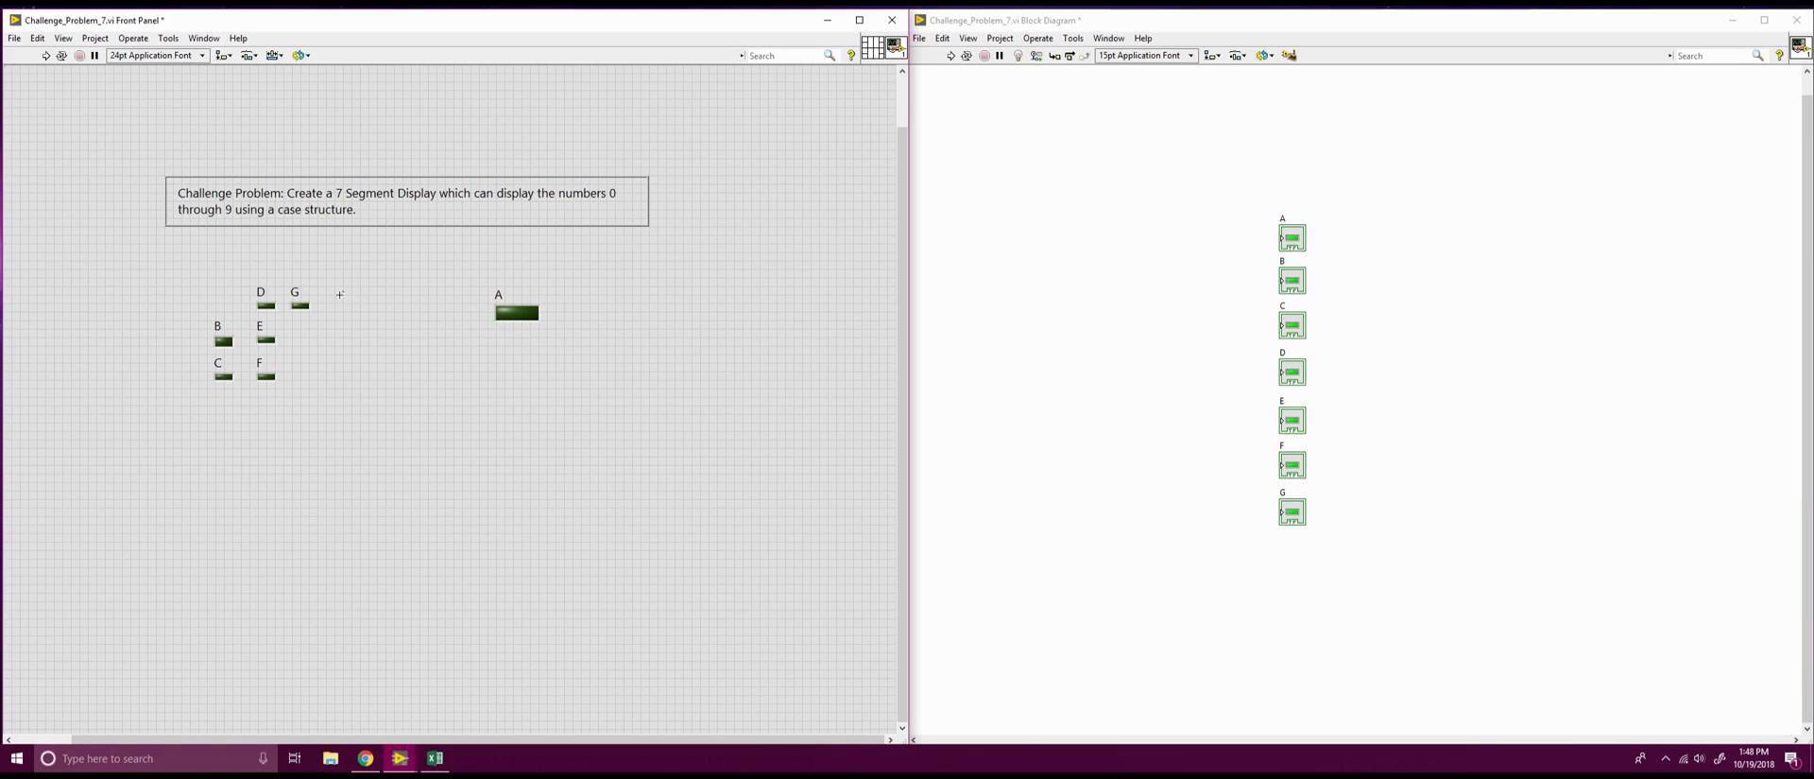
click(221, 337)
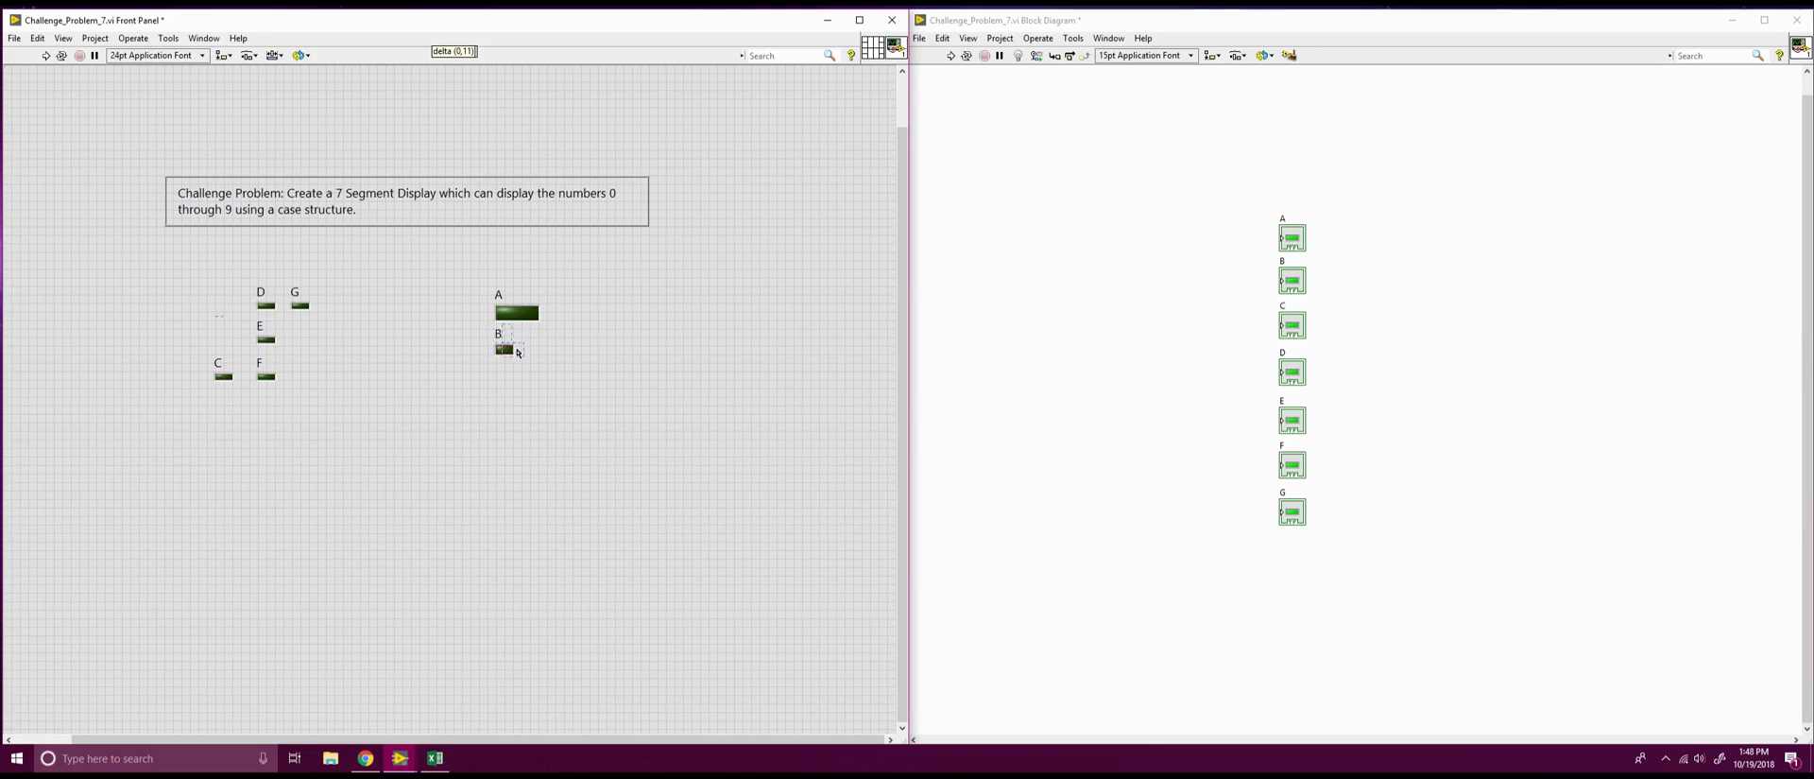
drag(502, 350, 545, 321)
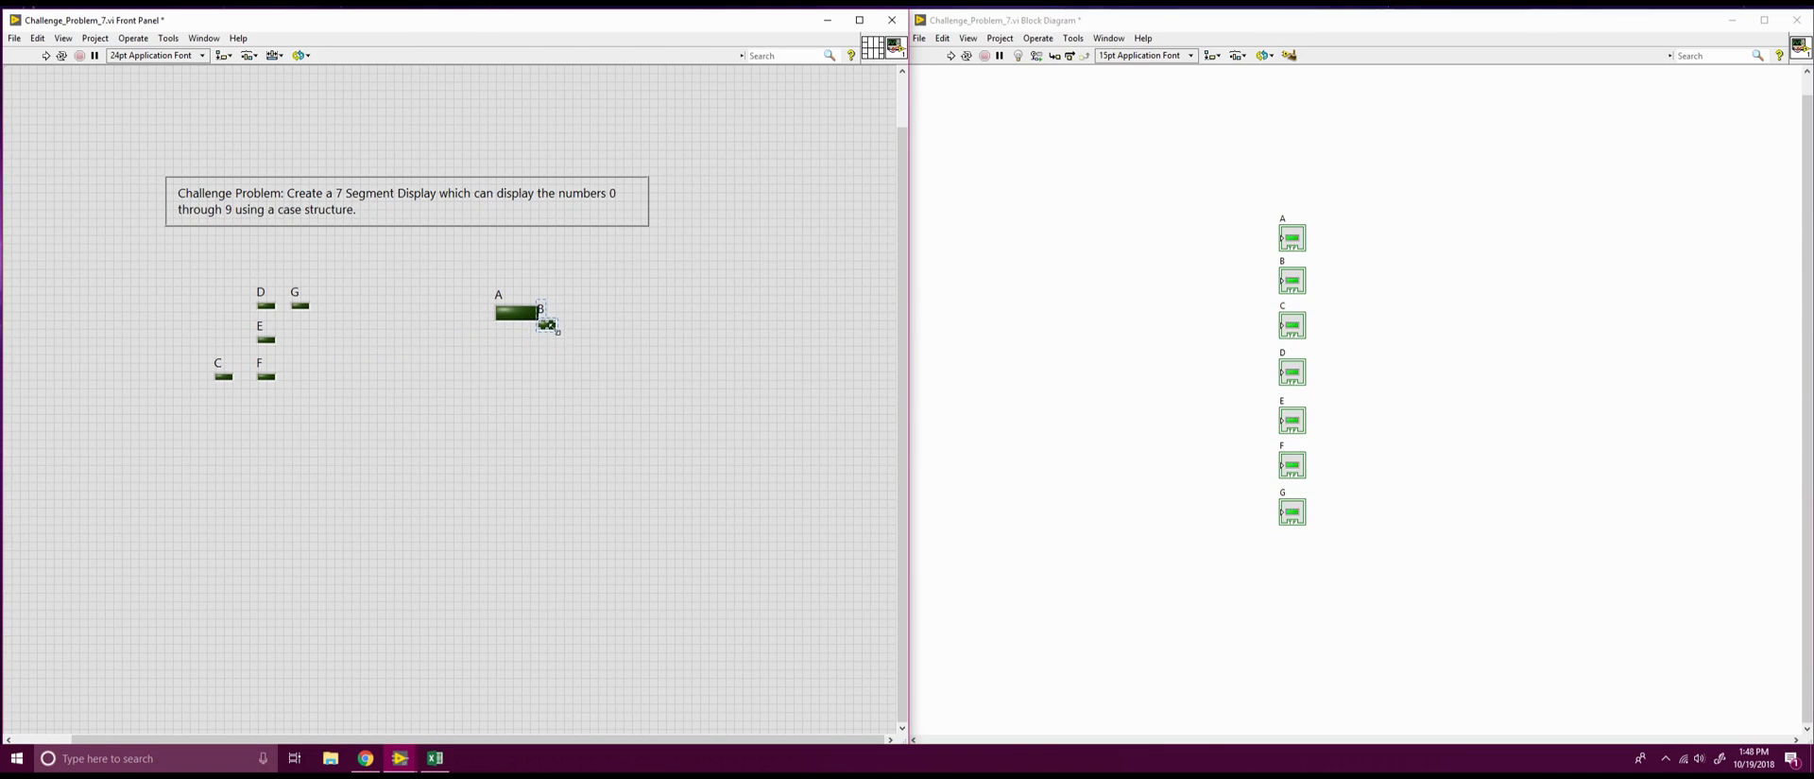
drag(539, 312, 543, 342)
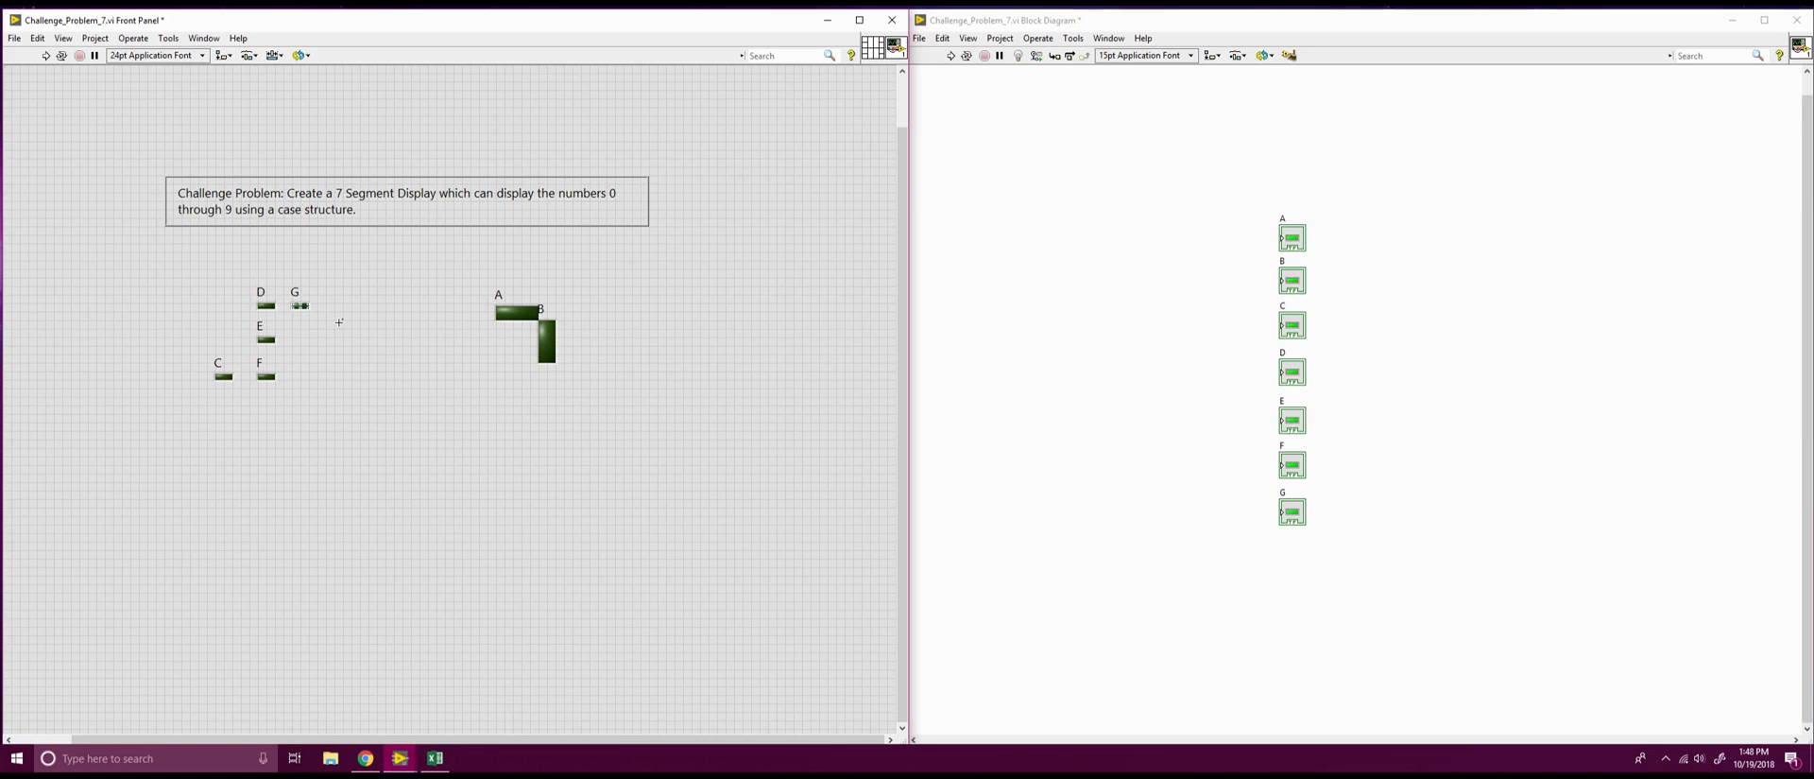
Shape LED G into the middle horizontal bar and move the B label beside its segment
click(302, 304)
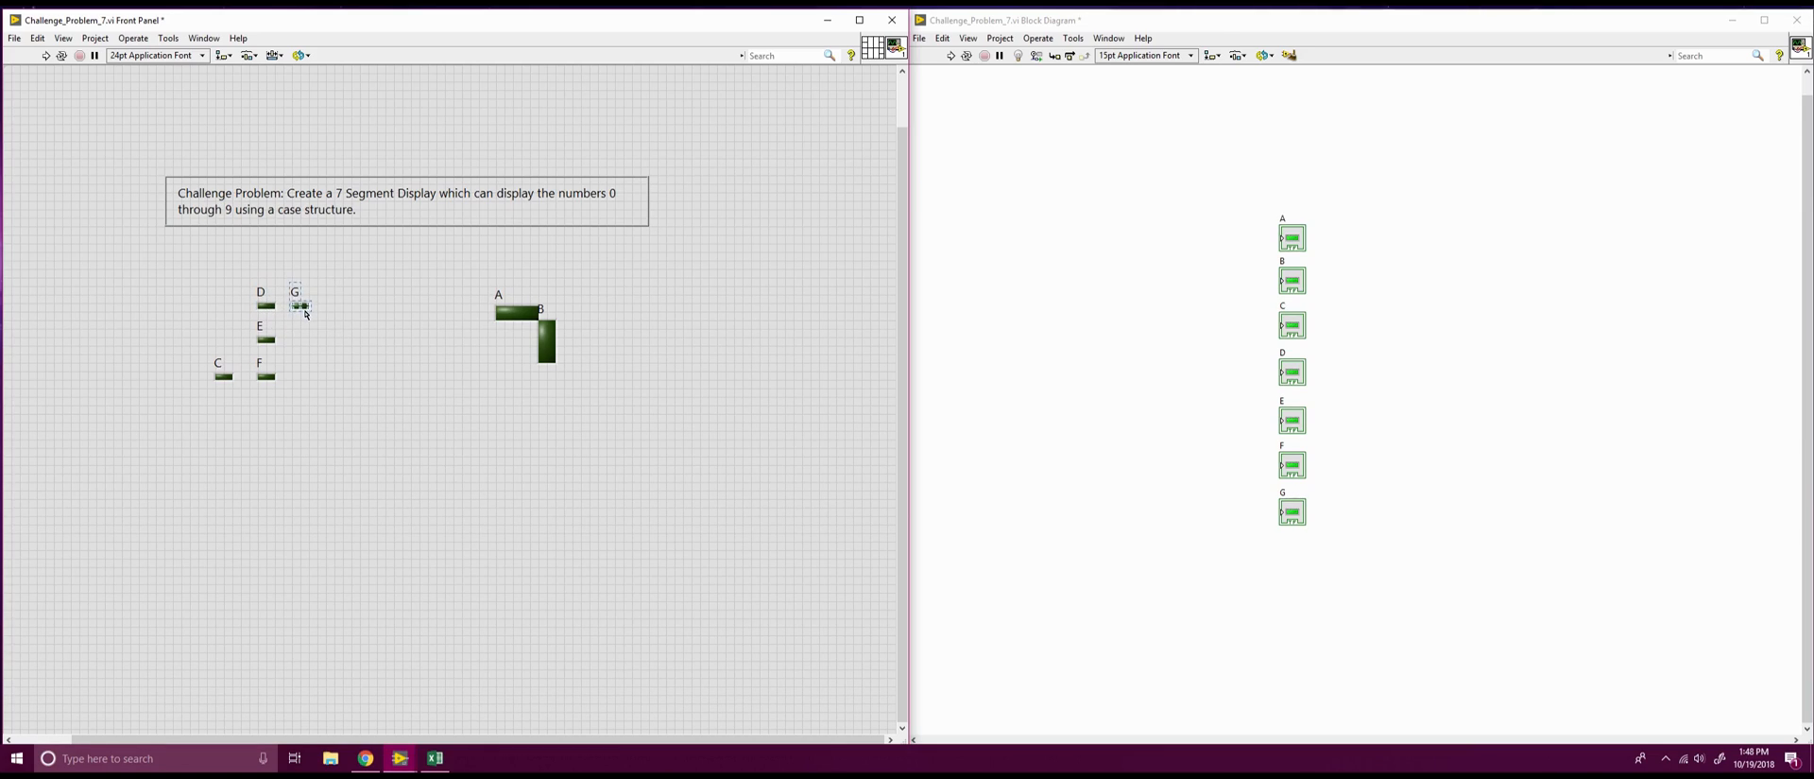
drag(297, 306, 528, 365)
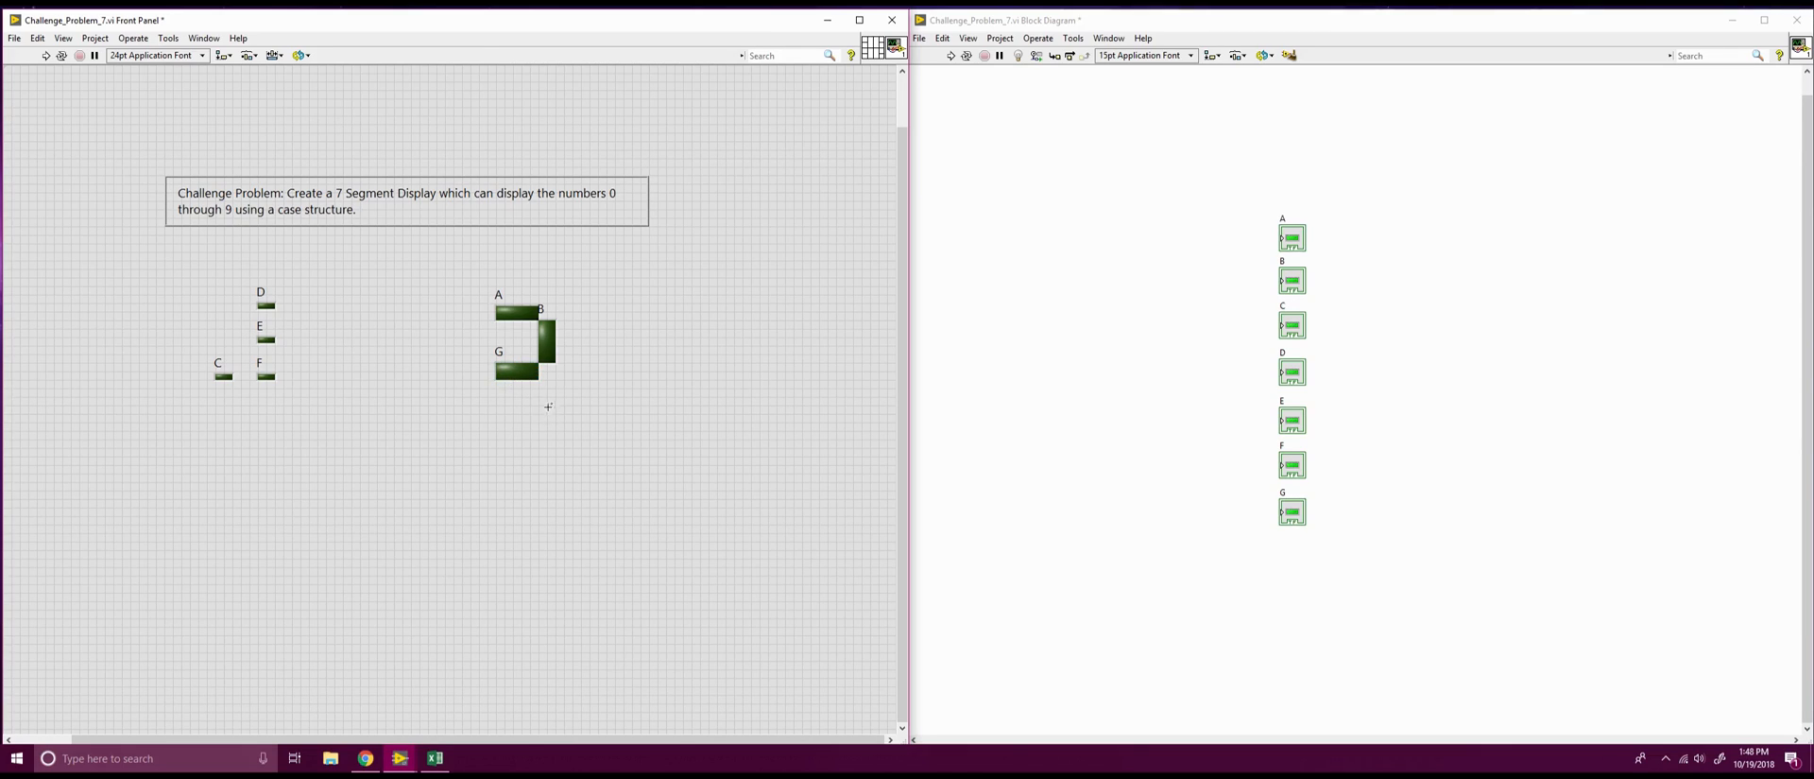
click(516, 310)
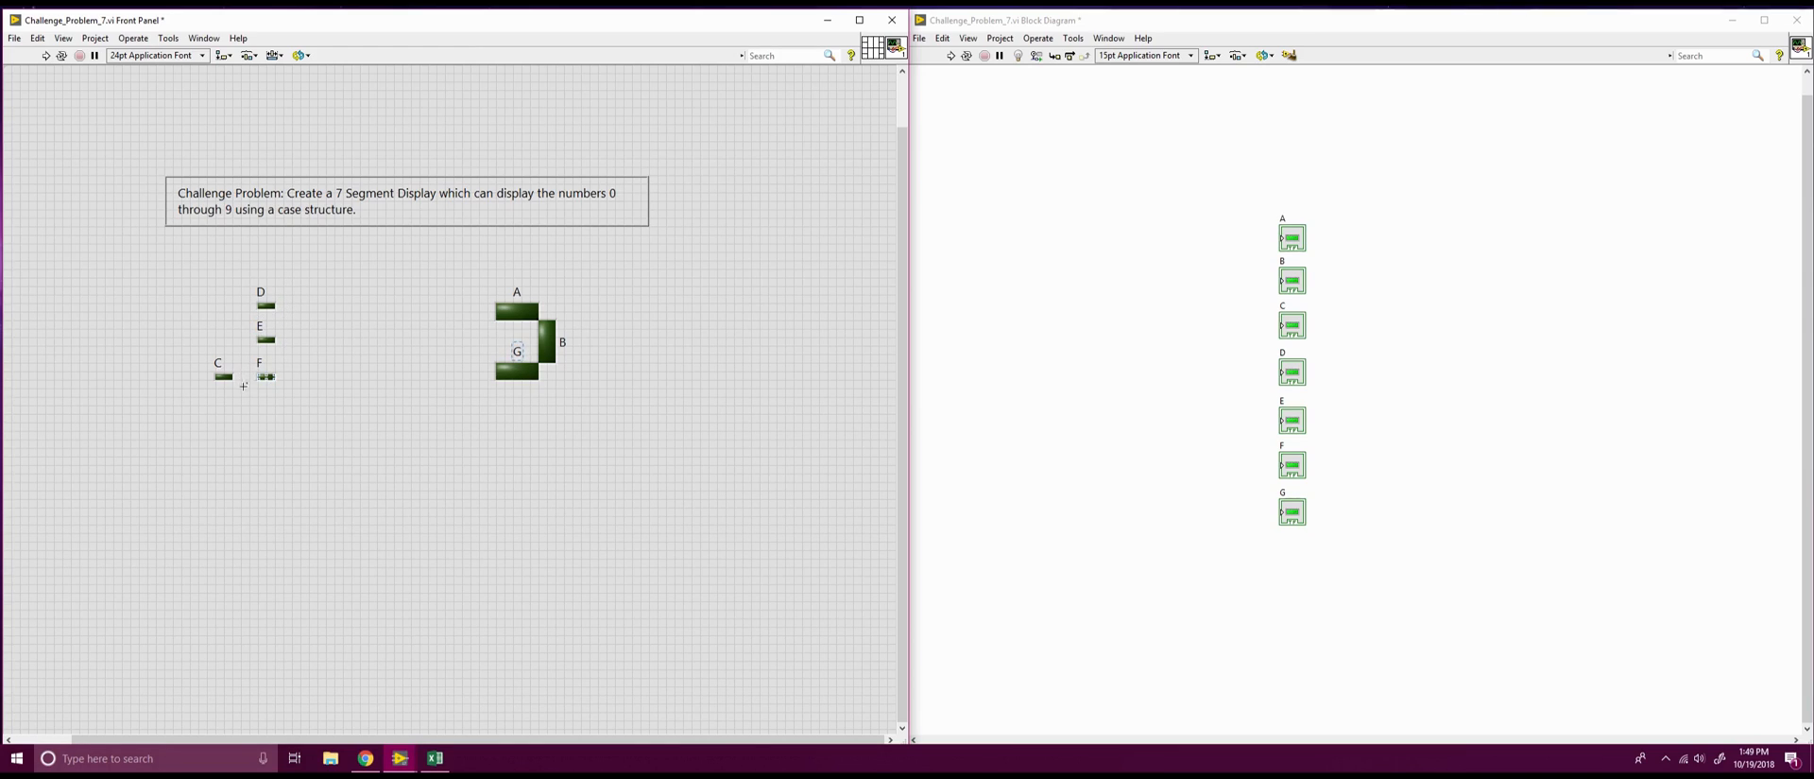
drag(223, 377, 365, 419)
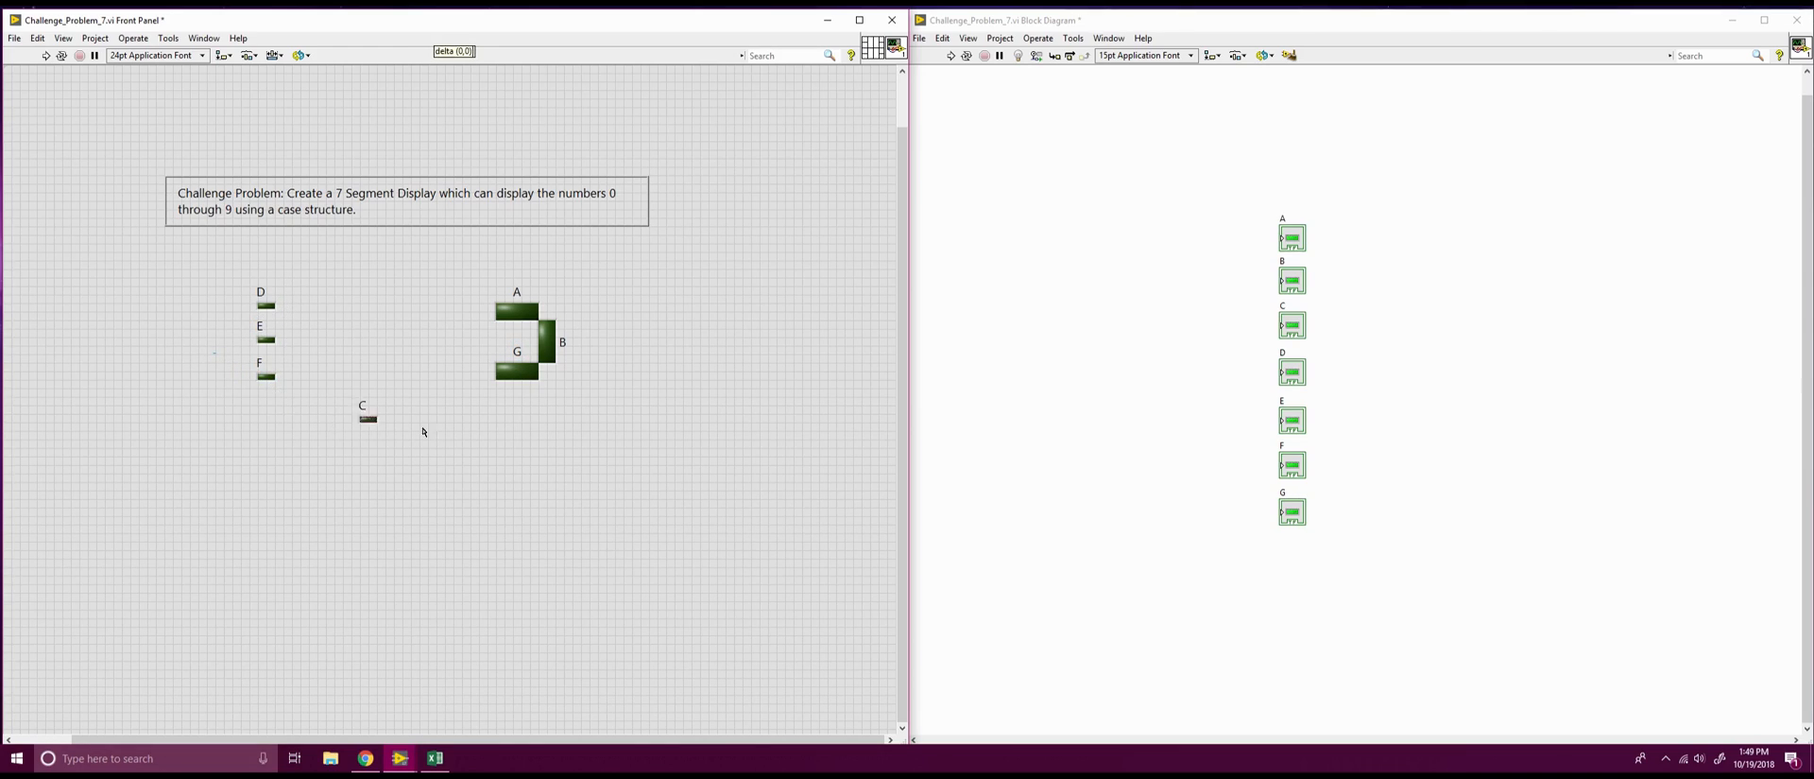
Move LEDs C, D and E into the lower part of the digit, D as the bottom bar
drag(364, 420, 544, 378)
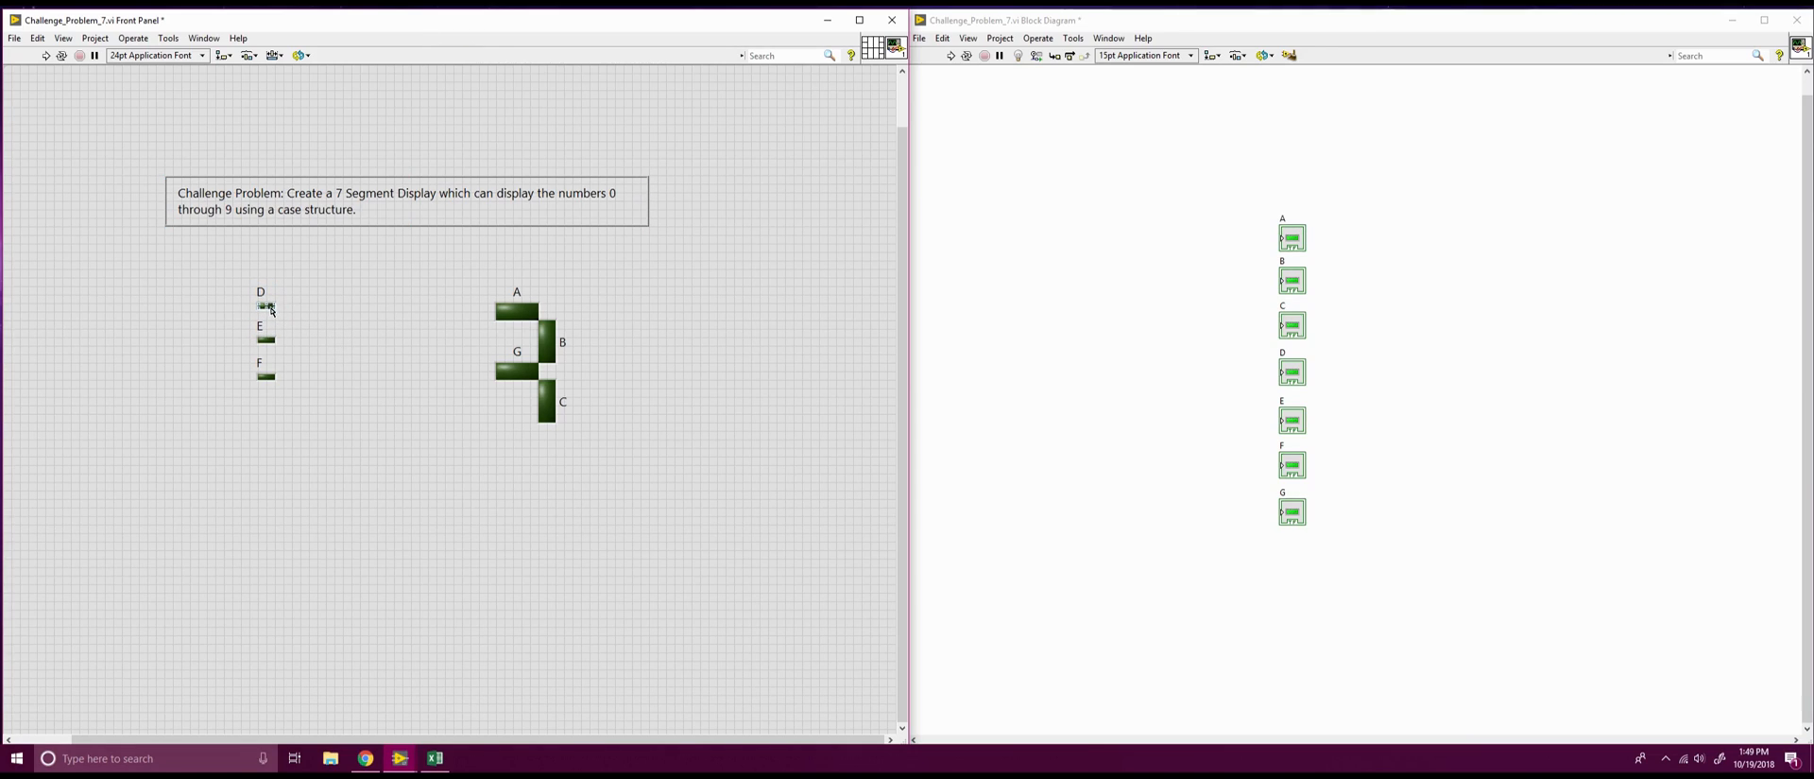
drag(265, 305, 528, 419)
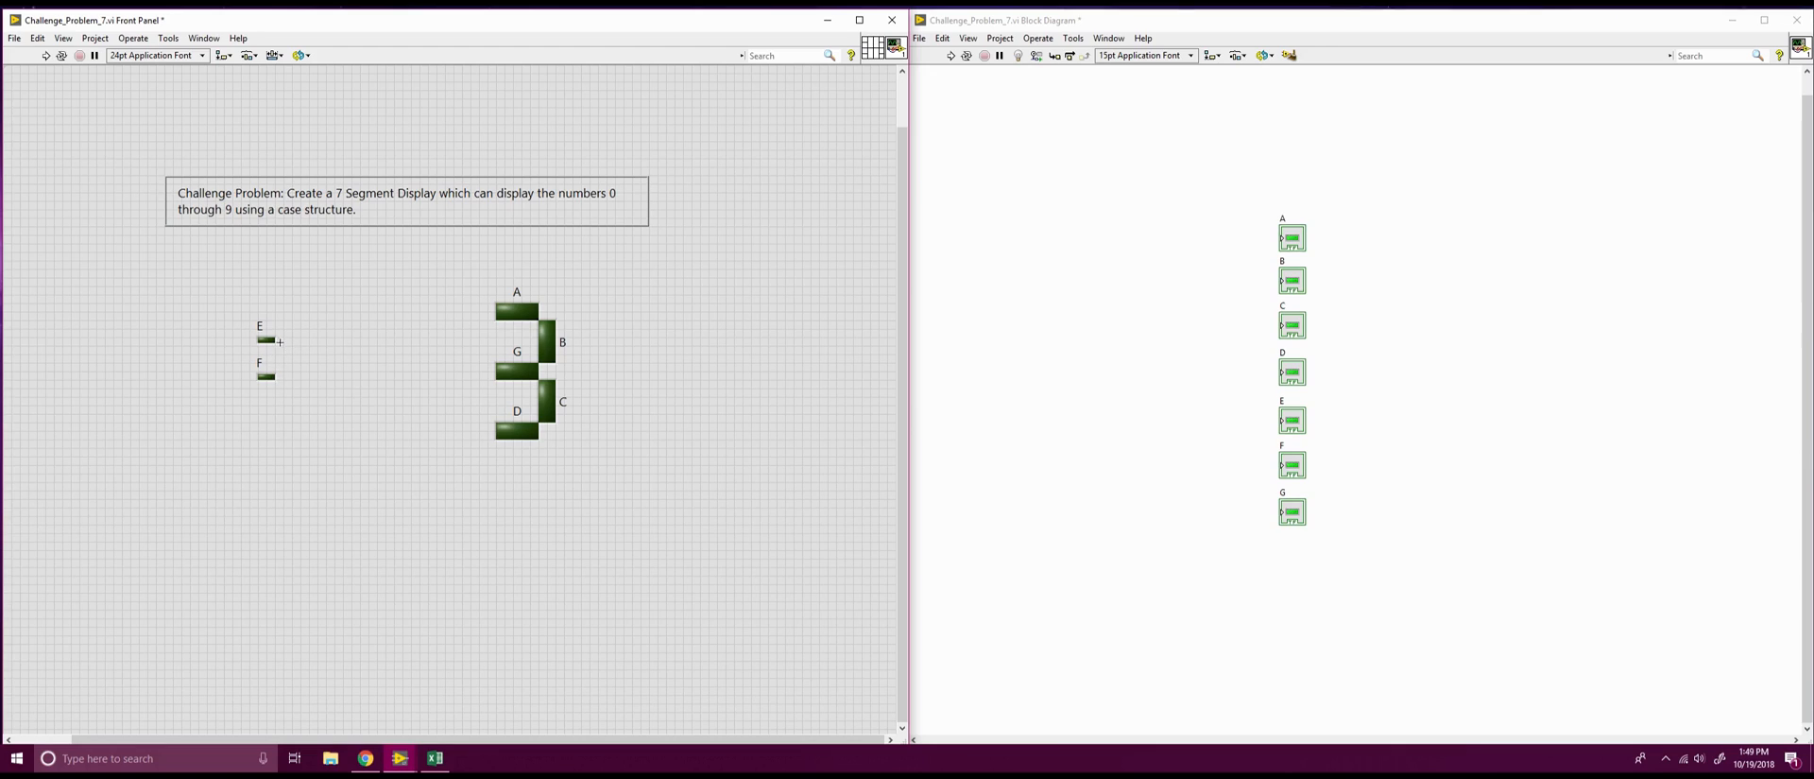
drag(266, 341, 436, 393)
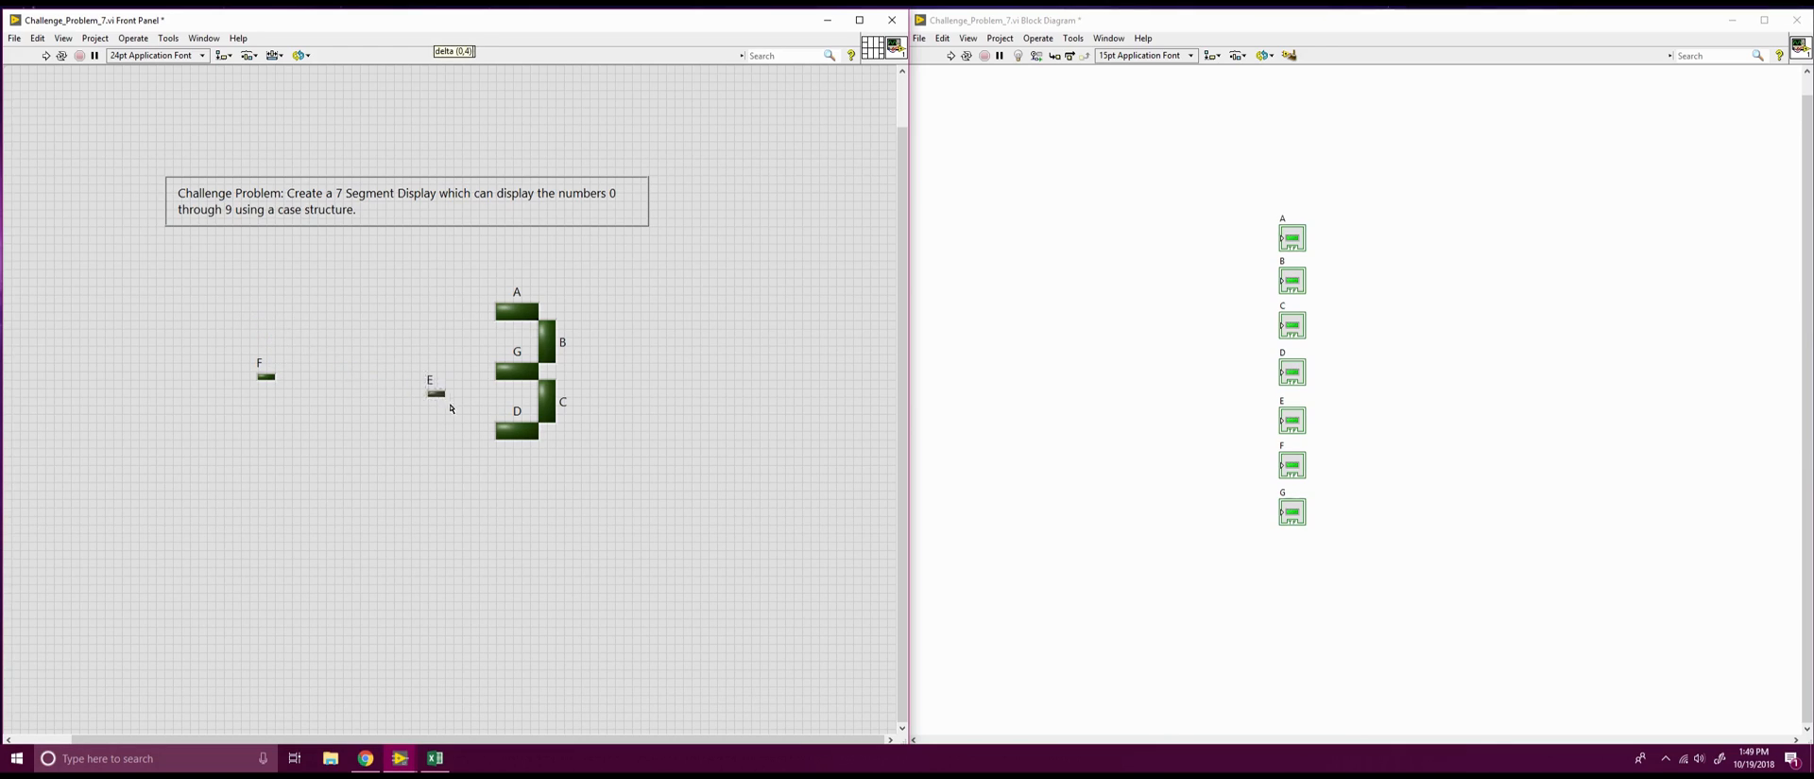
Size LED E as the lower-left vertical bar and place LED F at the upper left
drag(437, 393, 482, 416)
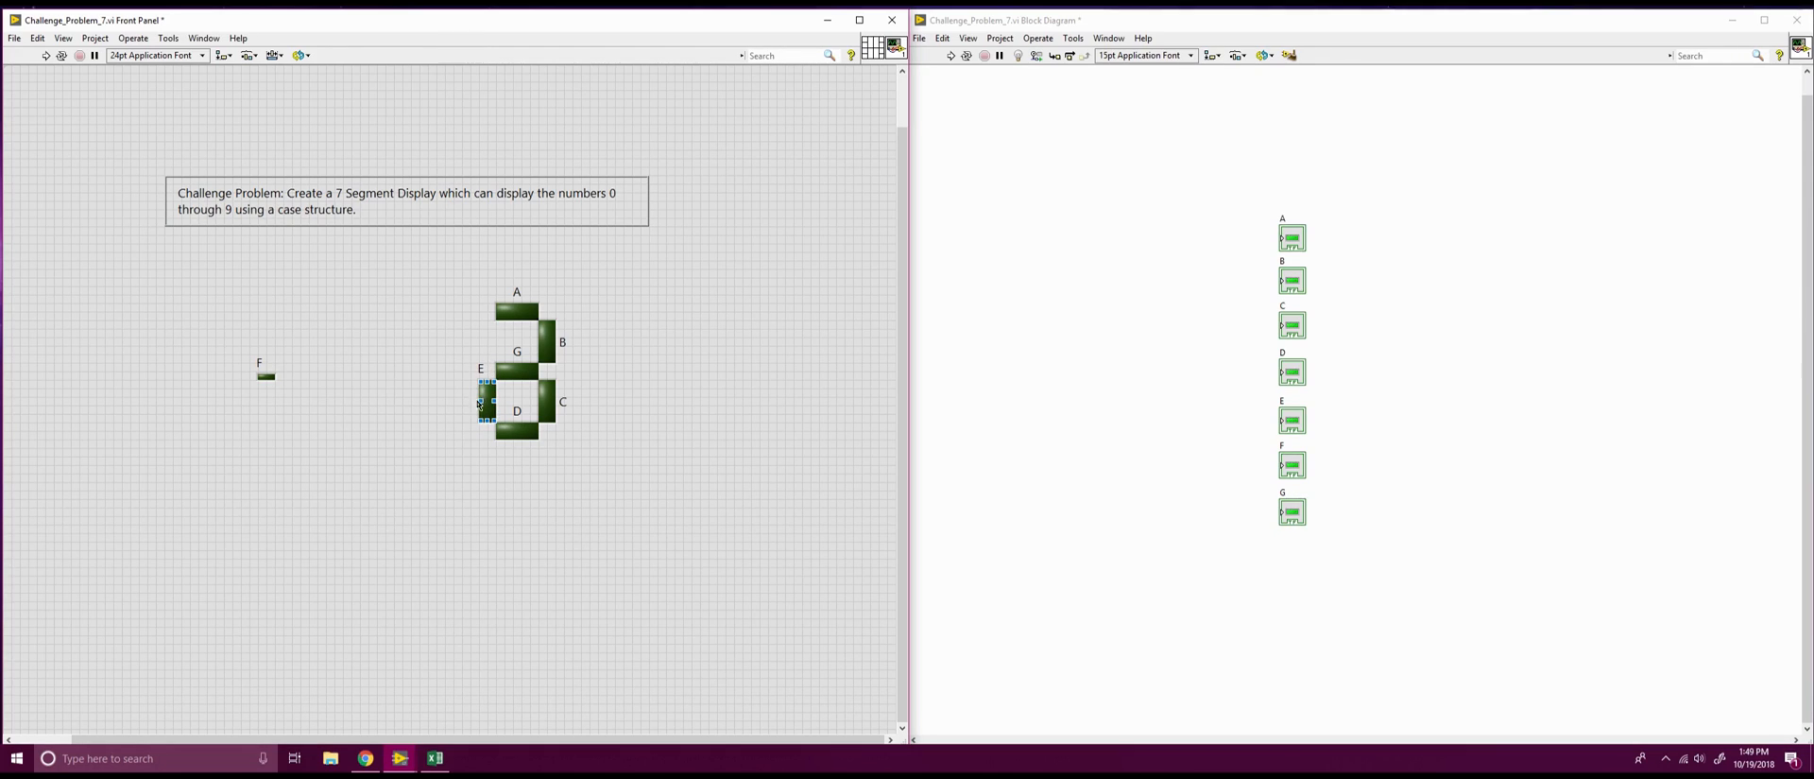
drag(486, 399, 470, 404)
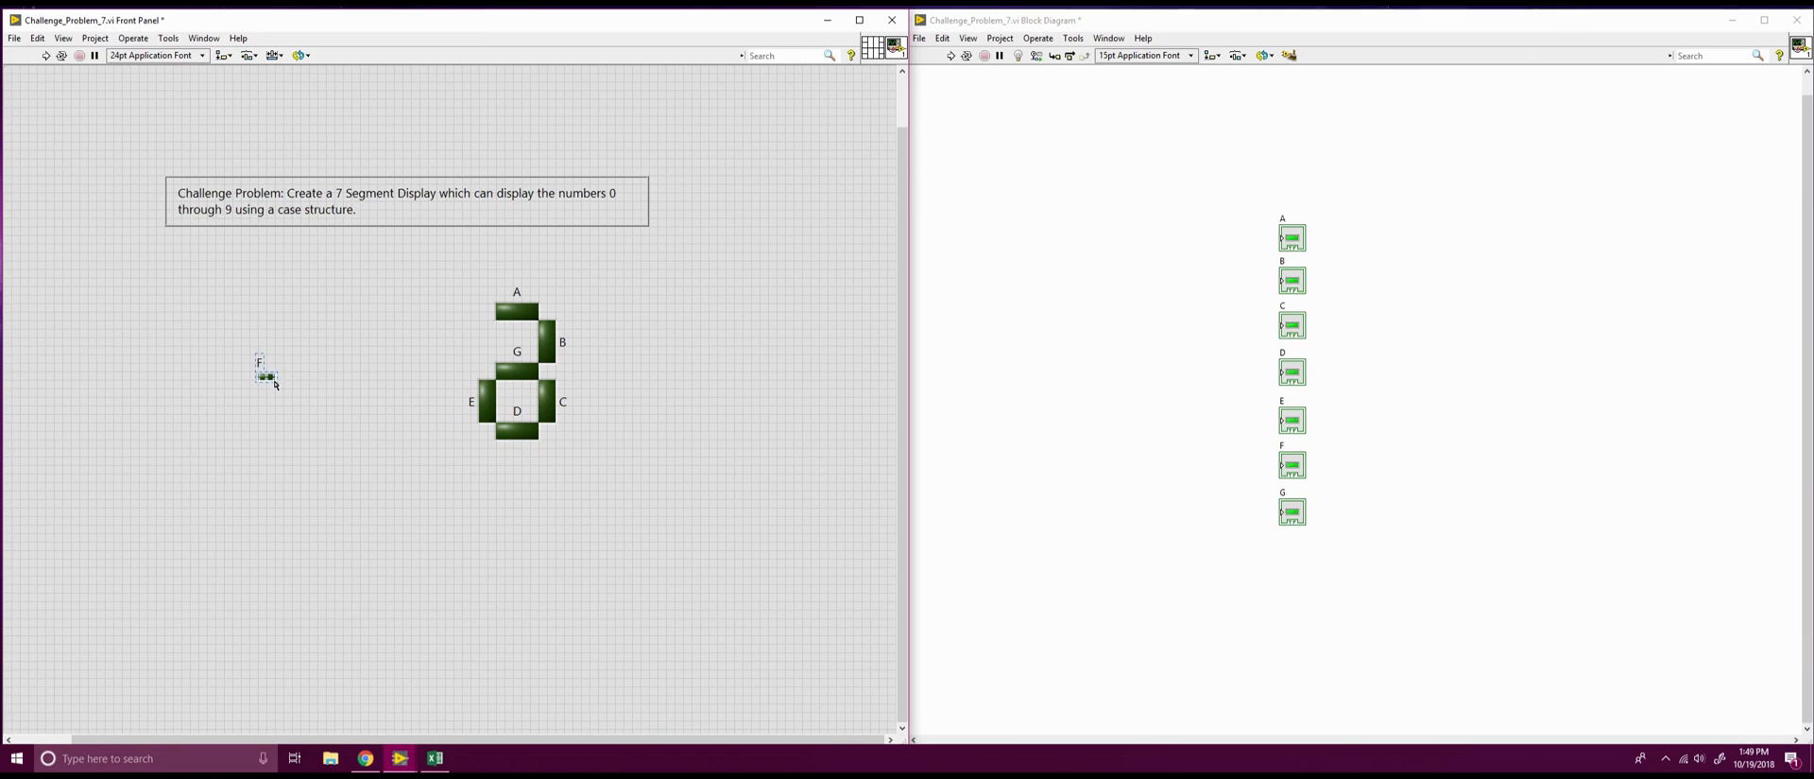
drag(266, 376, 484, 321)
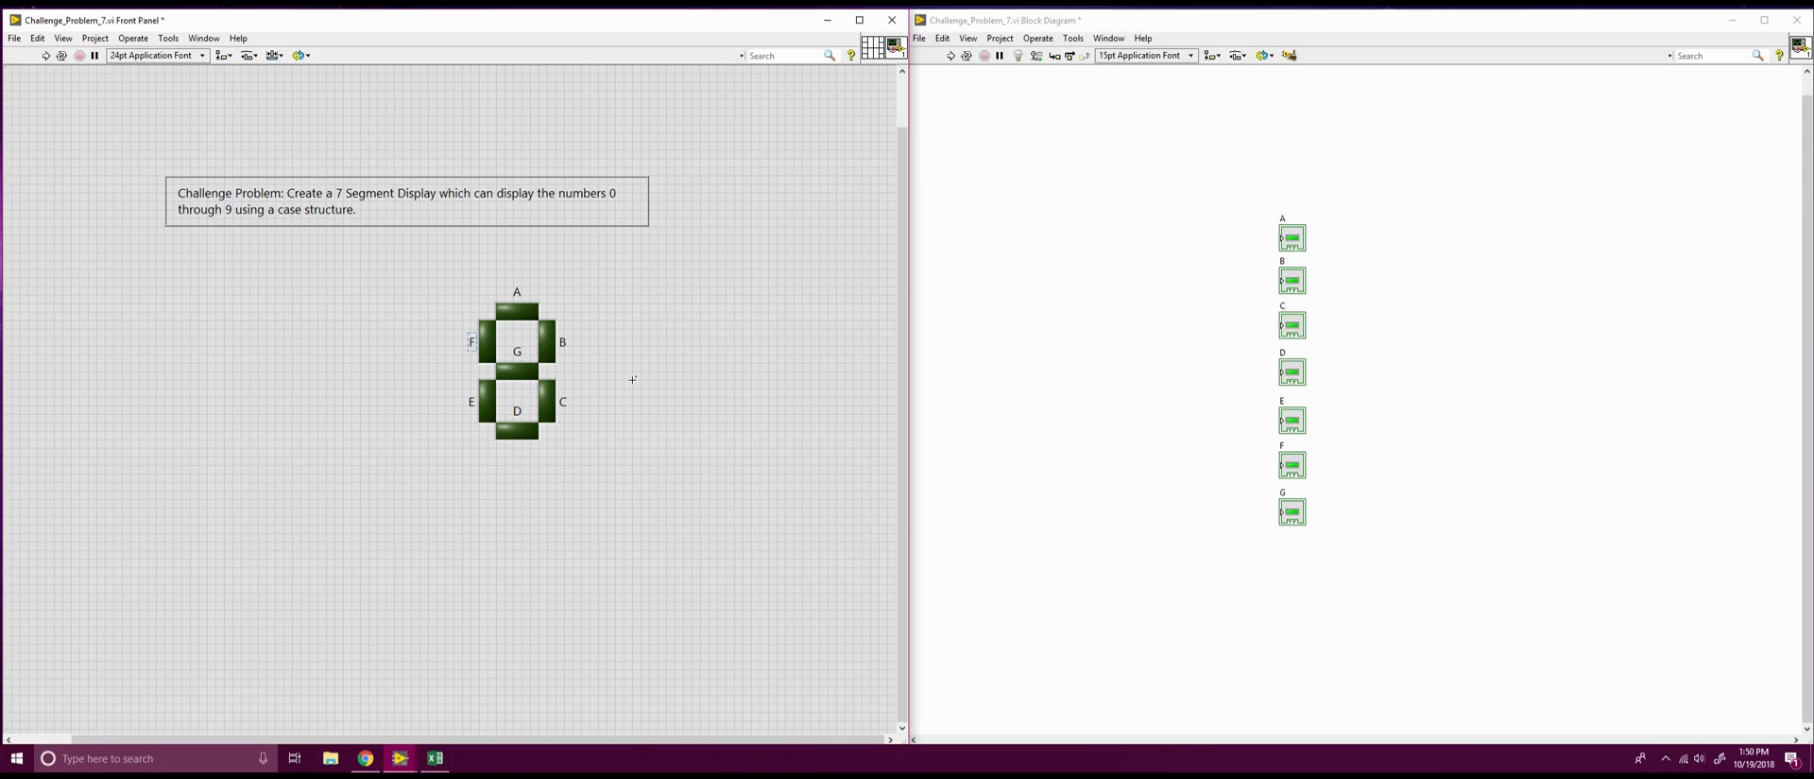
mouse_move(1403, 567)
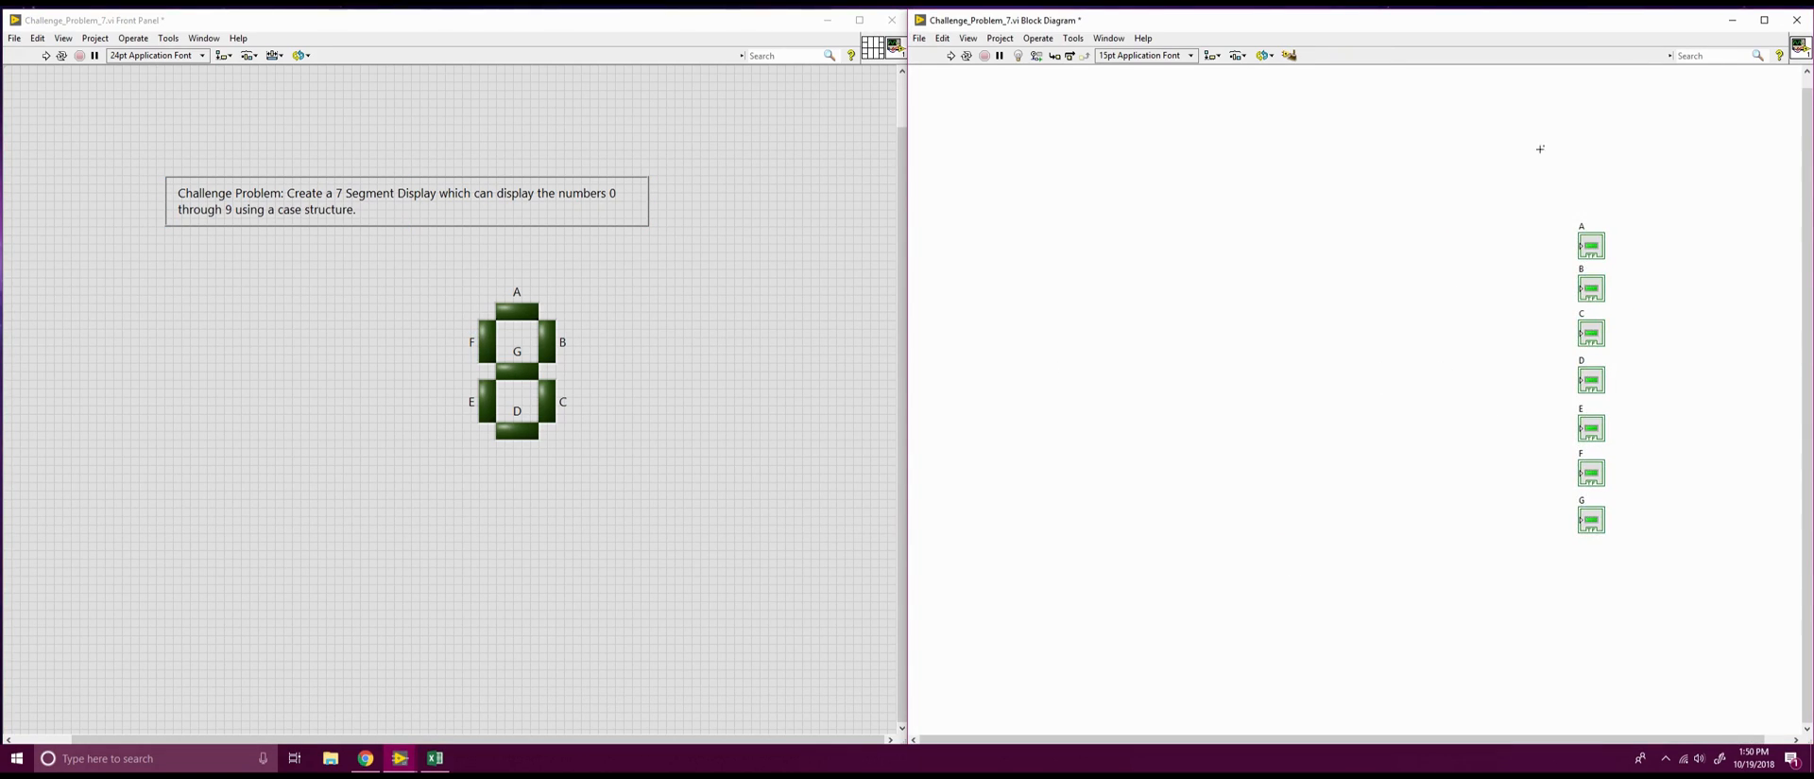
mouse_move(1142, 526)
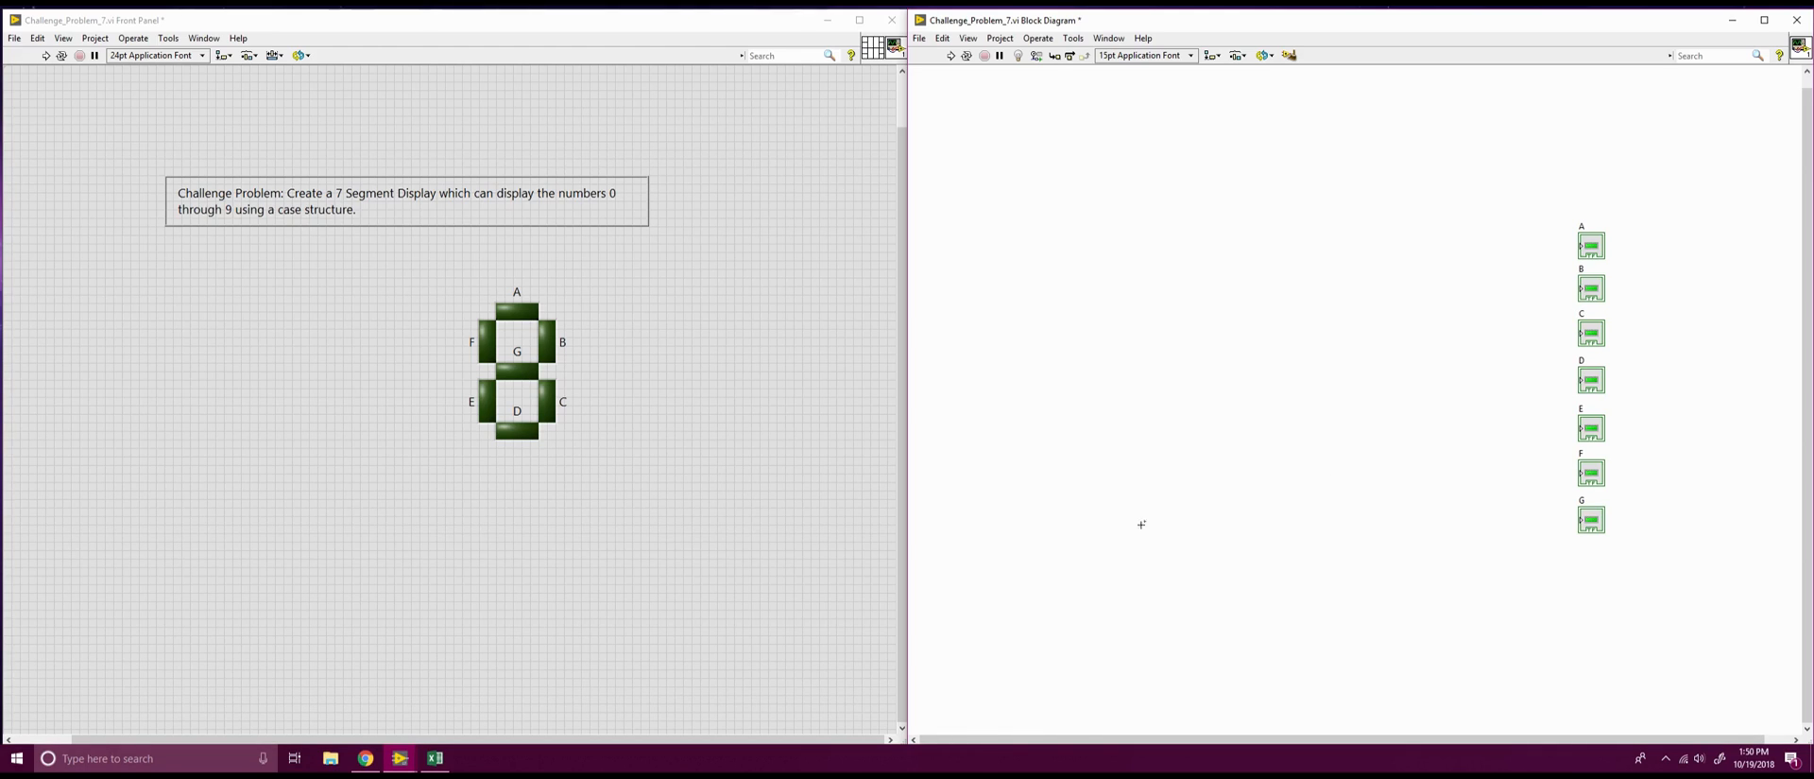
Check the truth table, then draw a Case Structure from Programming > Structures beside the LED terminals
click(437, 754)
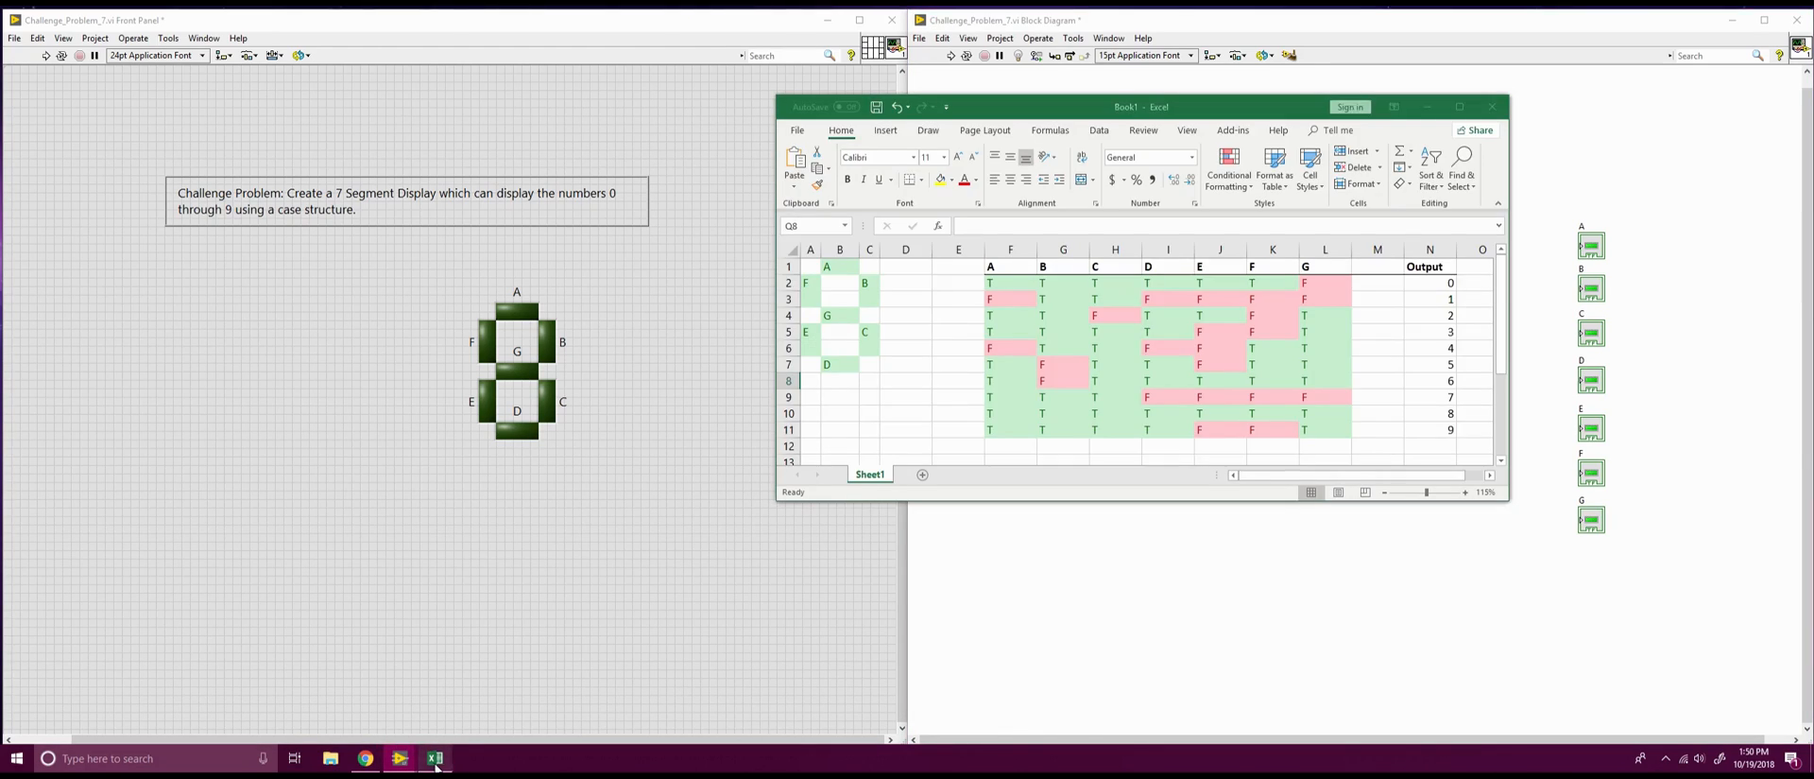
drag(1137, 106, 174, 21)
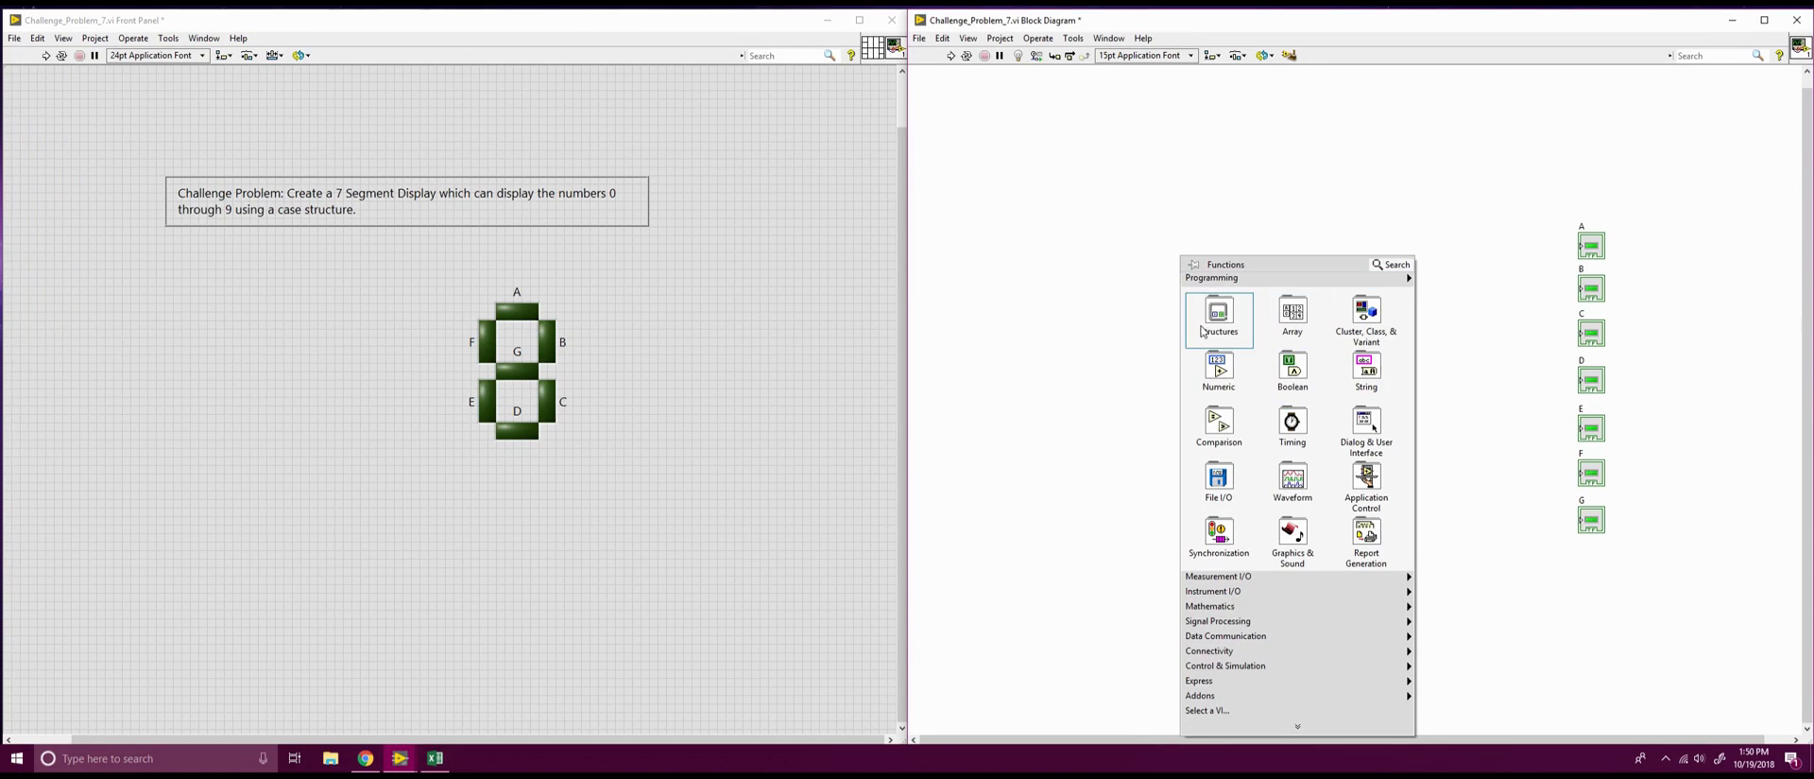
click(1219, 316)
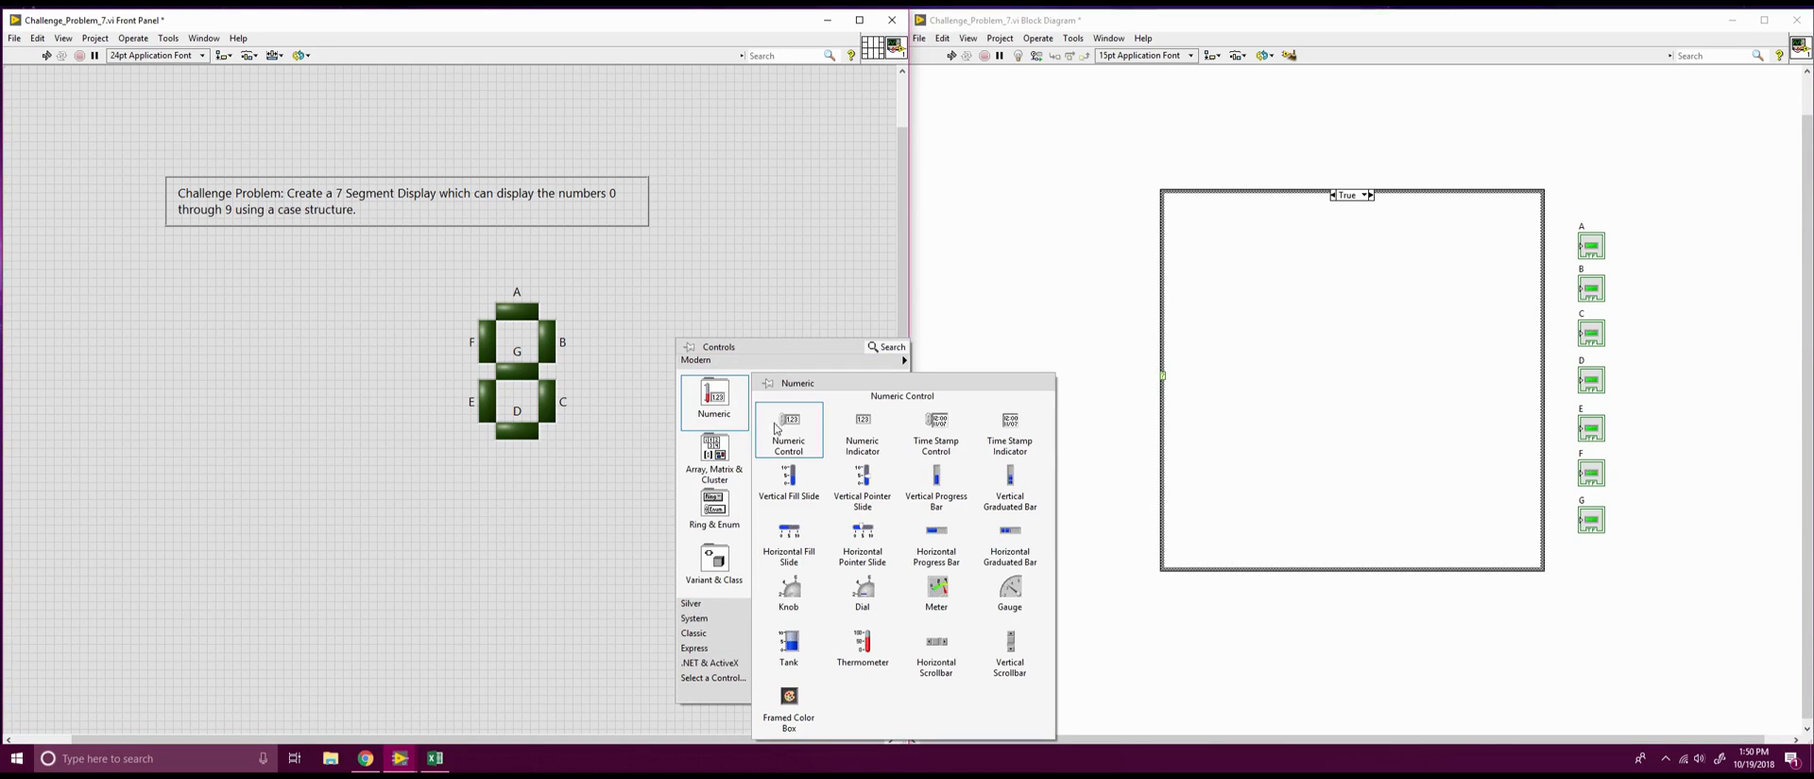
Place a Numeric control and wire it to the case structure's selector terminal
click(790, 429)
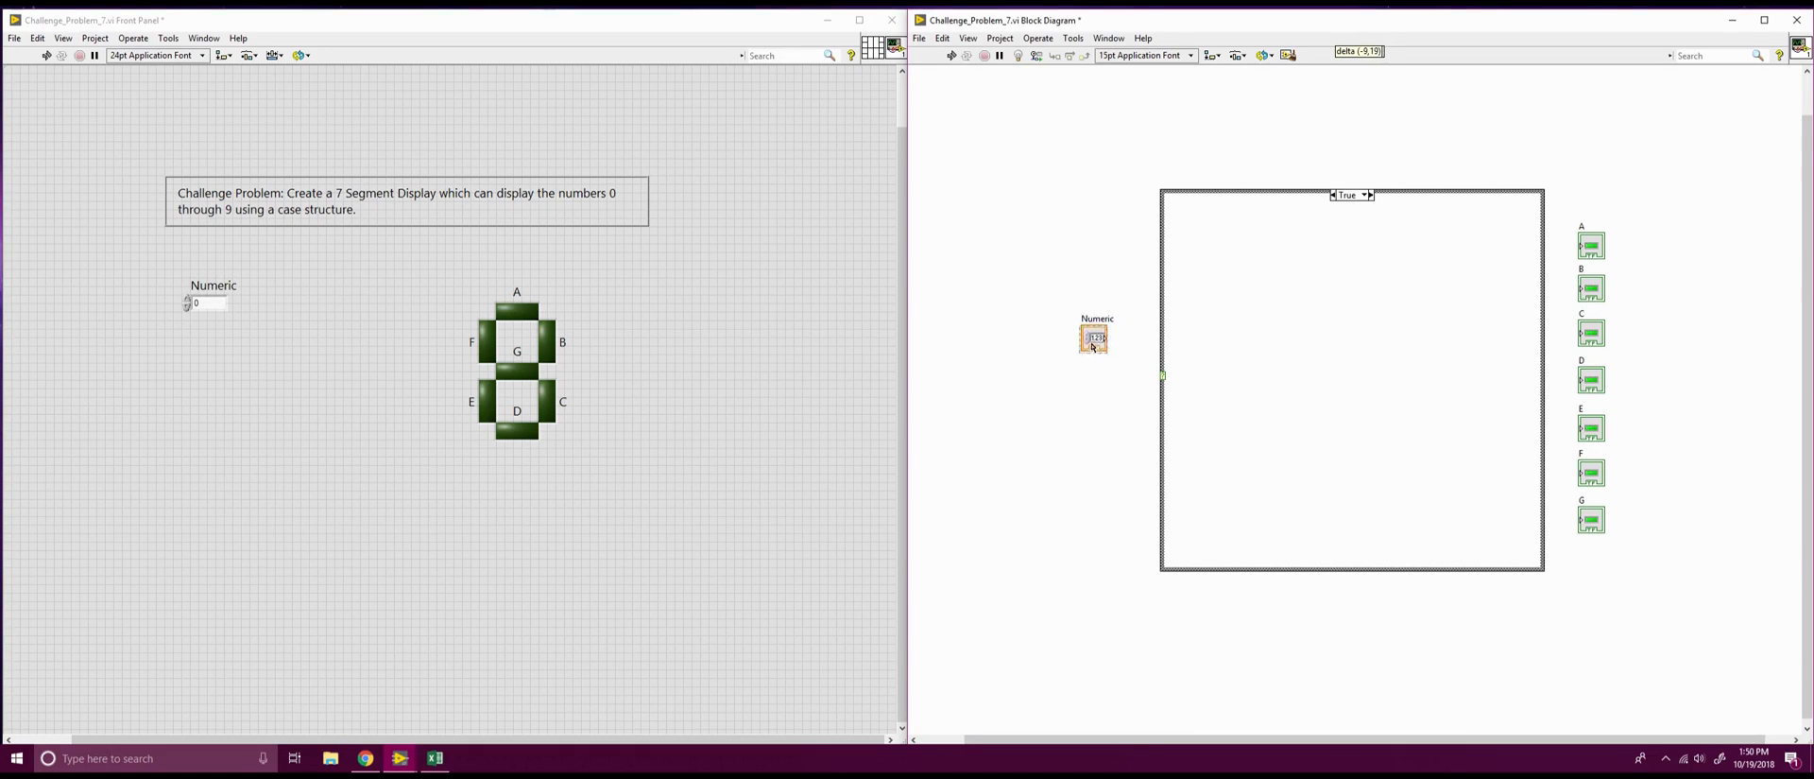
drag(1094, 337, 1096, 374)
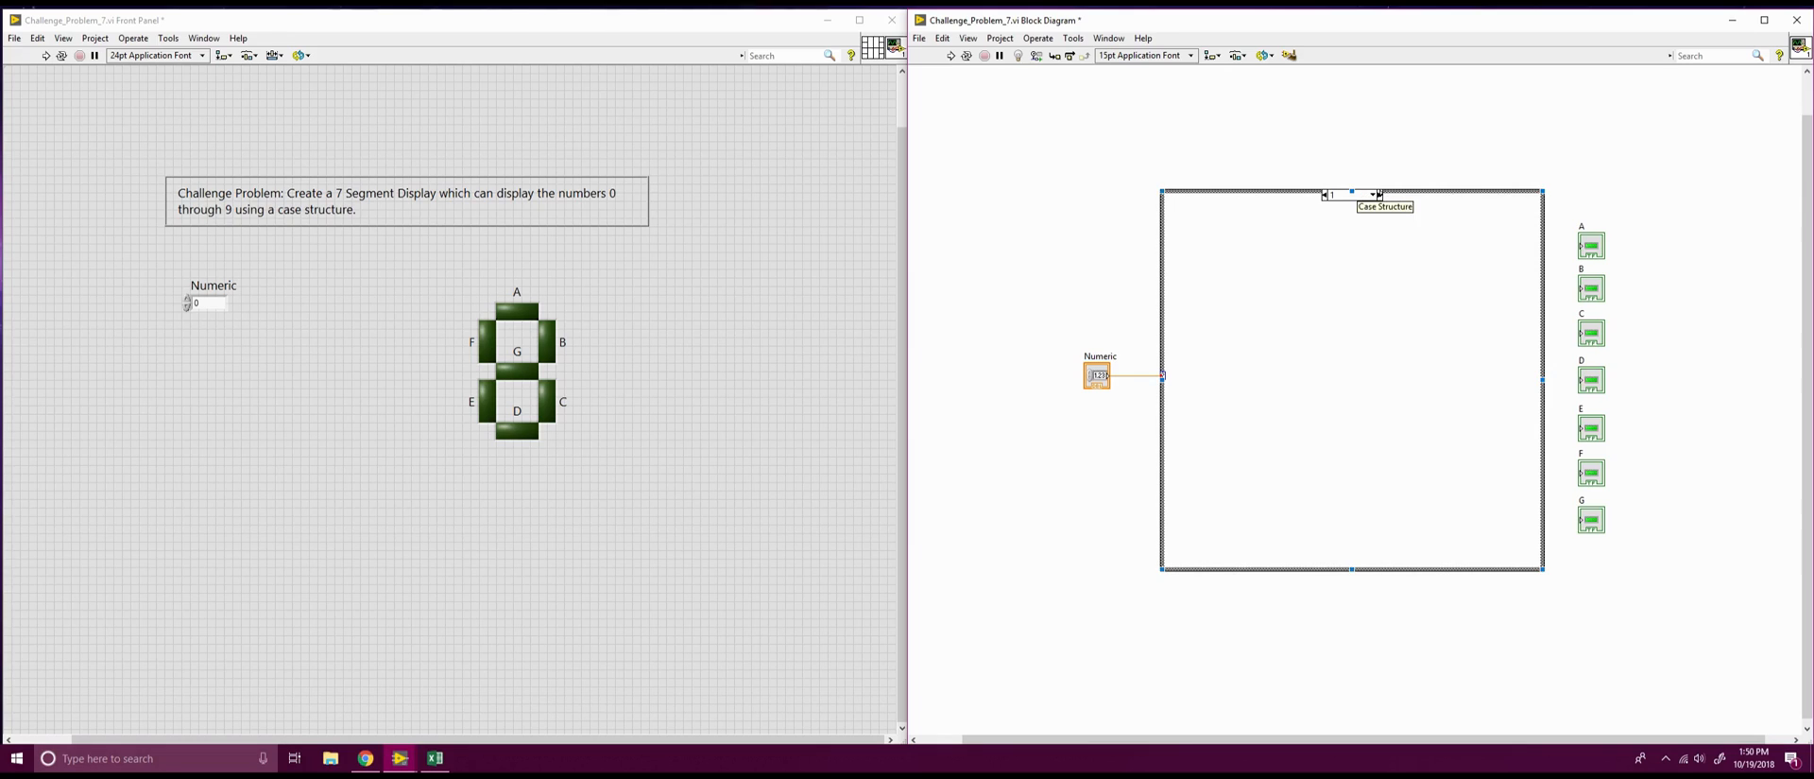
right_click(1364, 193)
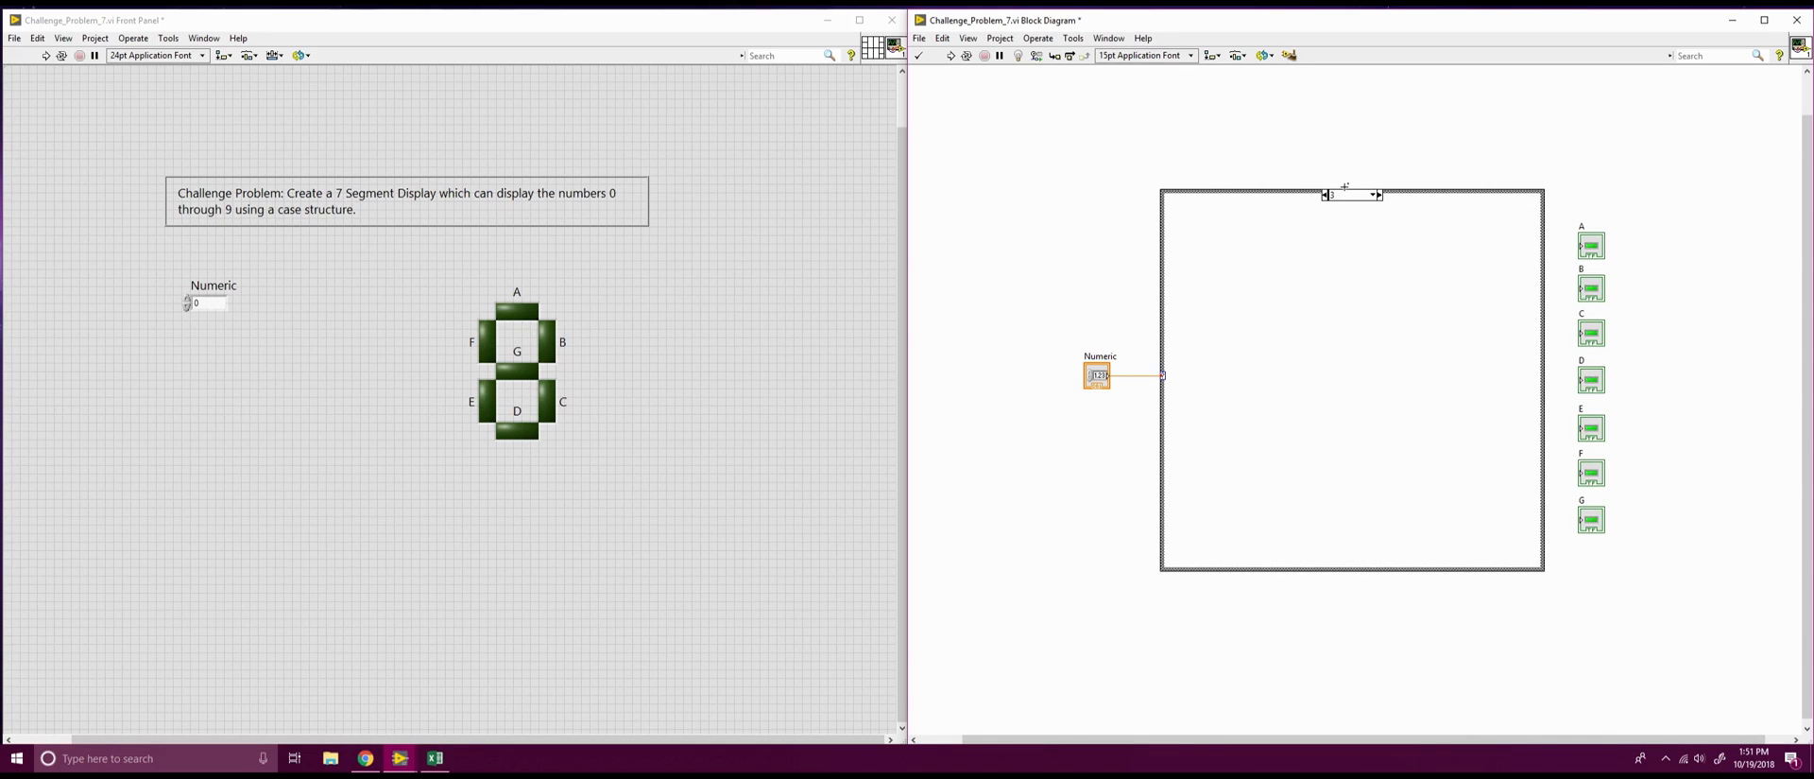
Add a case after the current one so the structure shows its 0, Default case
right_click(1351, 192)
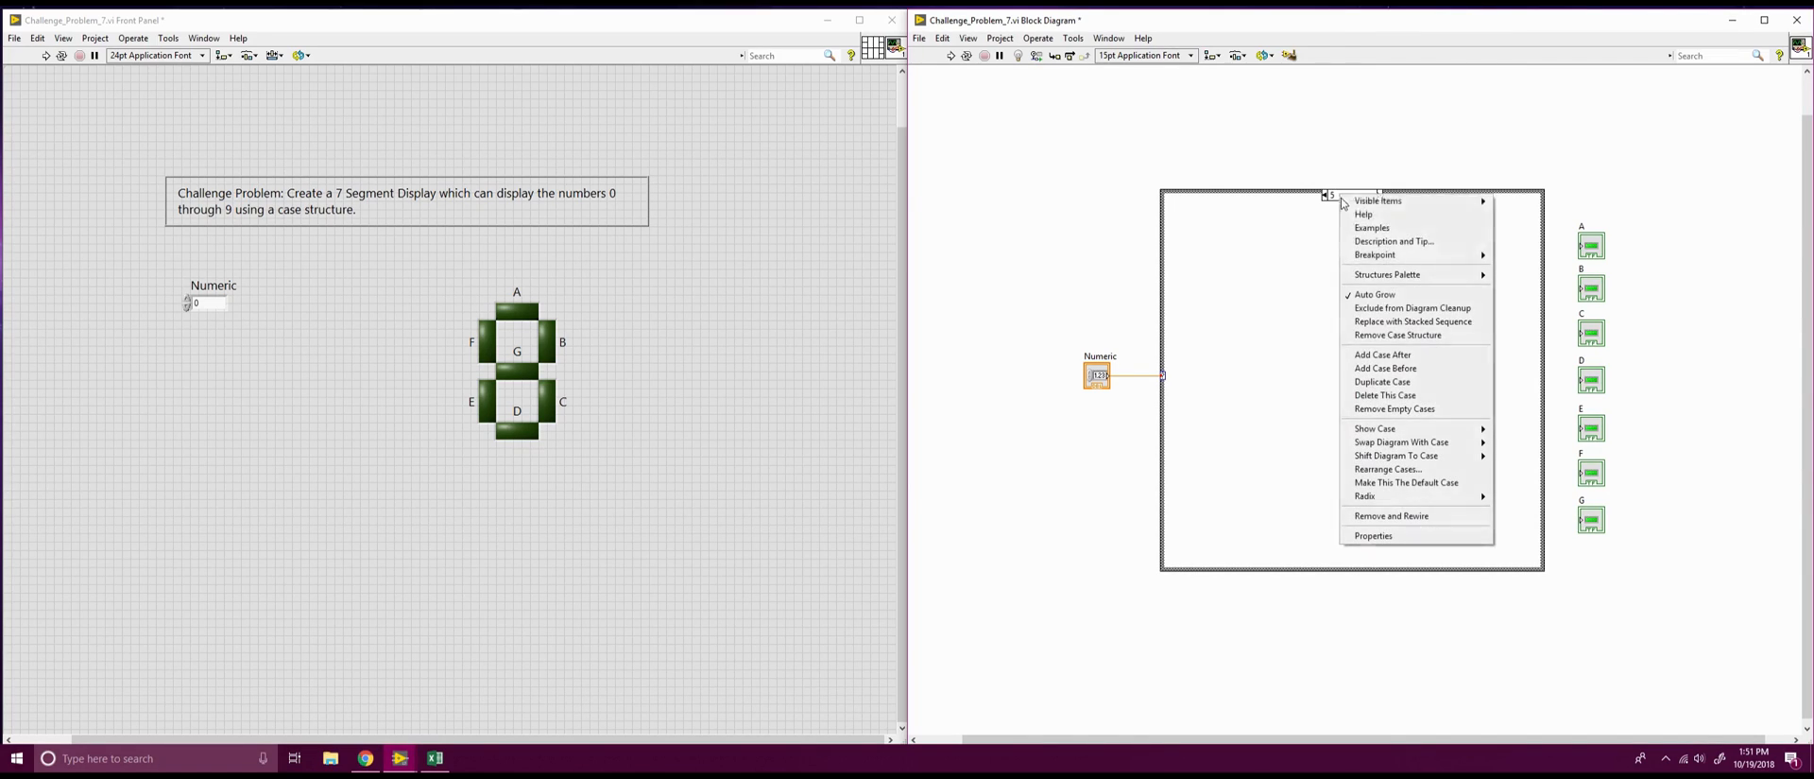
mouse_move(1381, 354)
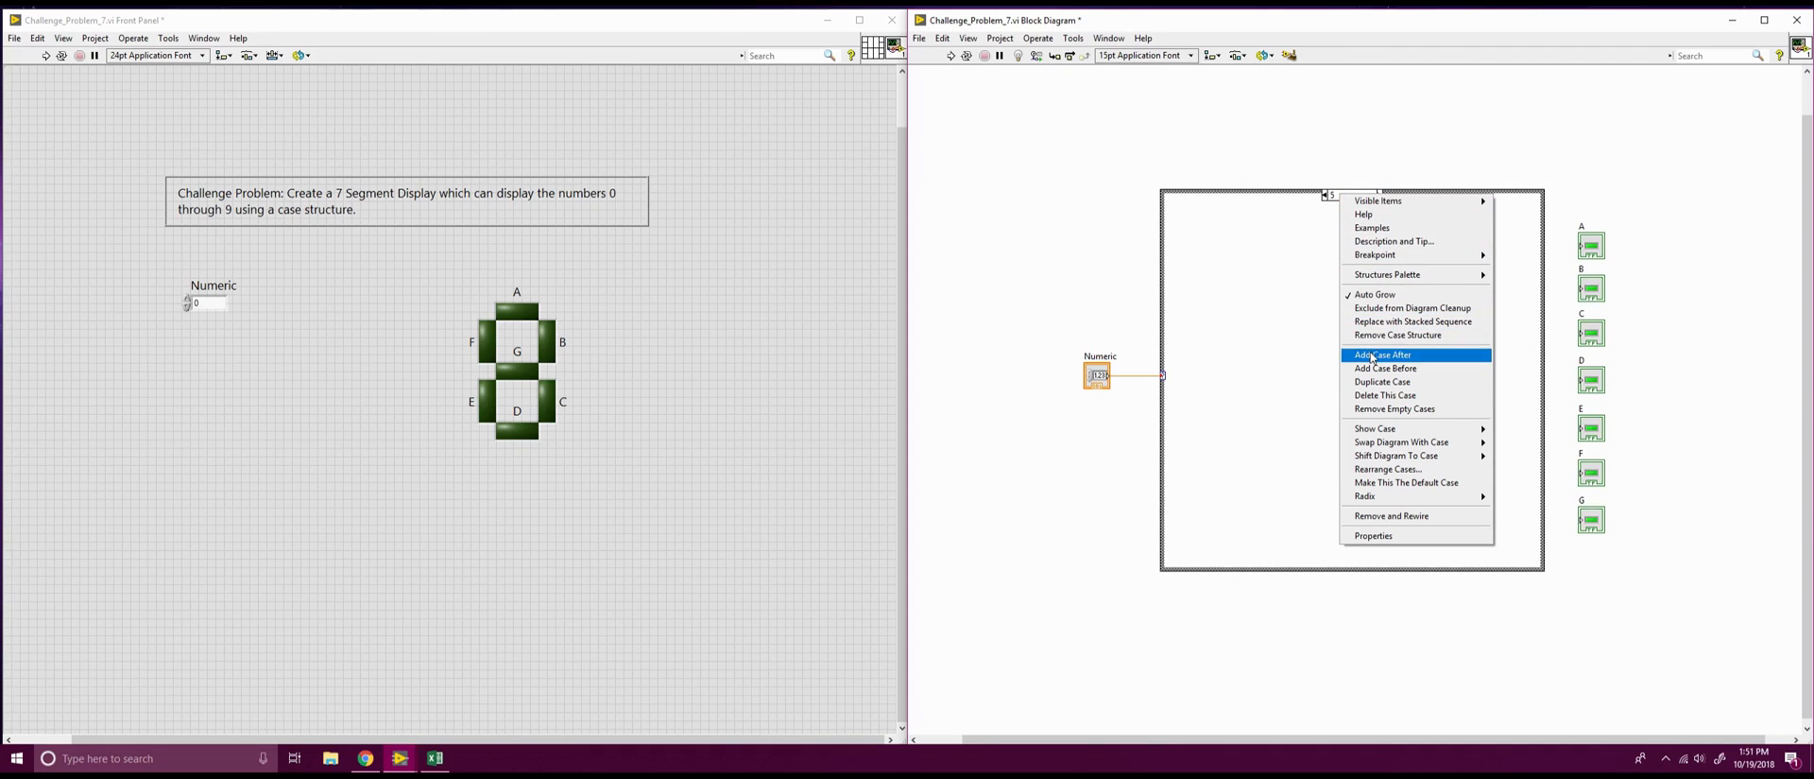
click(1379, 353)
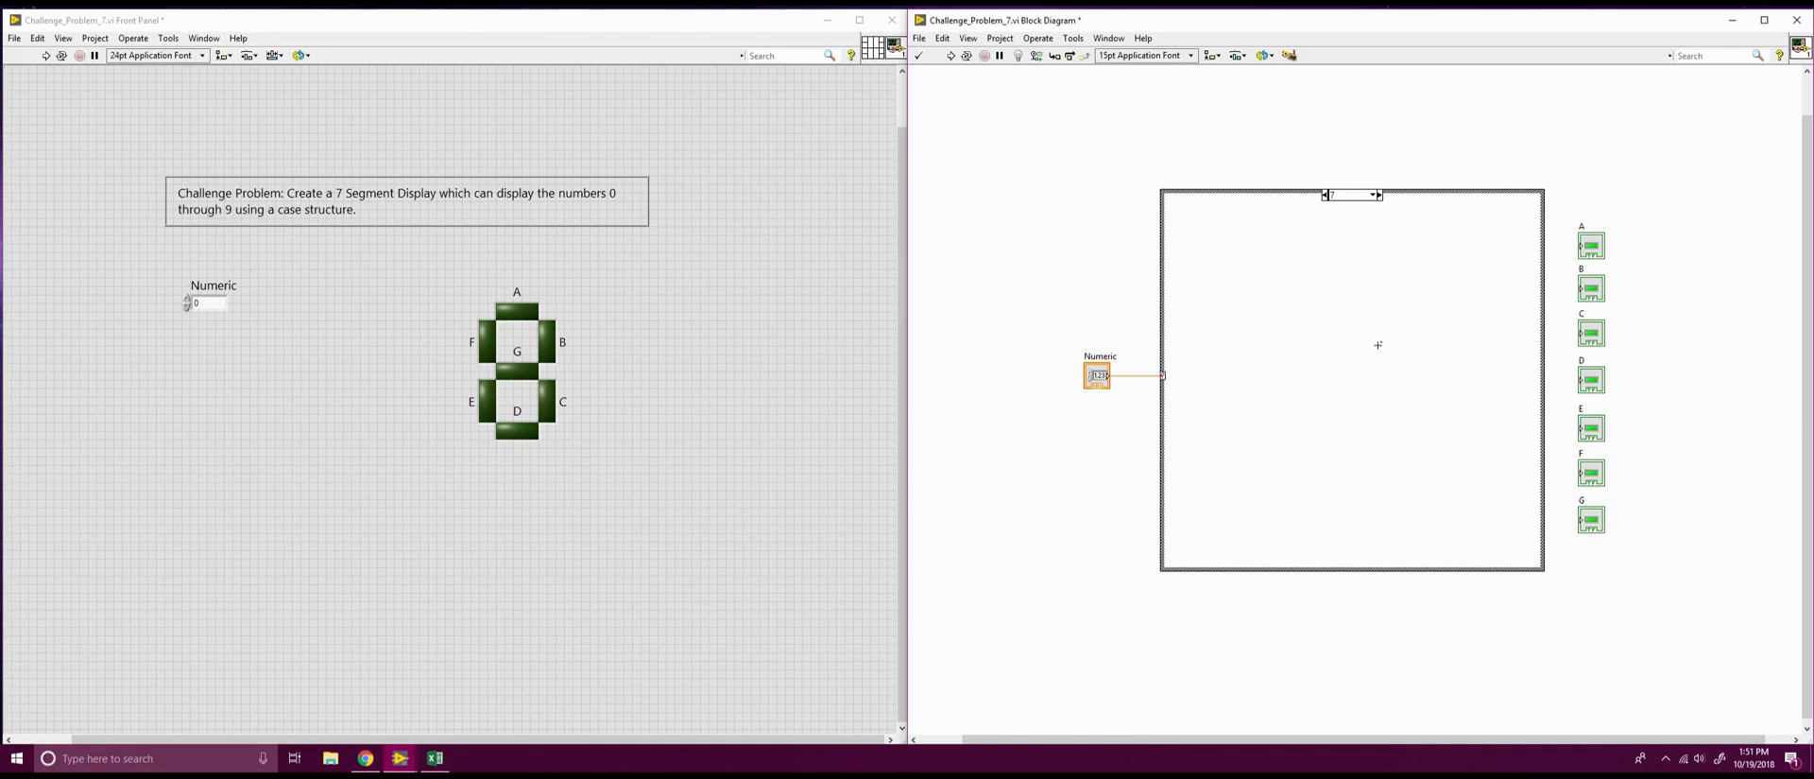
right_click(1353, 194)
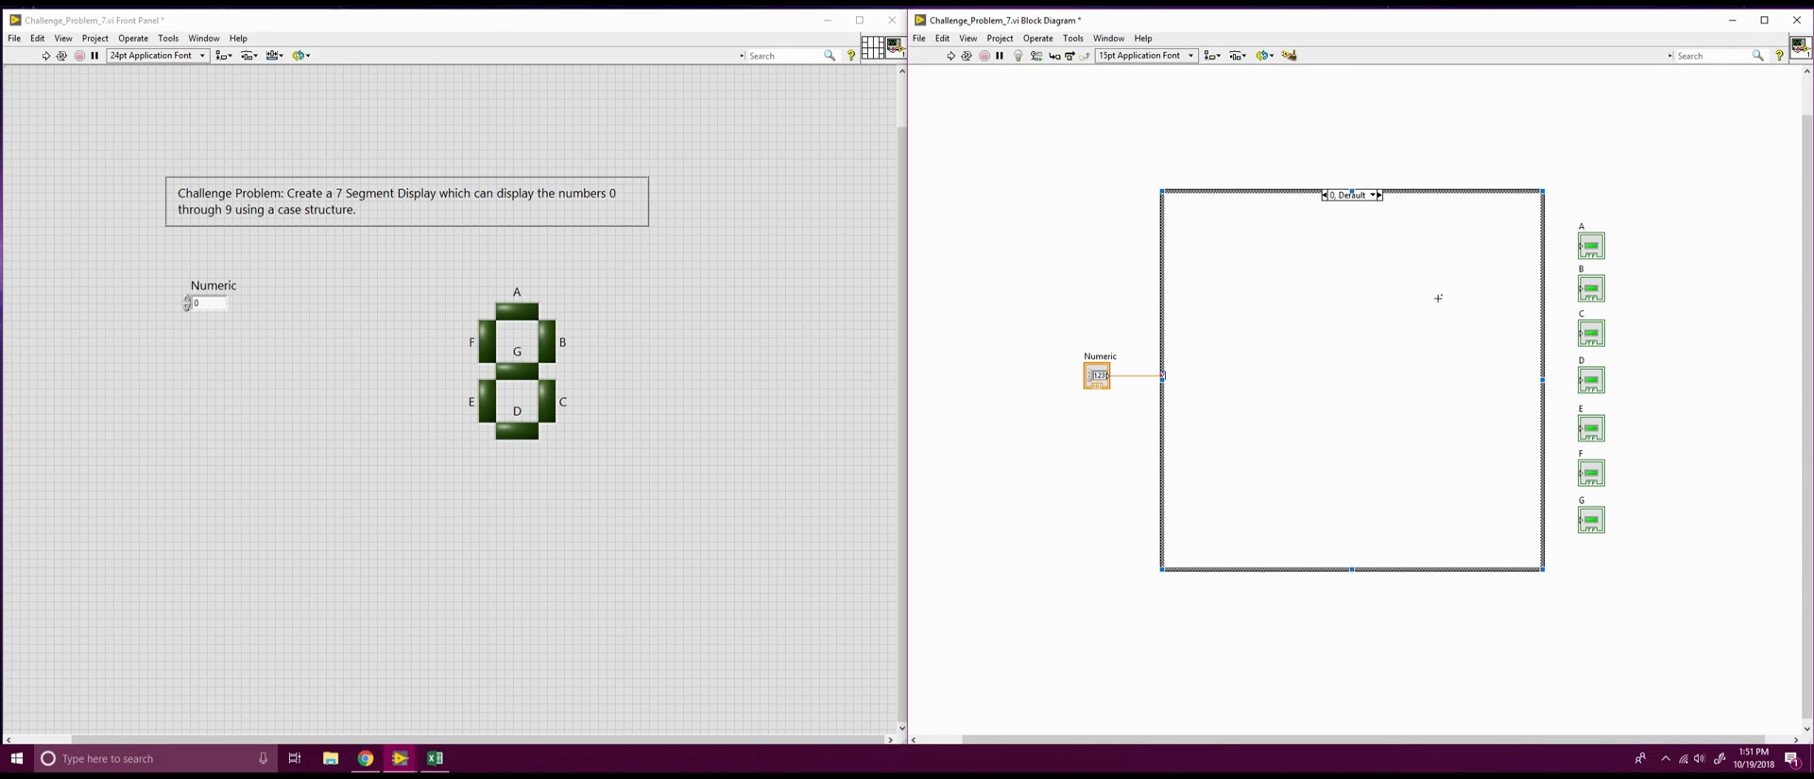
mouse_move(1406, 236)
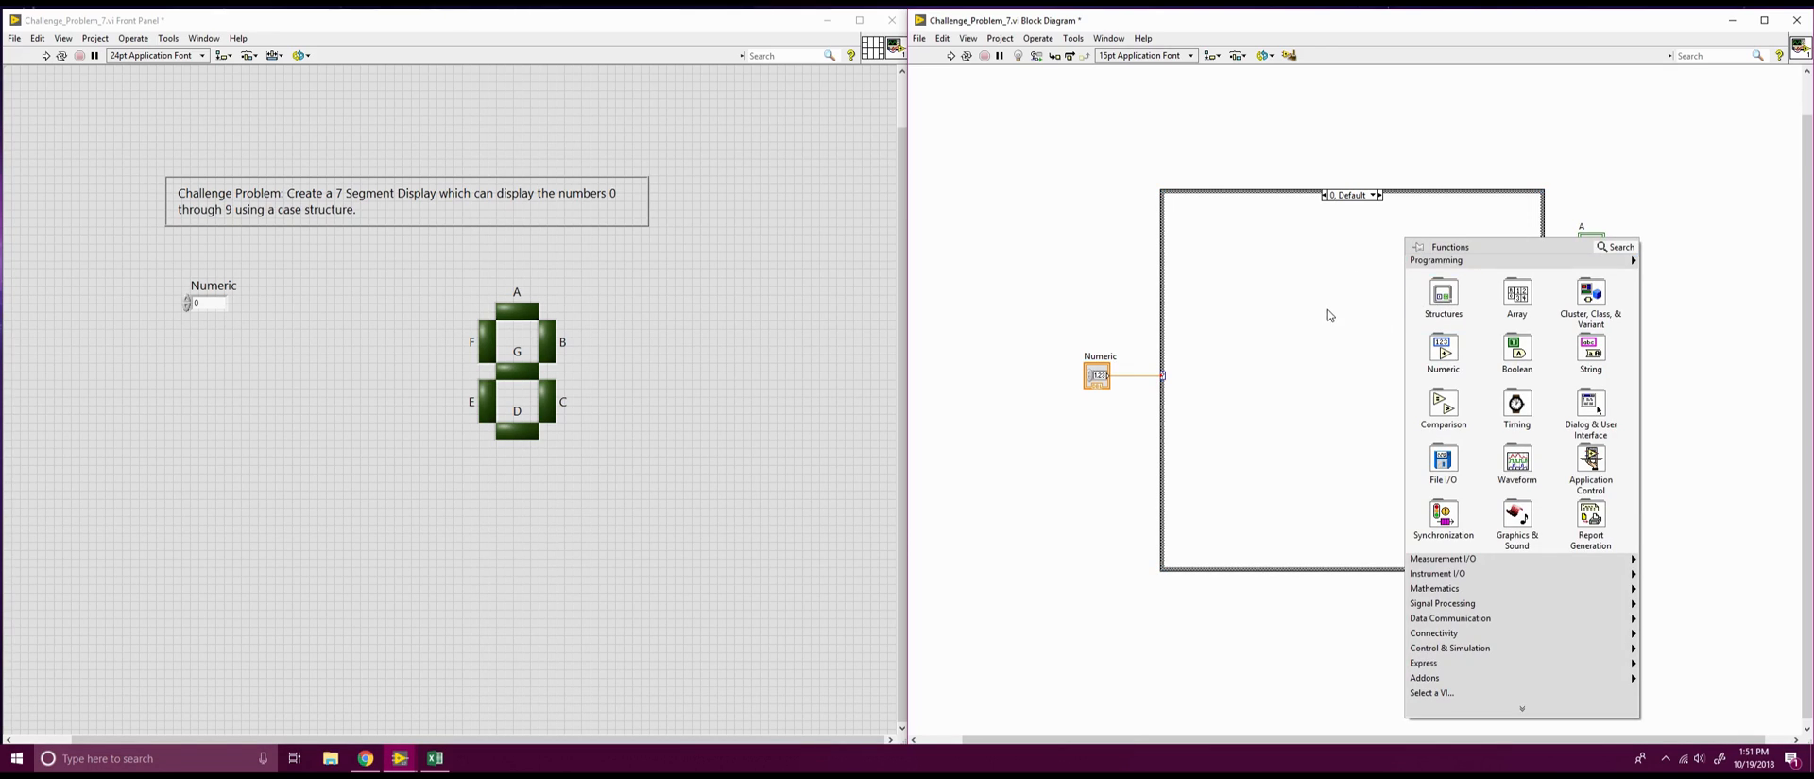
mouse_move(1443, 295)
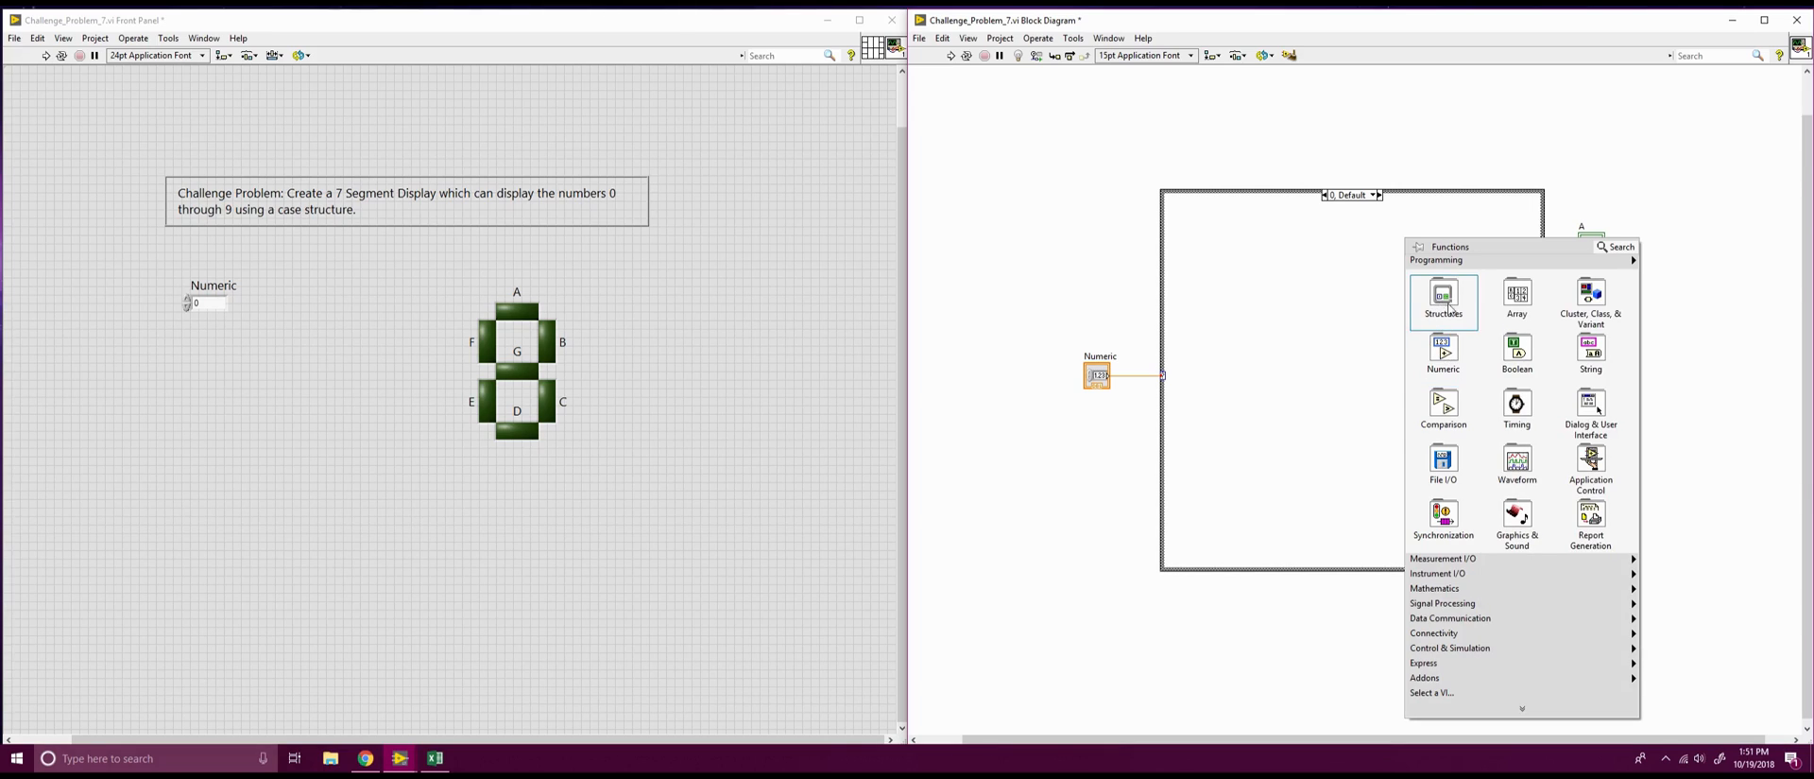
Place seven True constants from Functions > Boolean in a column beside LED terminals A–G
click(1516, 350)
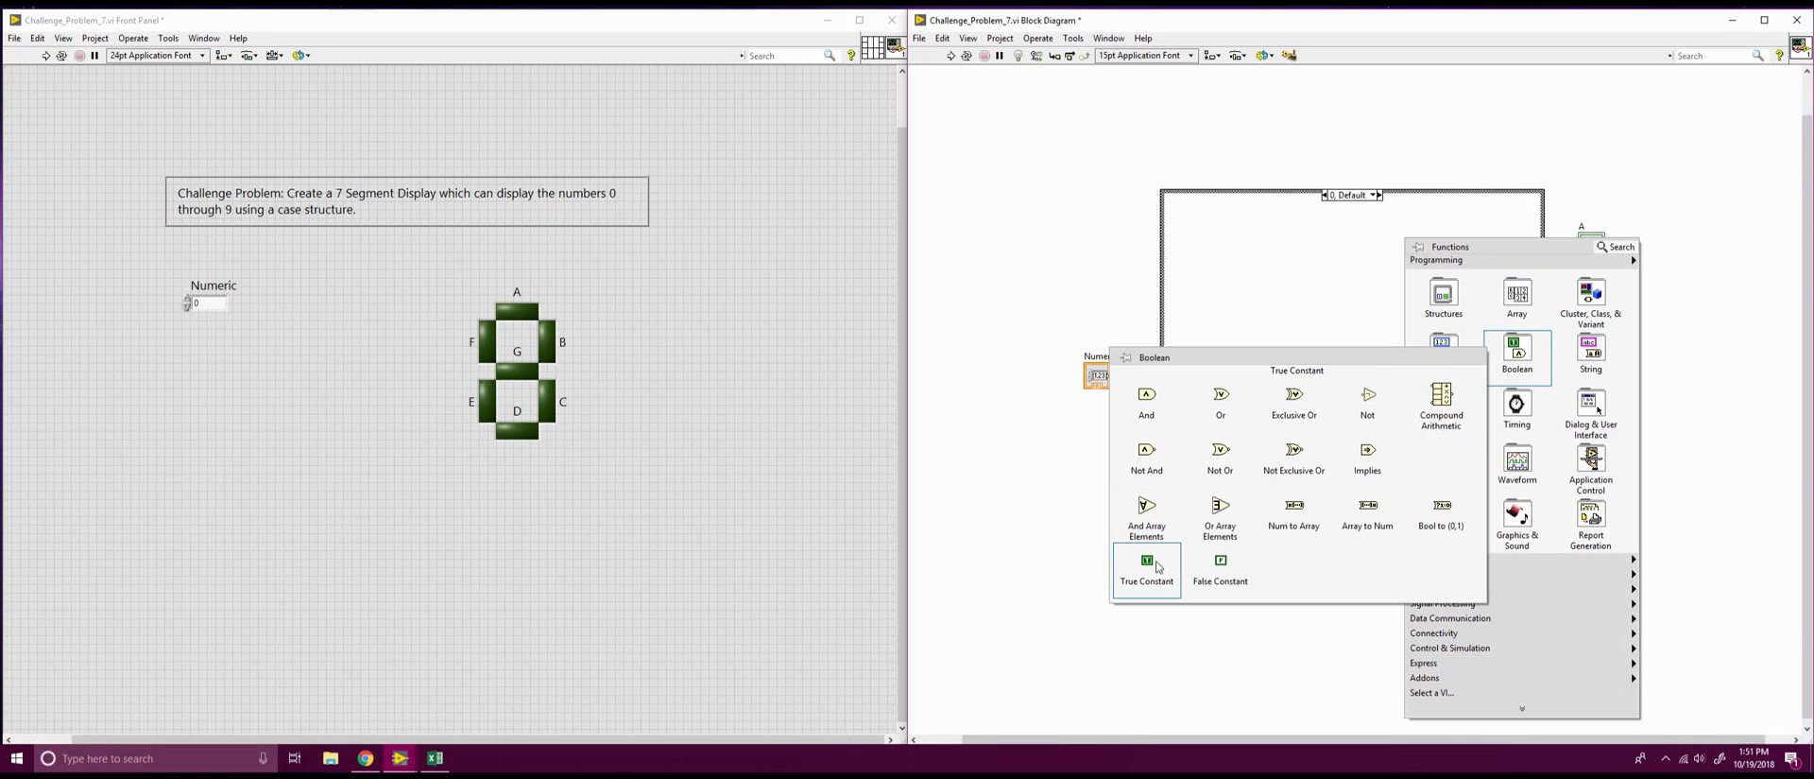
click(1145, 561)
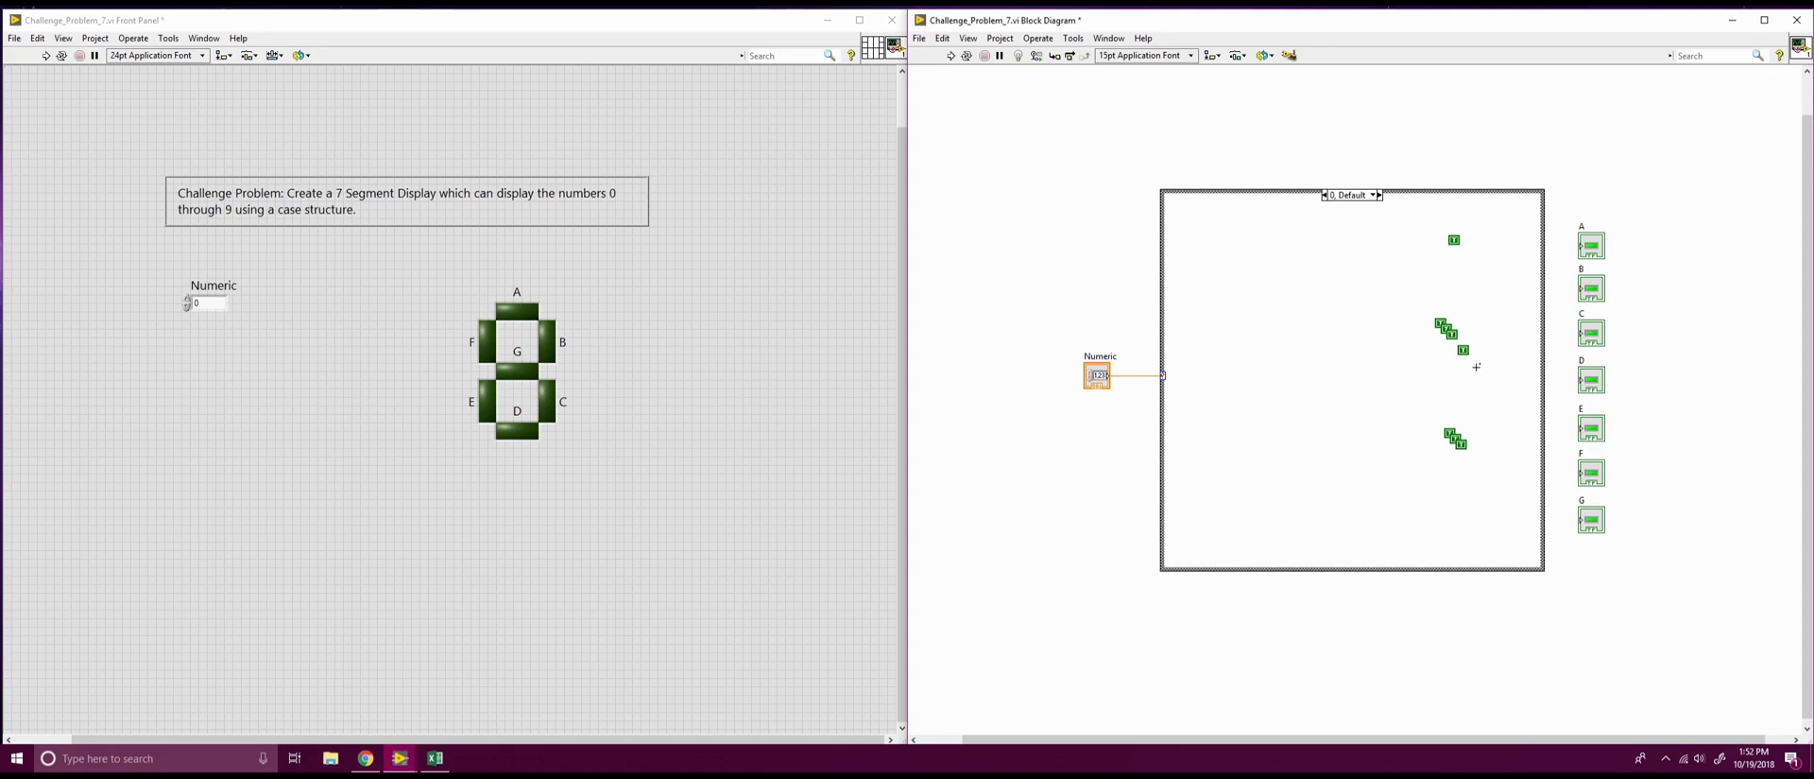
mouse_move(1491, 473)
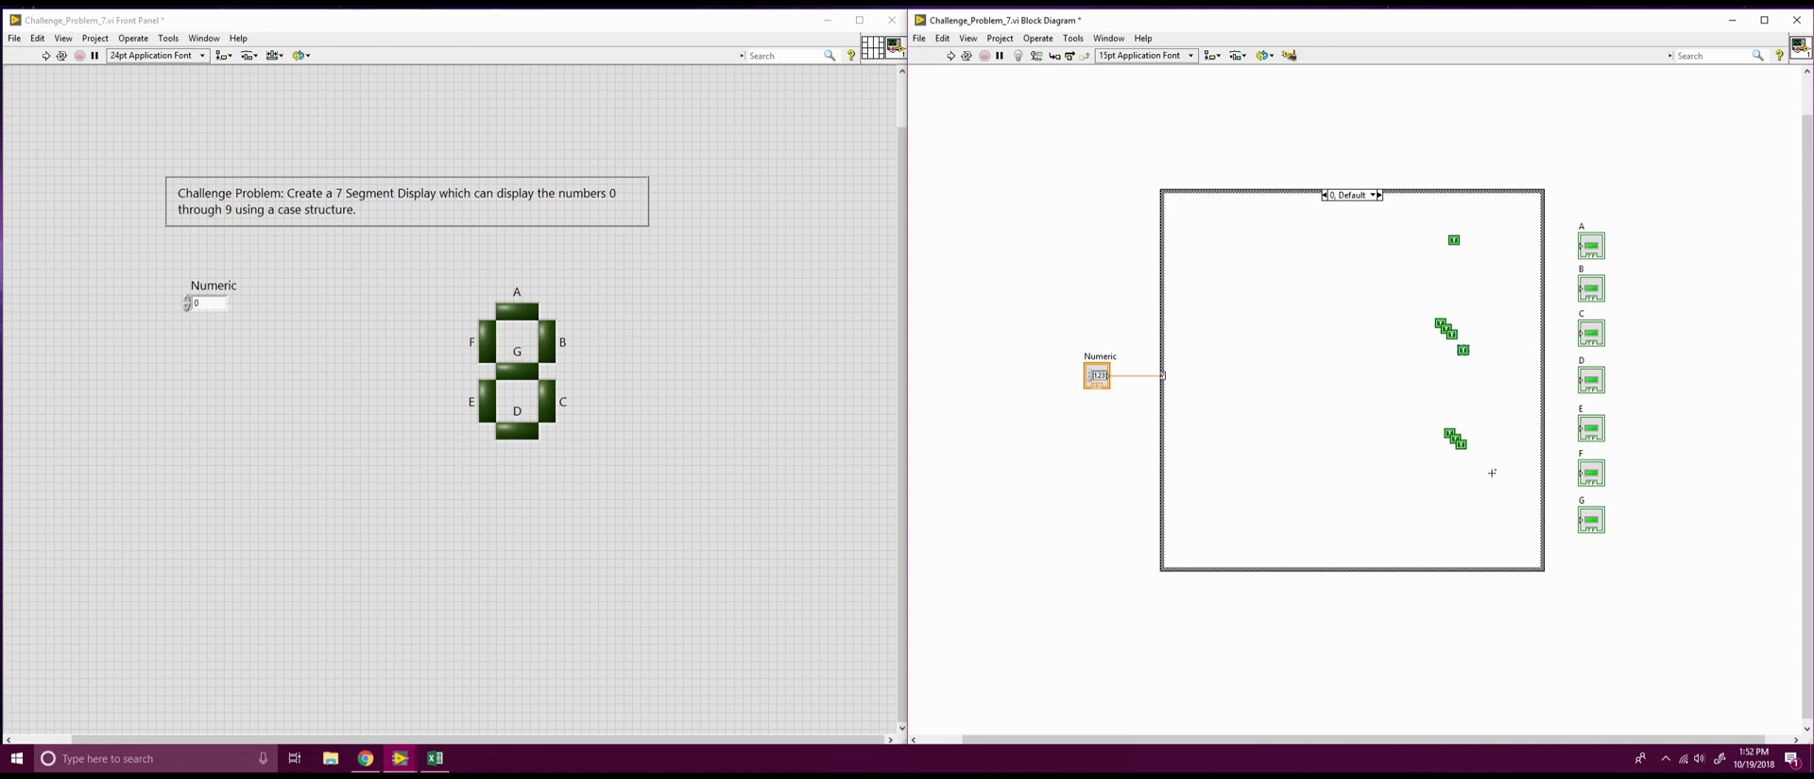
drag(1436, 344, 1485, 495)
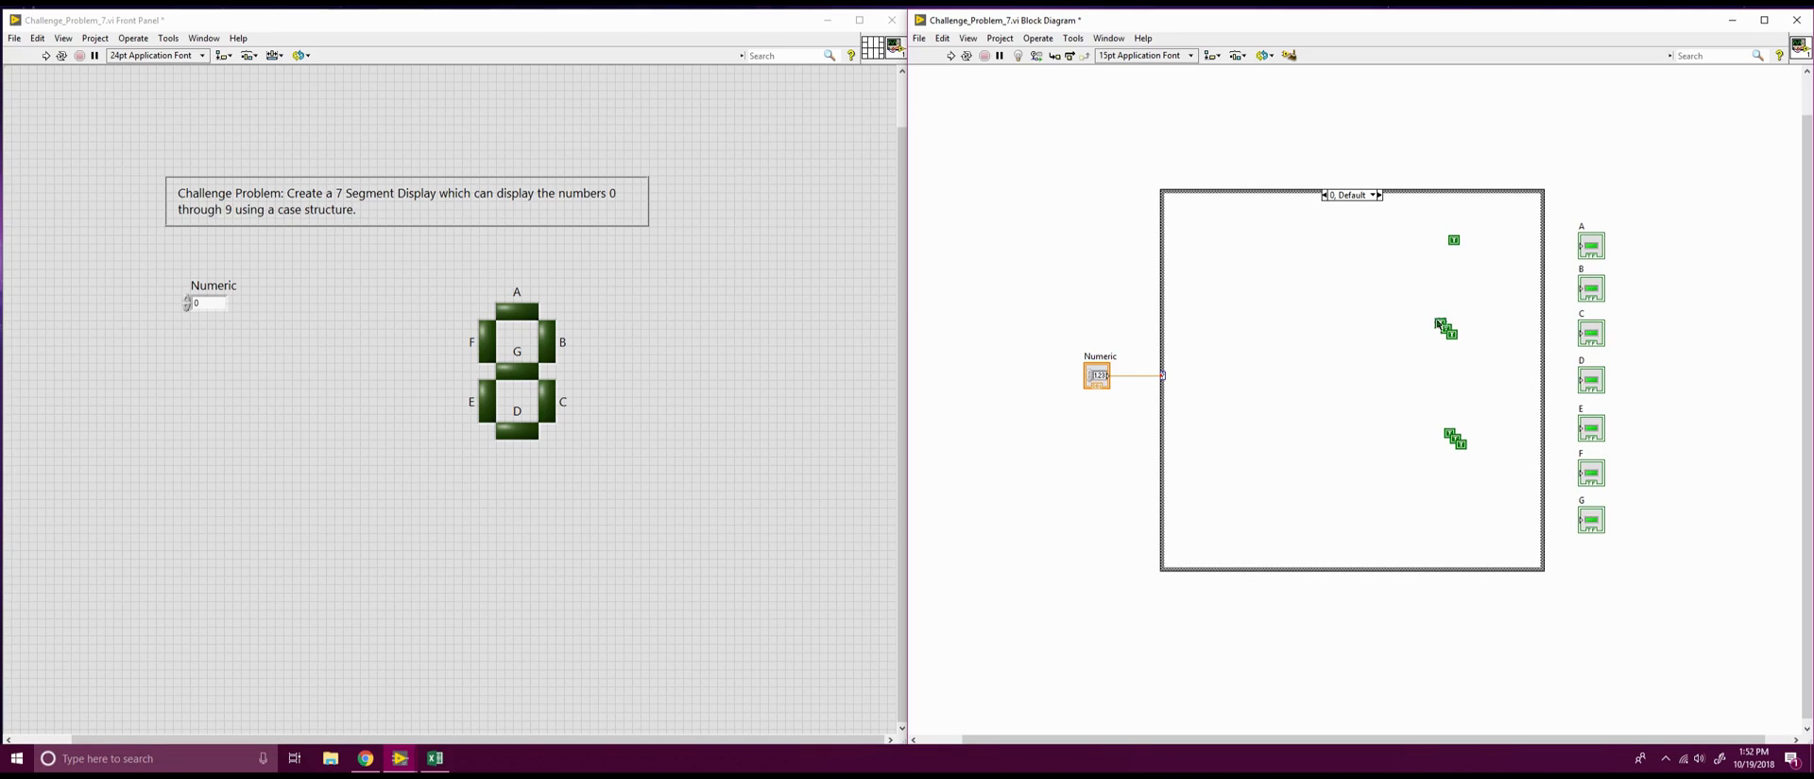
drag(1446, 323, 1455, 289)
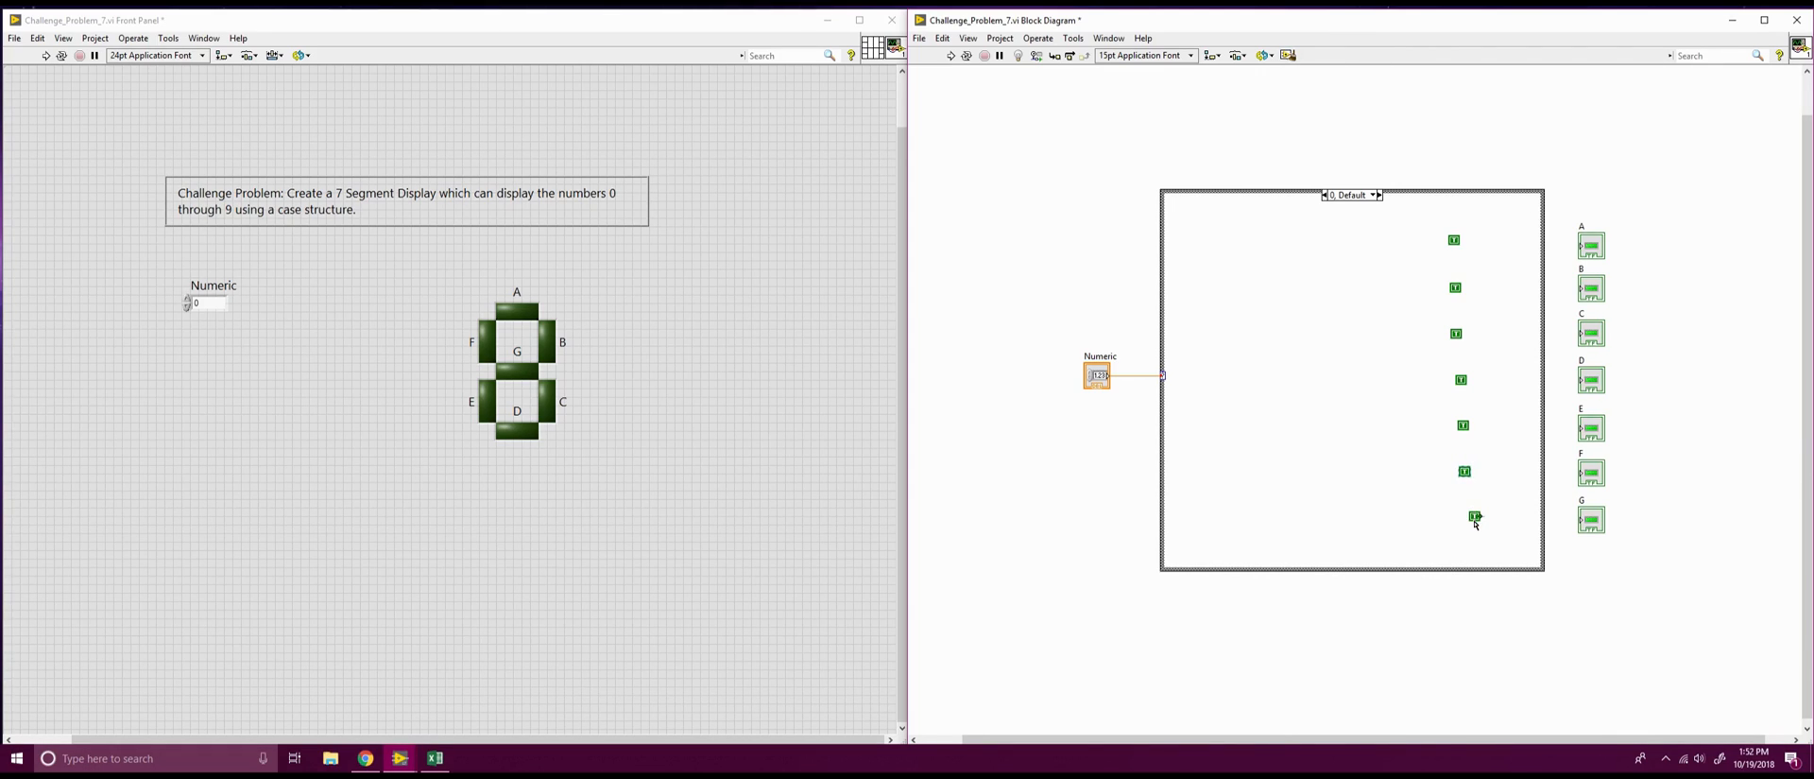
drag(1476, 518, 1466, 511)
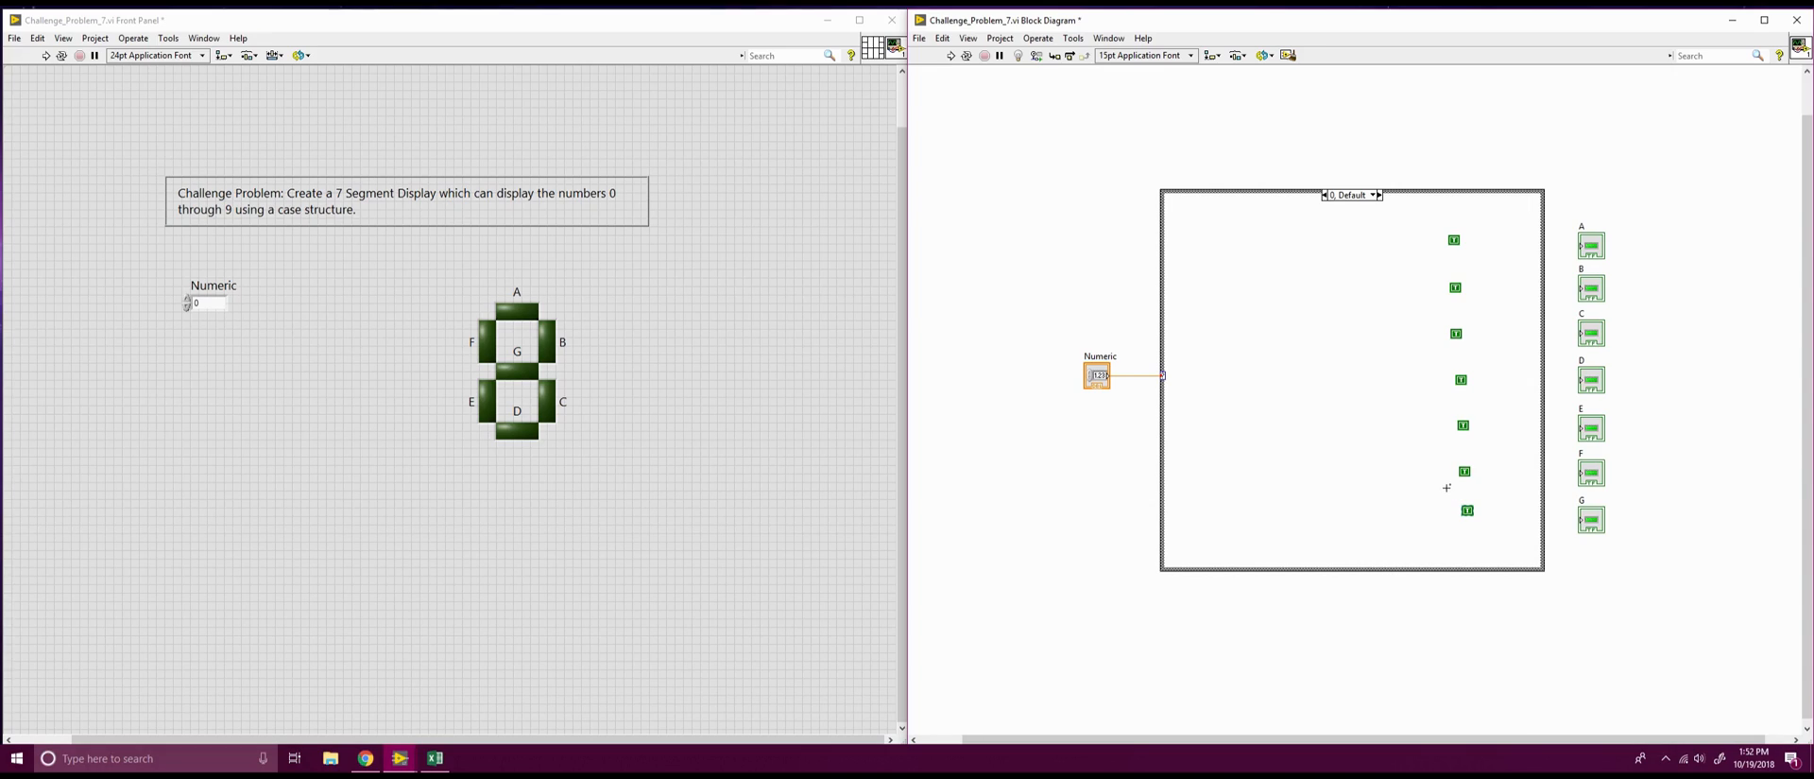
click(1349, 192)
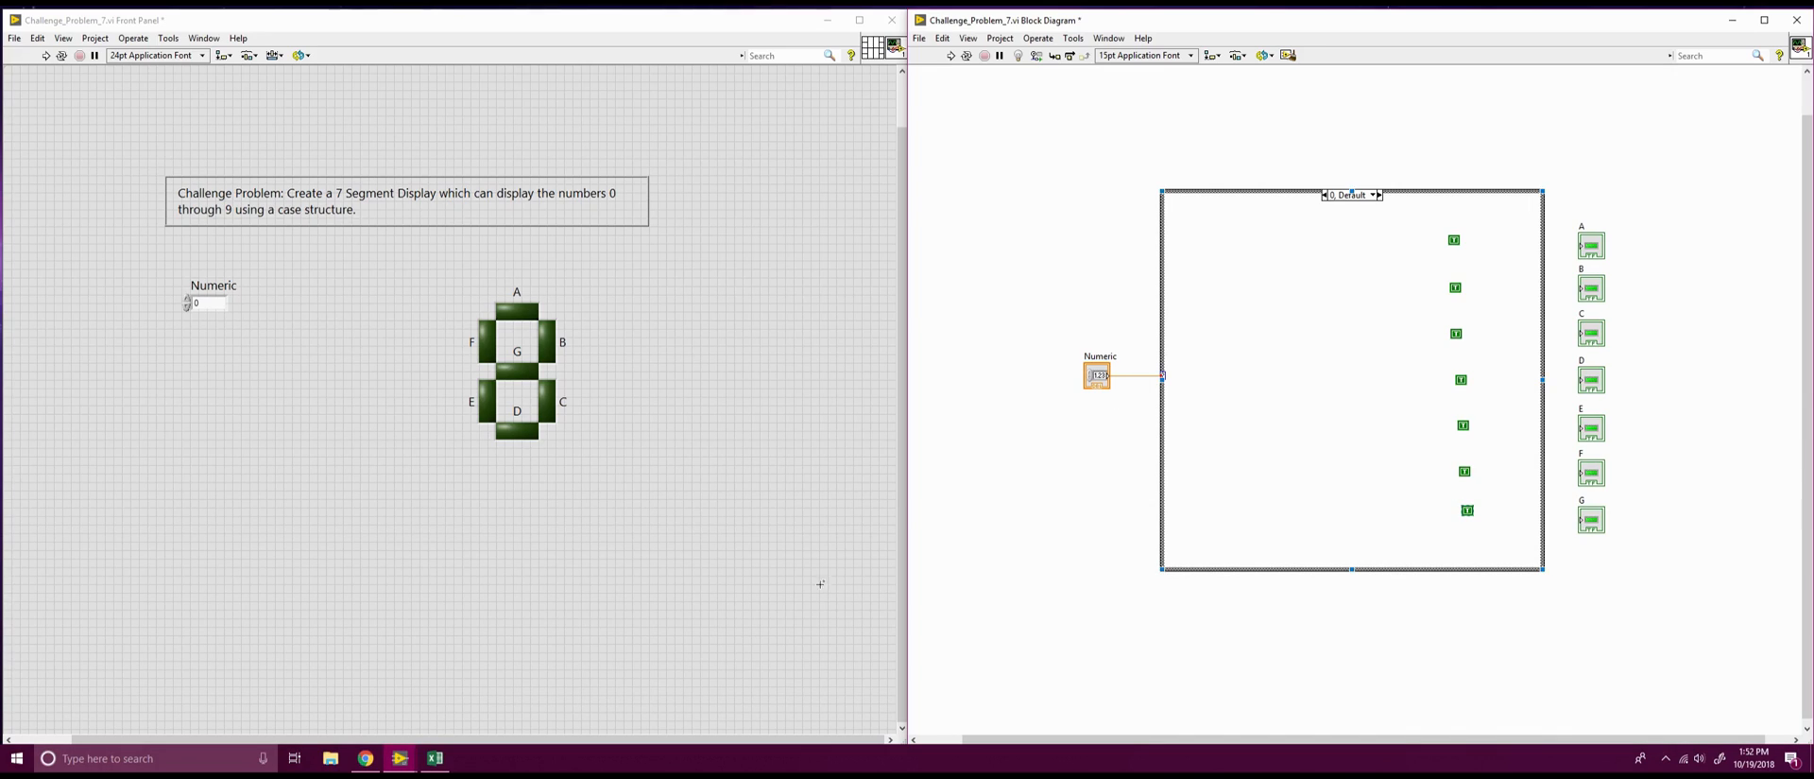
mouse_move(435, 758)
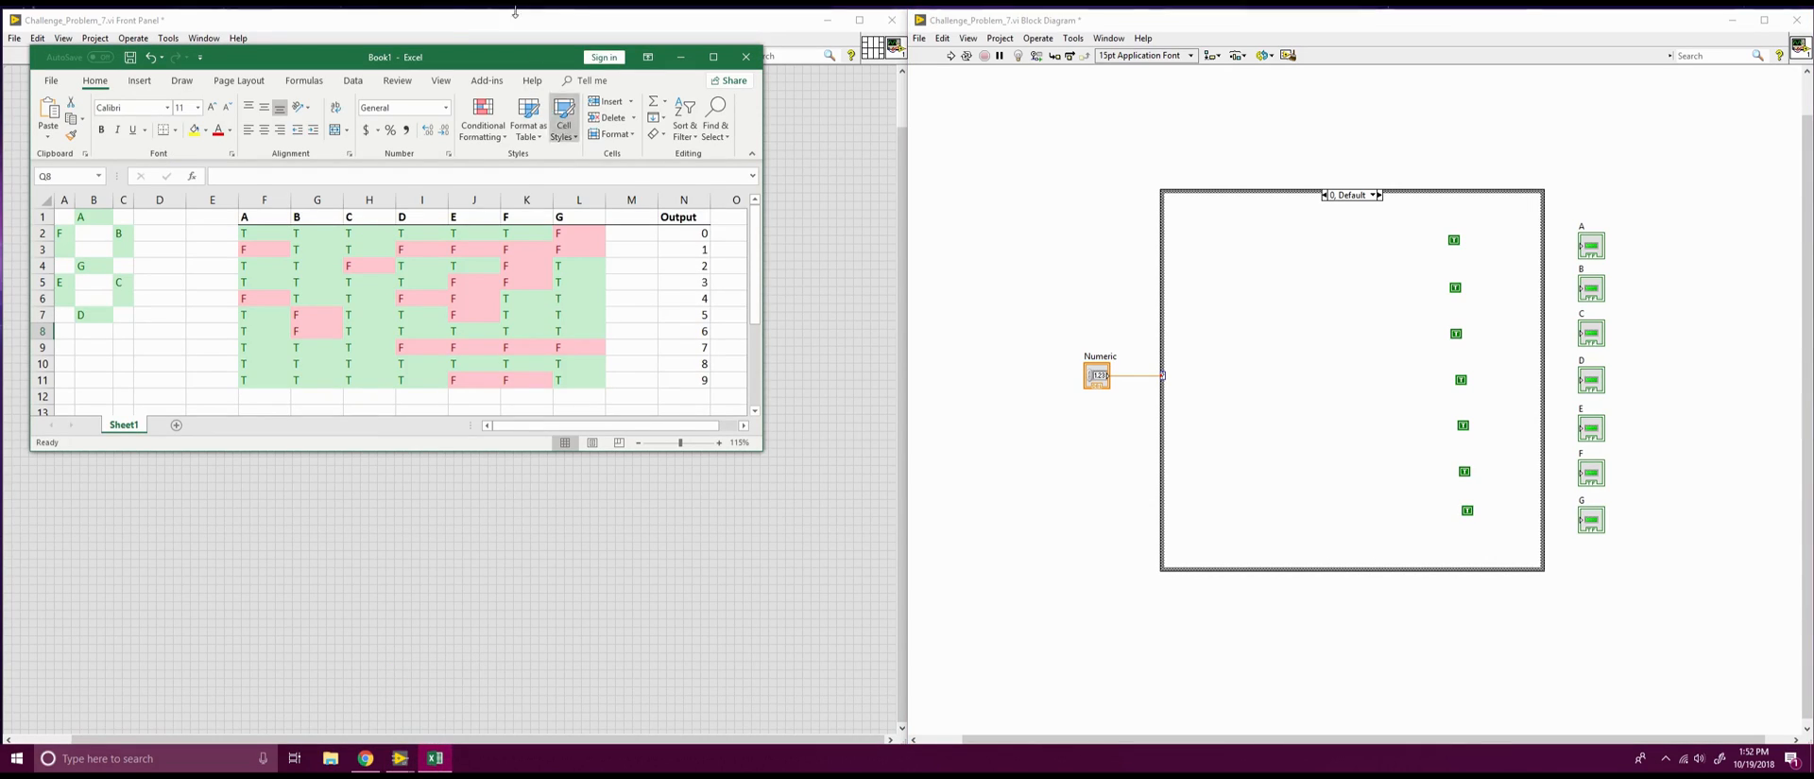
mouse_move(440, 30)
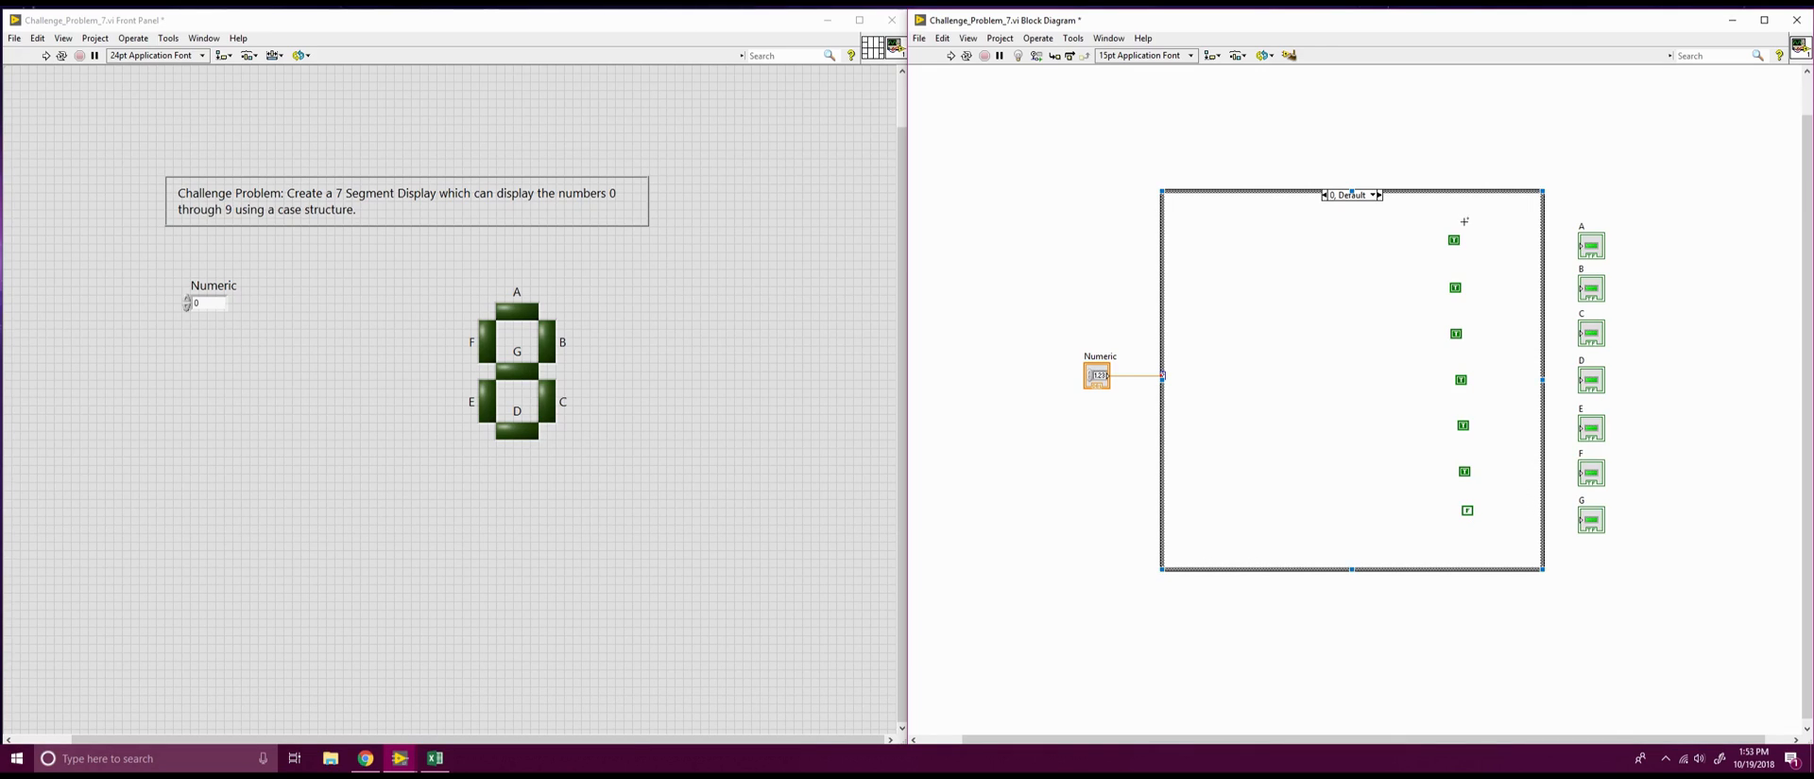
Wire the case-0 constants out to their LED indicators, starting with A
drag(1455, 240, 1583, 244)
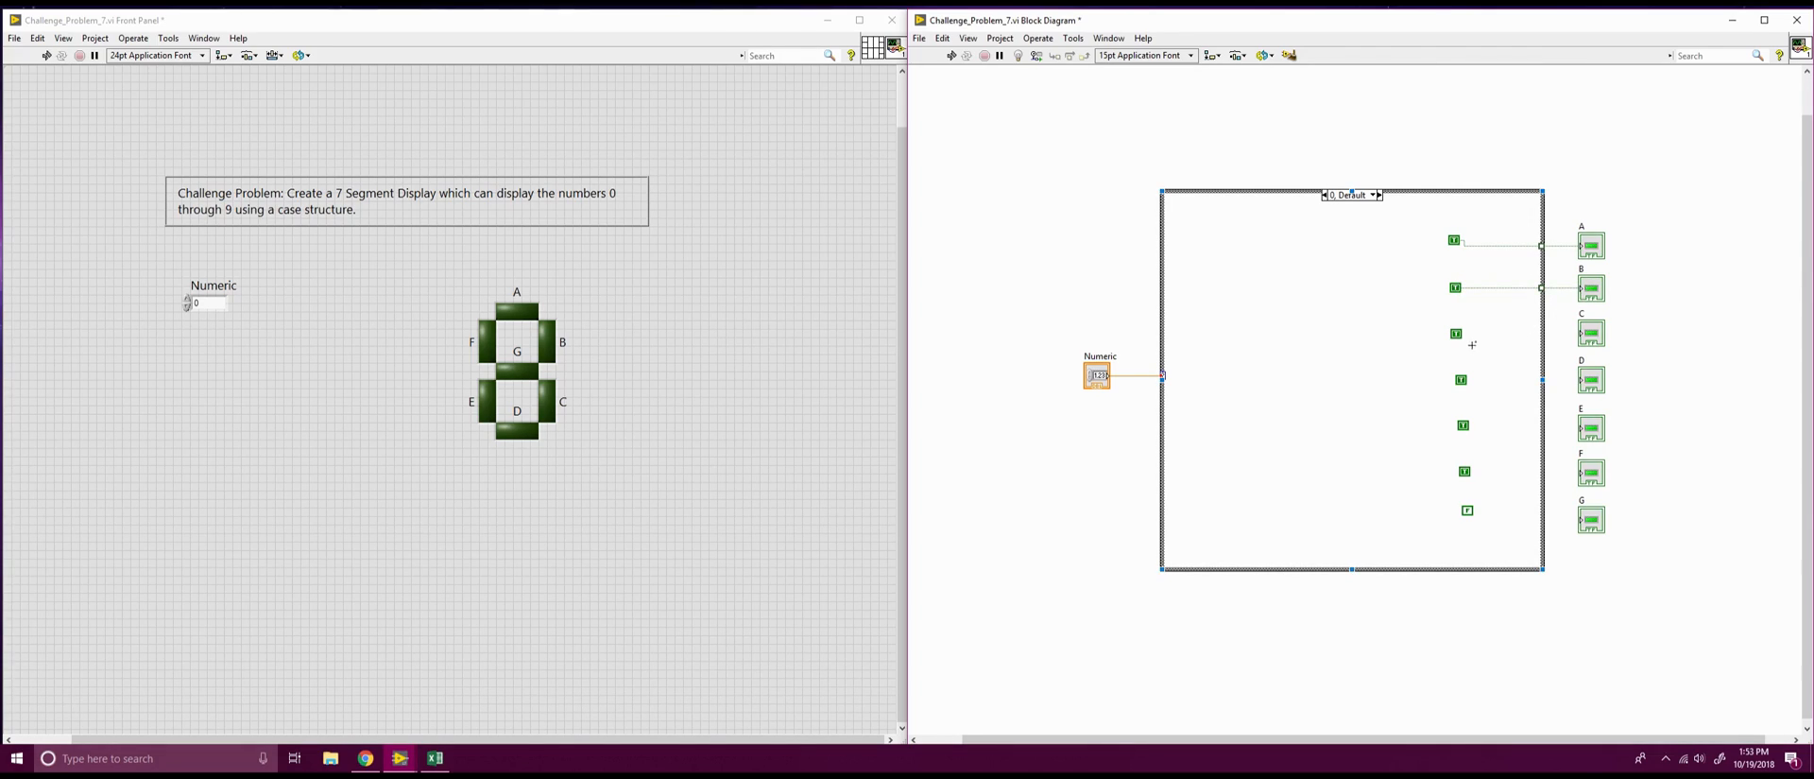
drag(1461, 333, 1589, 332)
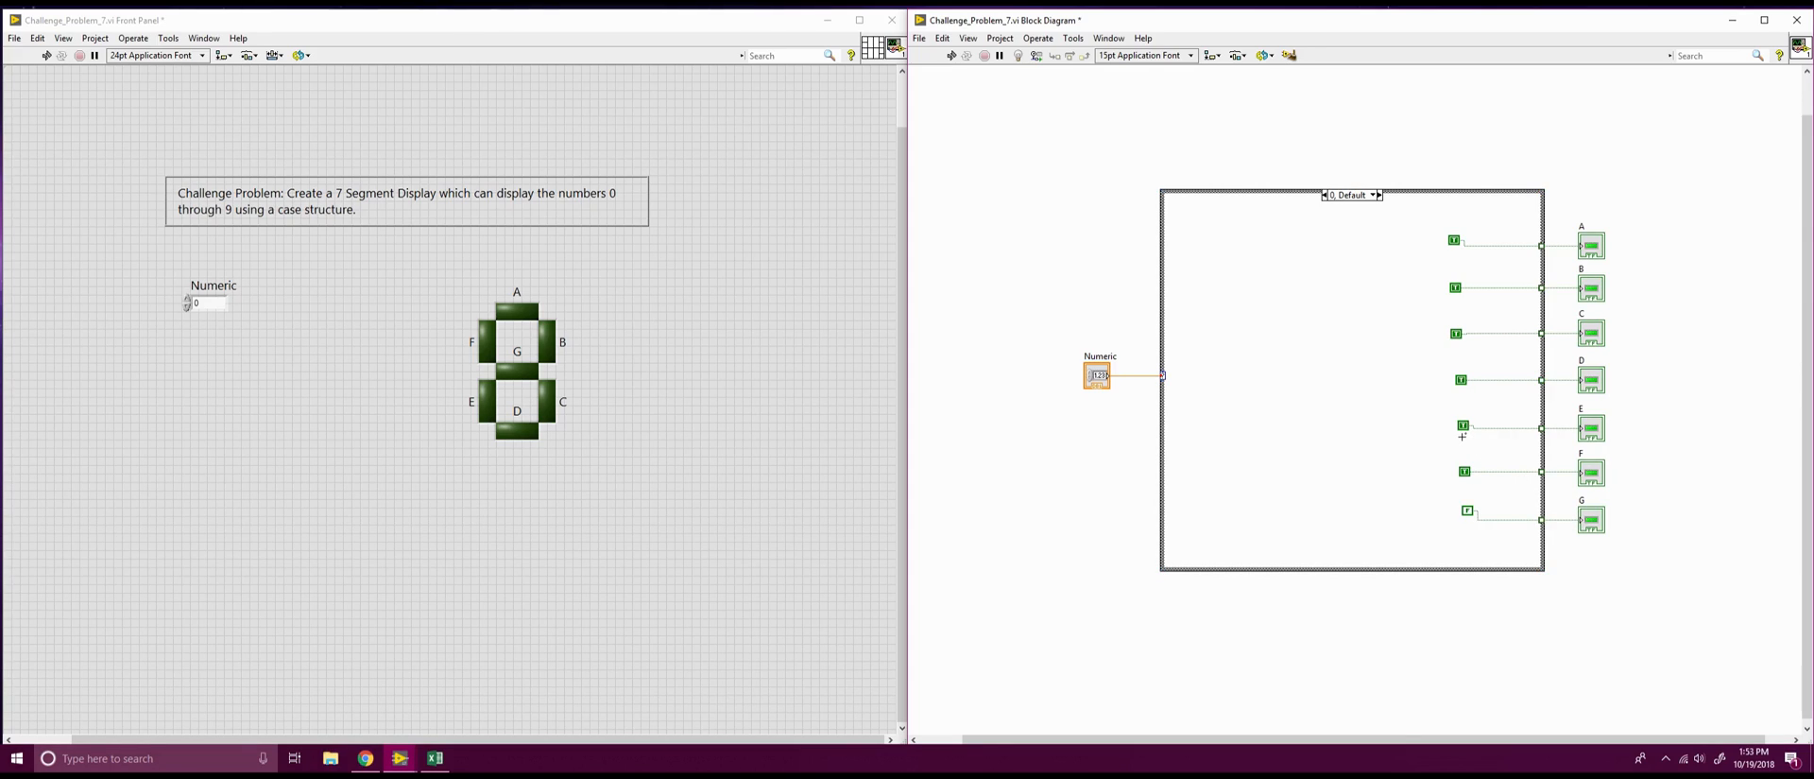
mouse_move(1429, 230)
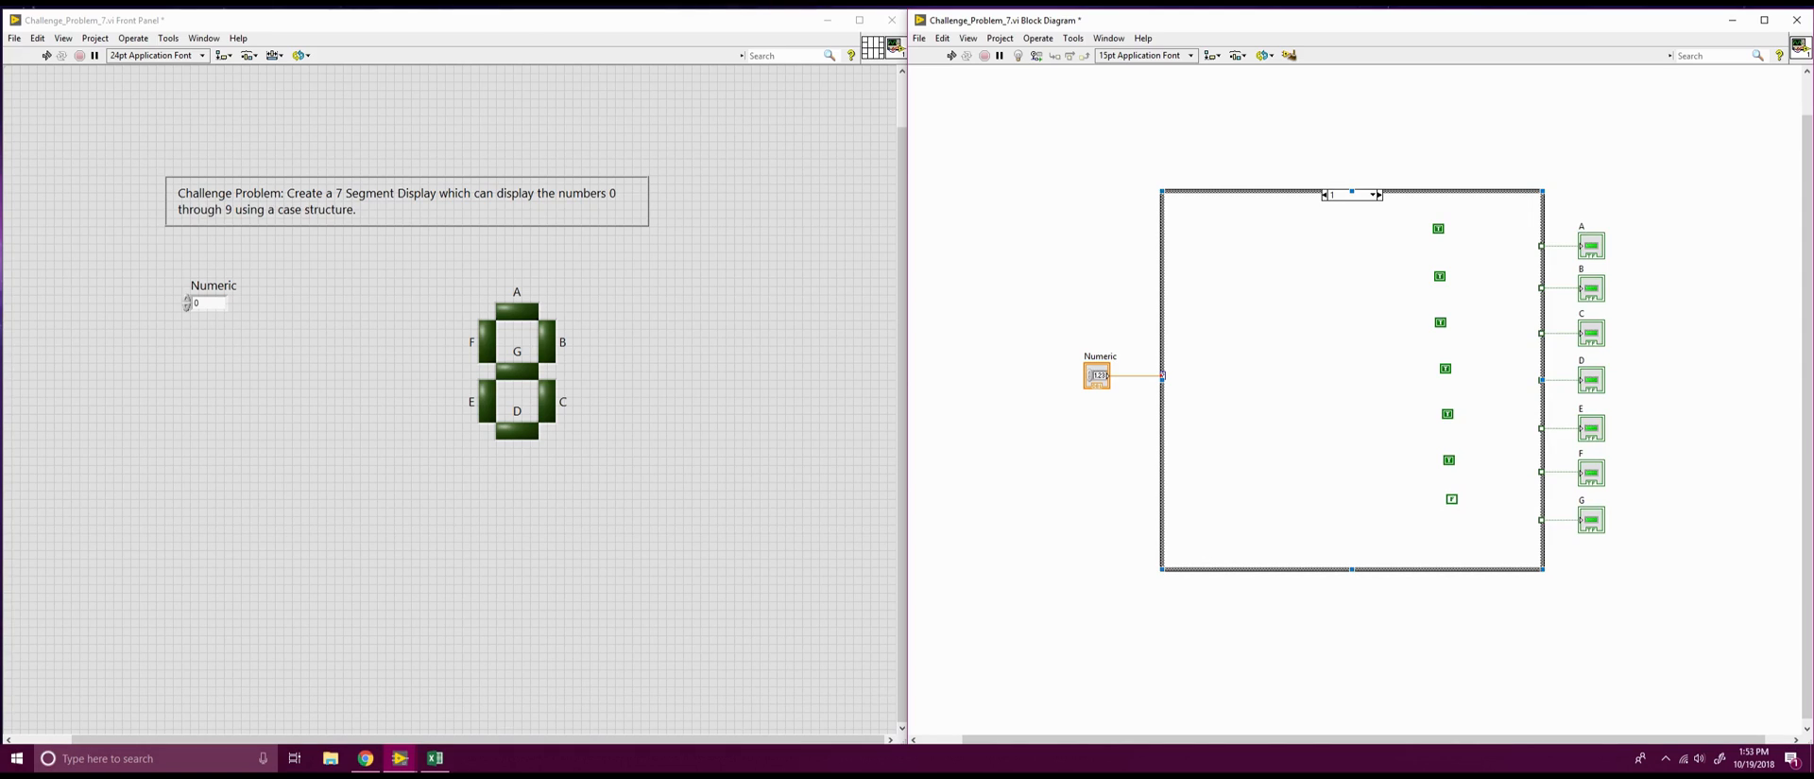
Set case 1's constants to their T/F values and wire them to LEDs A–G
click(434, 756)
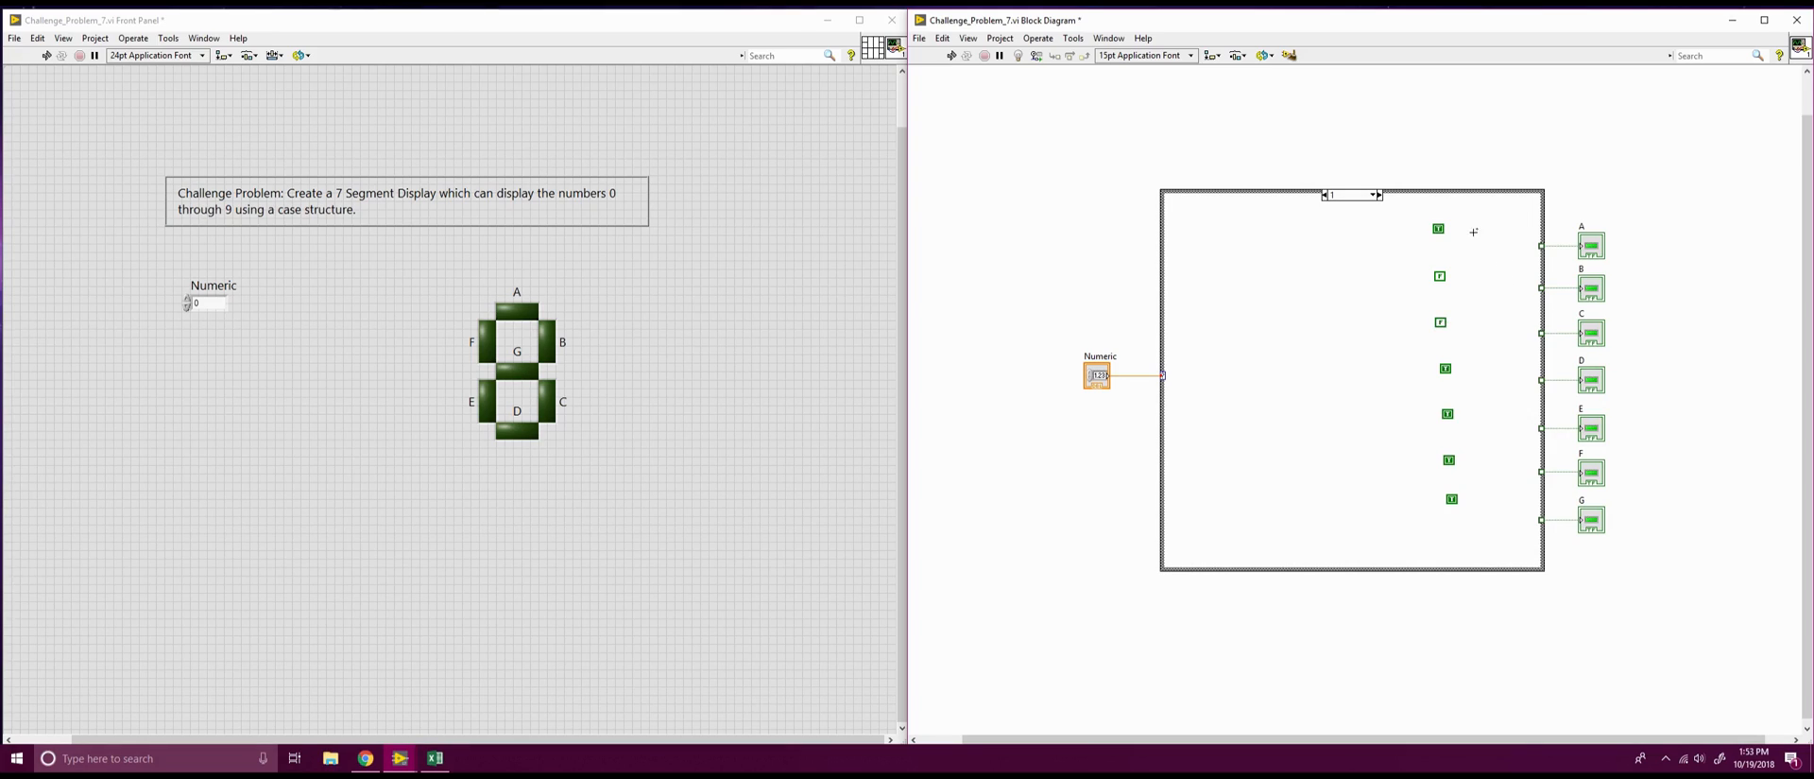
mouse_move(1446, 295)
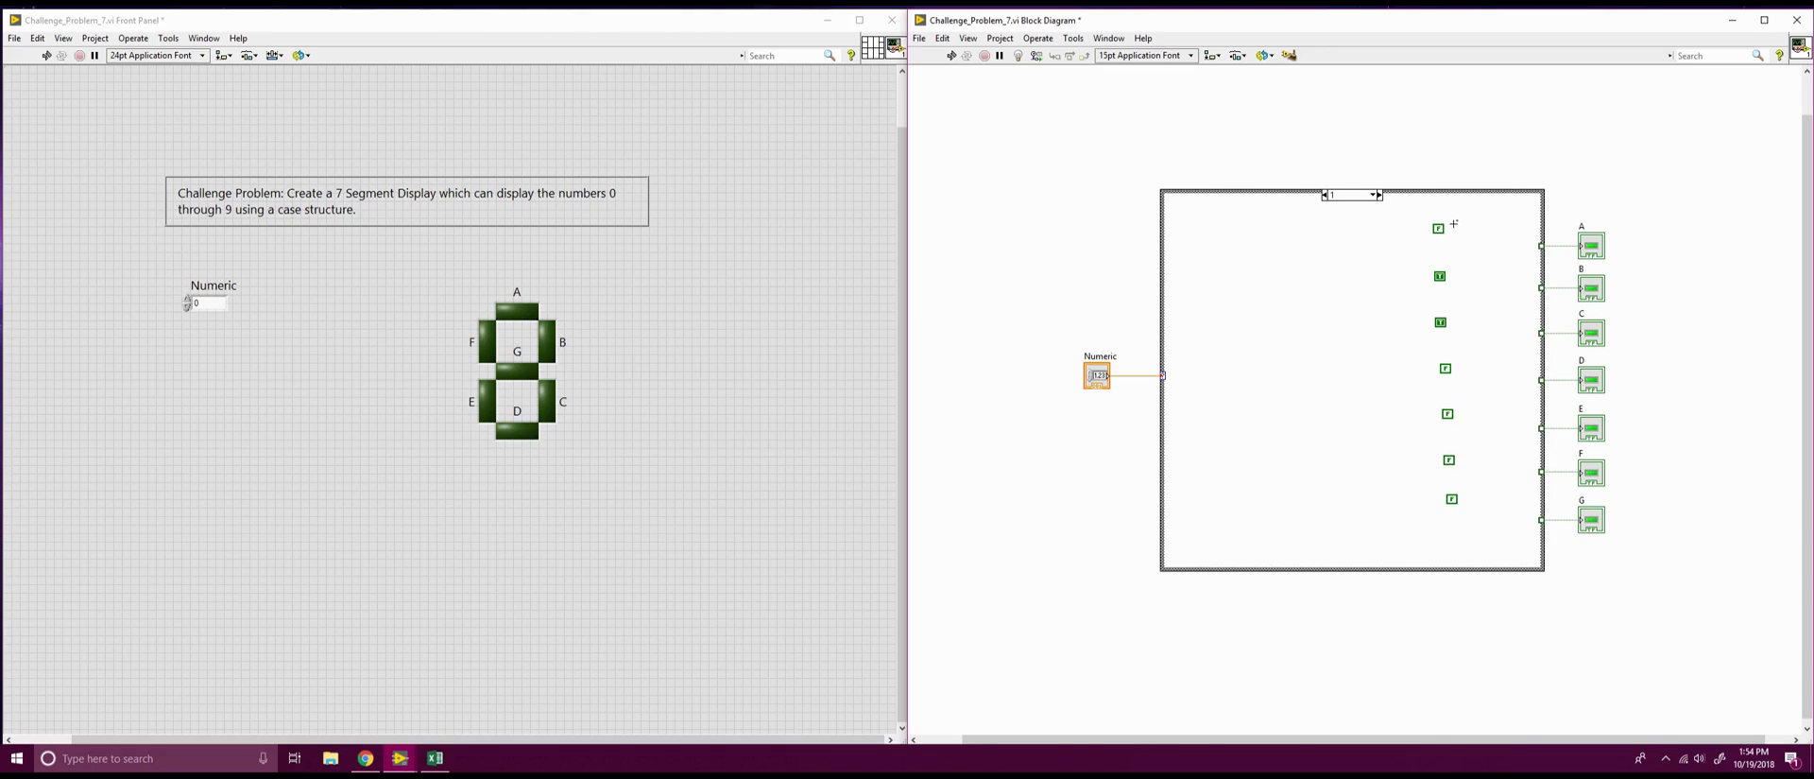
drag(1444, 227, 1538, 246)
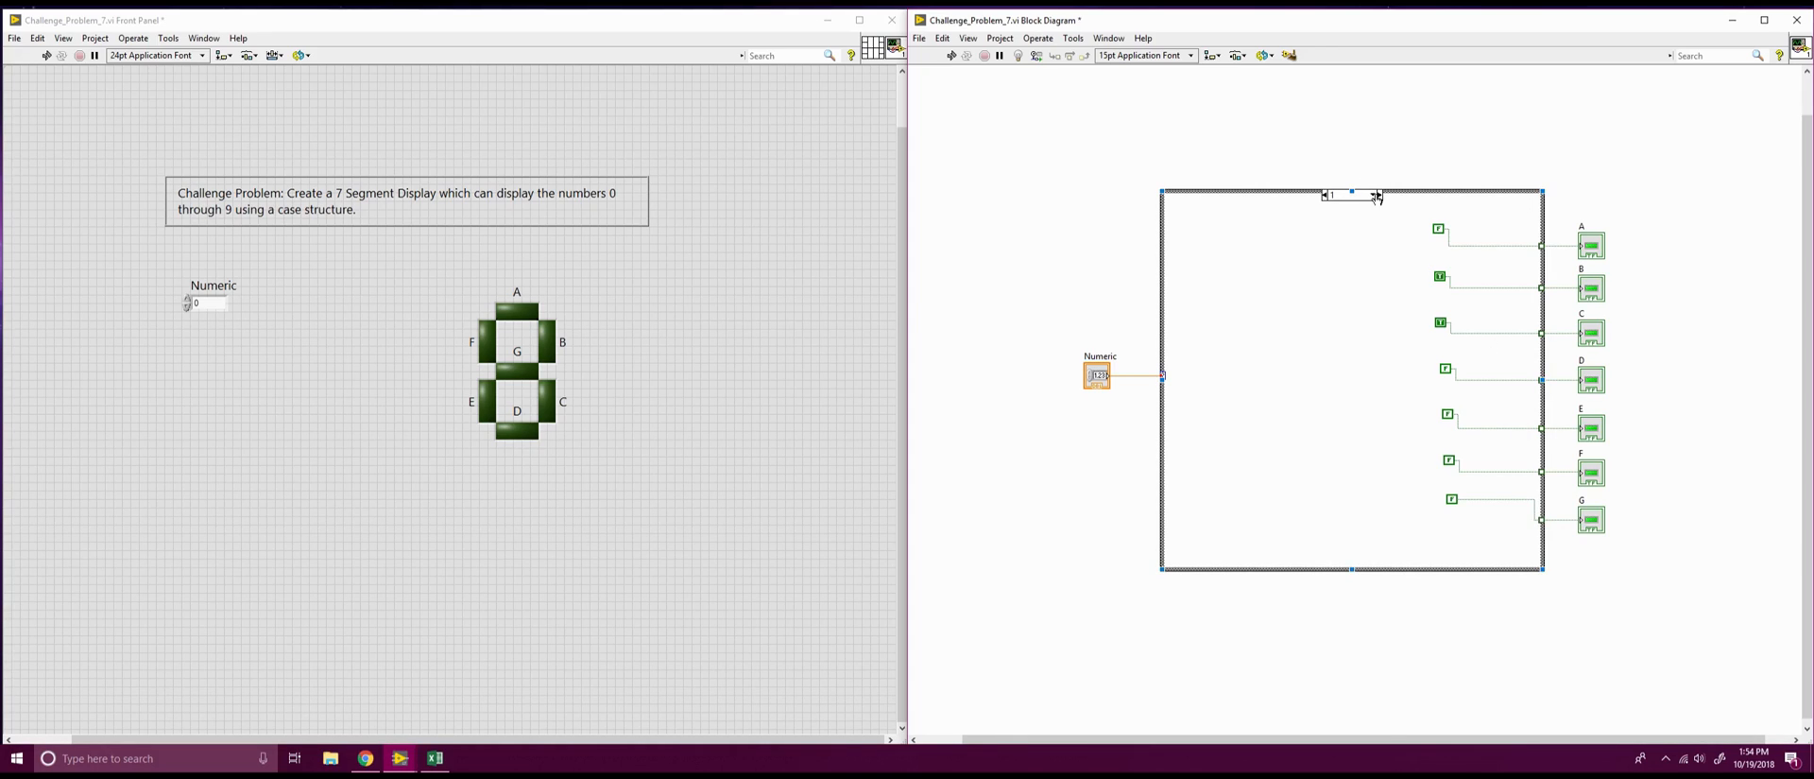
Switch to case 2 and set its seven constants from the Excel truth table, wired to LEDs A–G
click(1372, 196)
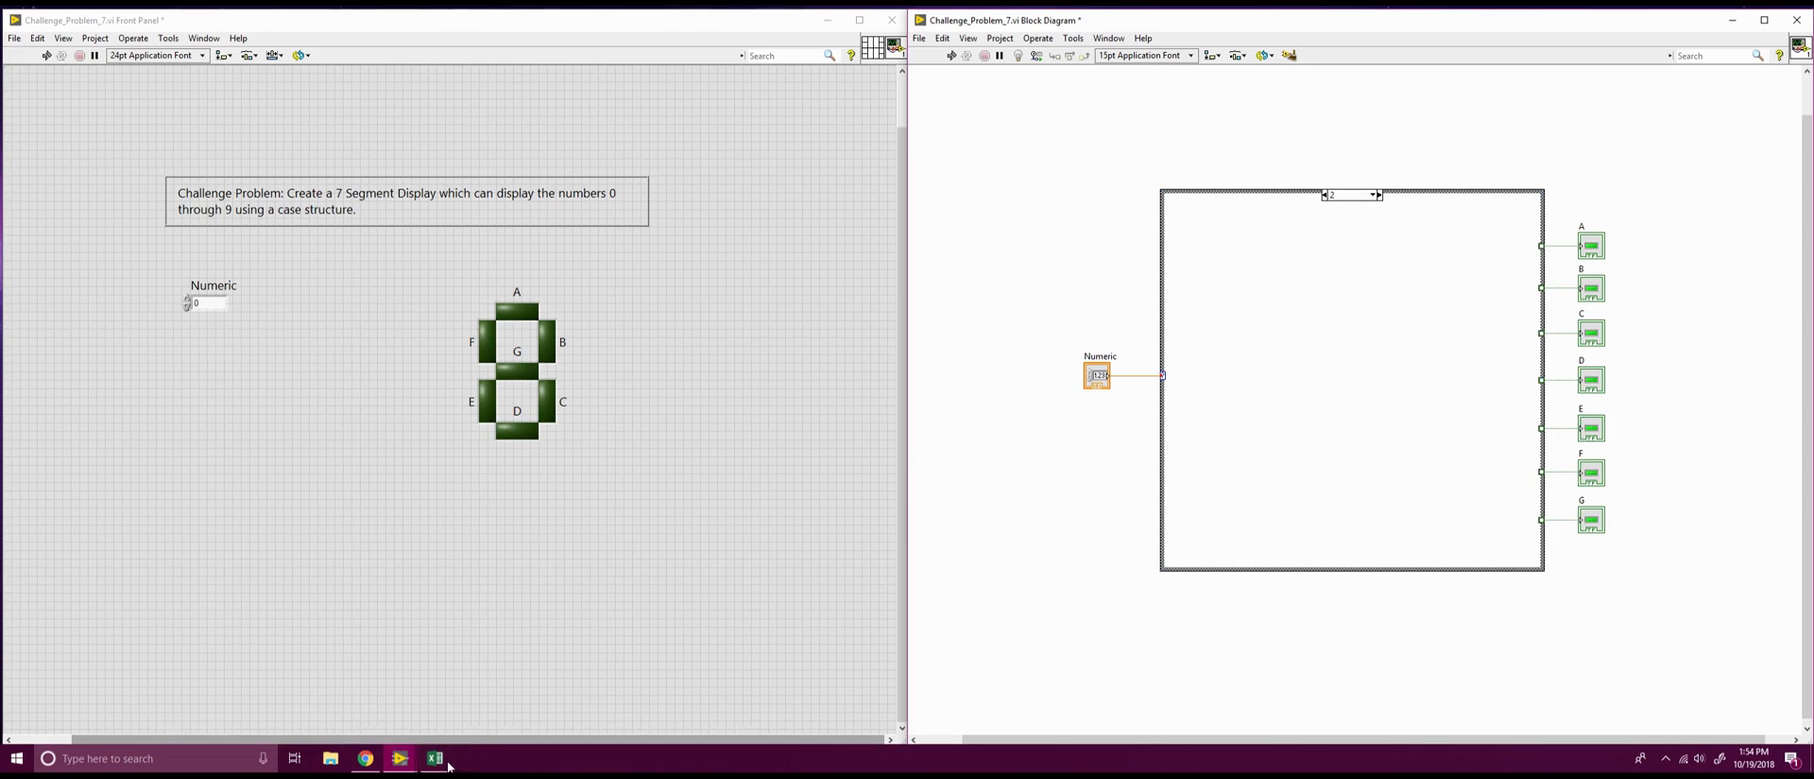
click(437, 758)
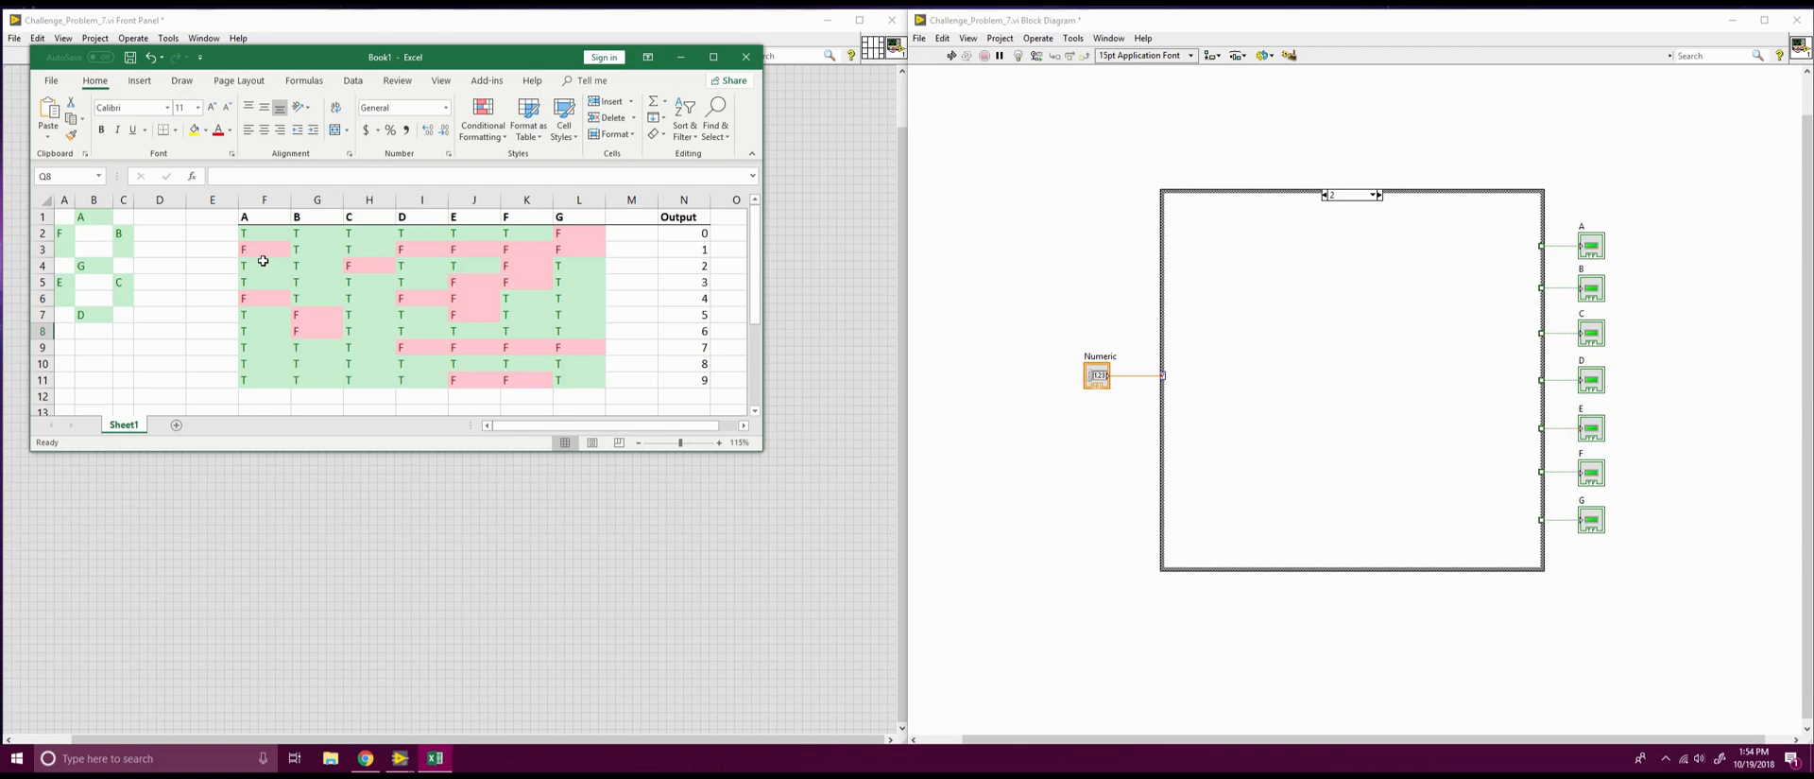
mouse_move(548, 259)
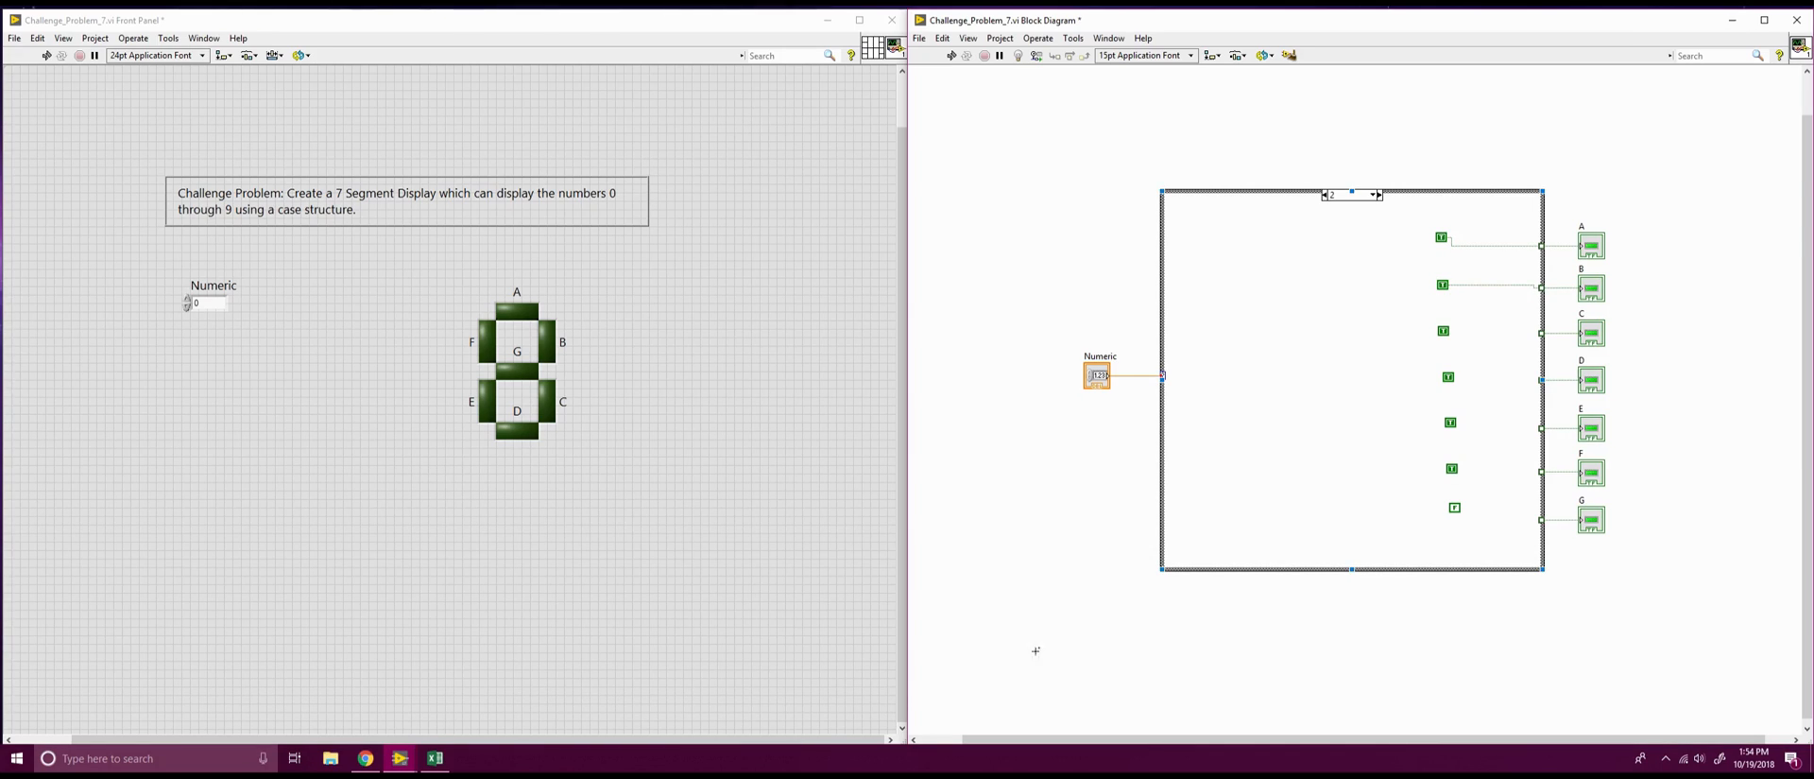
click(435, 756)
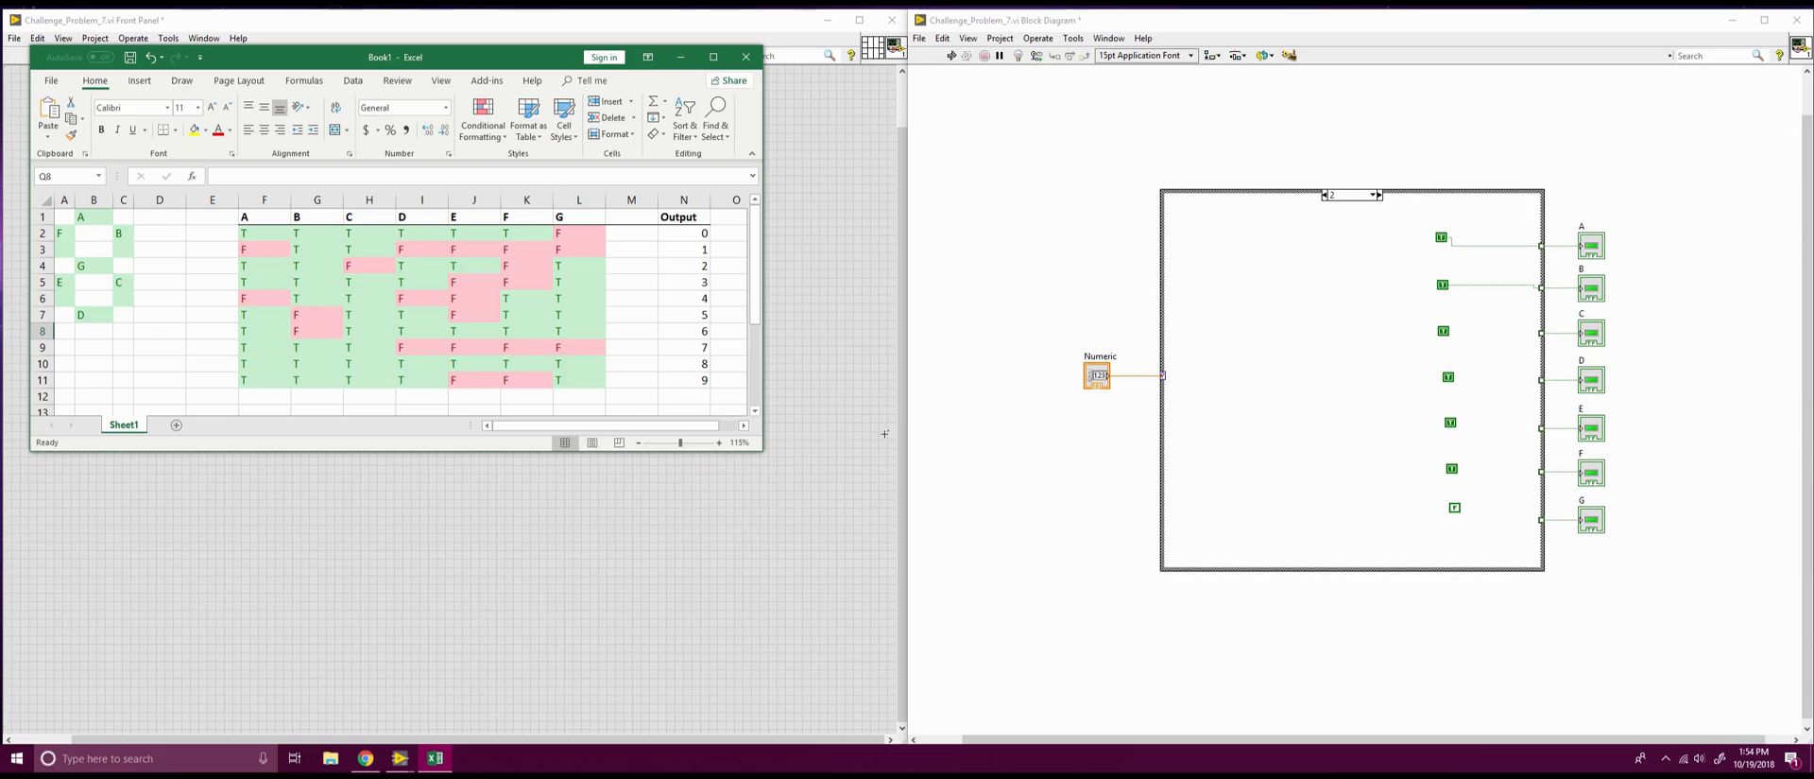
mouse_move(1535, 332)
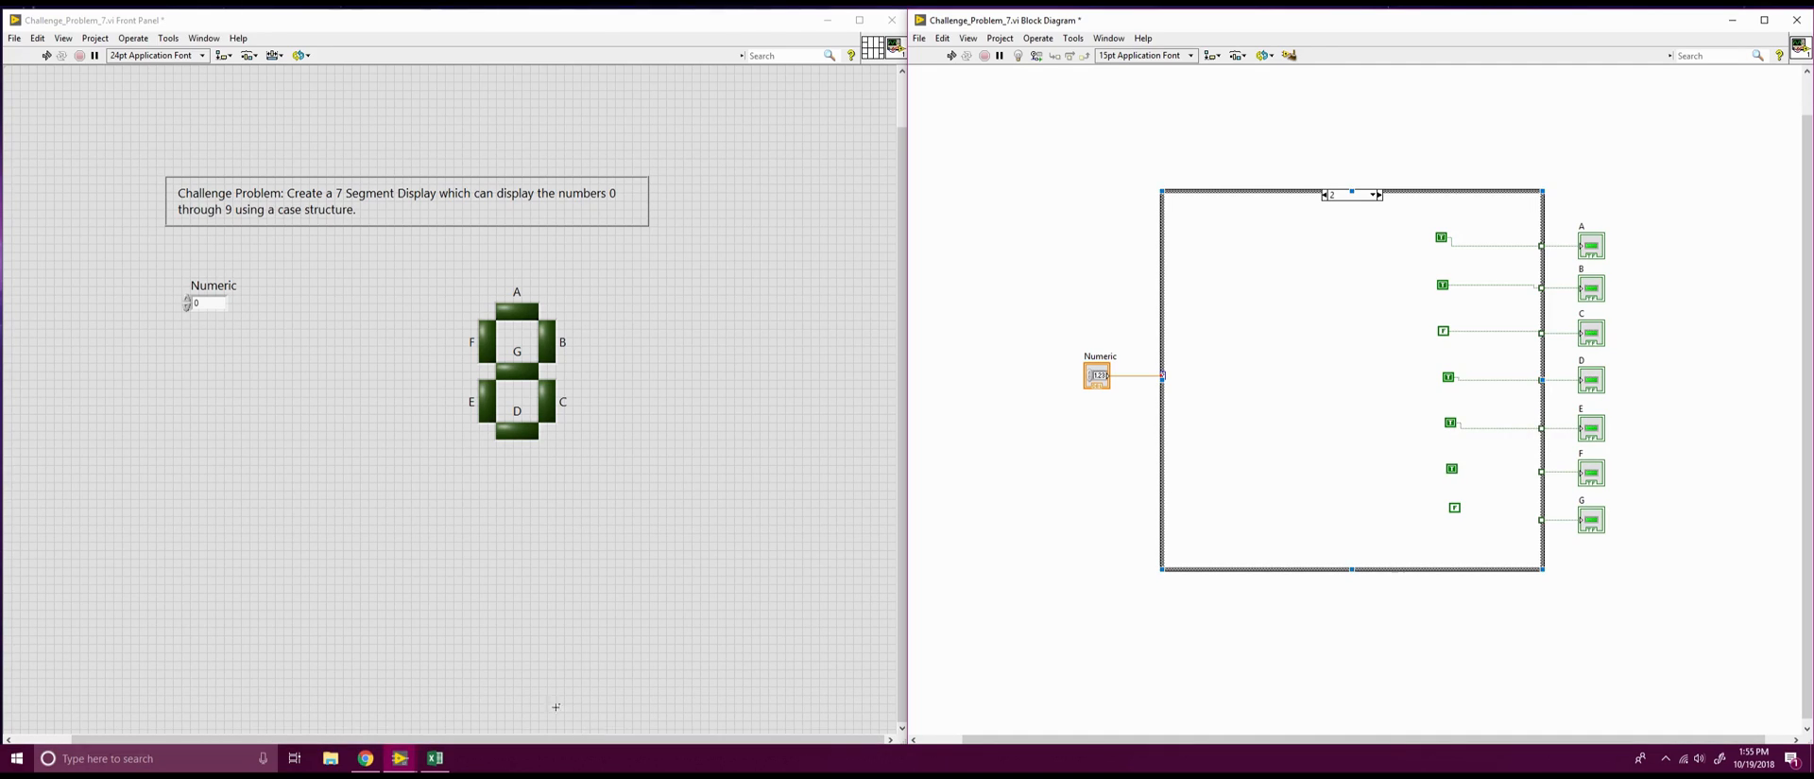
click(436, 756)
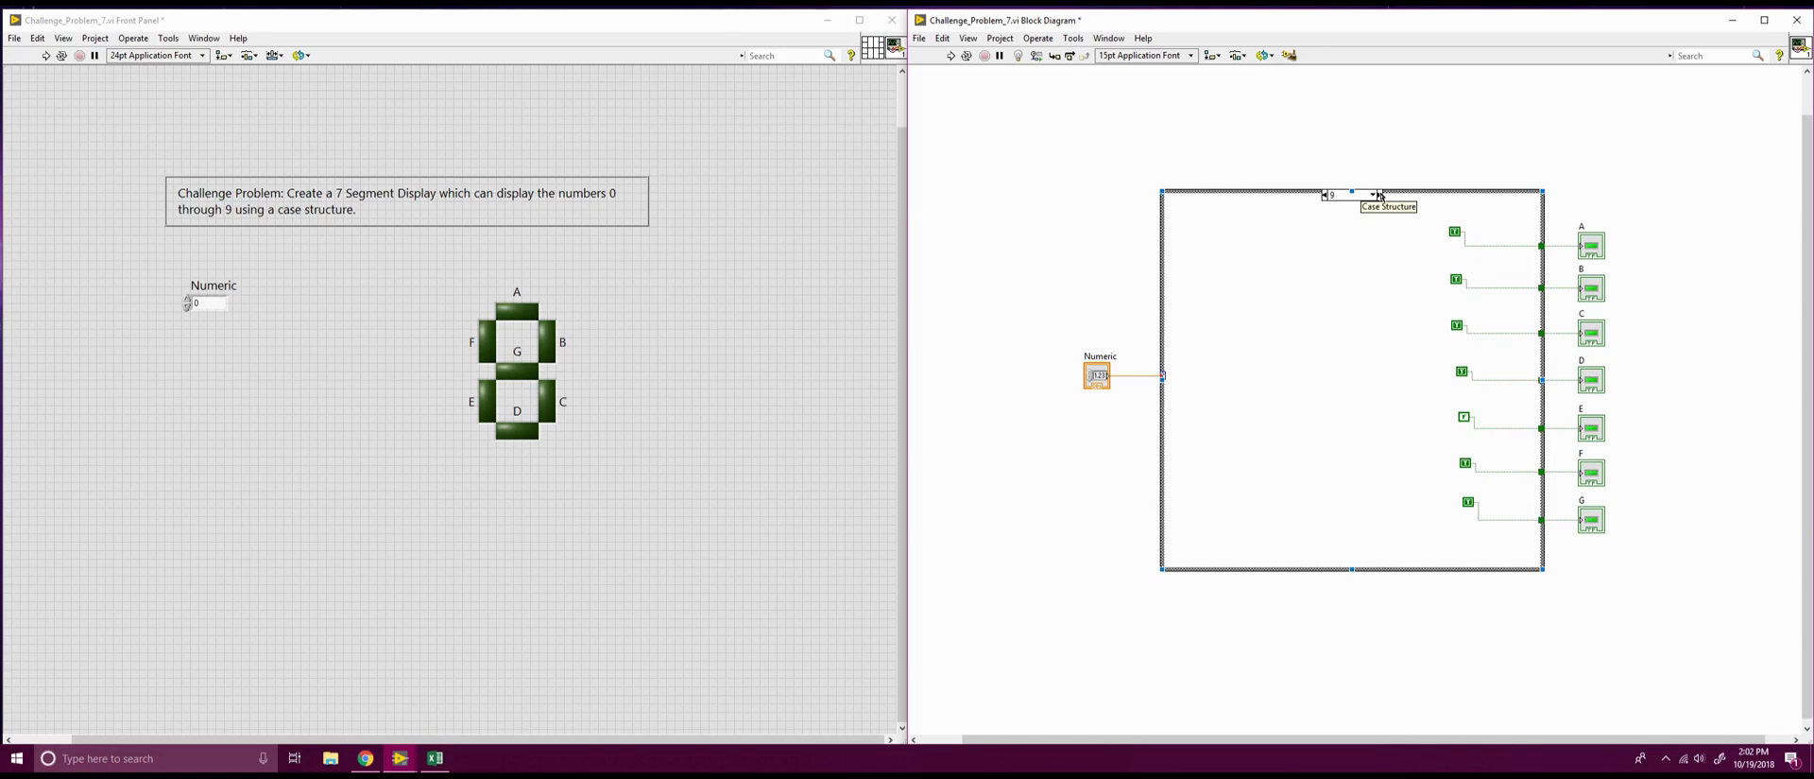
Run the VI continuously and test the display with Numeric values 2, 4 and 7
click(1376, 193)
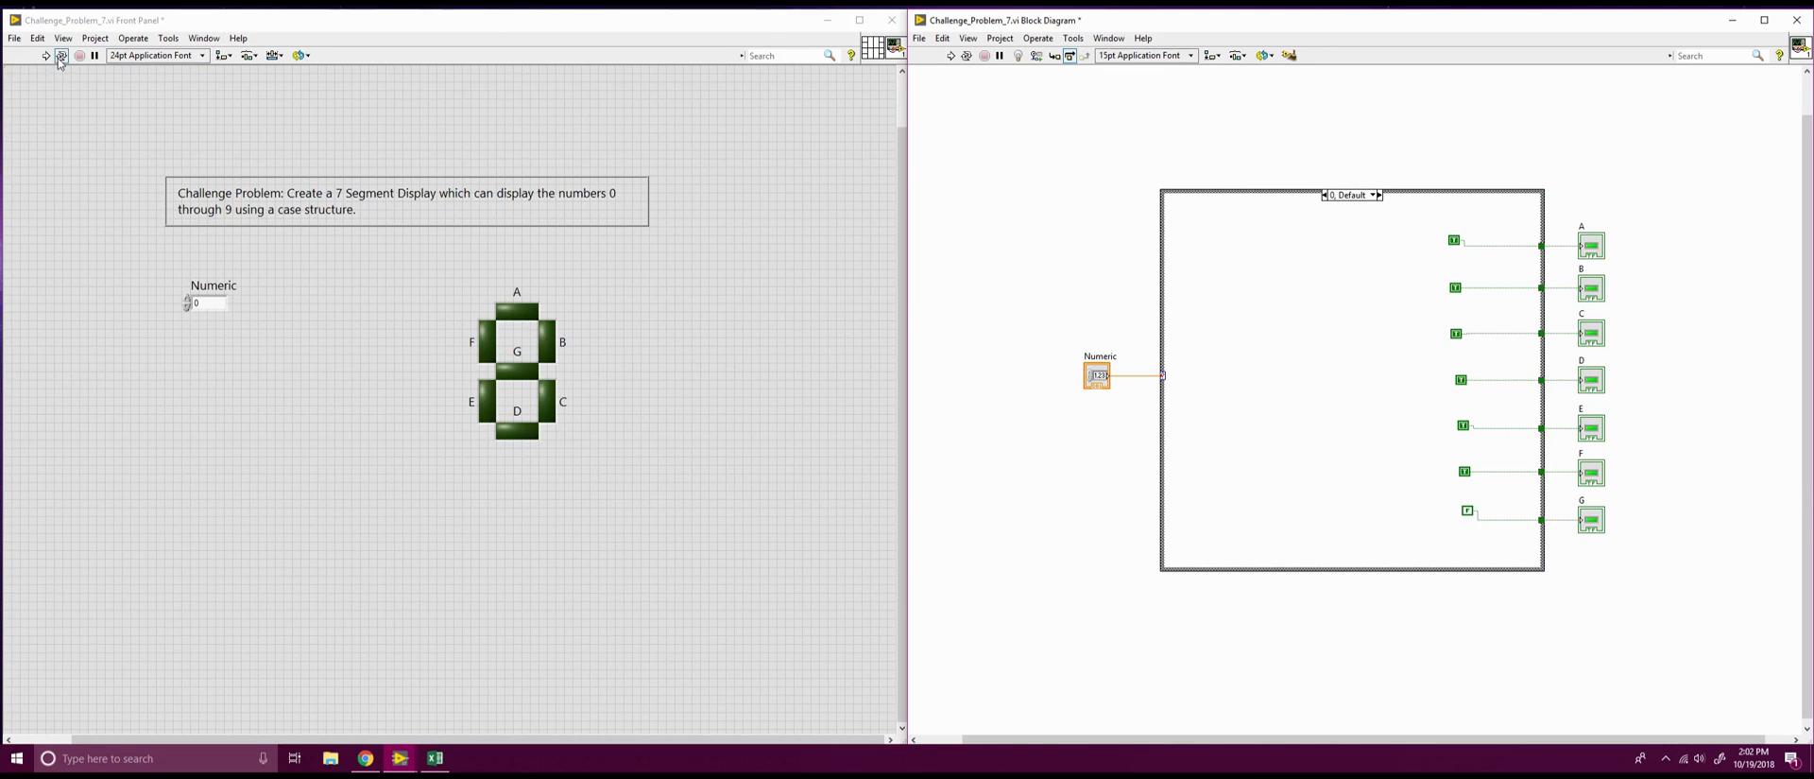
click(58, 55)
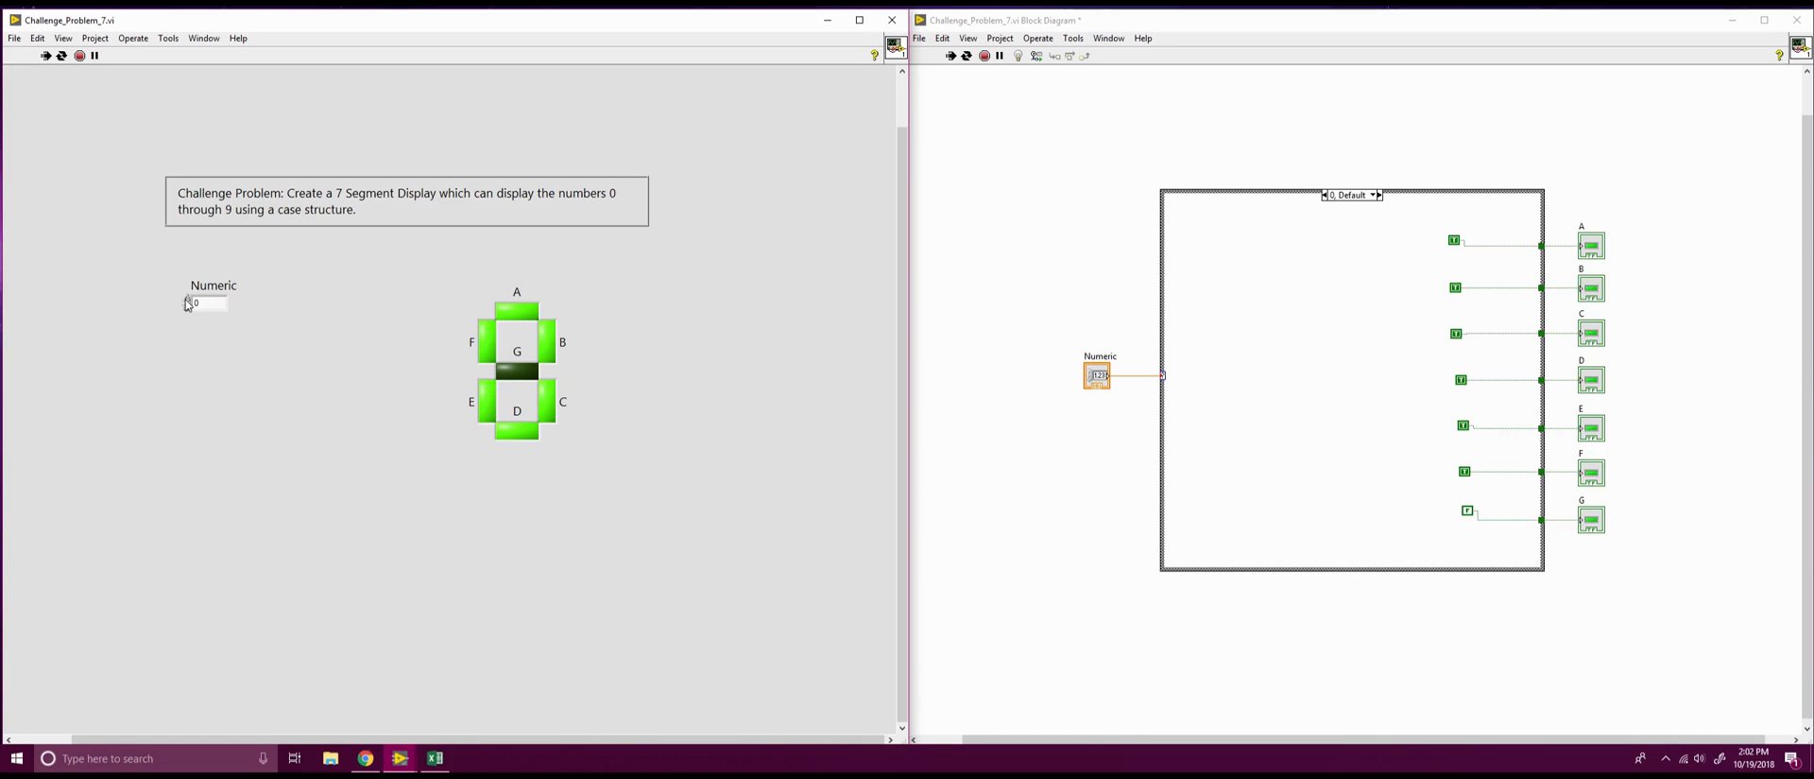
text(2)
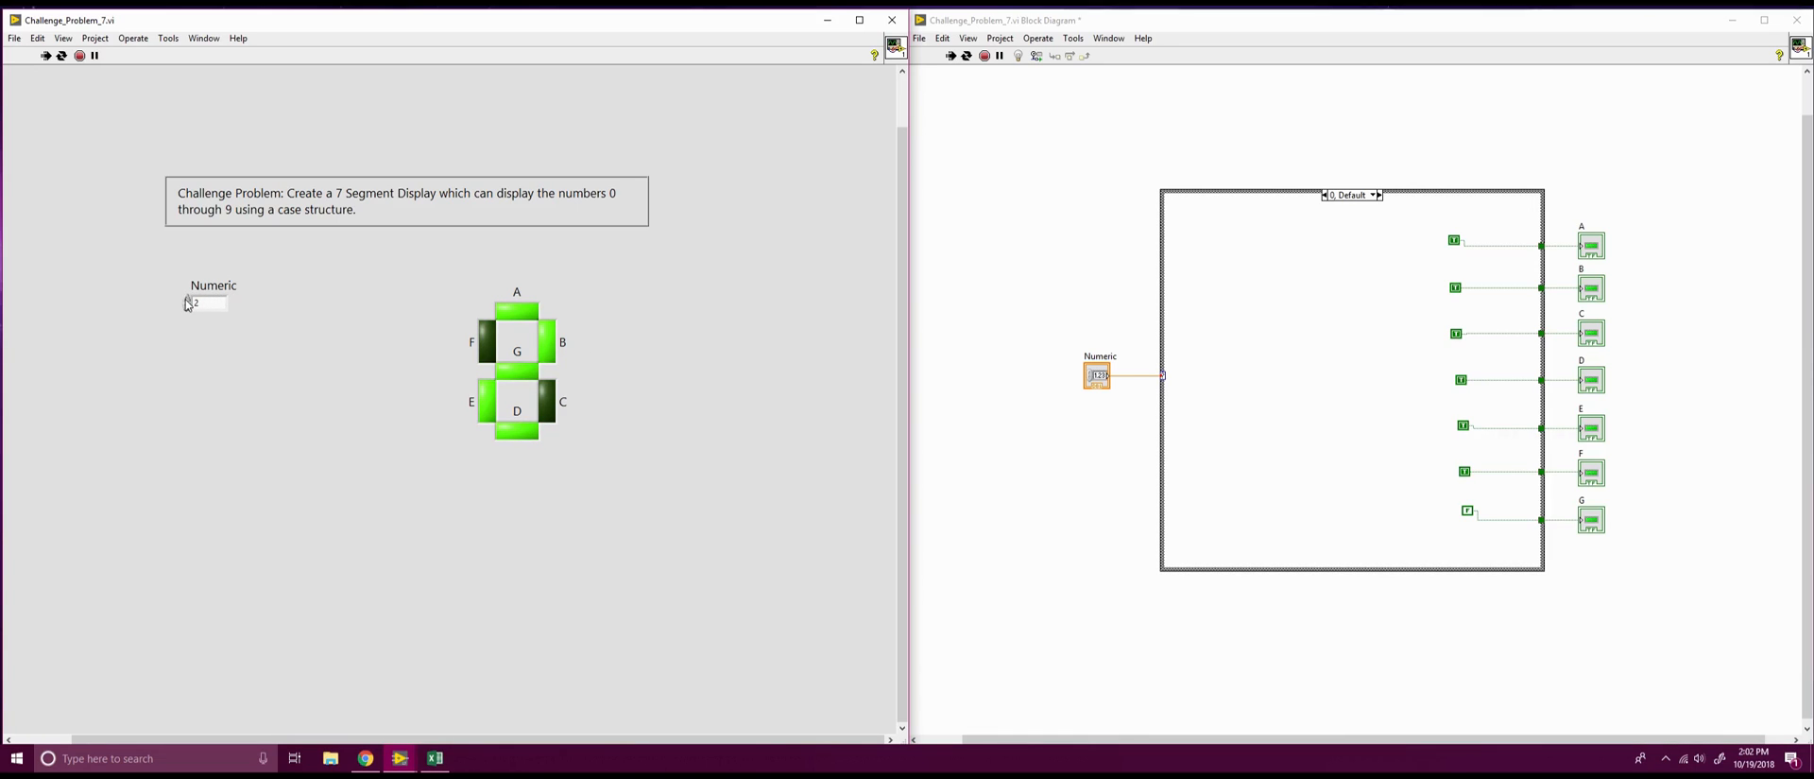
text(4)
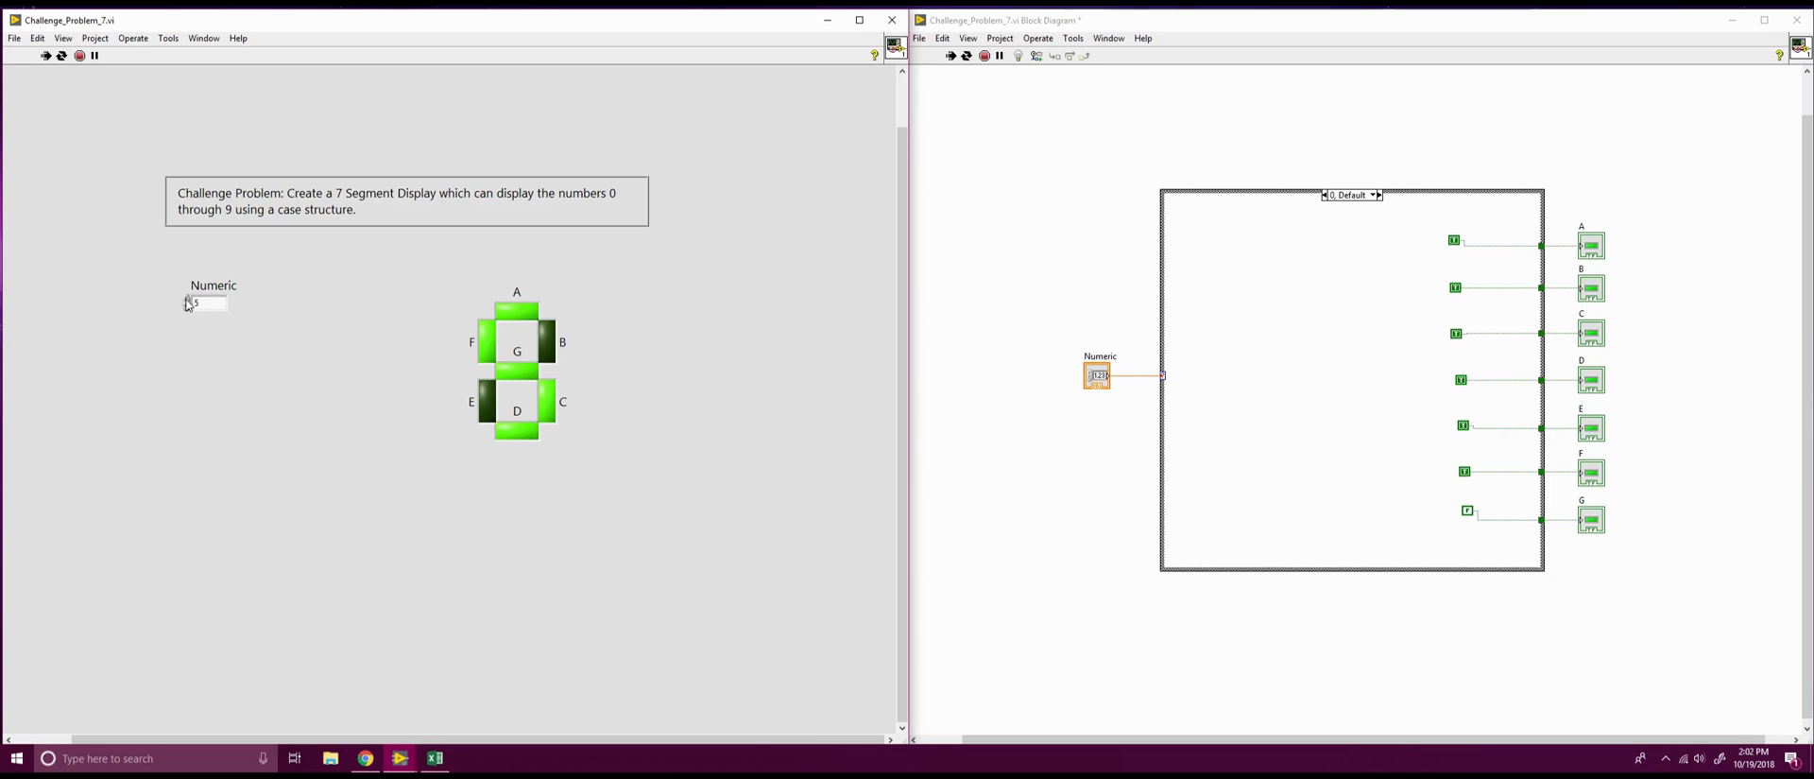
text(7)
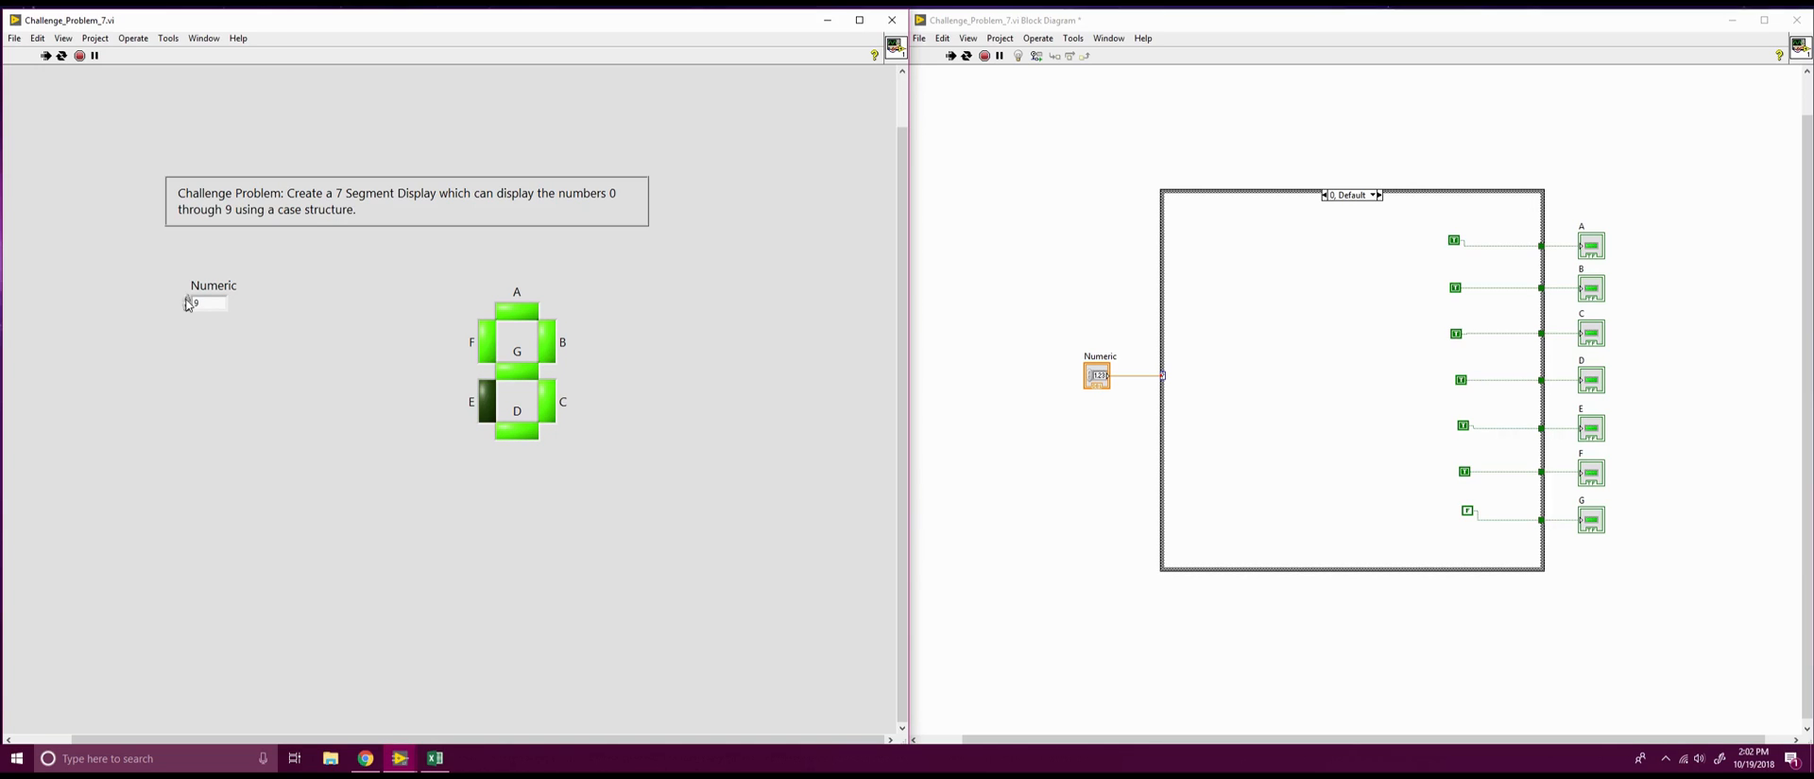
drag(1271, 348, 1297, 383)
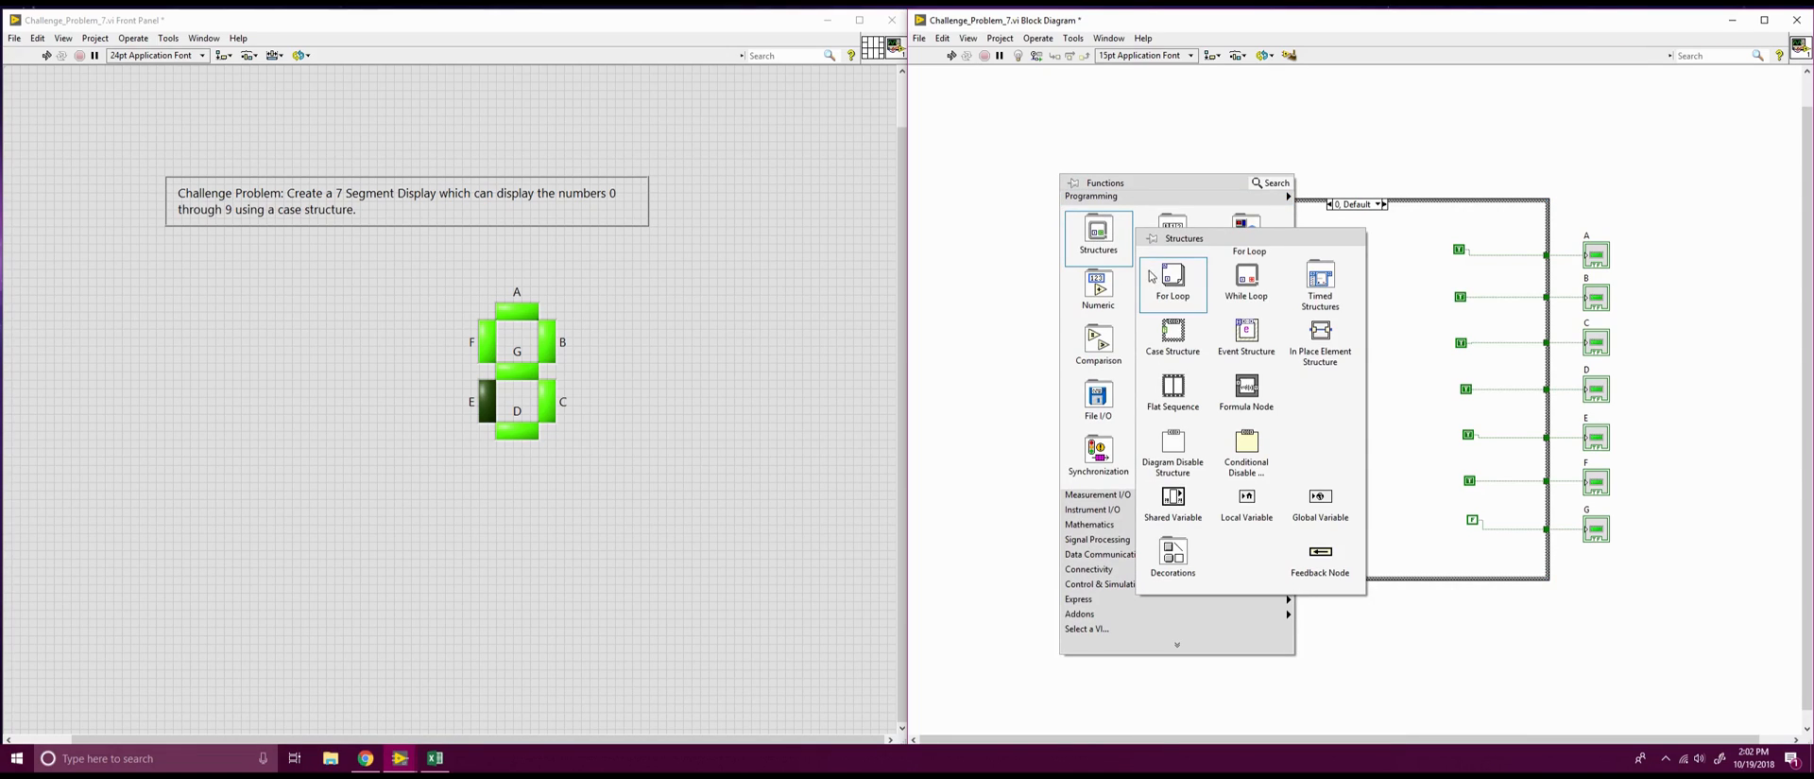
mouse_move(1172, 280)
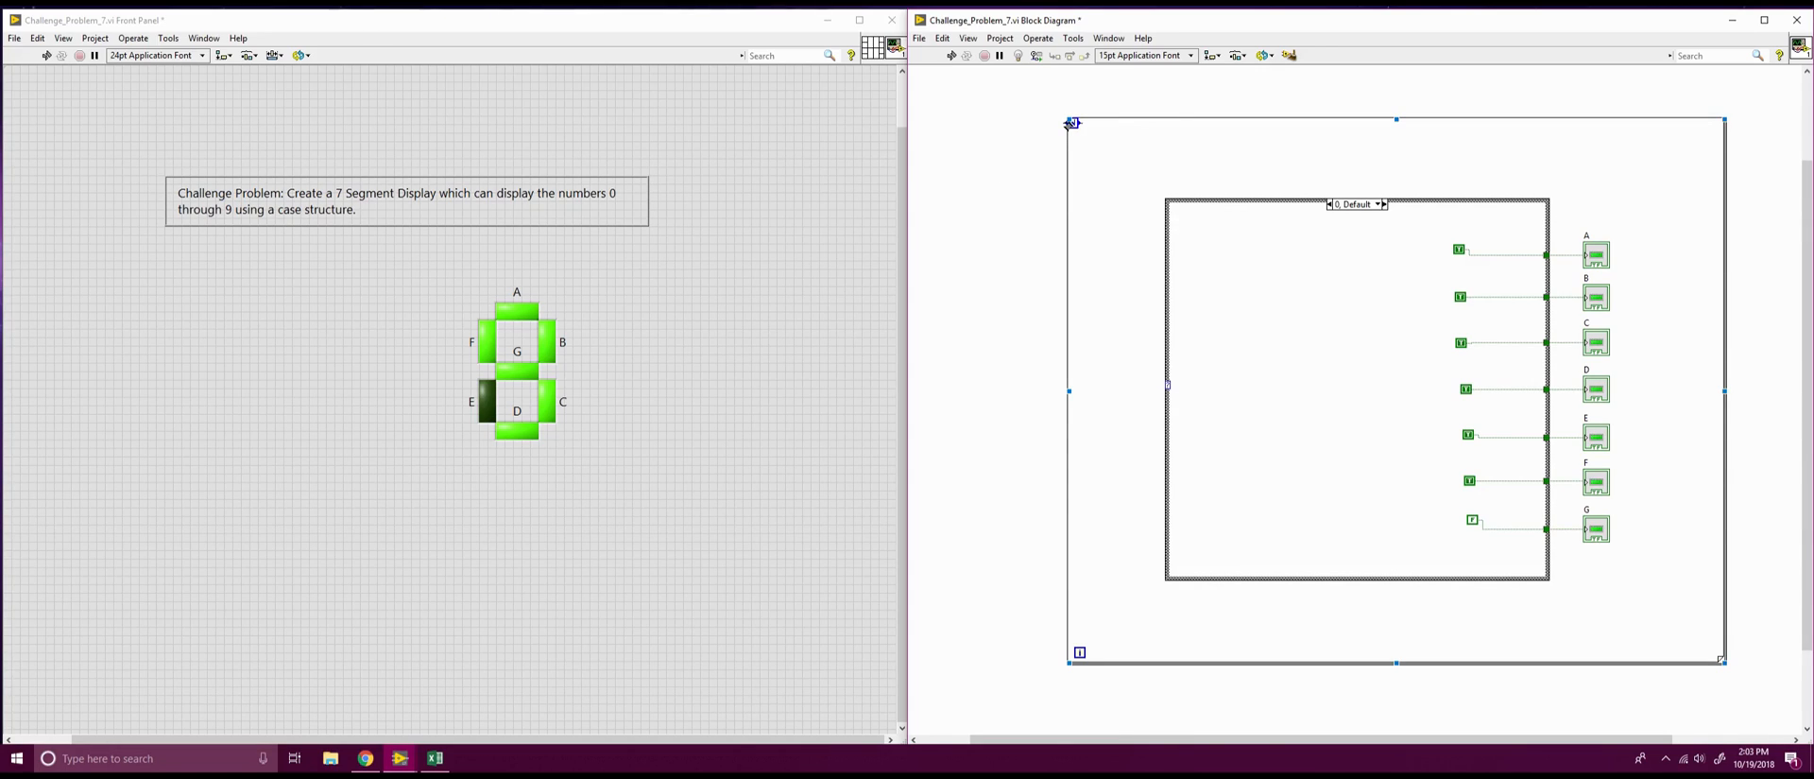
Create a count constant on the loop's N terminal feeding the case selector from the iteration count
right_click(1070, 123)
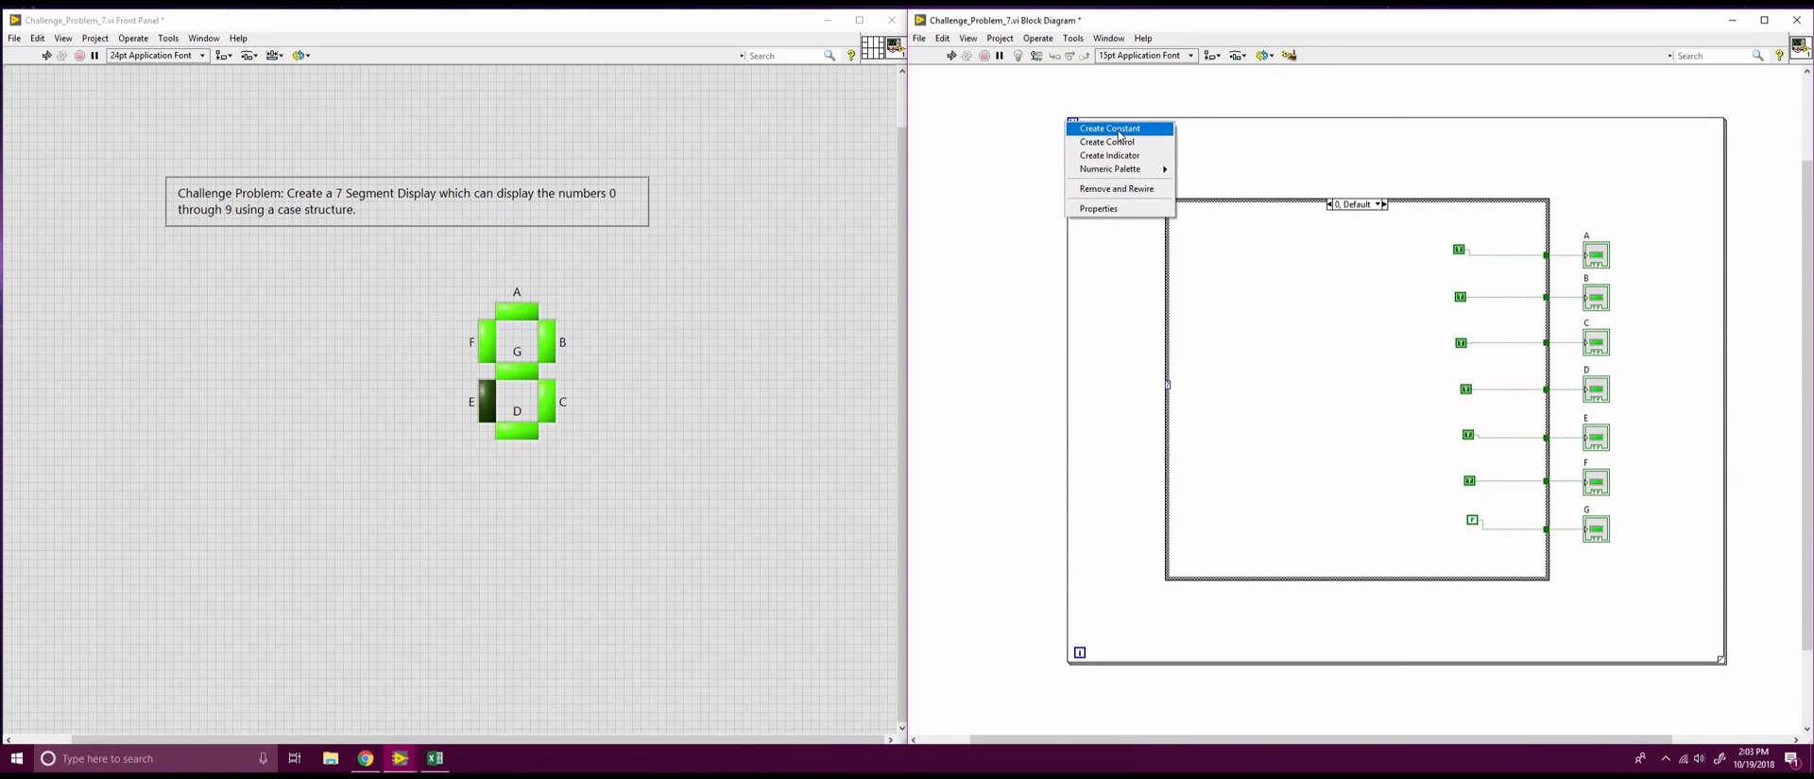
click(1109, 127)
text(10)
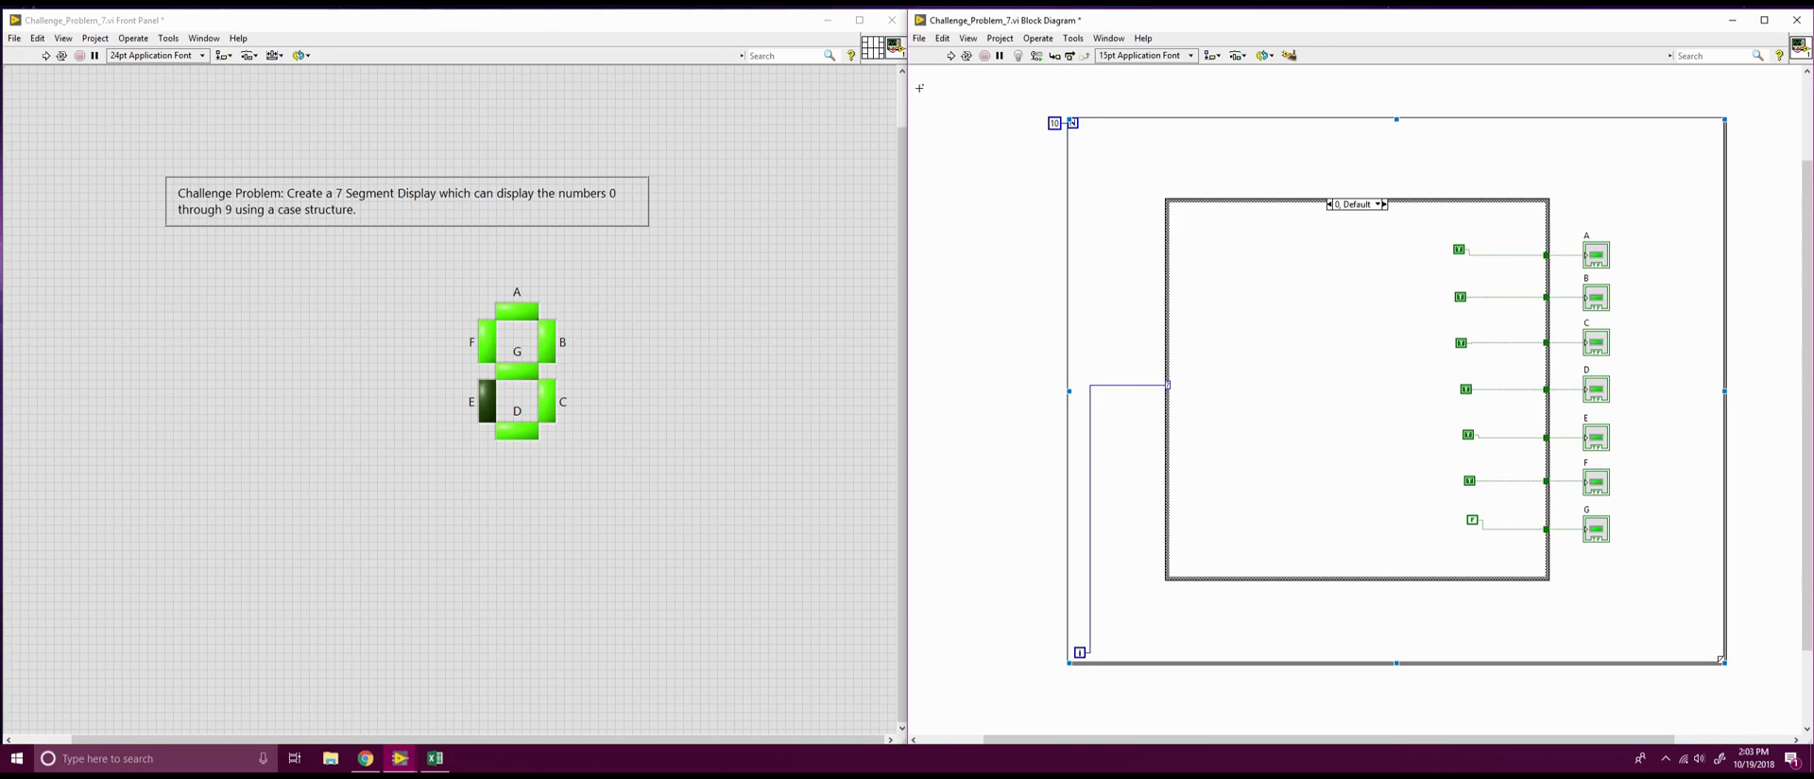
mouse_move(979, 55)
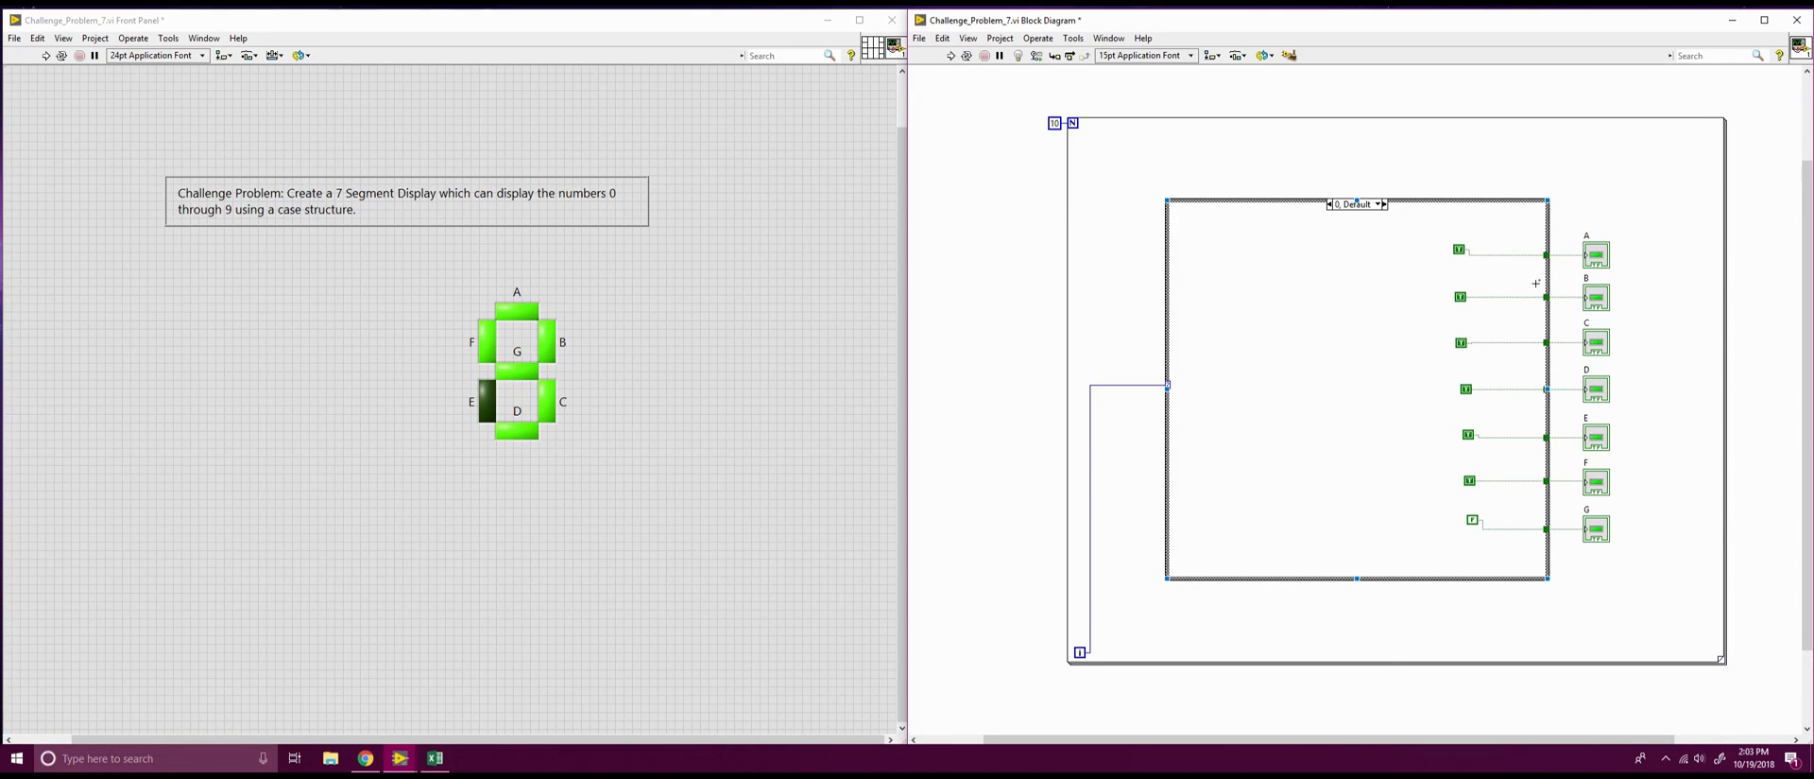
mouse_move(966, 54)
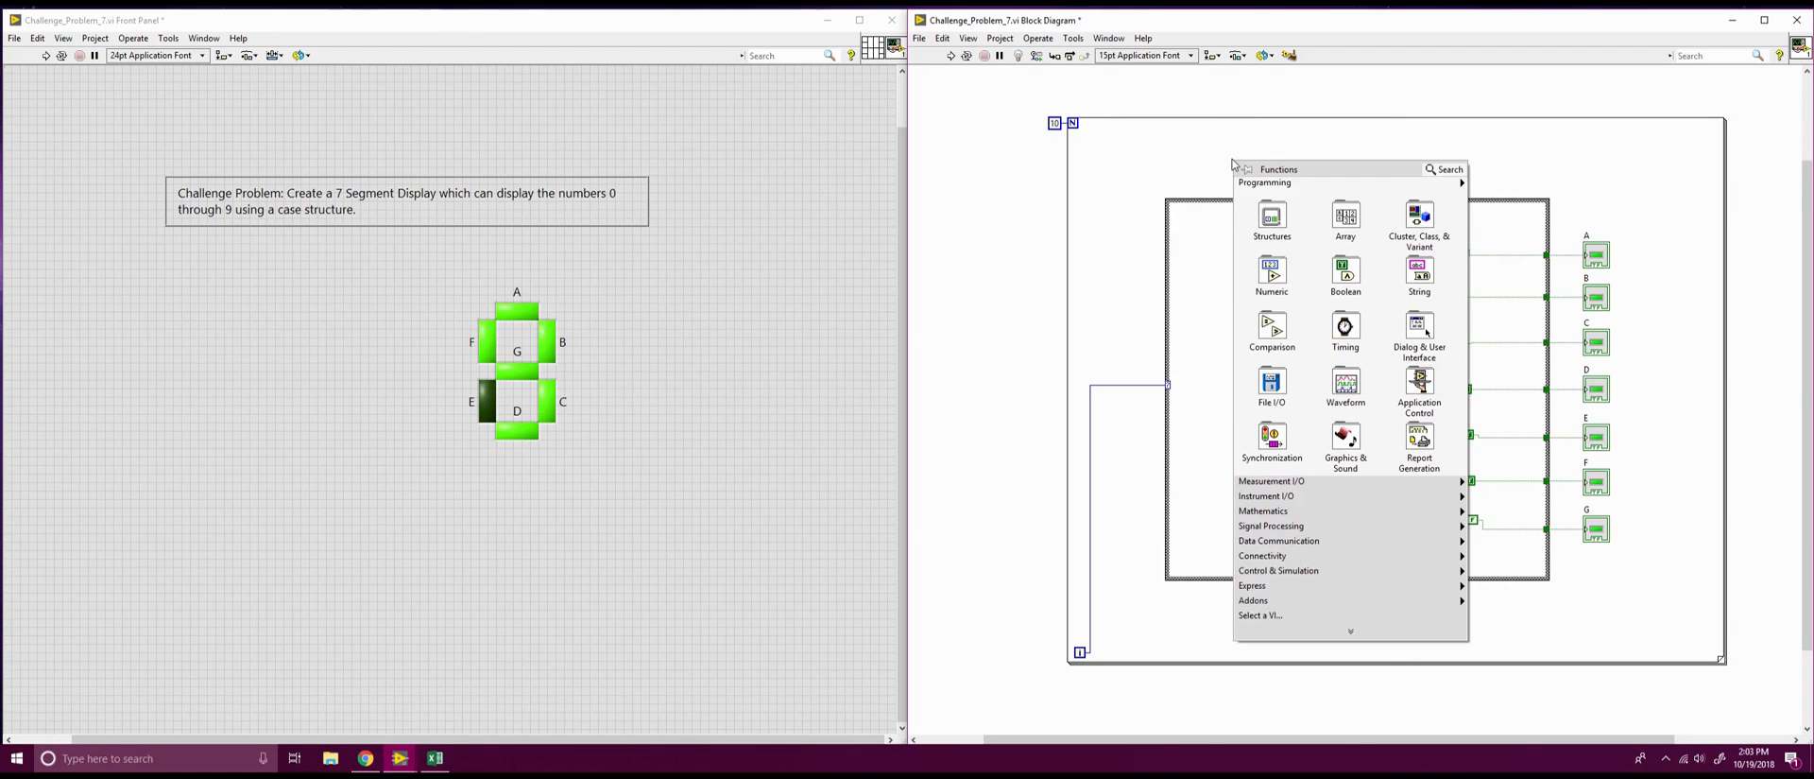
click(1346, 274)
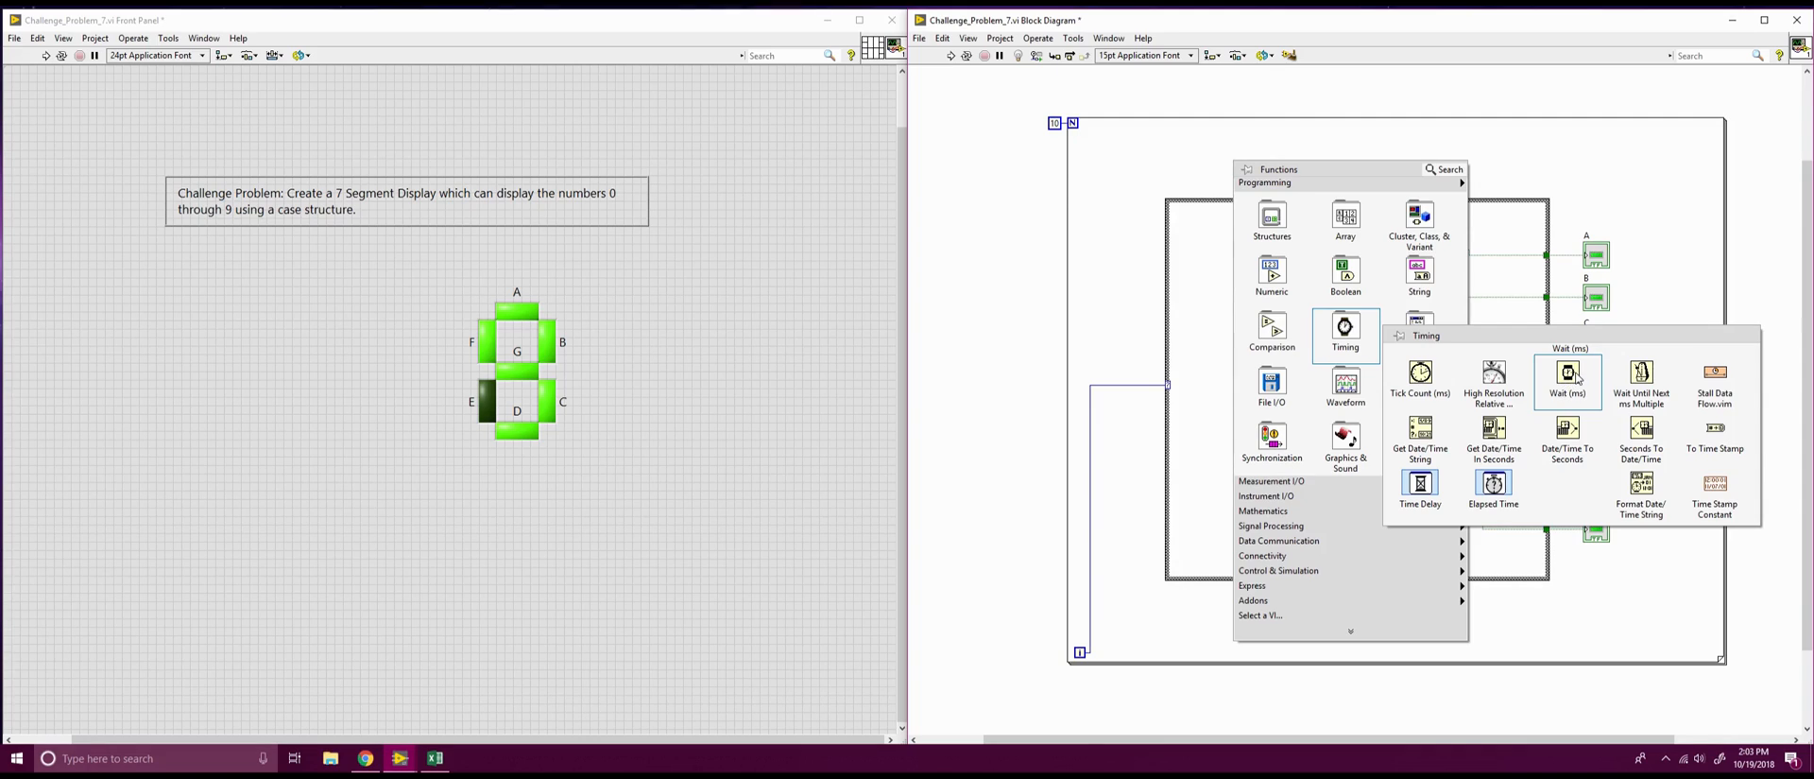
Place a Wait (ms) function in the loop with a constant wired to its wait time
click(1568, 372)
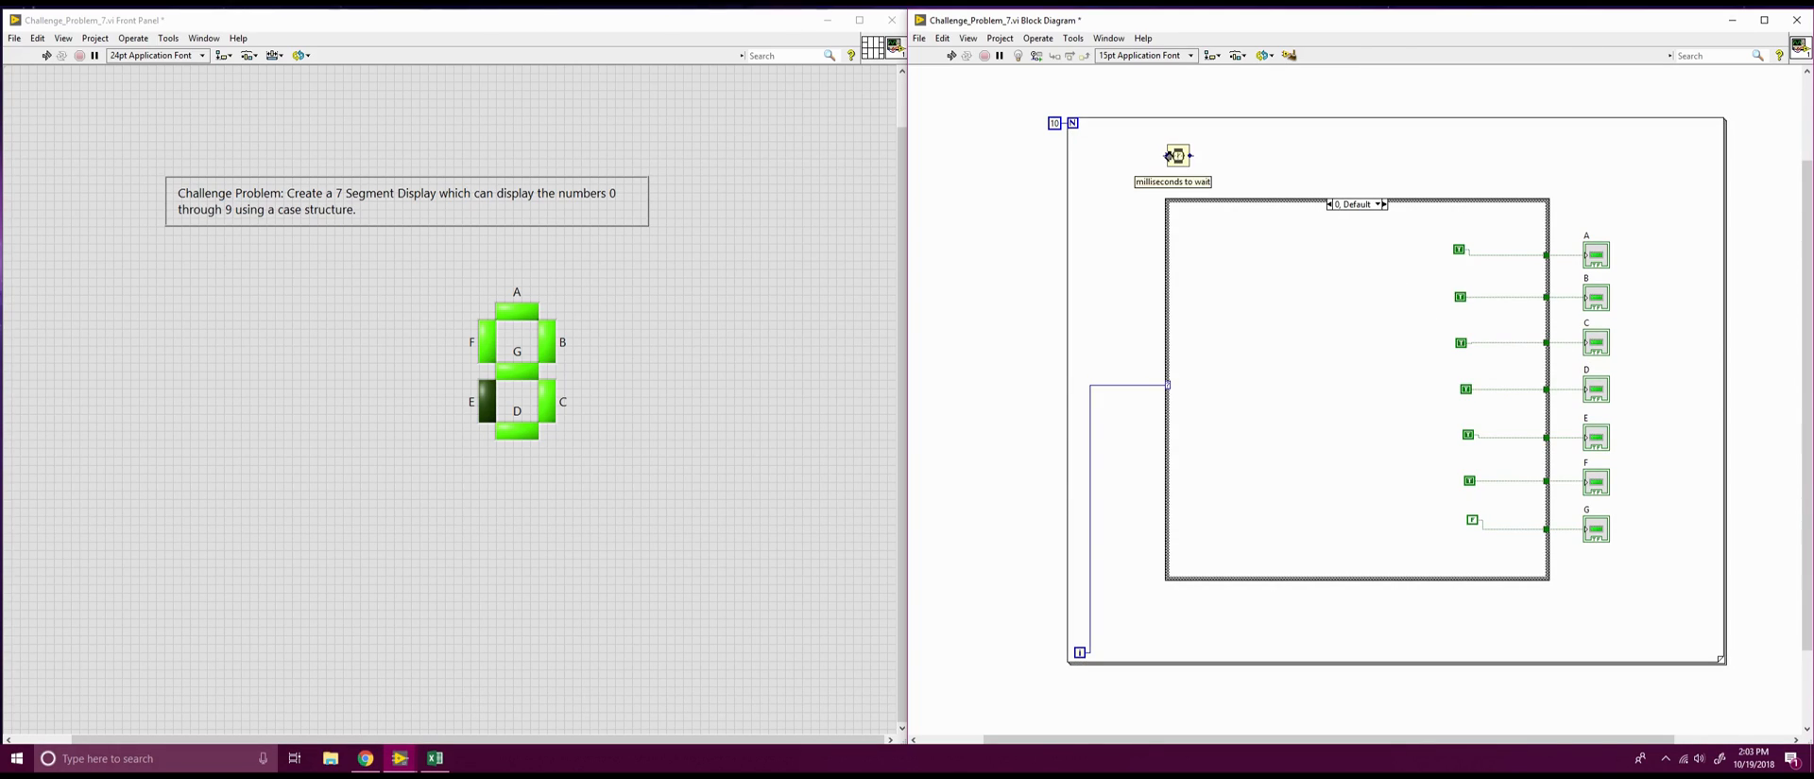
right_click(1175, 155)
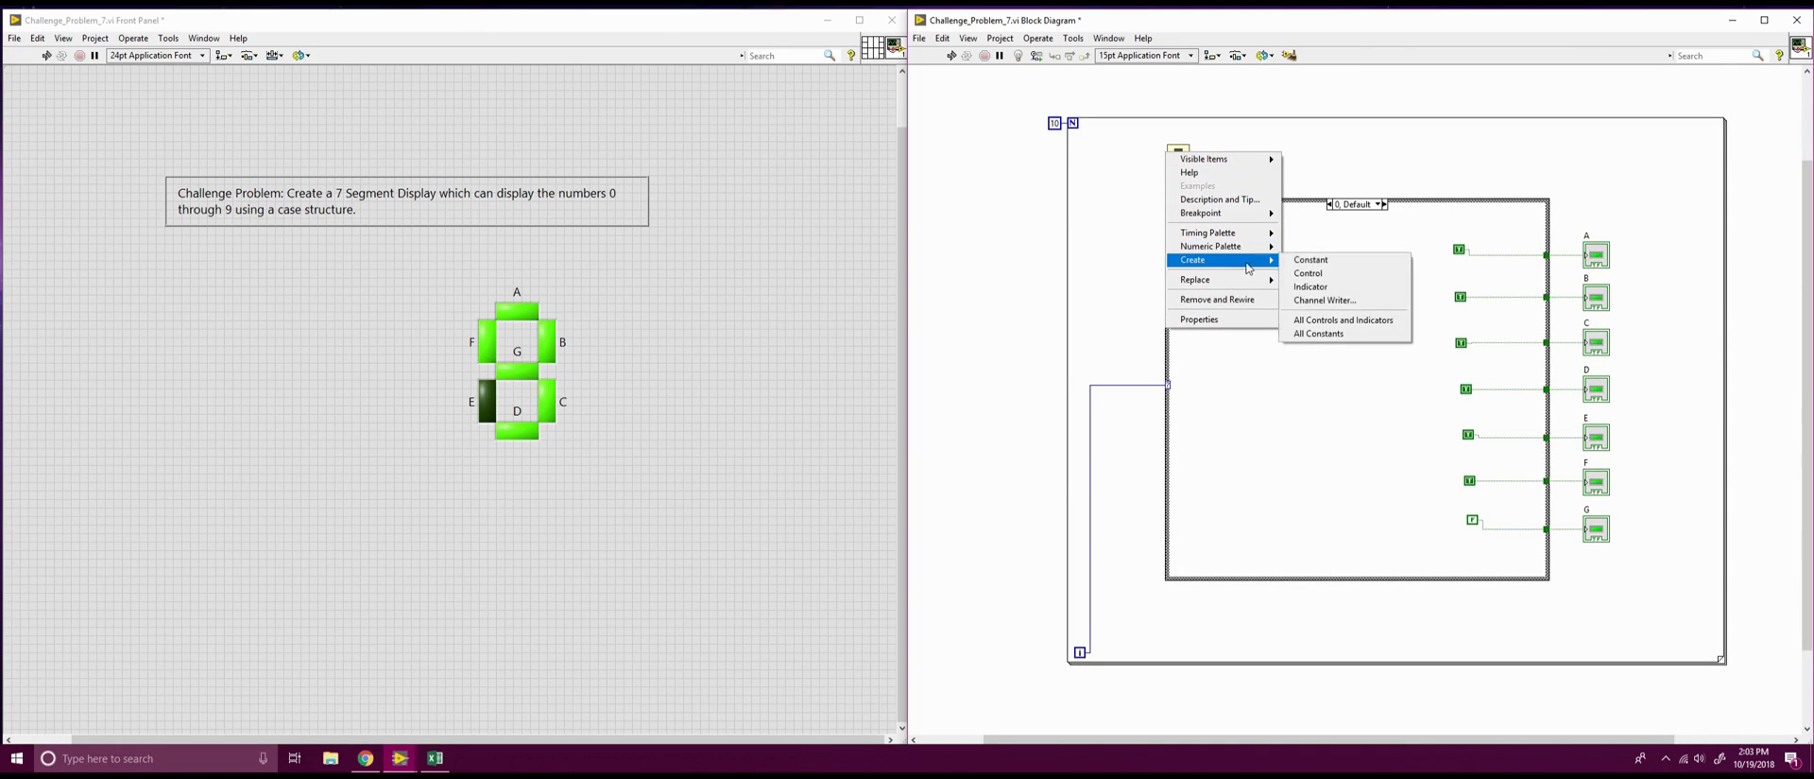
click(1311, 259)
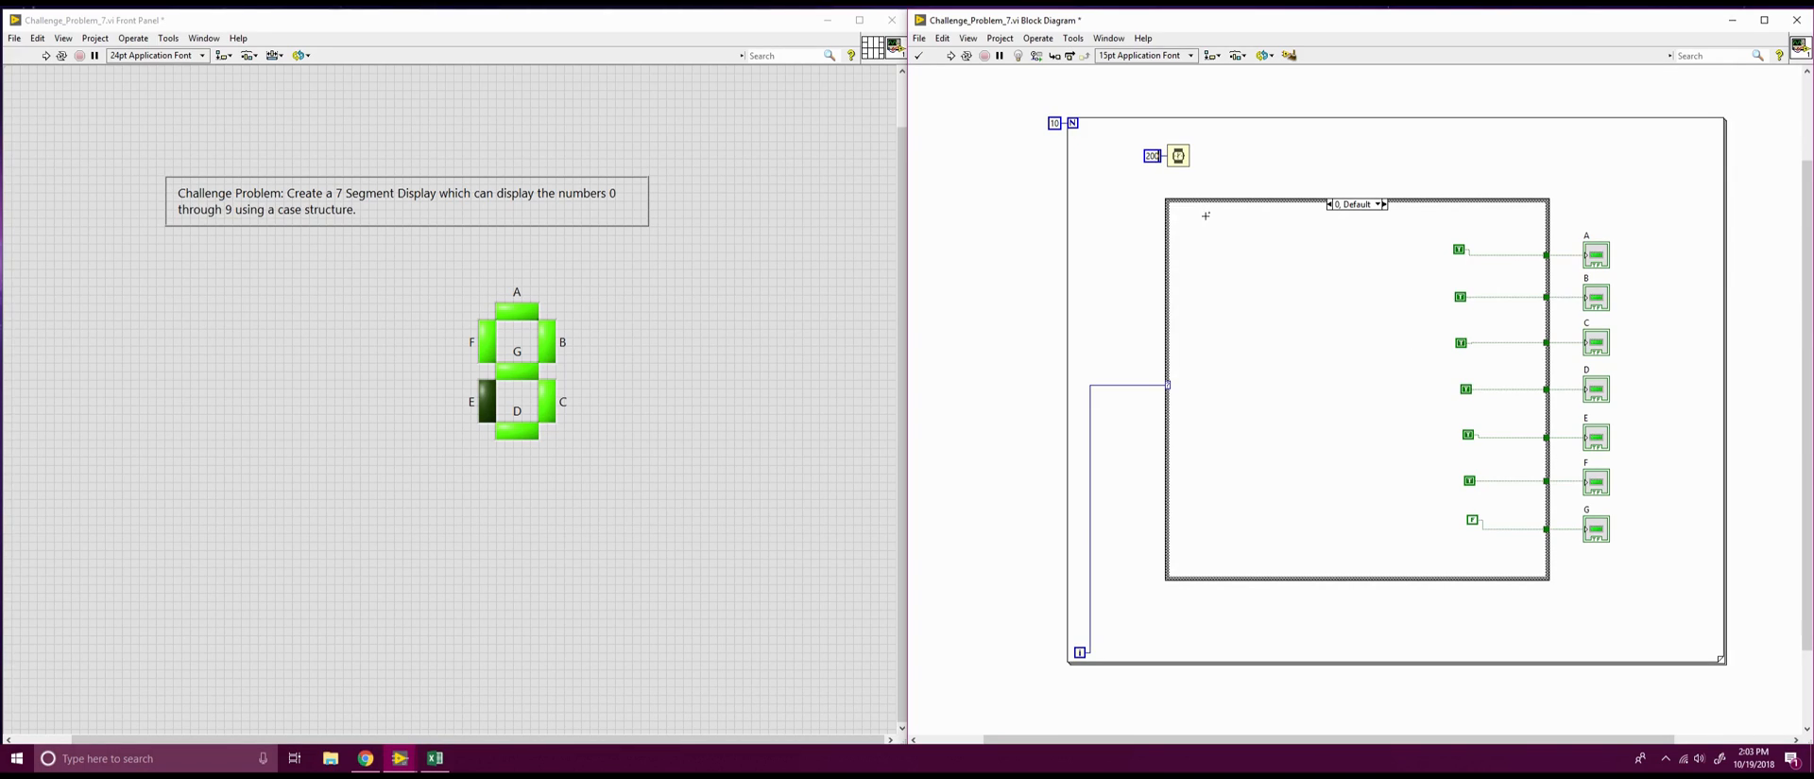
click(948, 54)
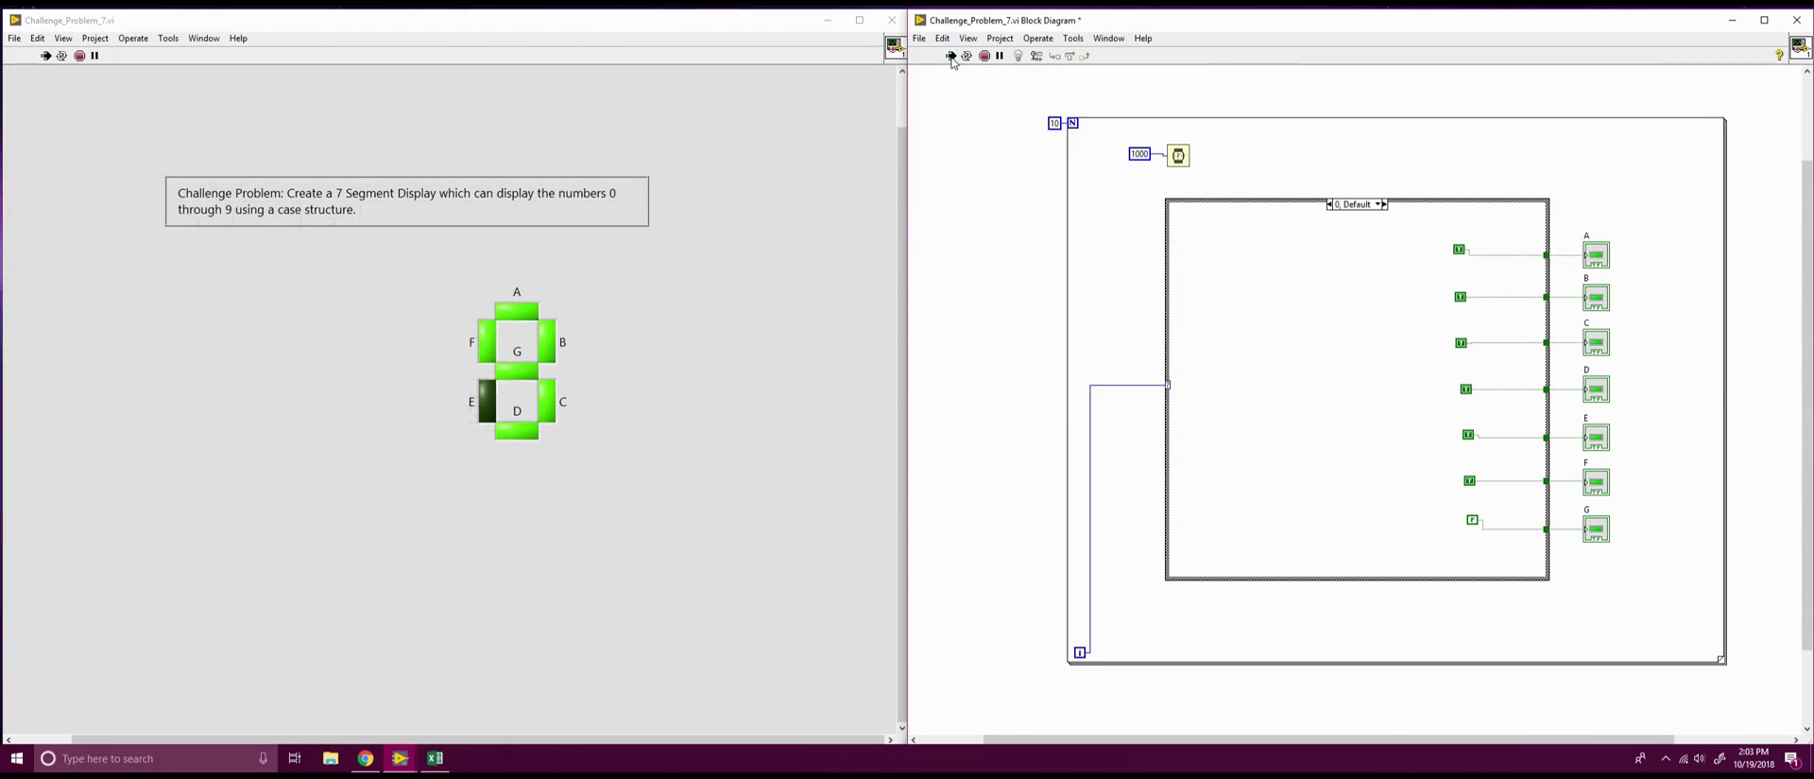
Run the VI so the seven-segment display counts through the digits
click(949, 55)
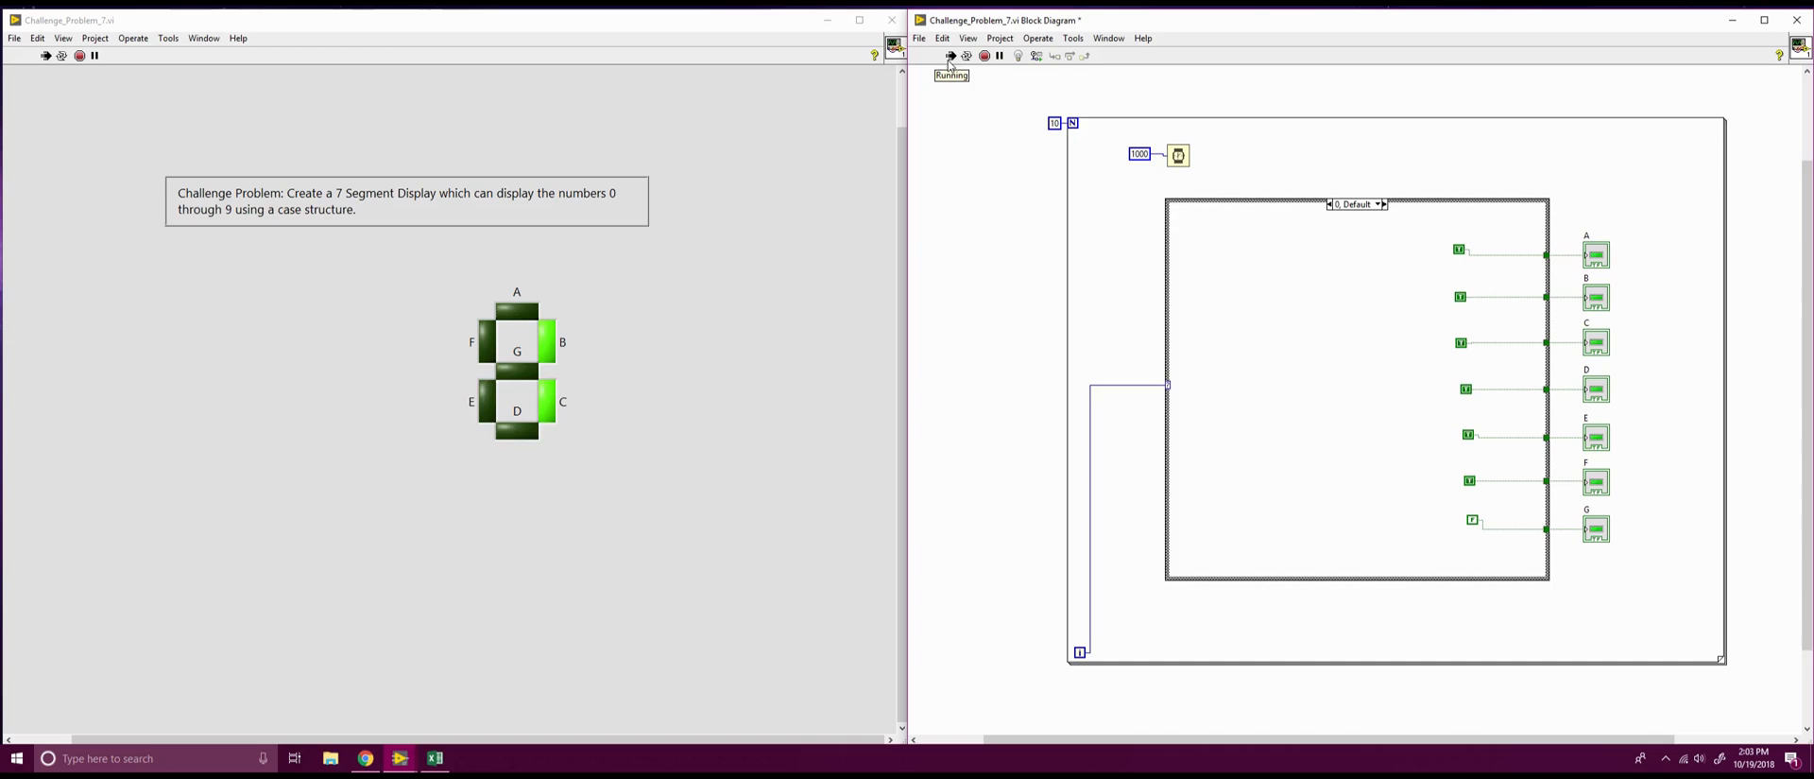